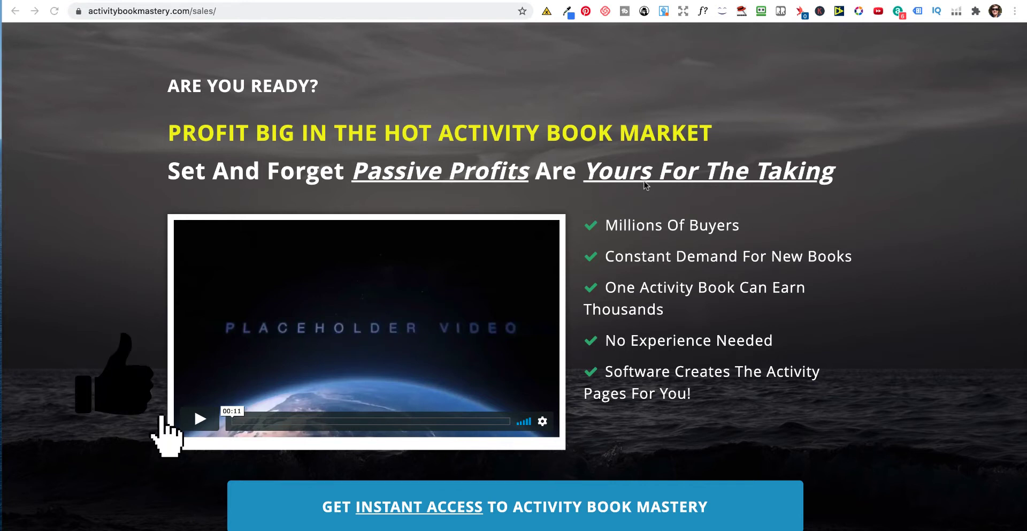
mouse_move(114, 390)
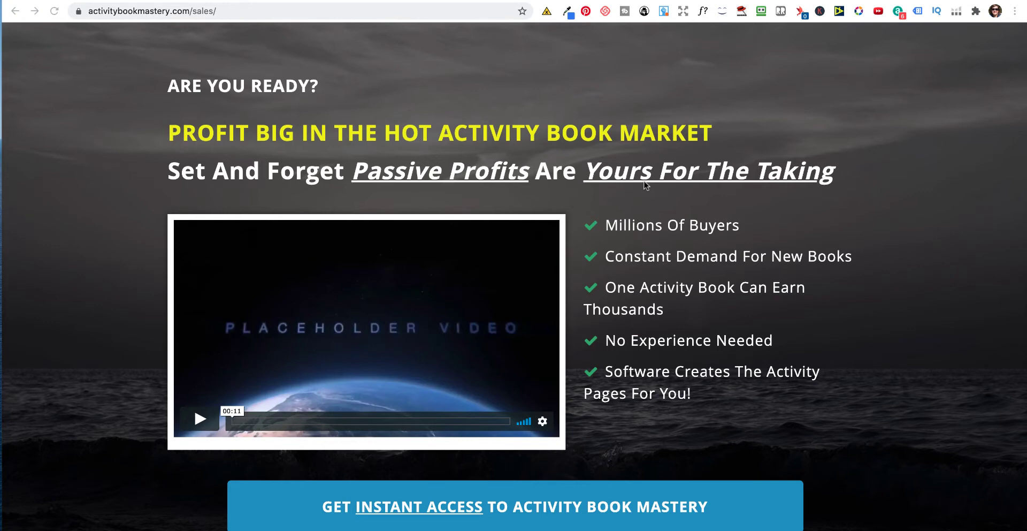
- Scroll down the sales page past the video and Get Instant Access button
scroll("down", 3)
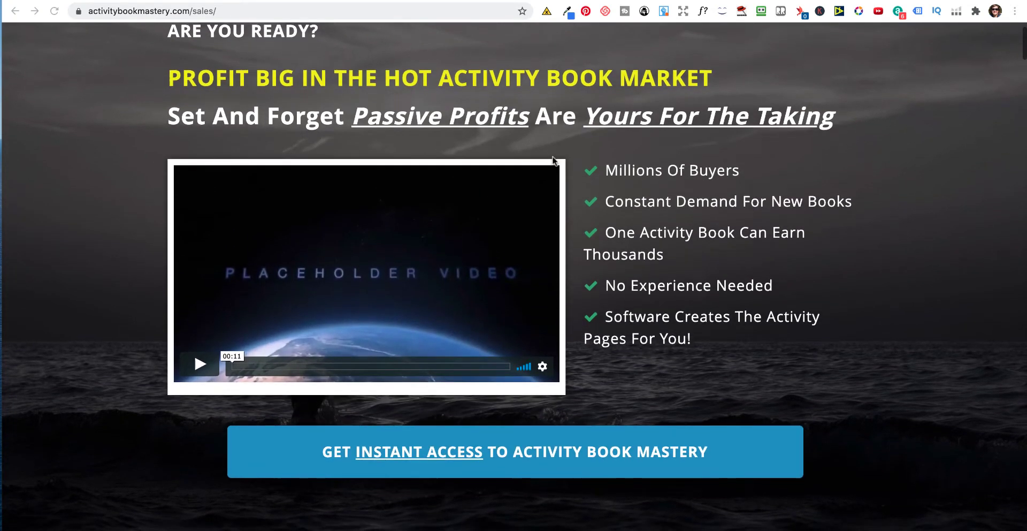
scroll("down", 3)
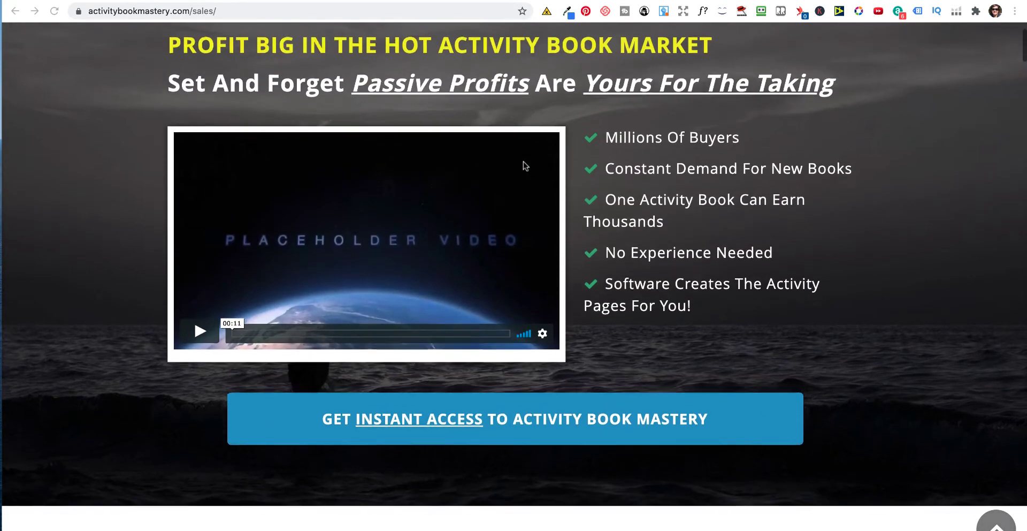
scroll("up", 3)
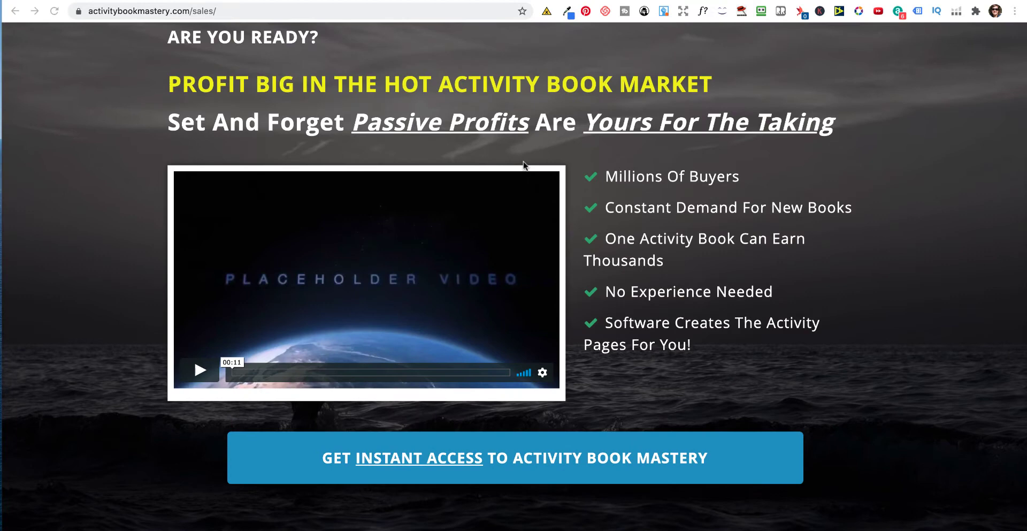
mouse_move(538, 156)
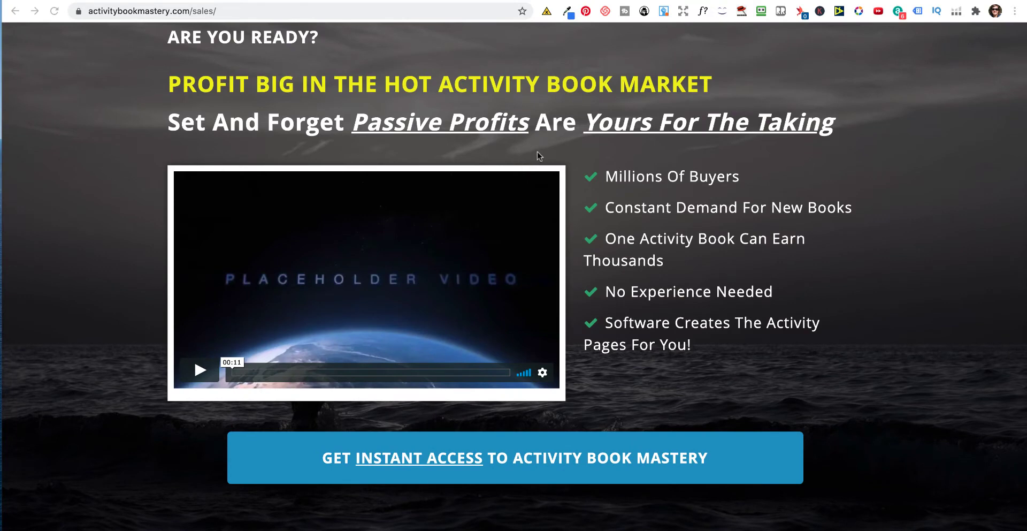
scroll("down", 3)
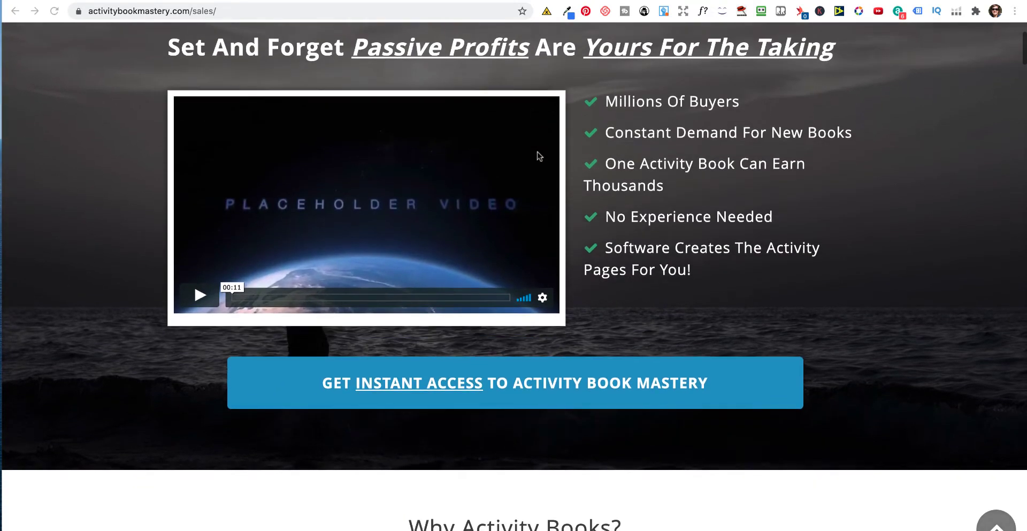
scroll("down", 3)
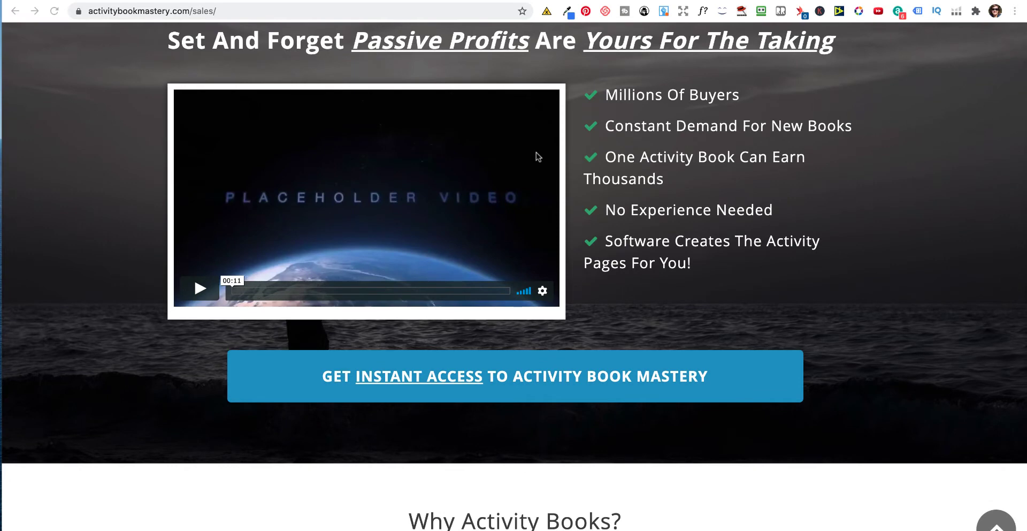
scroll("down", 3)
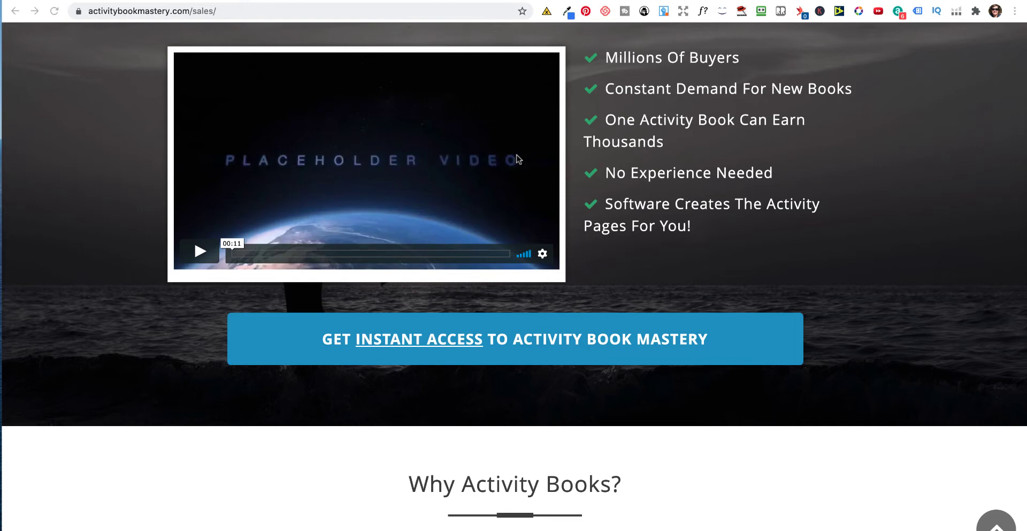
- Scroll to the Why Activity Books? section and its Amazon best seller rank screenshots
scroll("down", 3)
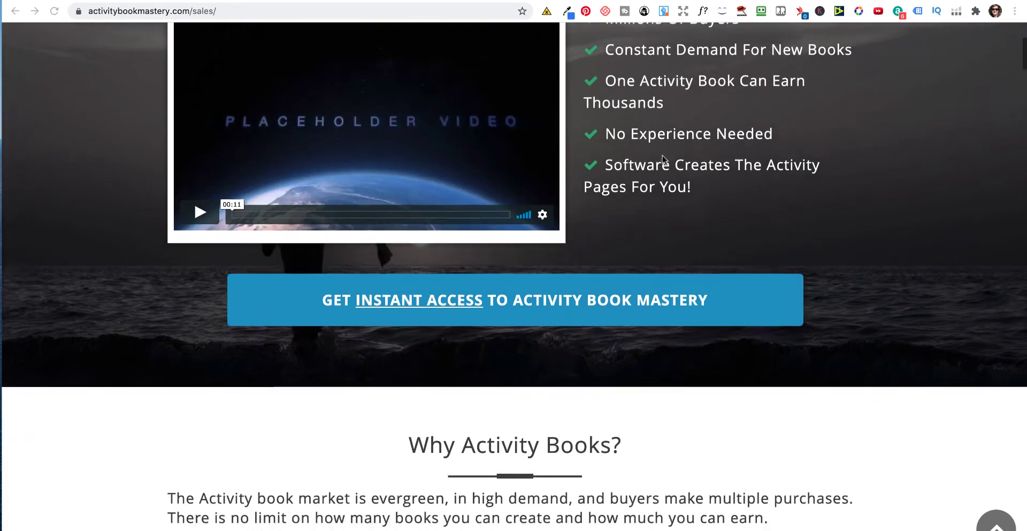
scroll("down", 3)
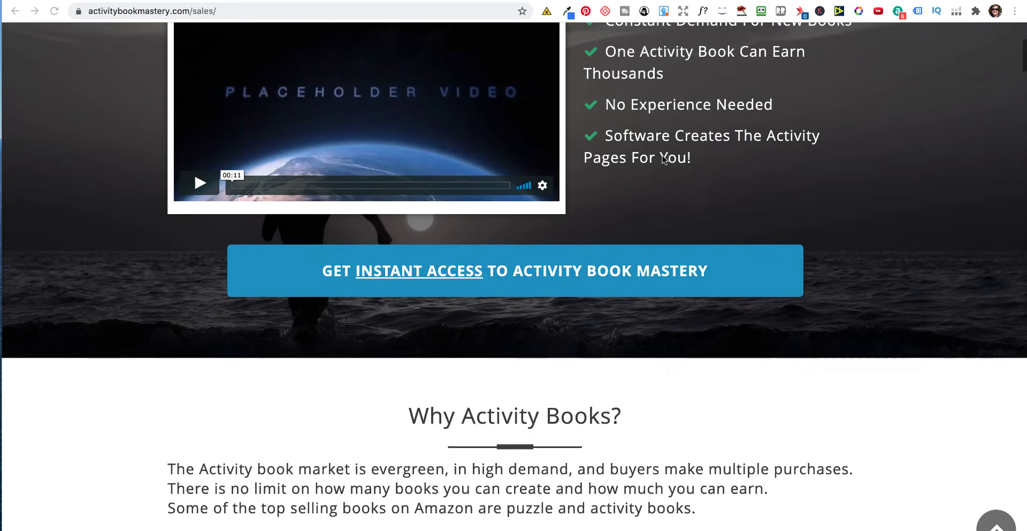
scroll("down", 3)
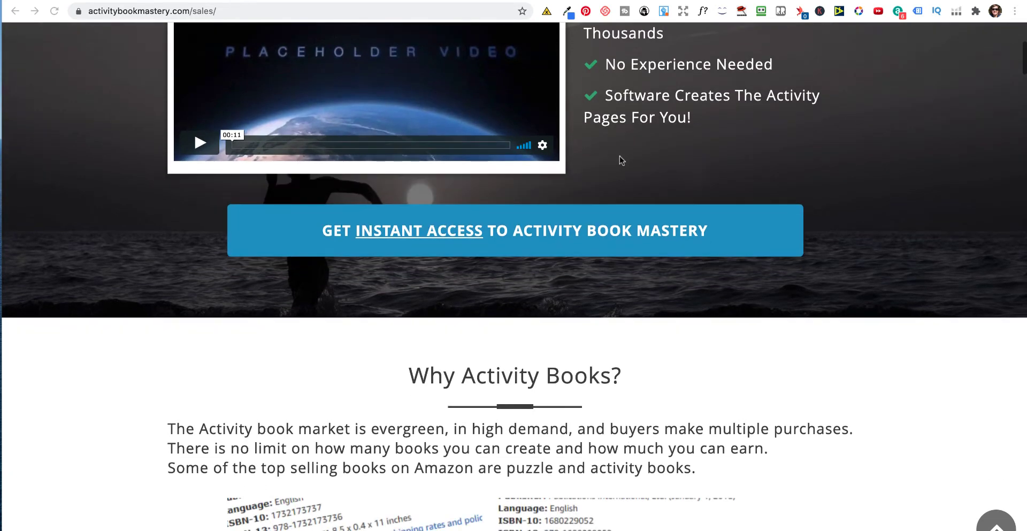
scroll("up", 3)
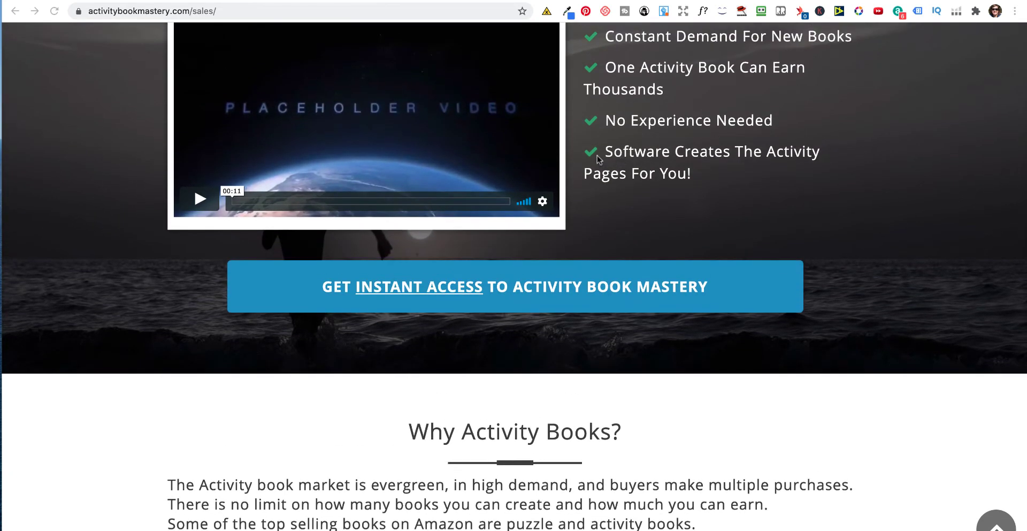
scroll("down", 3)
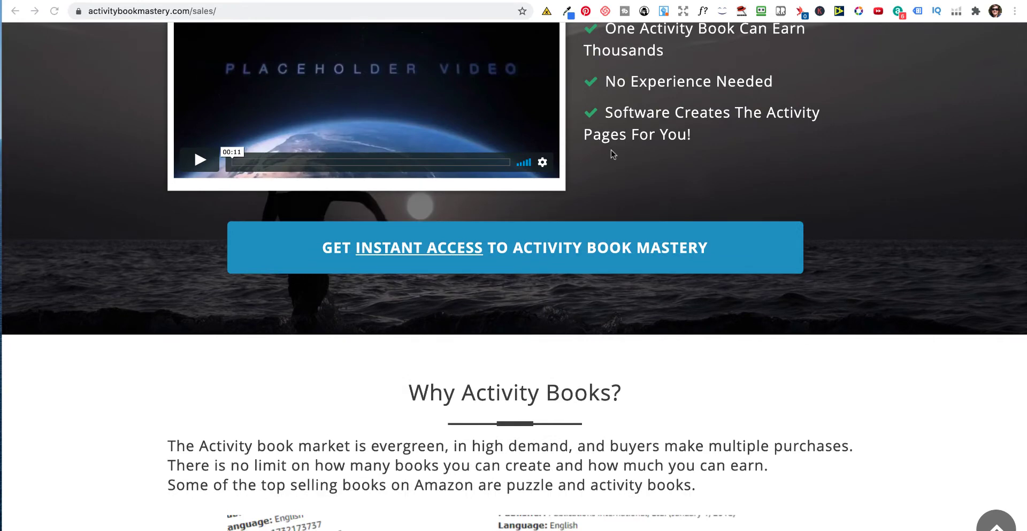
scroll("down", 3)
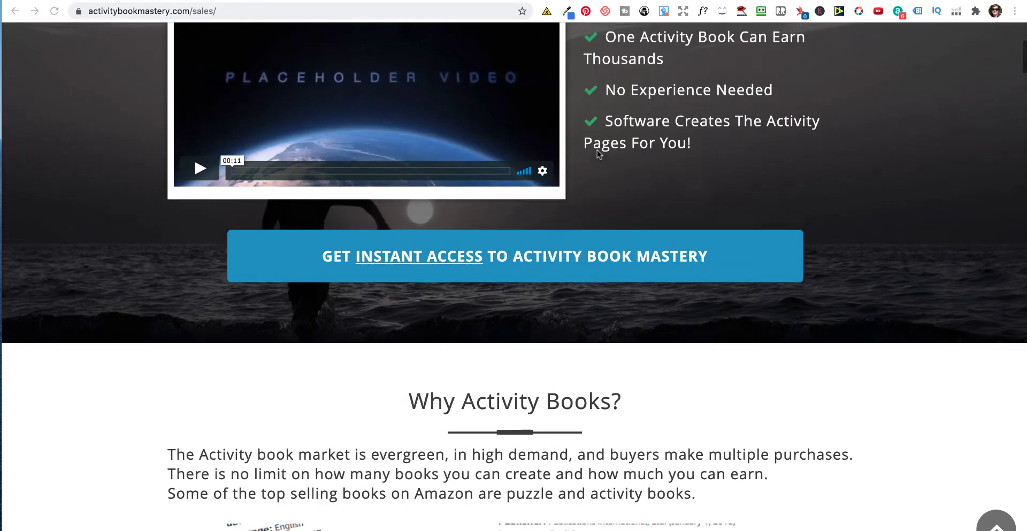
scroll("up", 3)
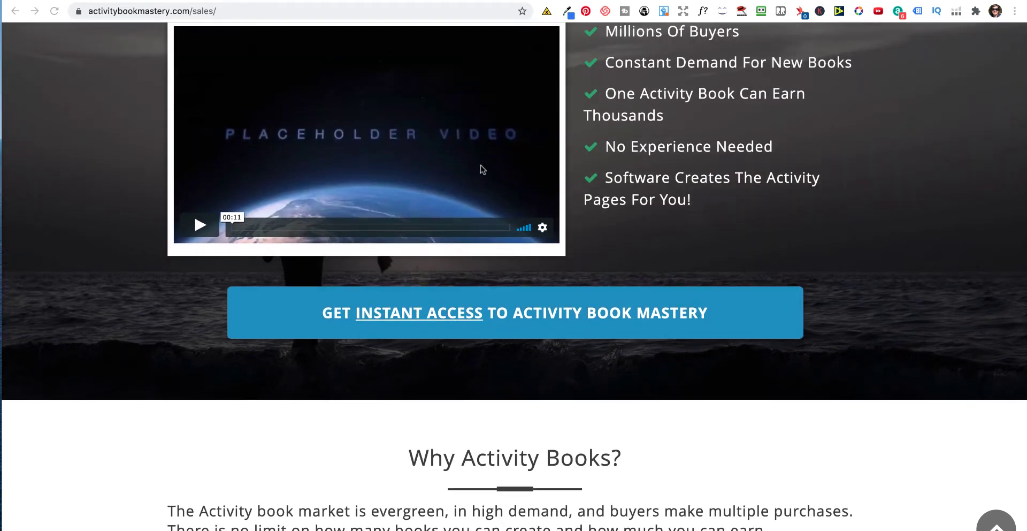
mouse_move(509, 164)
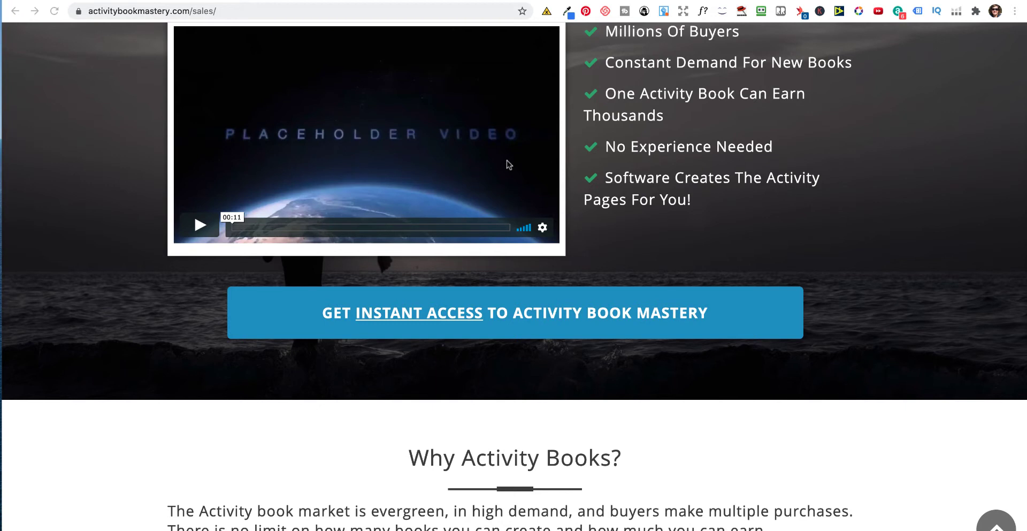
scroll("down", 3)
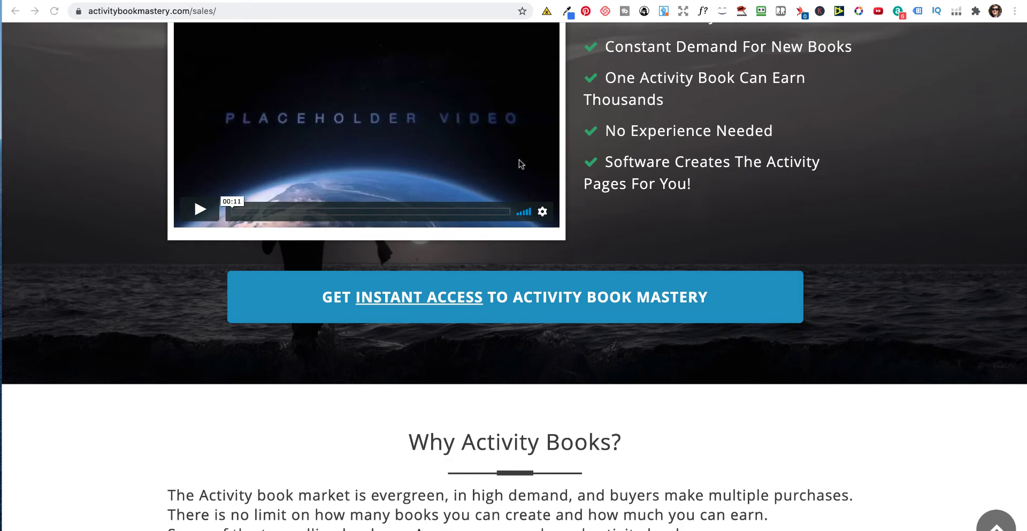
scroll("up", 3)
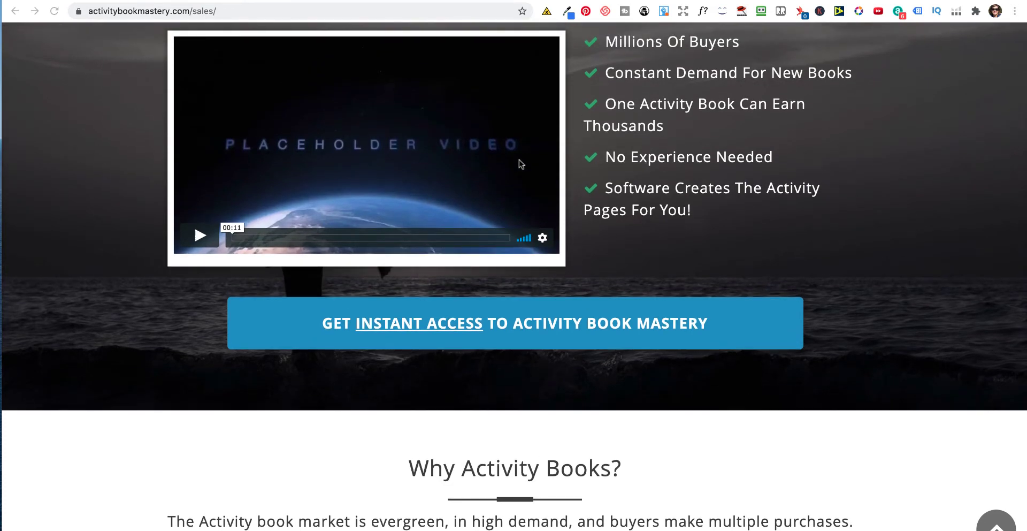
scroll("down", 3)
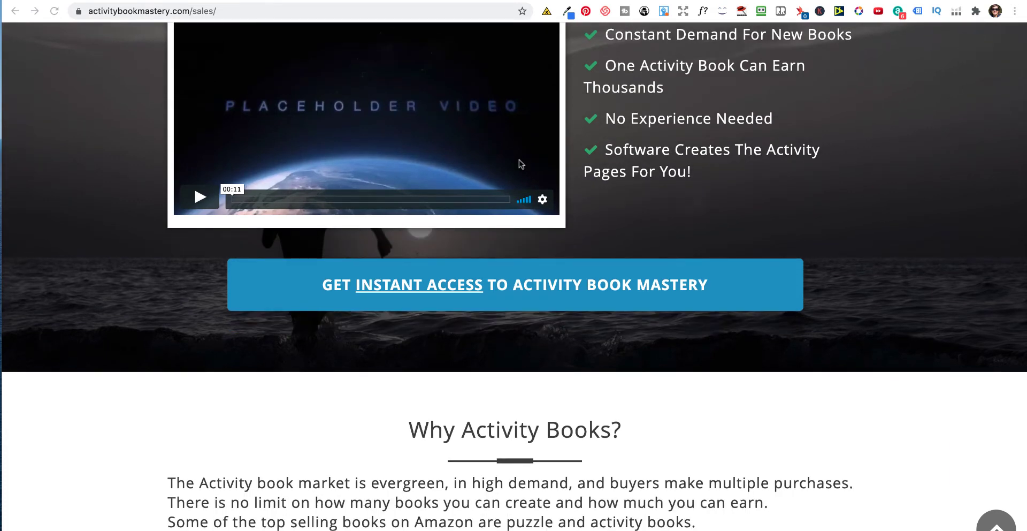
scroll("down", 3)
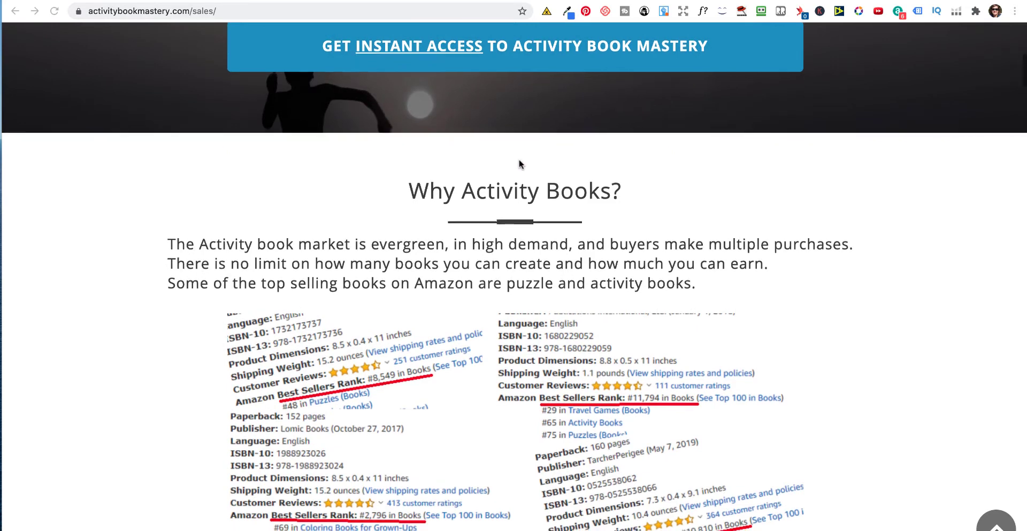
- Scroll past the rank screenshots to the One Activity Book Alone Can Earn Thousands banner
scroll("down", 3)
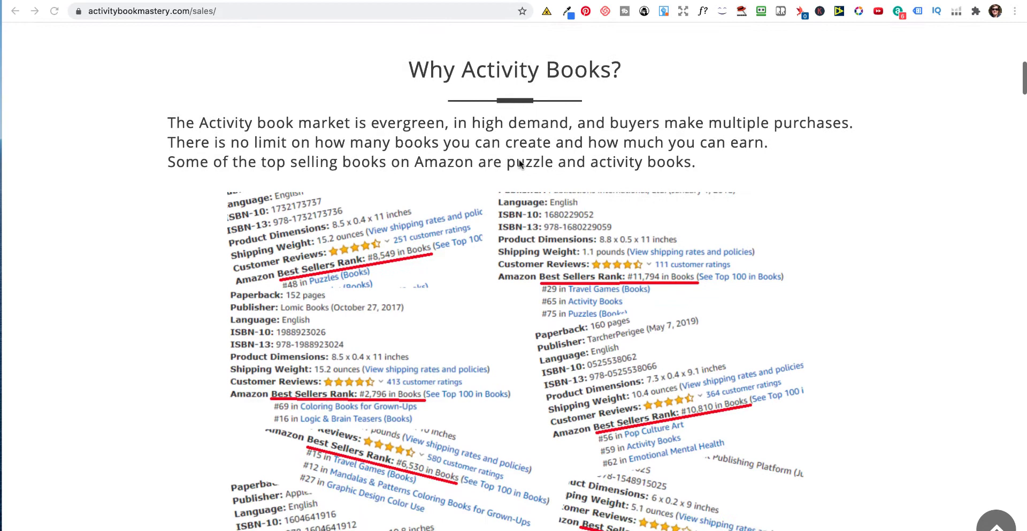
scroll("down", 3)
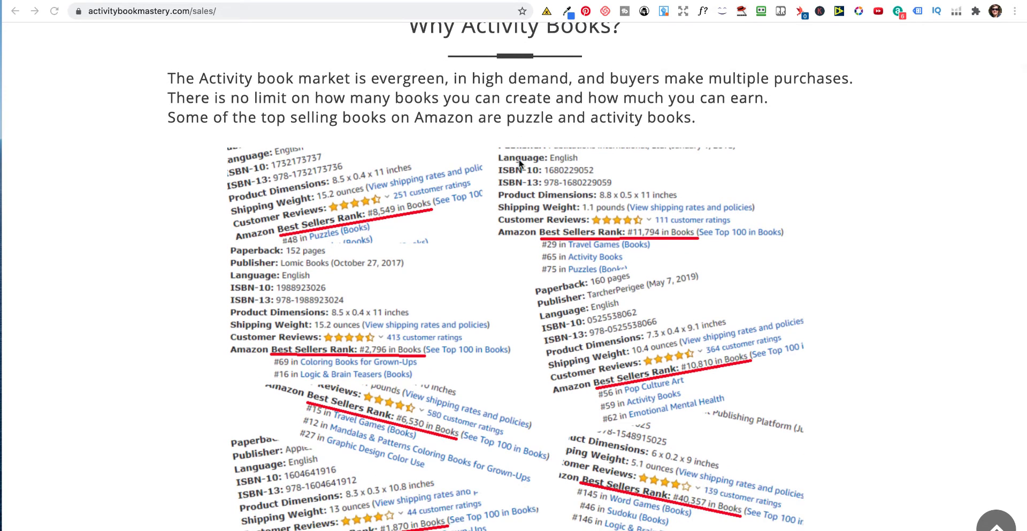
mouse_move(645, 207)
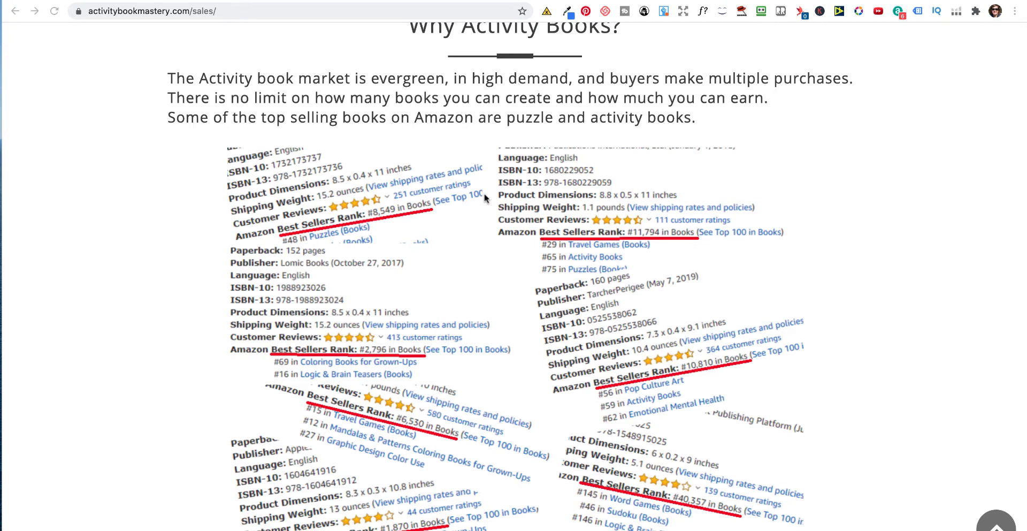
mouse_move(343, 229)
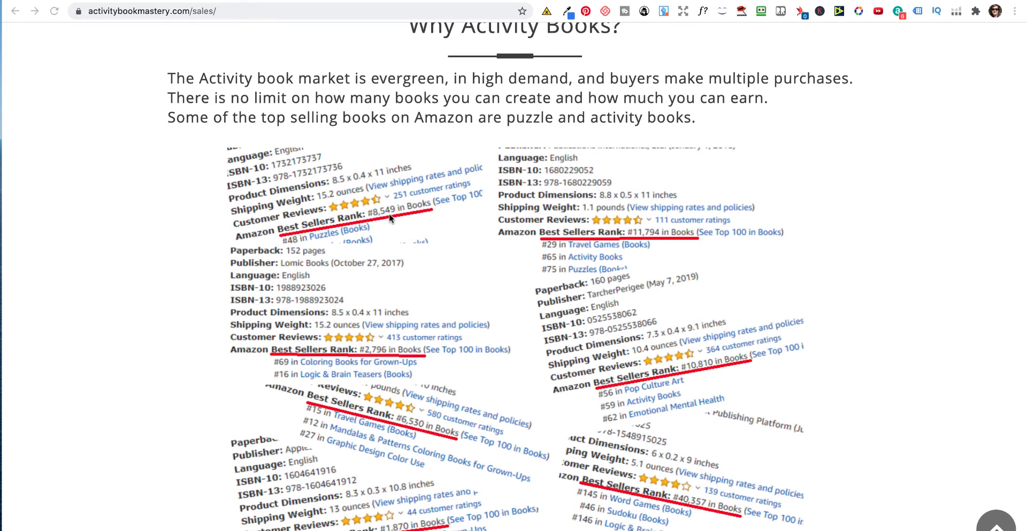
mouse_move(368, 223)
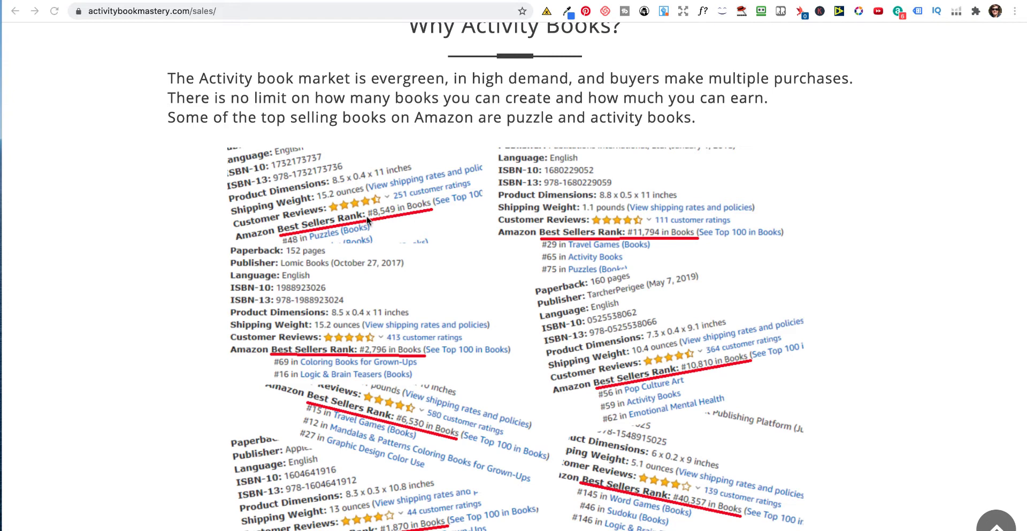
mouse_move(399, 216)
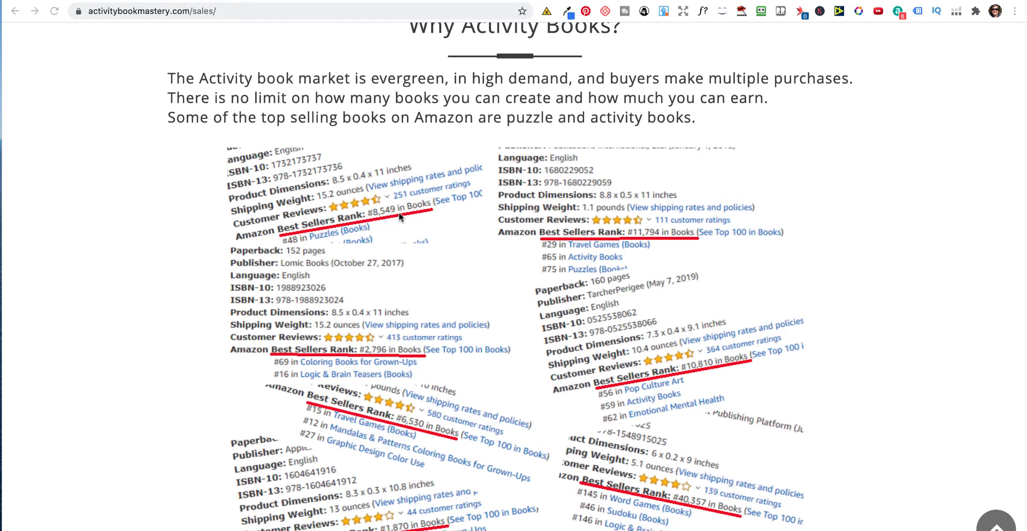
mouse_move(419, 210)
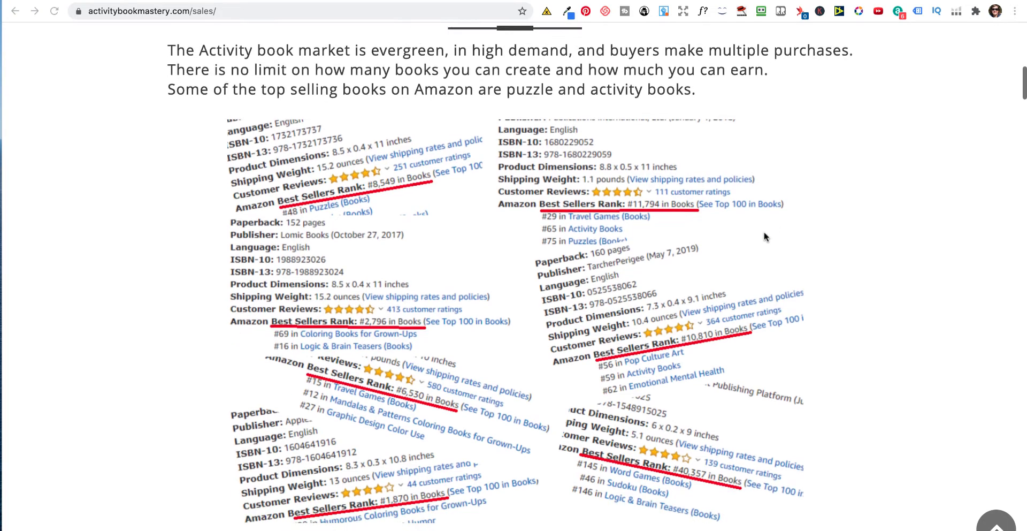
scroll("down", 3)
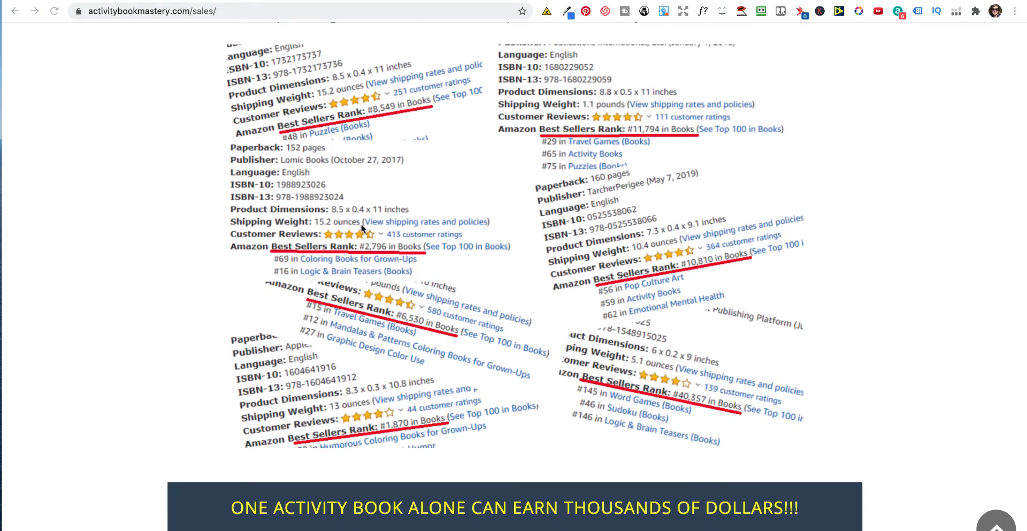
scroll("down", 3)
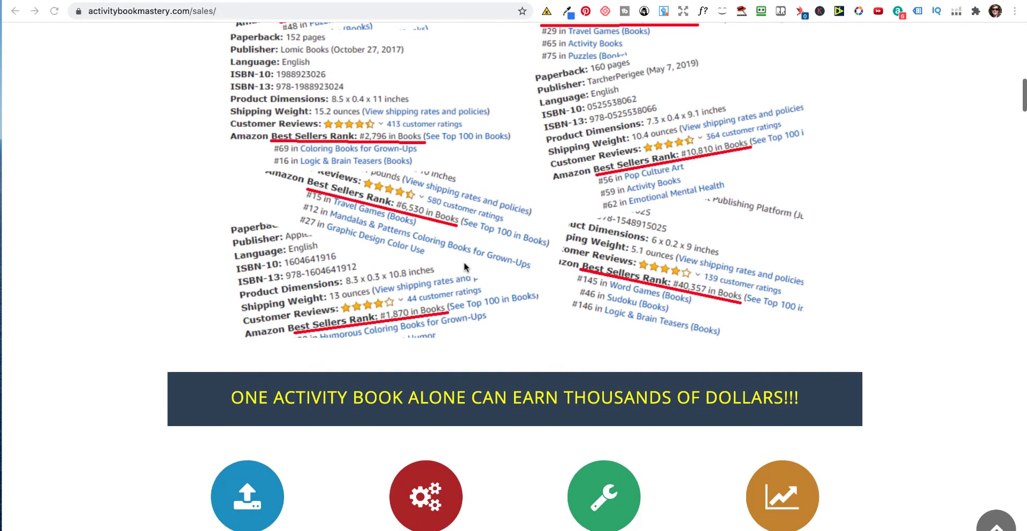
- Scroll from the benefits section to the Watch How The Software Works demo videos
scroll("down", 3)
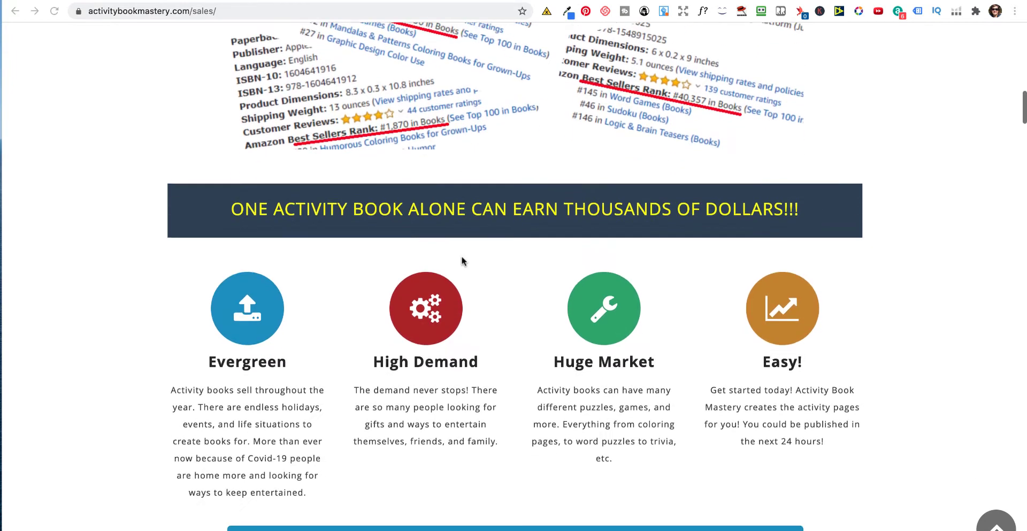
scroll("down", 3)
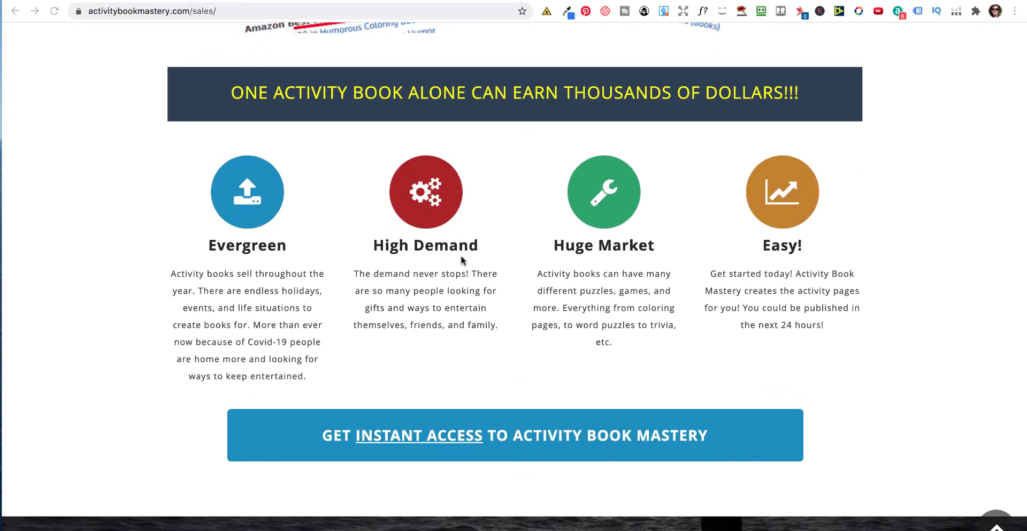
mouse_move(389, 261)
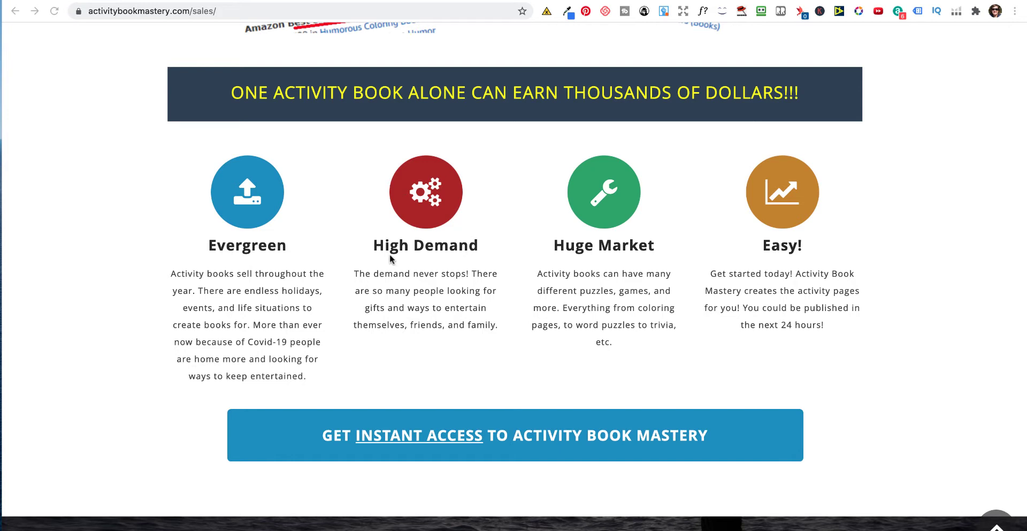
mouse_move(377, 258)
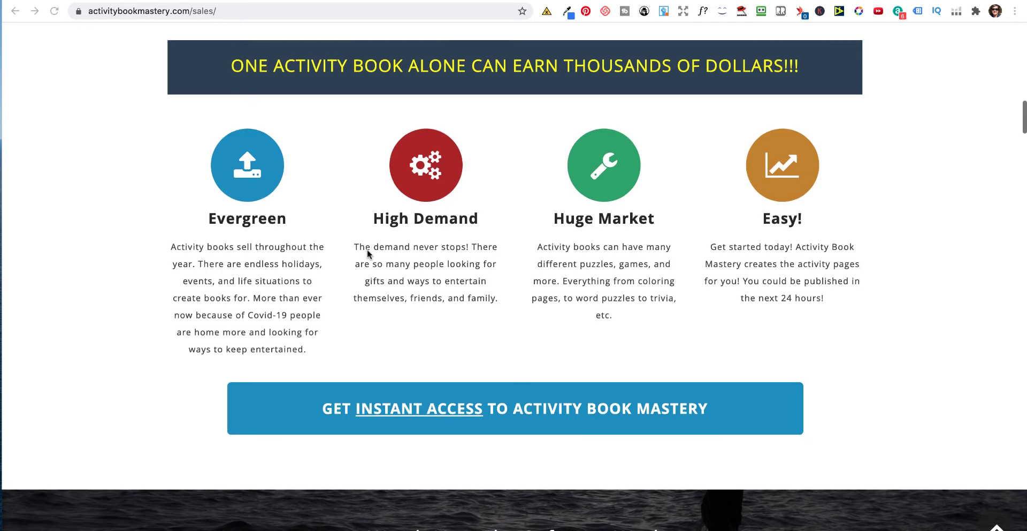
mouse_move(602, 275)
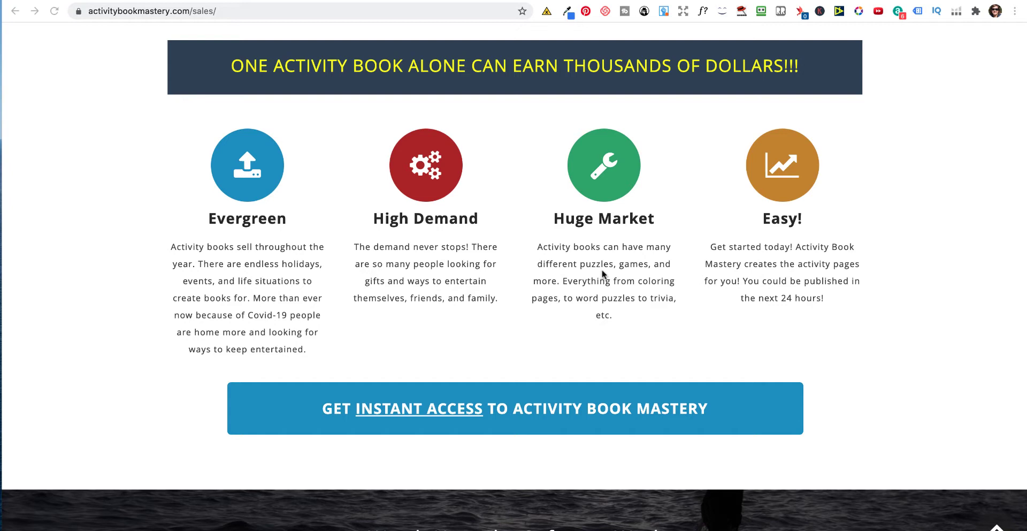
scroll("down", 3)
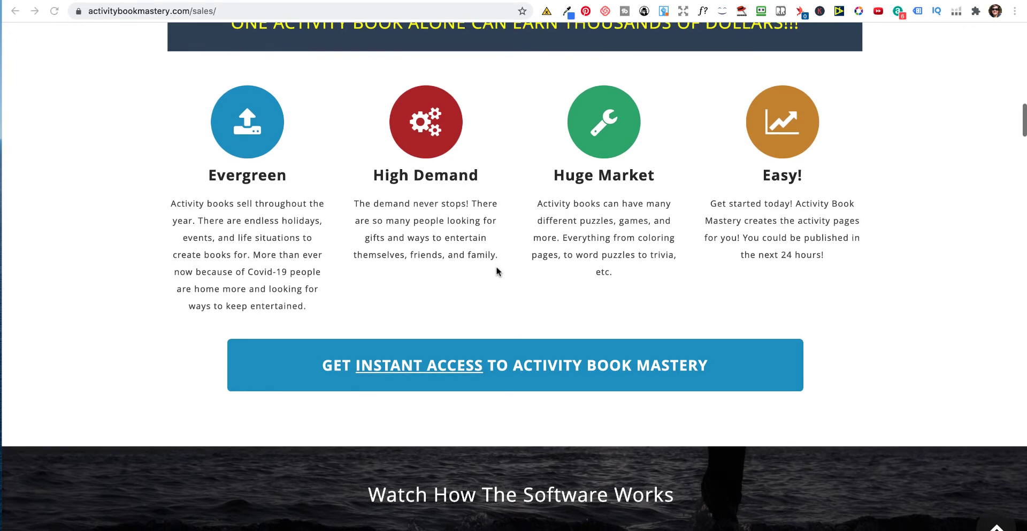
scroll("down", 3)
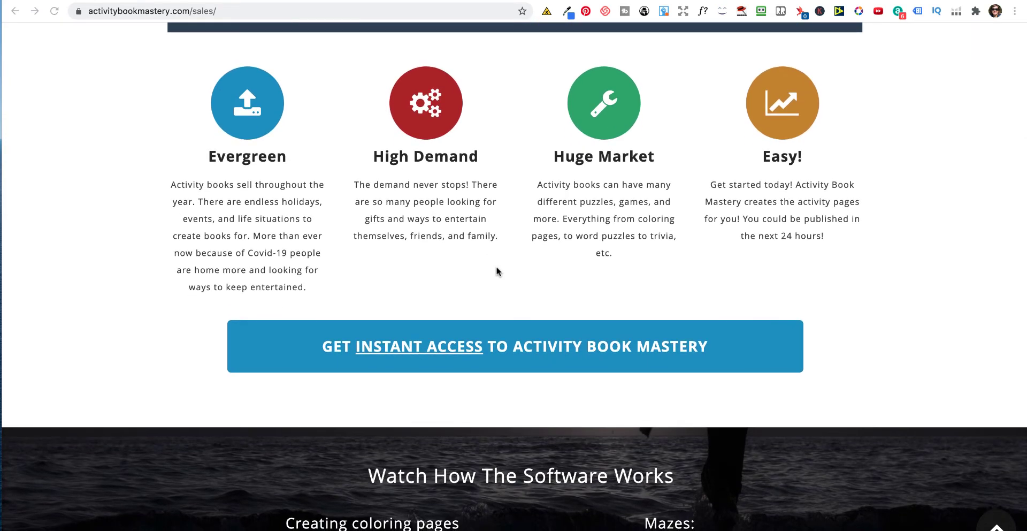
mouse_move(442, 266)
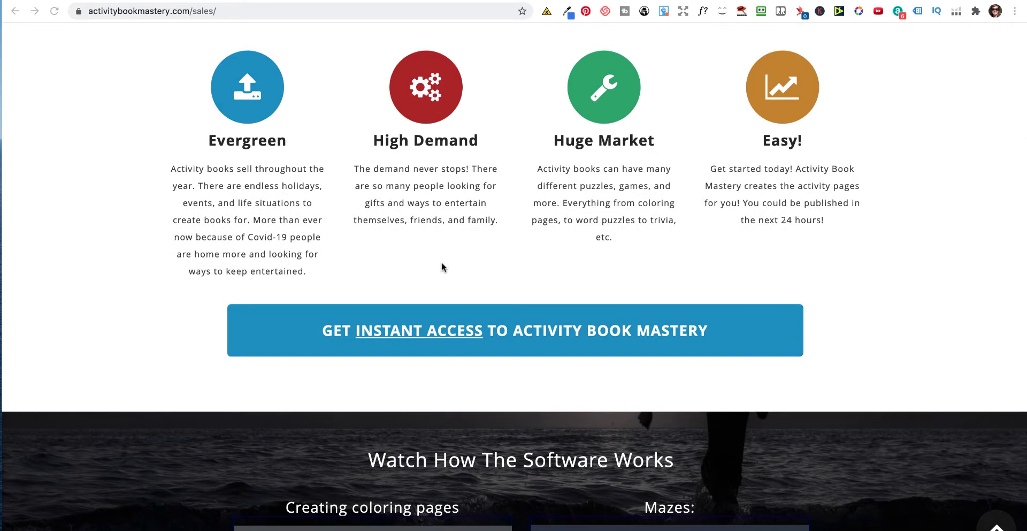
mouse_move(766, 205)
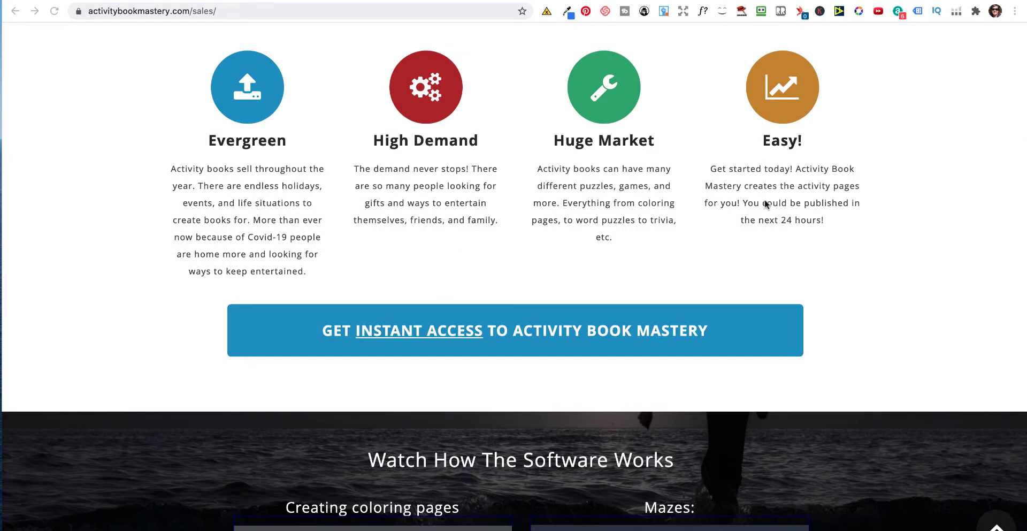
mouse_move(722, 203)
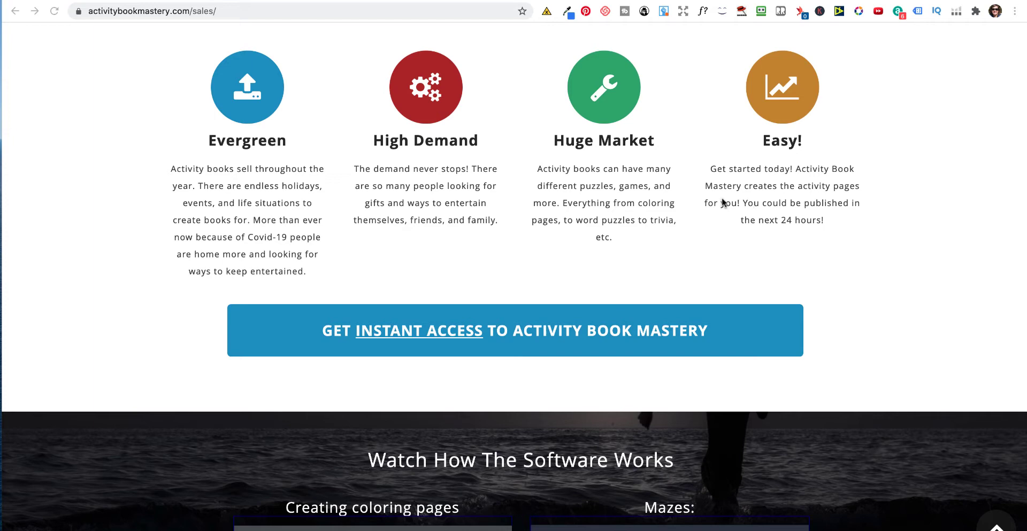
mouse_move(584, 199)
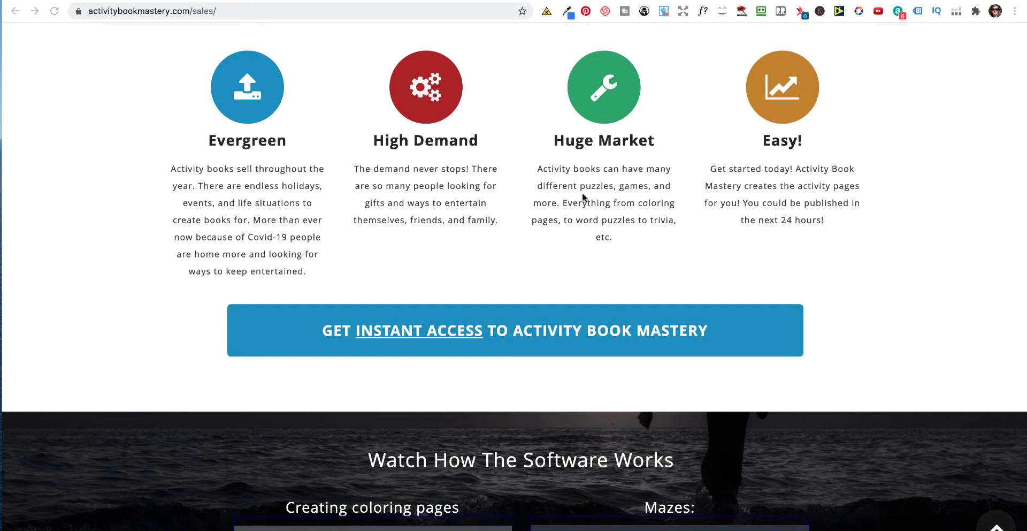
- Scroll past the four demo videos to the Real Results! royalty screenshots
scroll("down", 3)
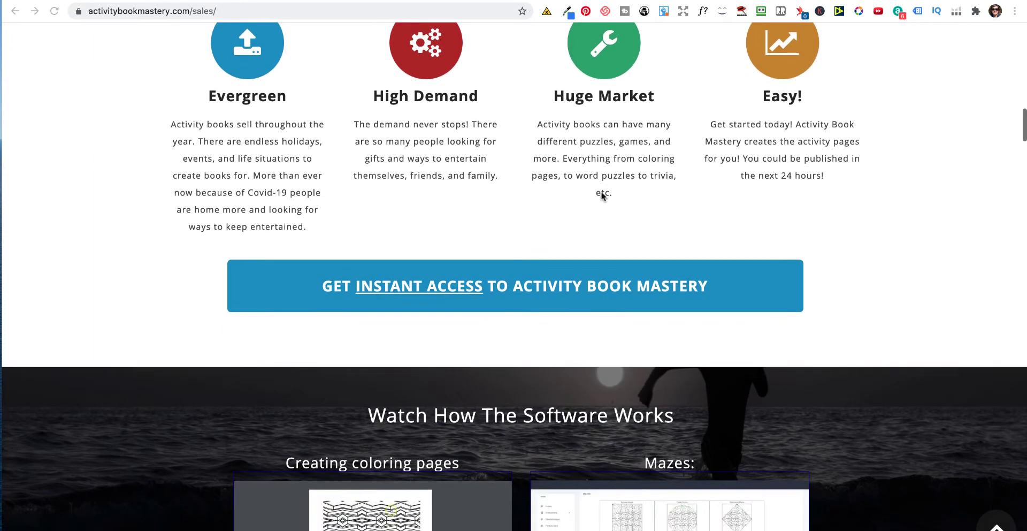
scroll("down", 3)
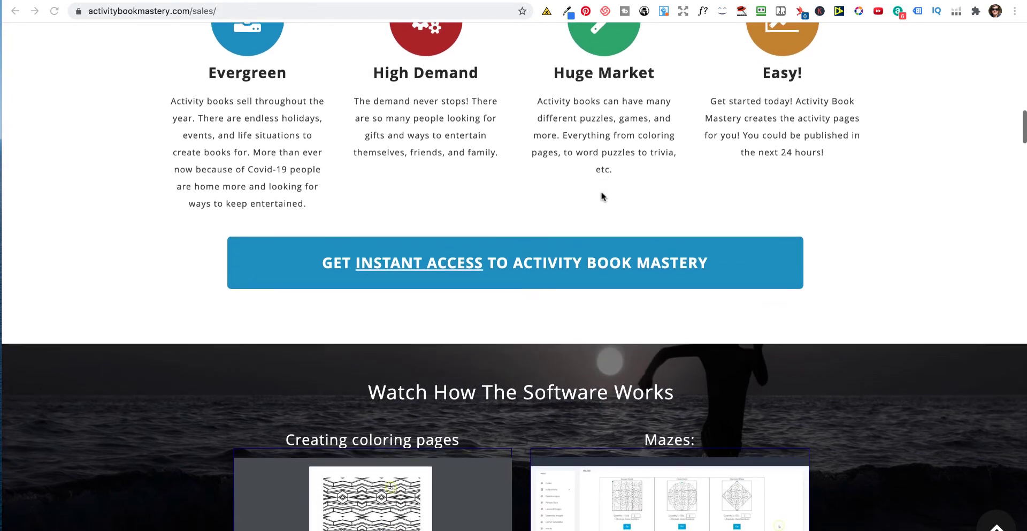
scroll("down", 3)
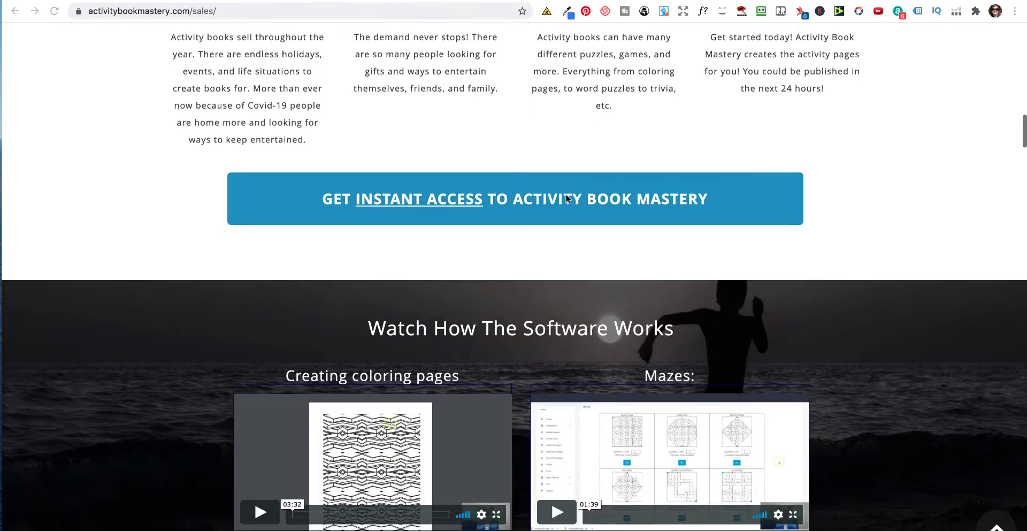
scroll("down", 3)
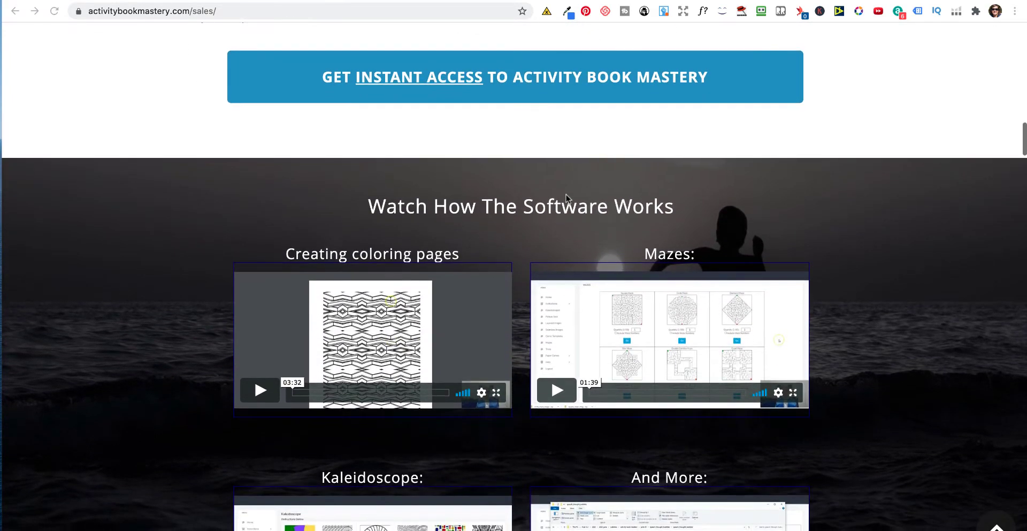
scroll("down", 3)
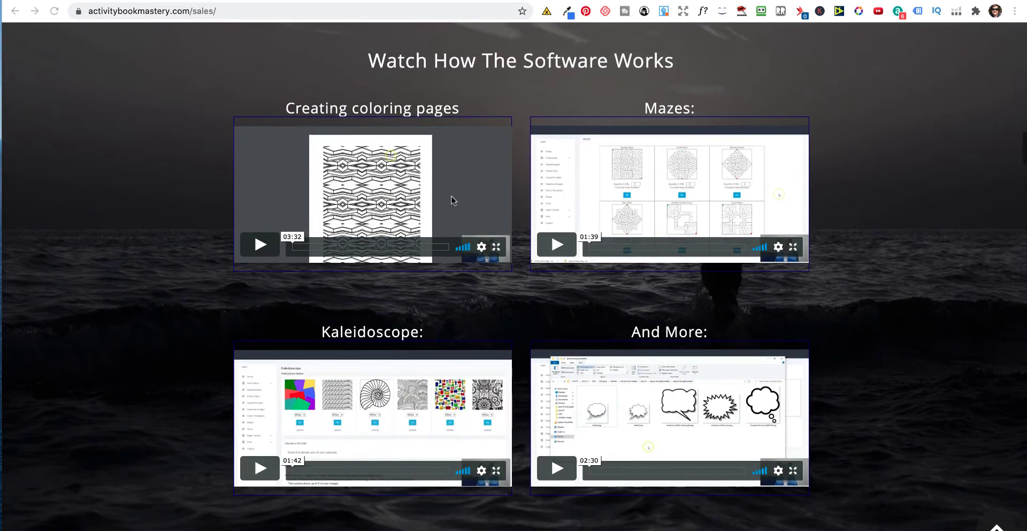
scroll("down", 3)
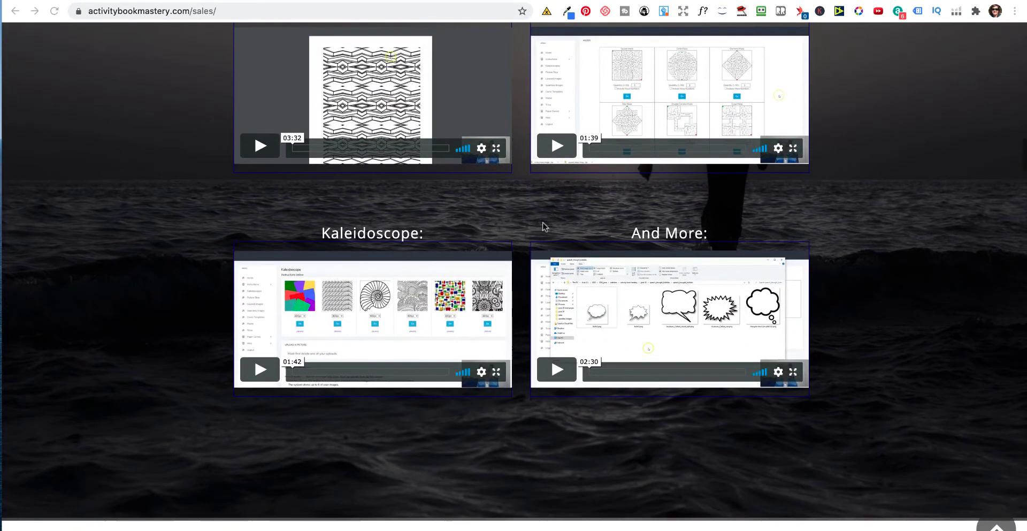
scroll("down", 3)
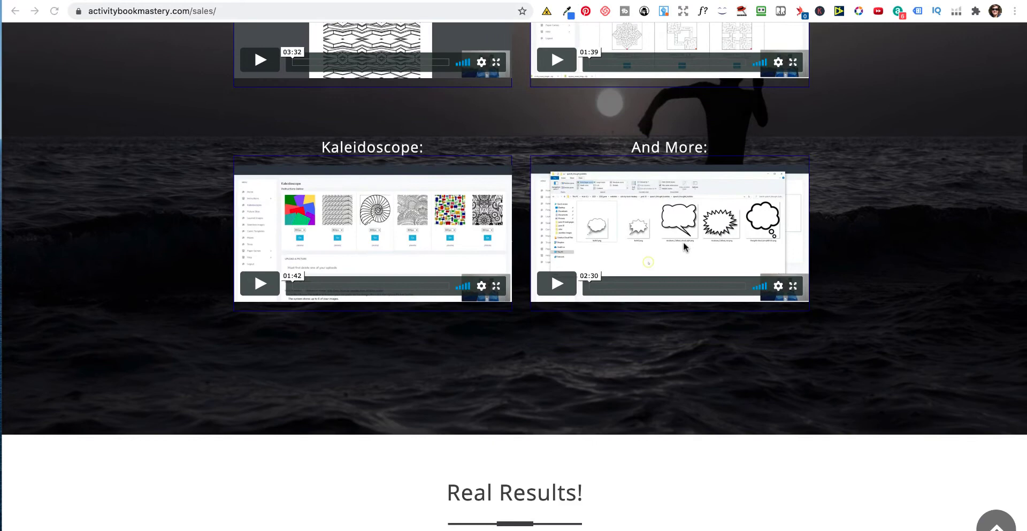
scroll("down", 3)
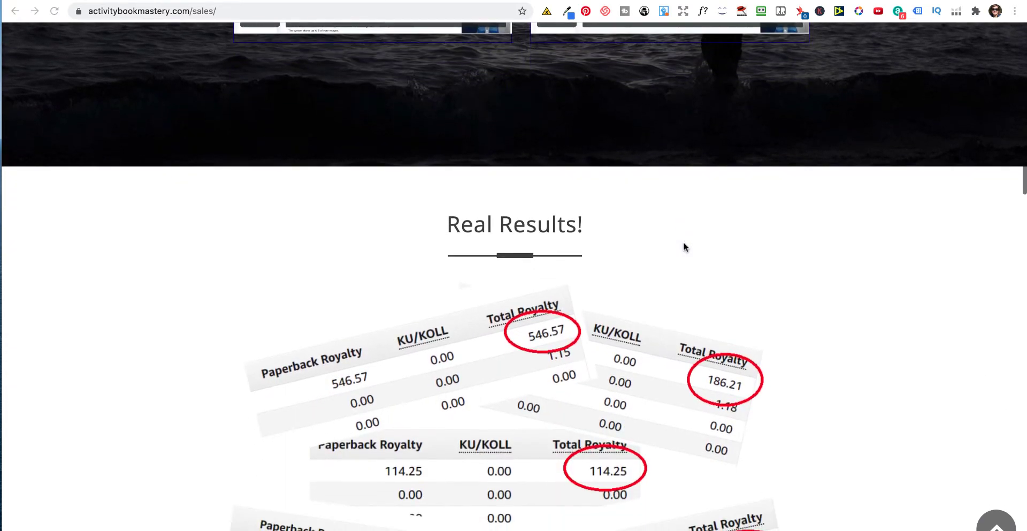
scroll("down", 3)
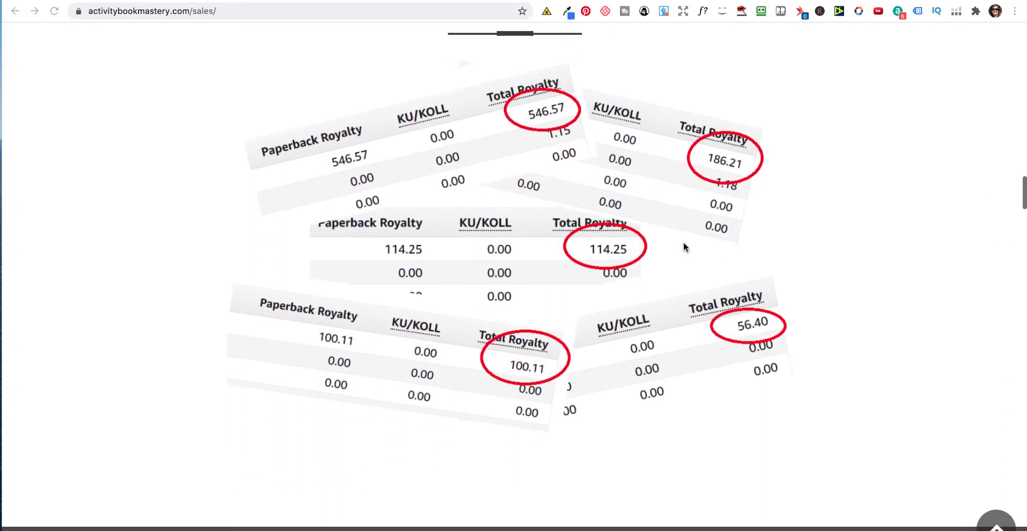
mouse_move(459, 246)
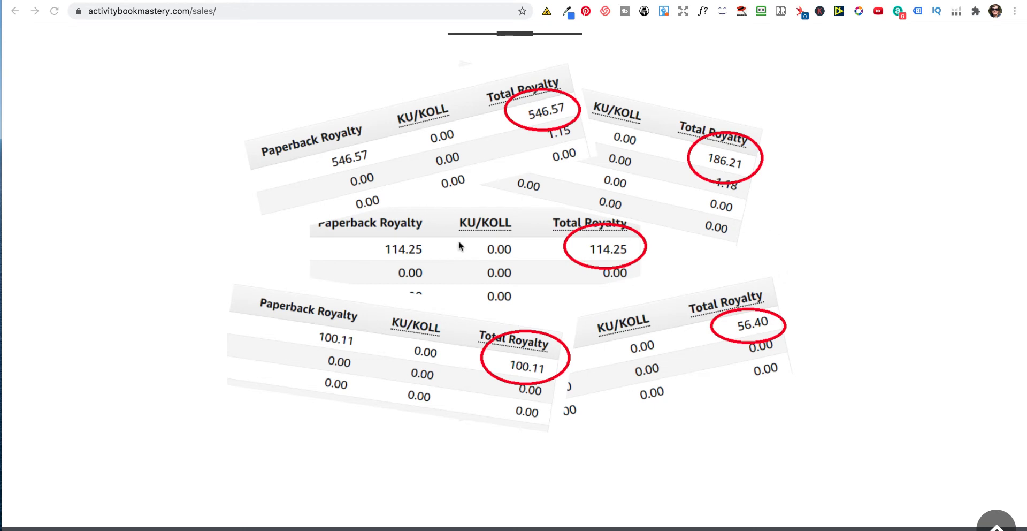
mouse_move(382, 195)
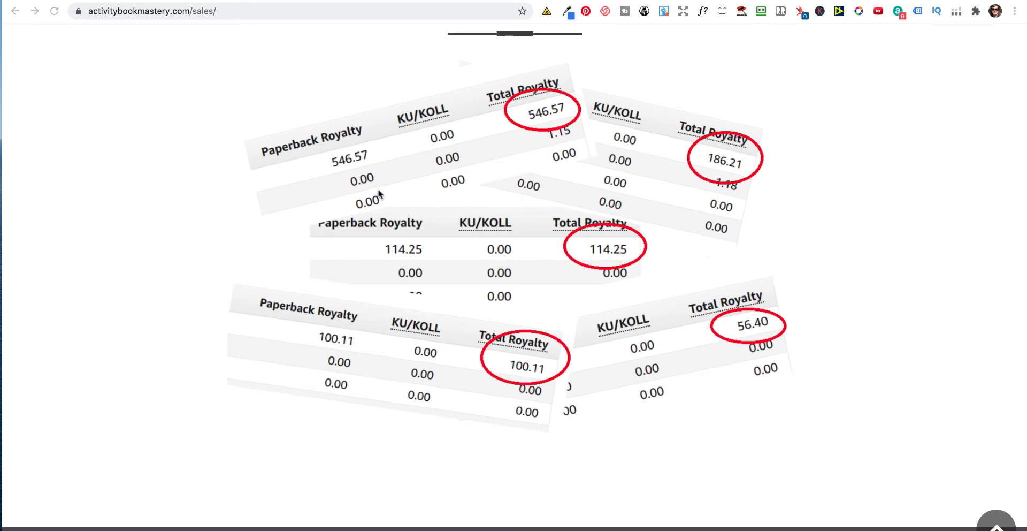
mouse_move(463, 217)
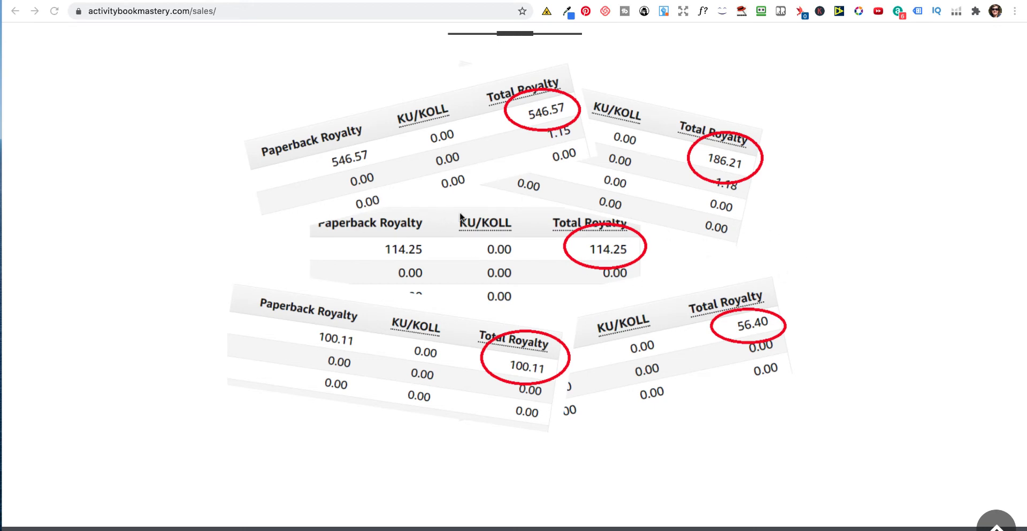
mouse_move(486, 164)
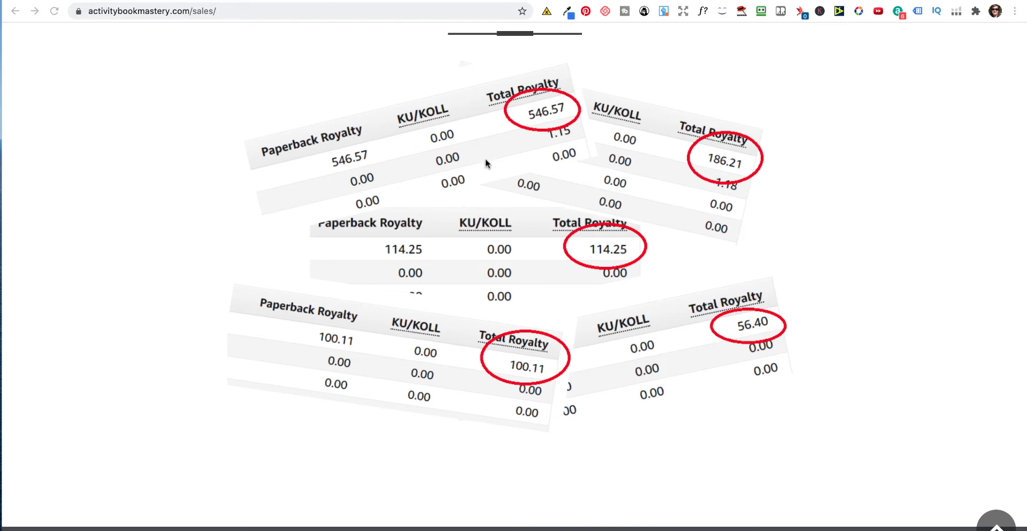
mouse_move(557, 141)
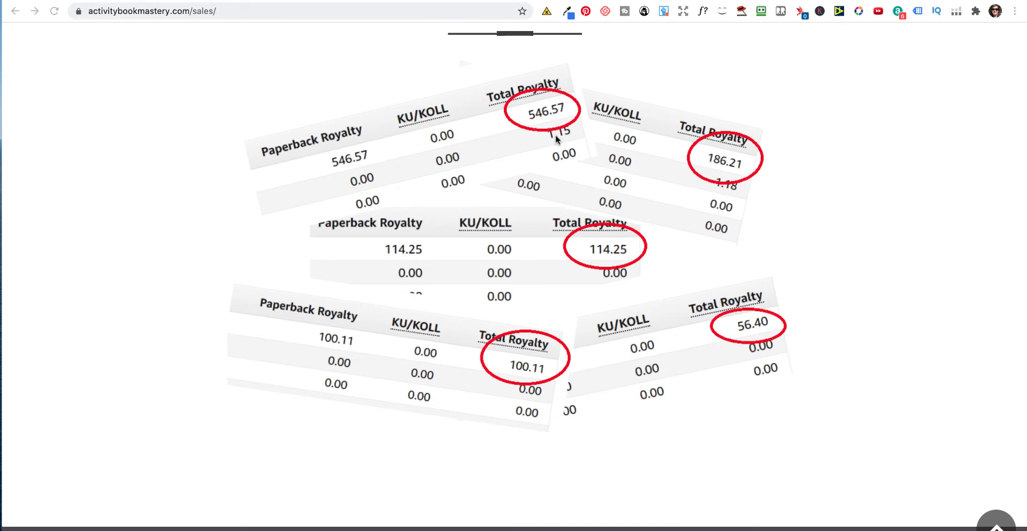
- Scroll to the $47.00 Limited Discounted Offer box with its included features and Early Bird sign-up
scroll("down", 3)
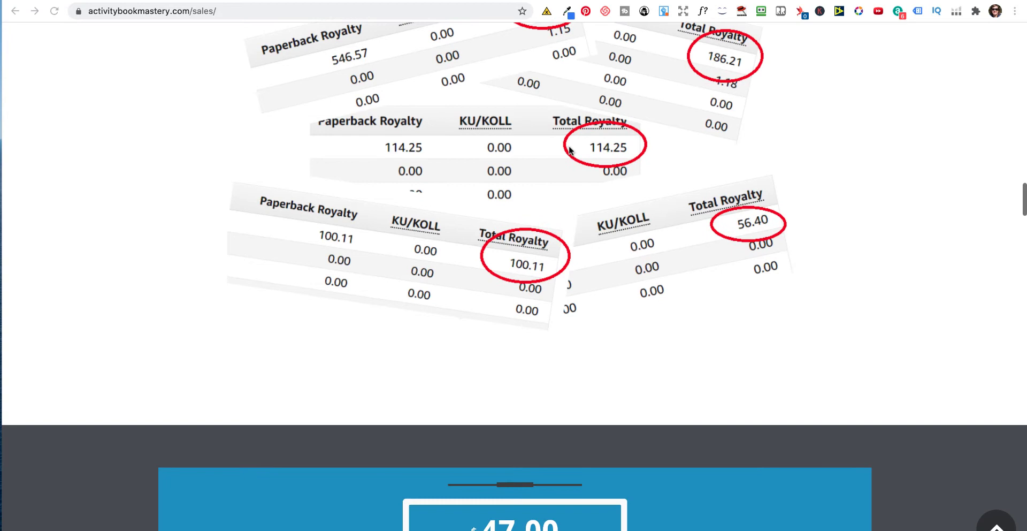
scroll("down", 3)
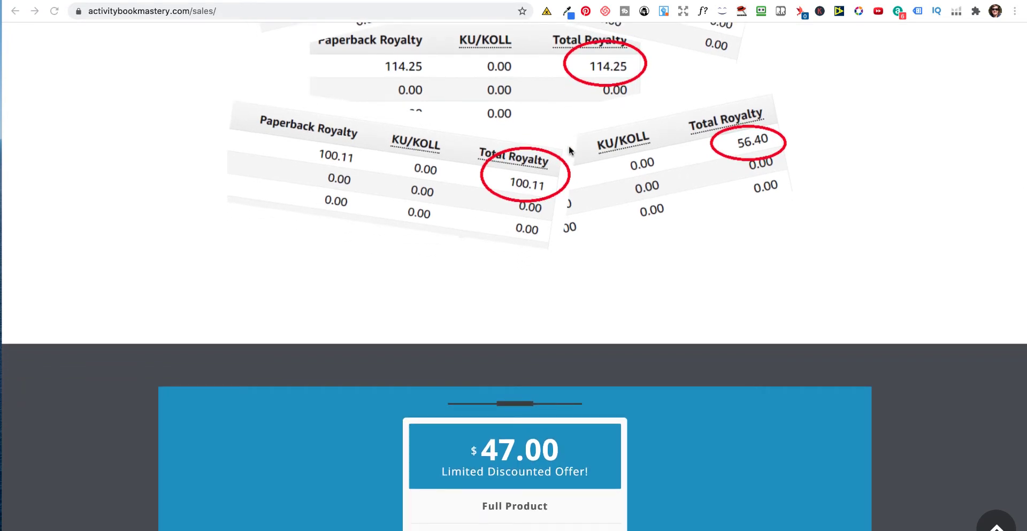
scroll("down", 3)
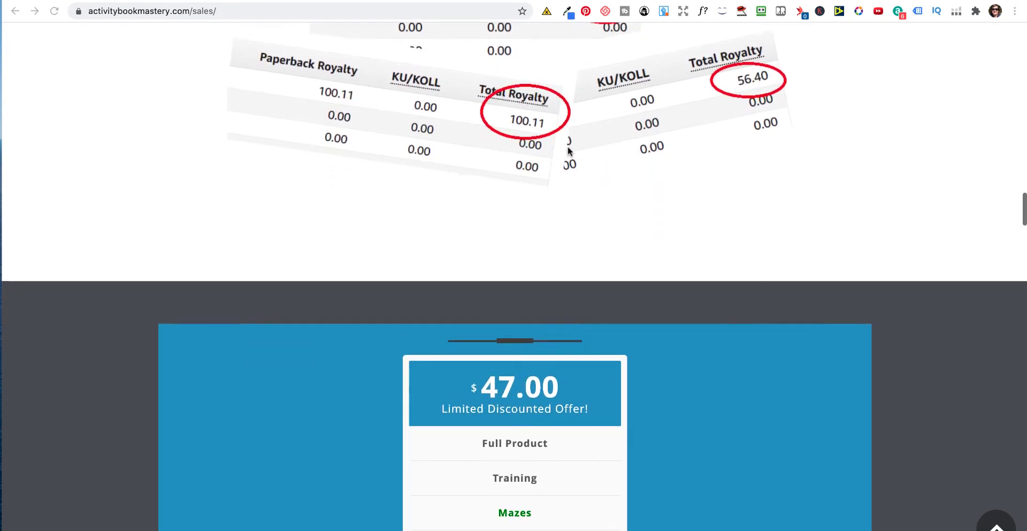
scroll("down", 3)
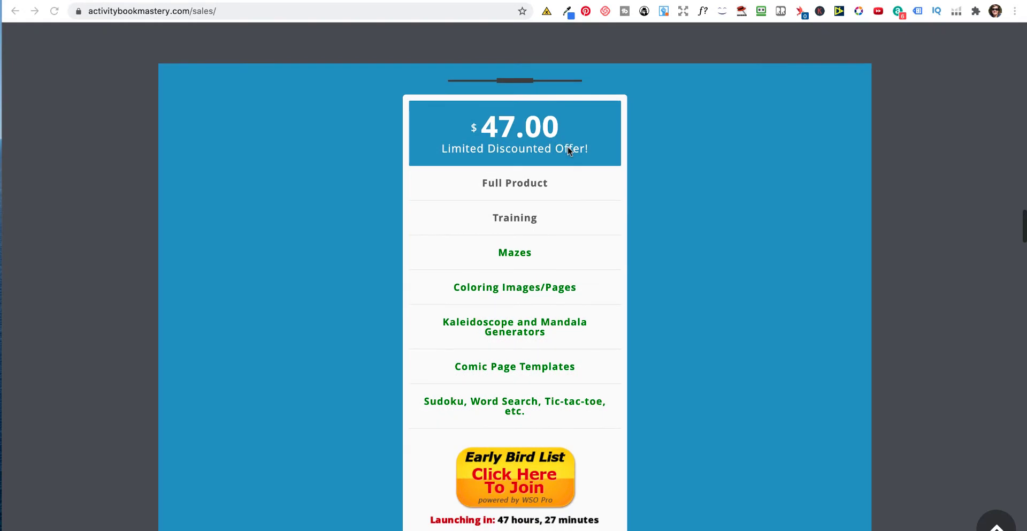
scroll("down", 3)
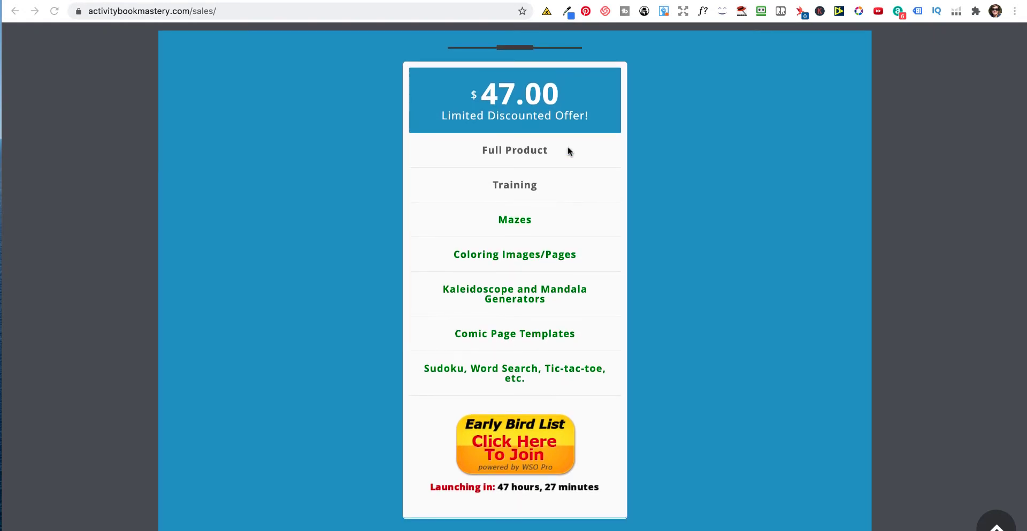
scroll("down", 3)
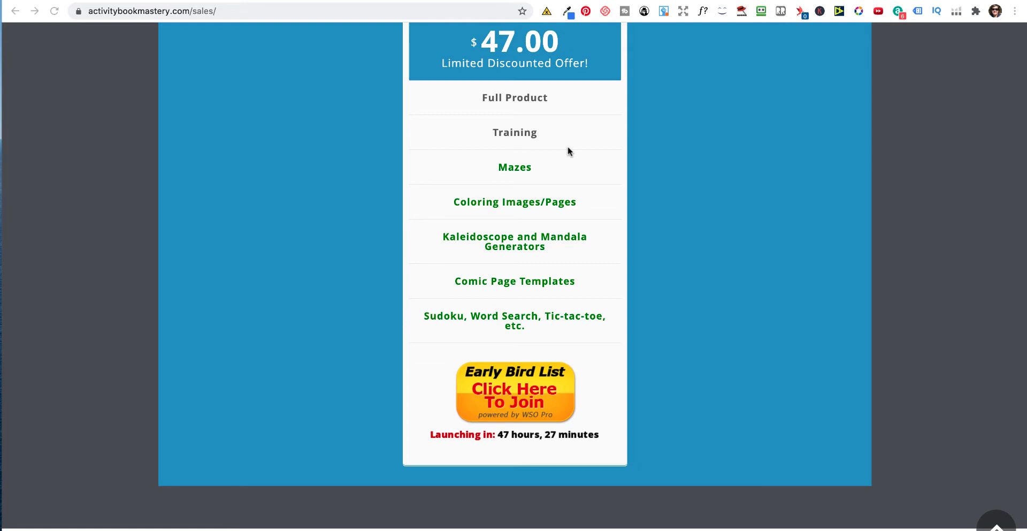
mouse_move(511, 146)
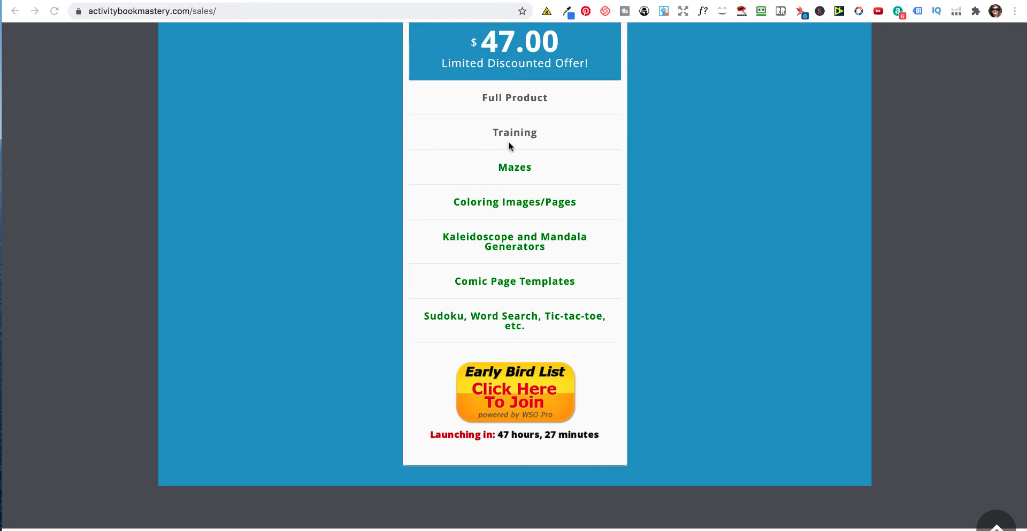
- Scroll down past the feature cards and the product box
scroll("down", 3)
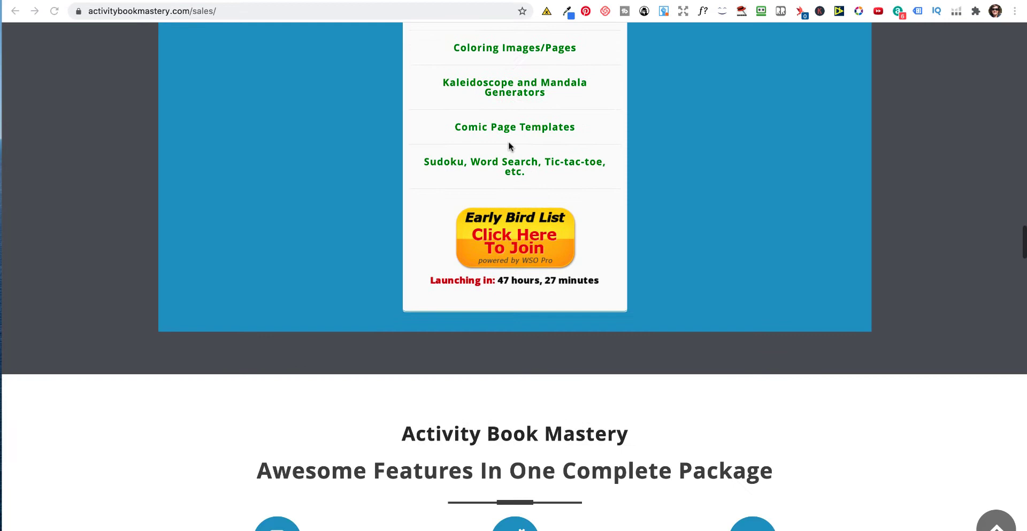
scroll("down", 3)
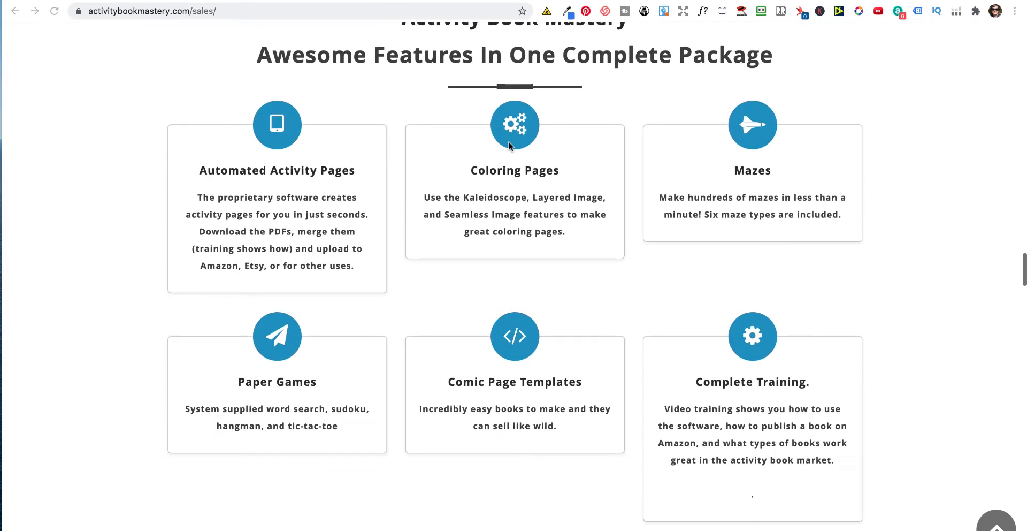
scroll("down", 3)
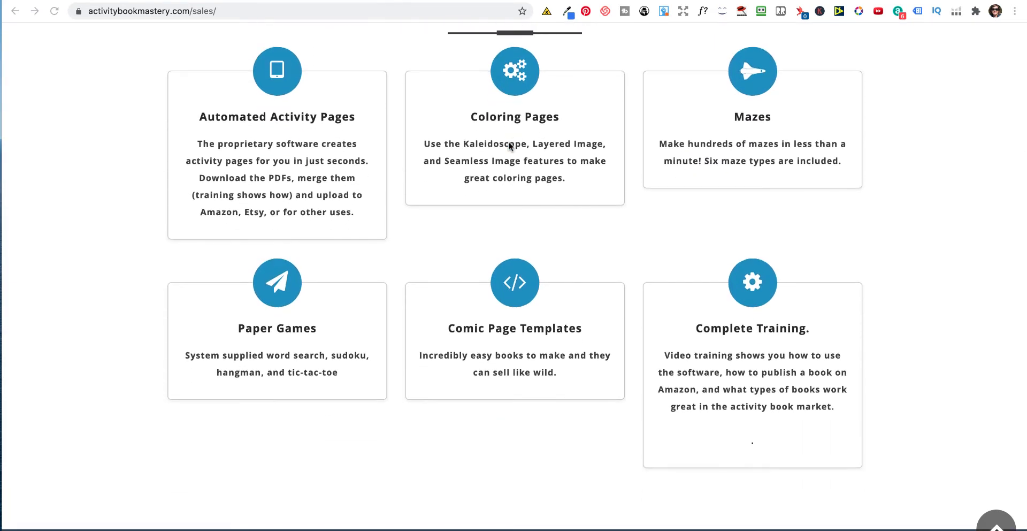
mouse_move(546, 138)
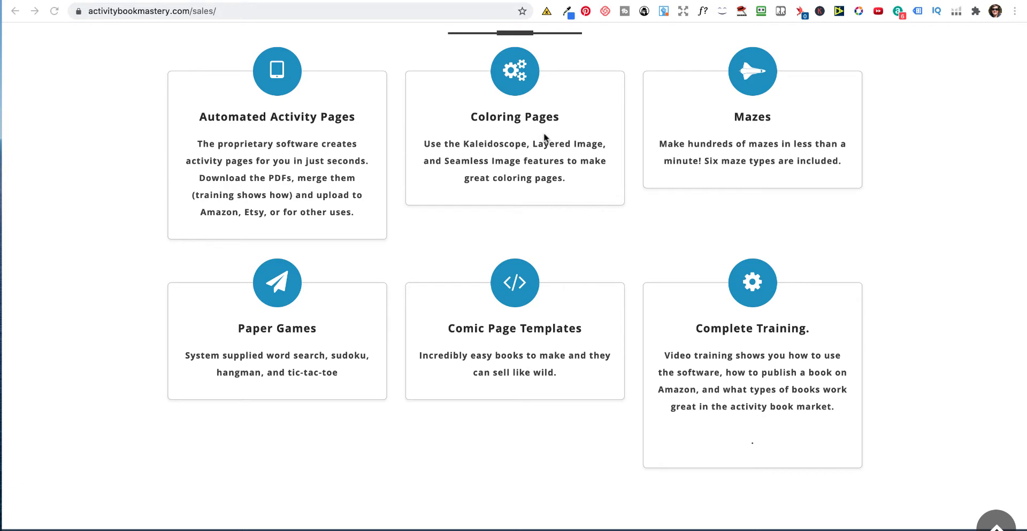
scroll("down", 3)
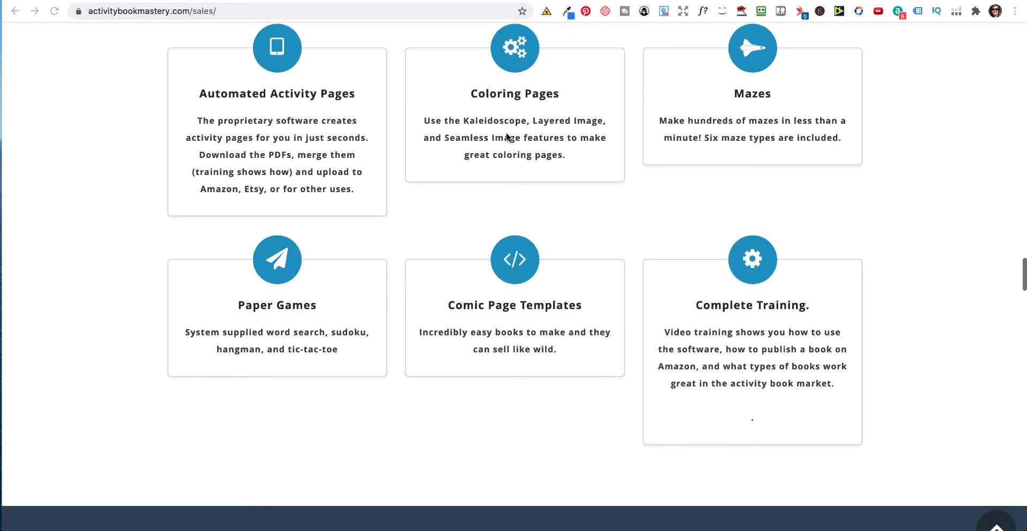
scroll("down", 3)
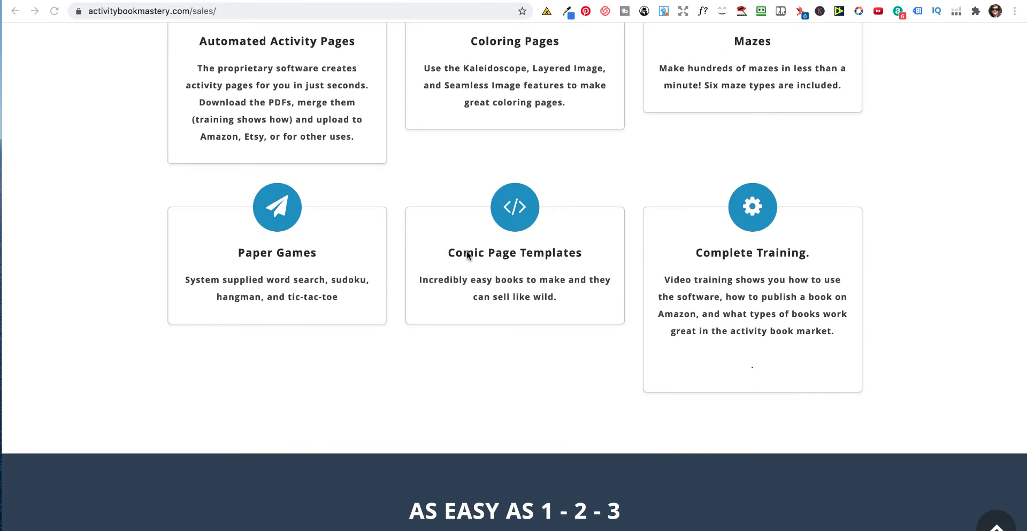
scroll("down", 3)
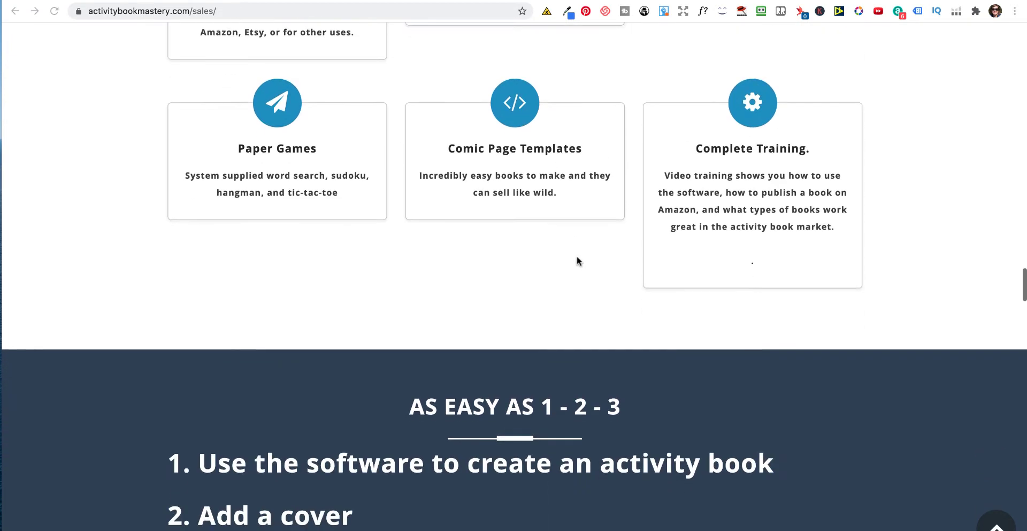
- Scroll on to the Happy customers testimonials at the bottom of the sales page
scroll("down", 3)
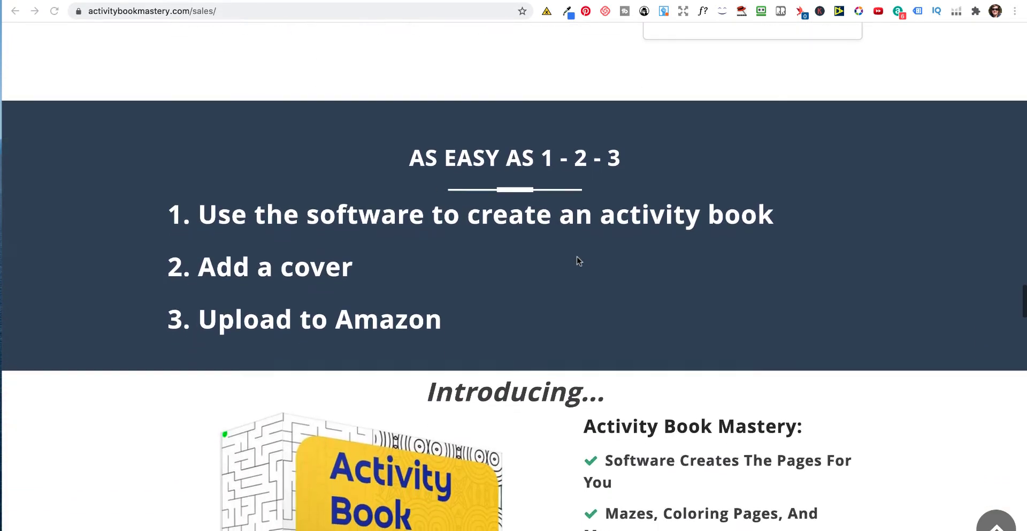
scroll("down", 3)
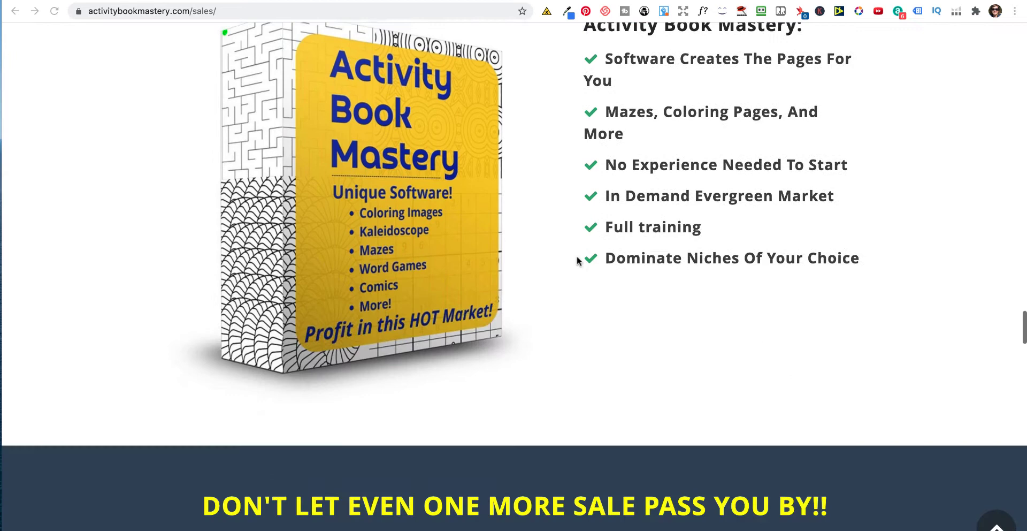
scroll("down", 3)
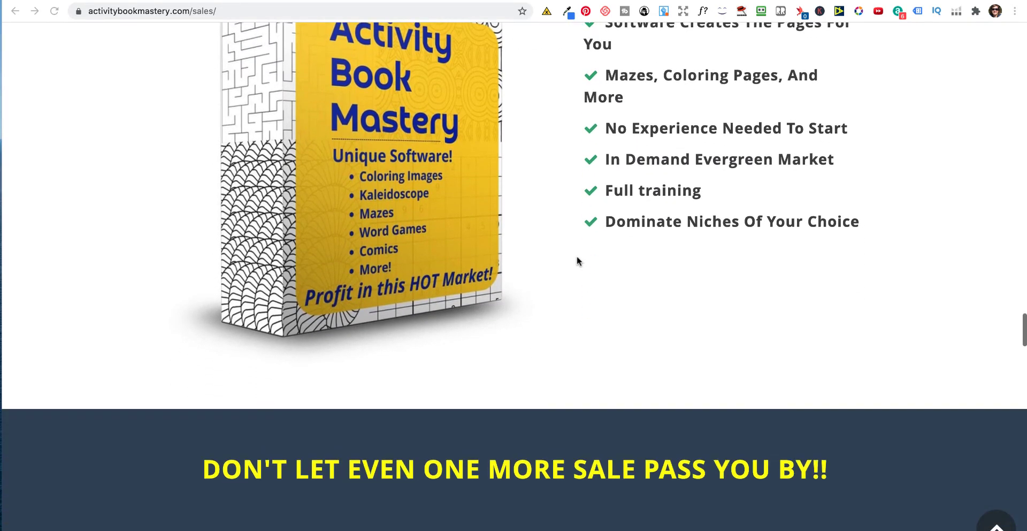
scroll("down", 3)
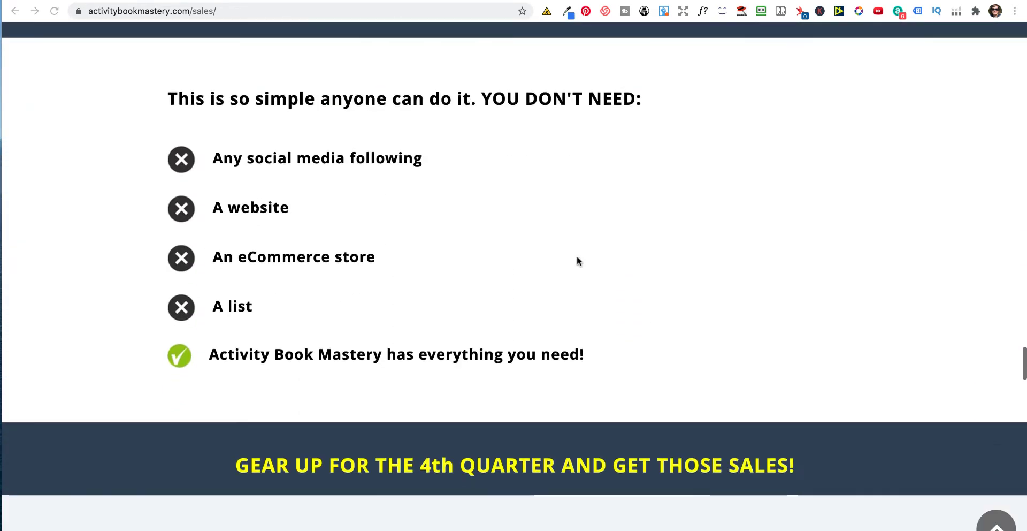
scroll("down", 3)
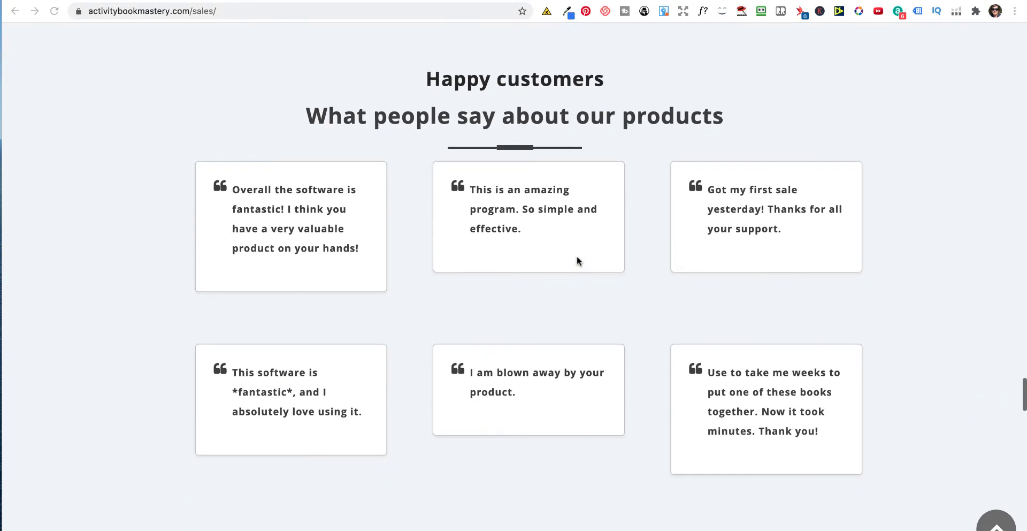
scroll("down", 3)
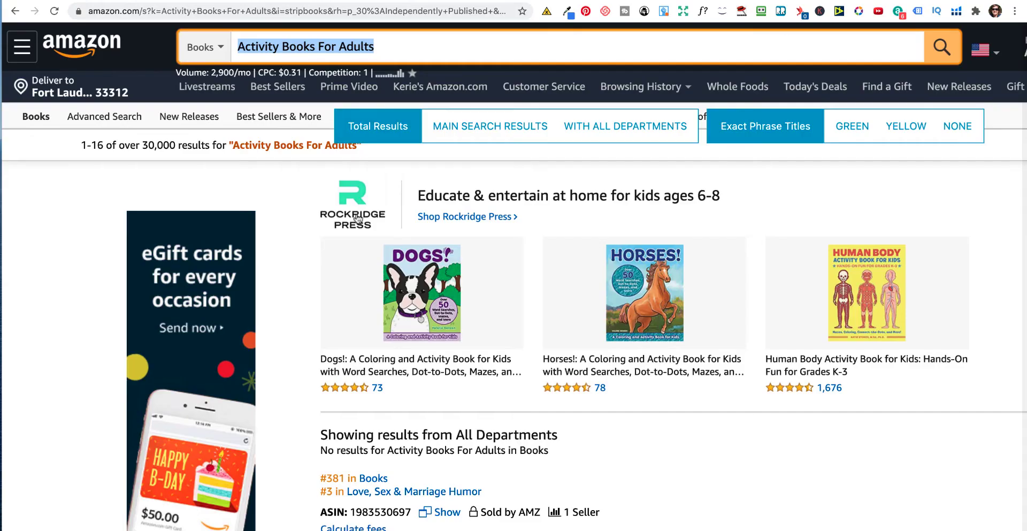
mouse_move(277, 87)
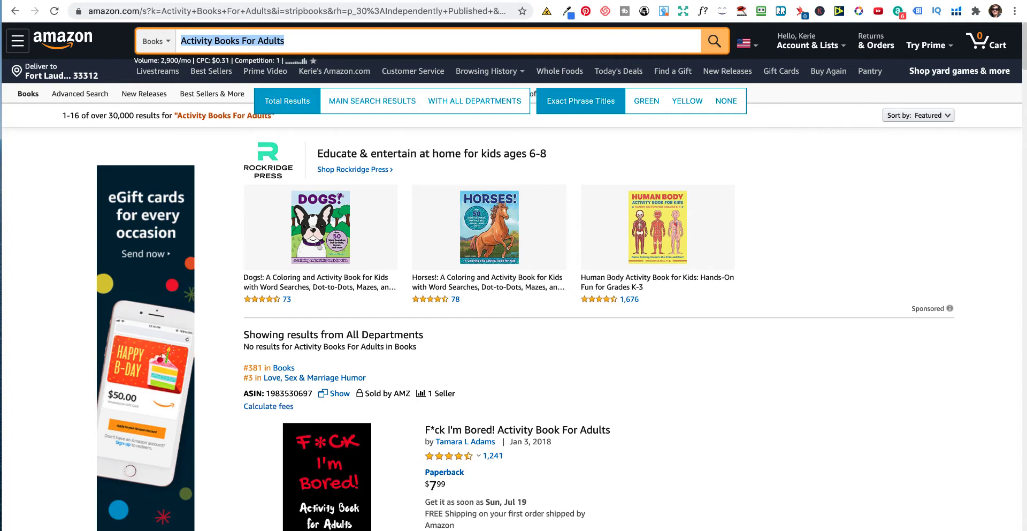
mouse_move(121, 142)
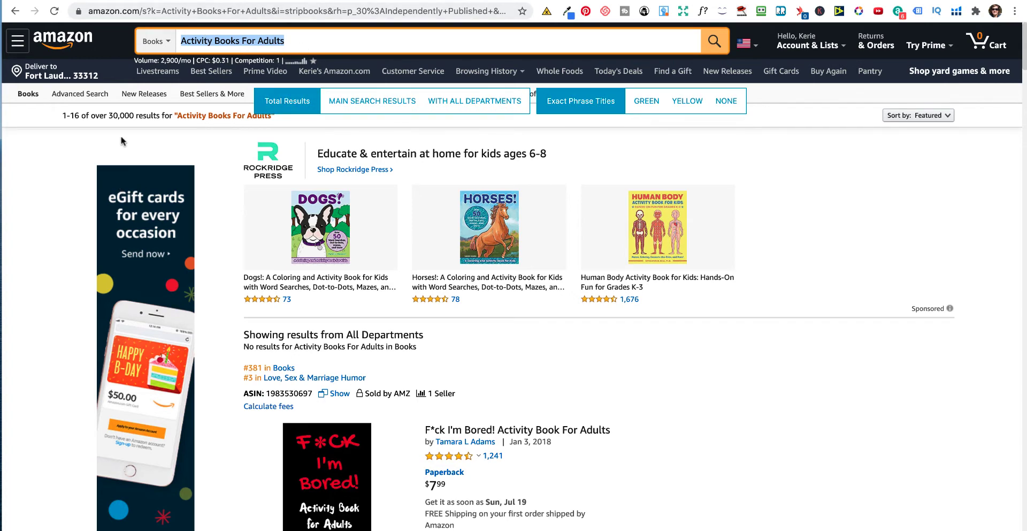
mouse_move(154, 126)
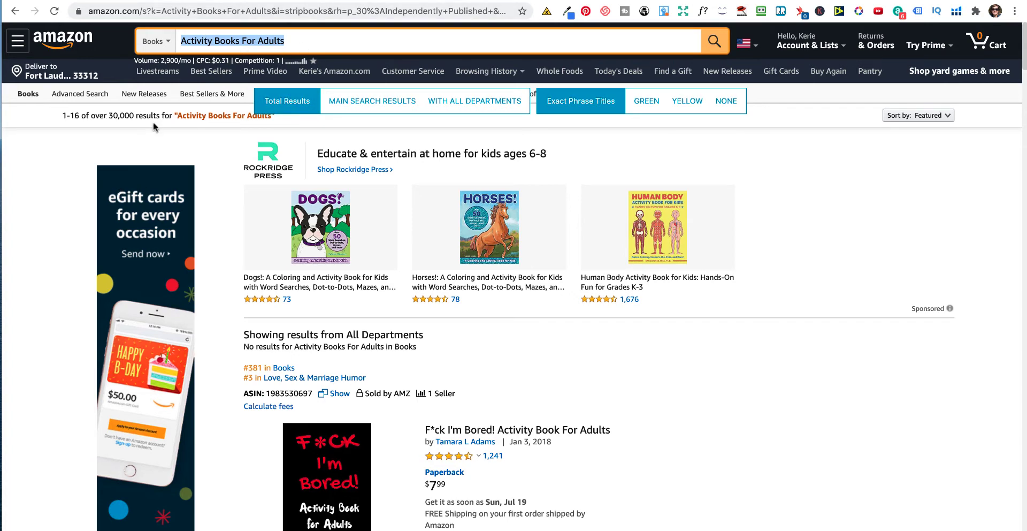
mouse_move(388, 212)
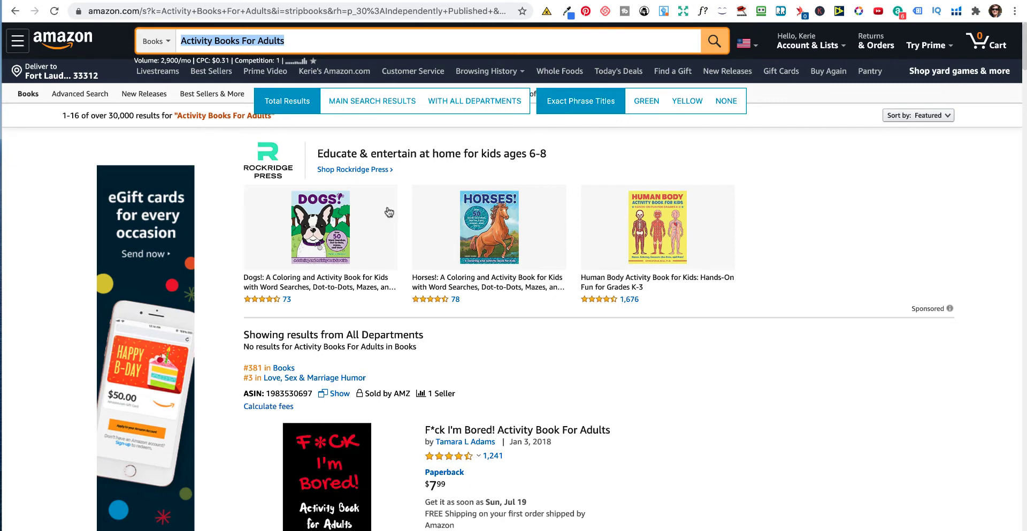
- Scroll the Activity Books For Adults results to the first paperback's #381 Books rank
scroll("down", 3)
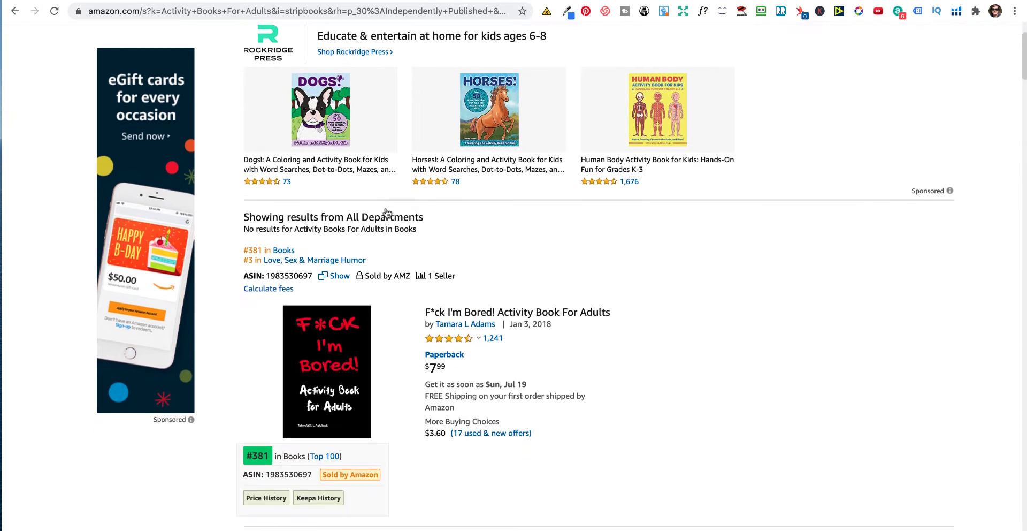
scroll("down", 3)
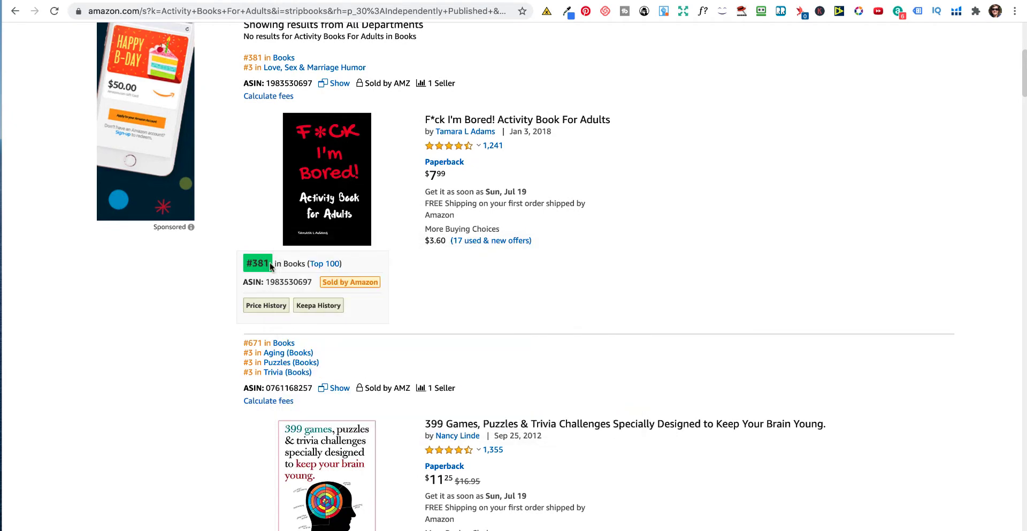
mouse_move(618, 285)
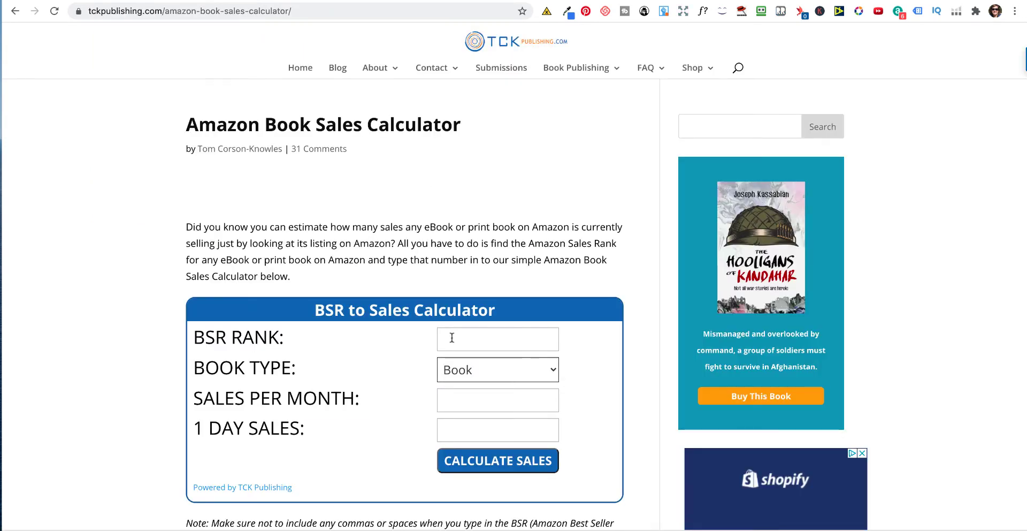
- Calculate sales for BSR rank 381 as a Book: about 4240 a month and 283 a day
type("381")
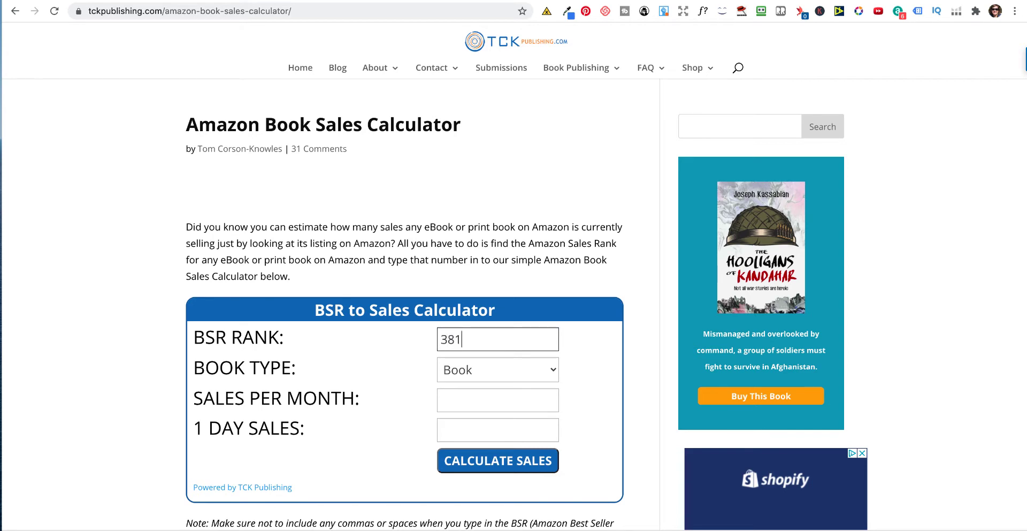
left_click(497, 460)
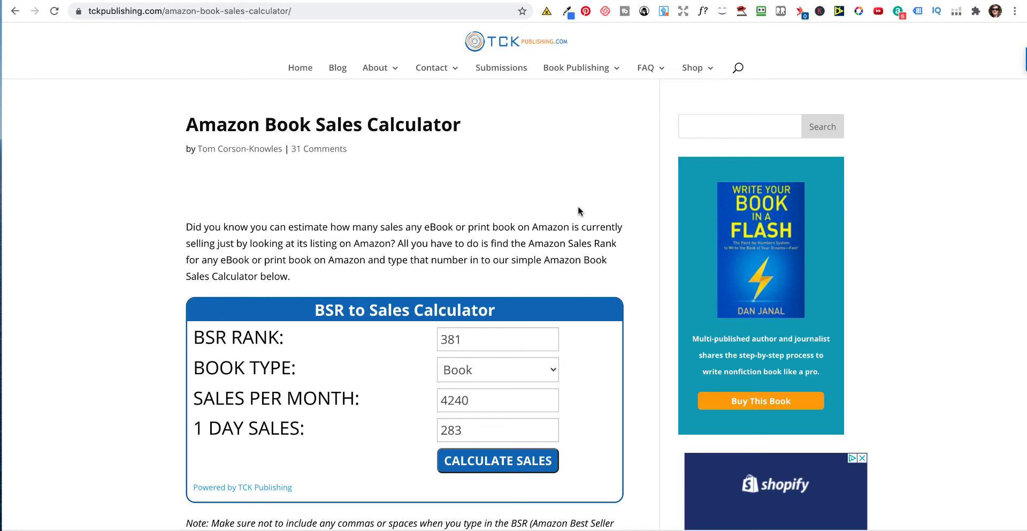
scroll("down", 3)
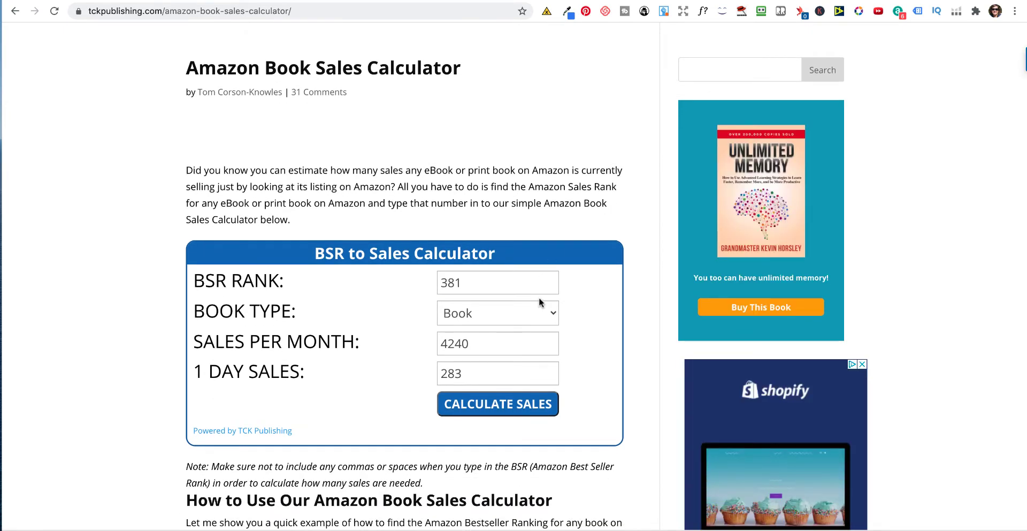
scroll("down", 3)
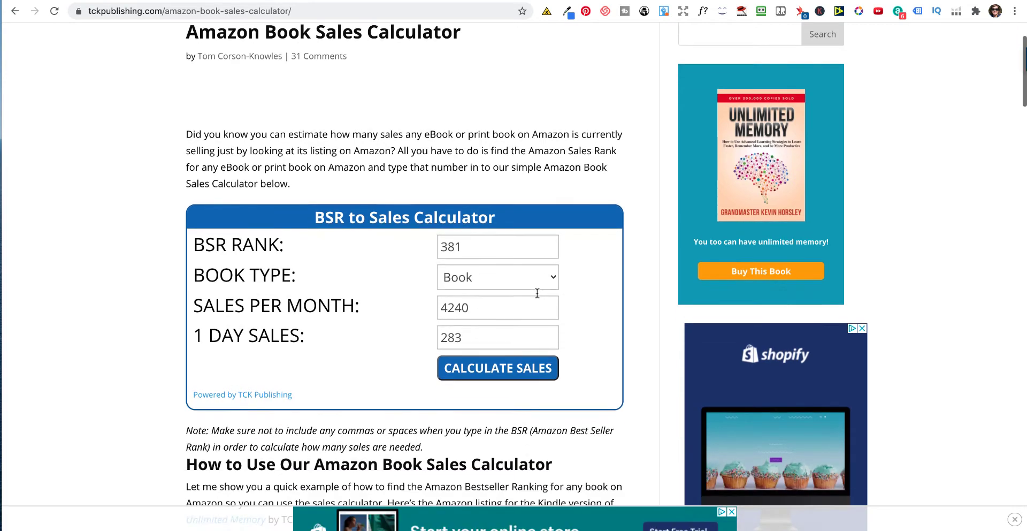
mouse_move(537, 296)
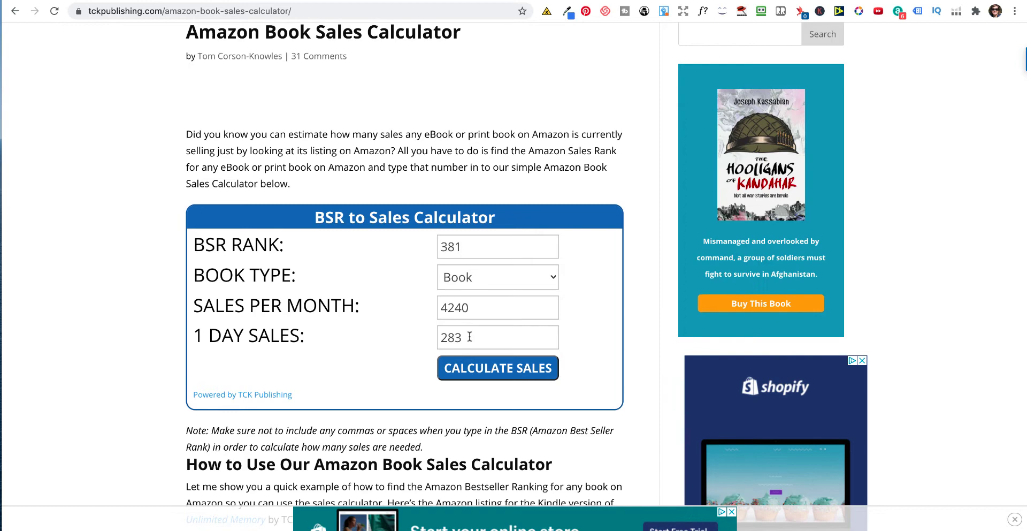
mouse_move(752, 4)
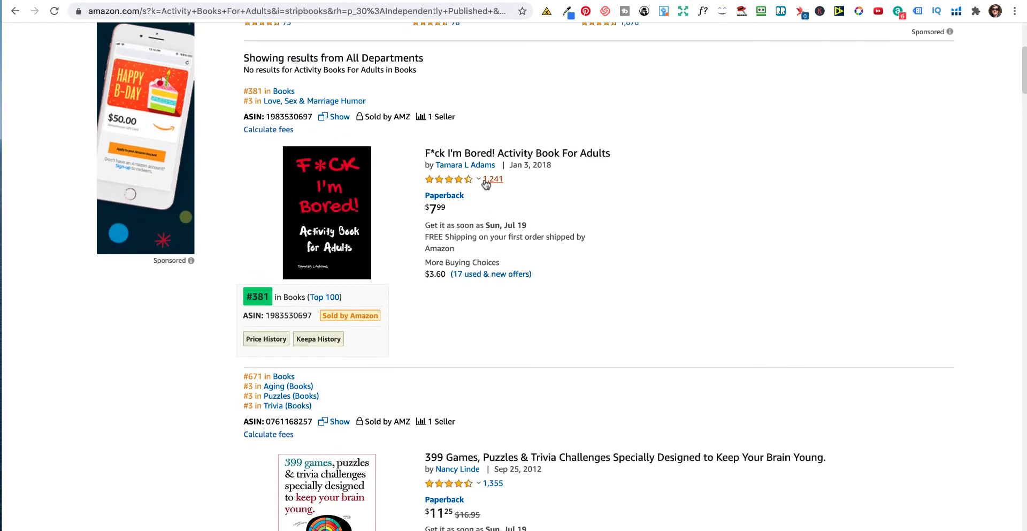
mouse_move(475, 210)
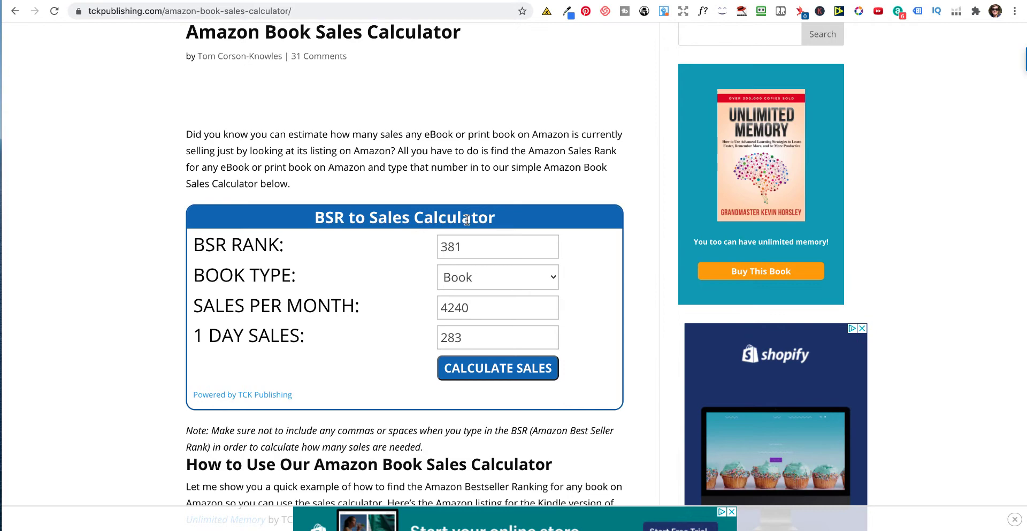
scroll("down", 3)
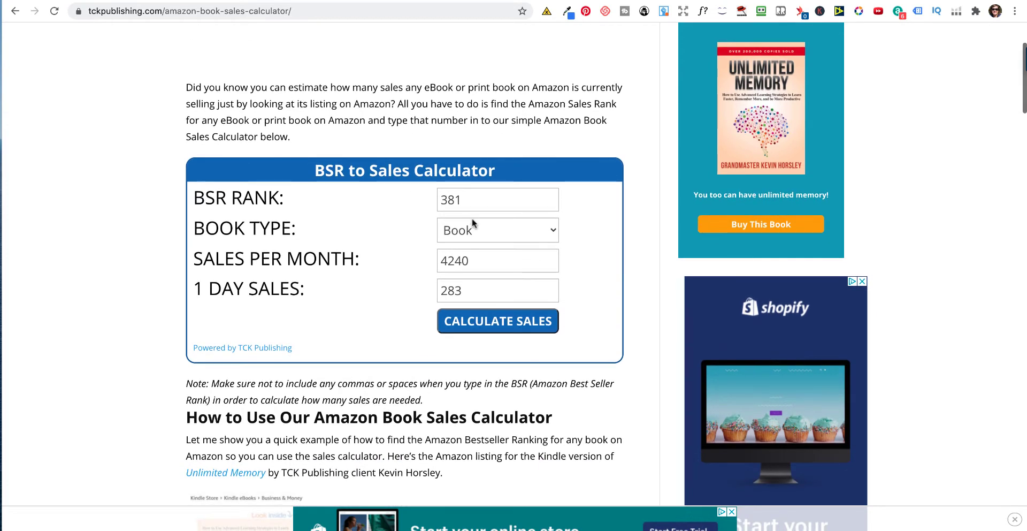
scroll("up", 3)
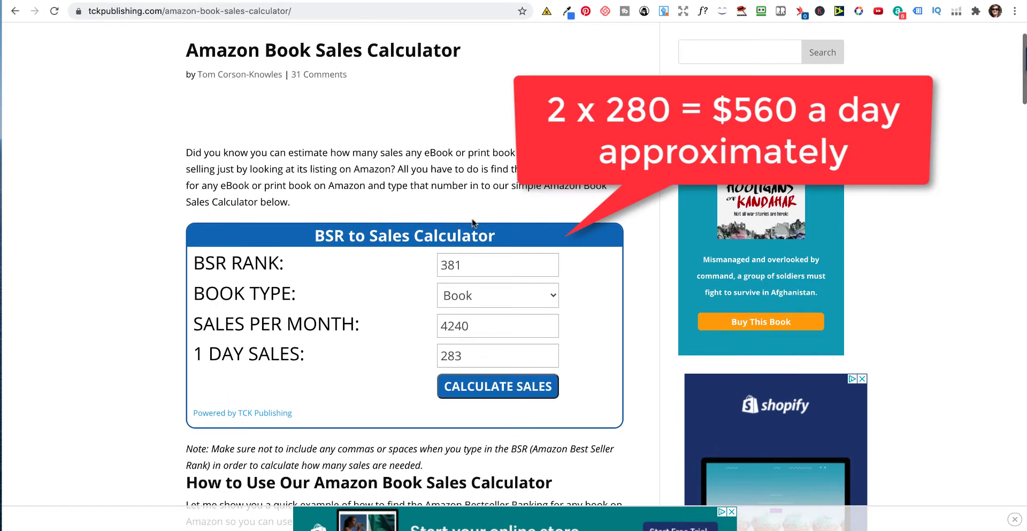
mouse_move(644, 24)
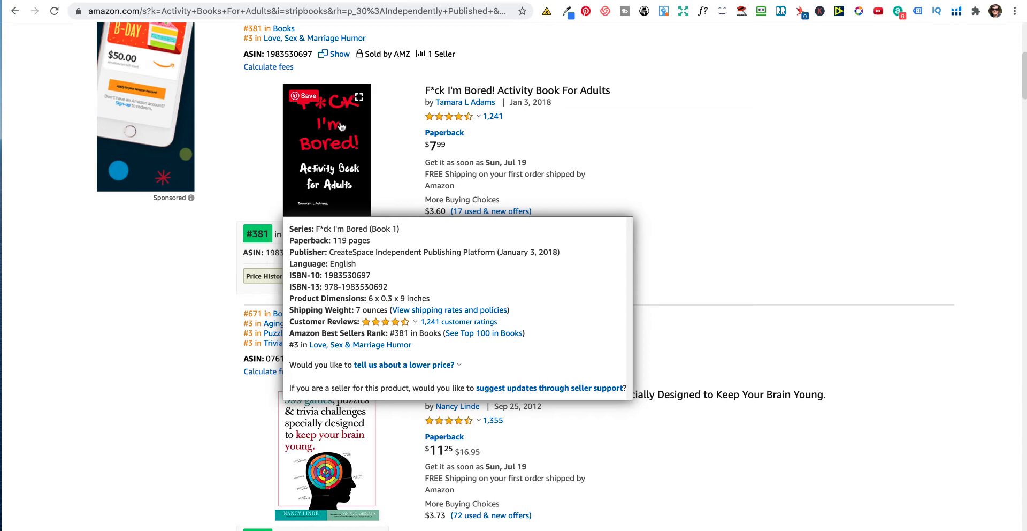
- Review further Amazon results ranked #3,005, #3,901 and #4,594 in Books
left_click(508, 254)
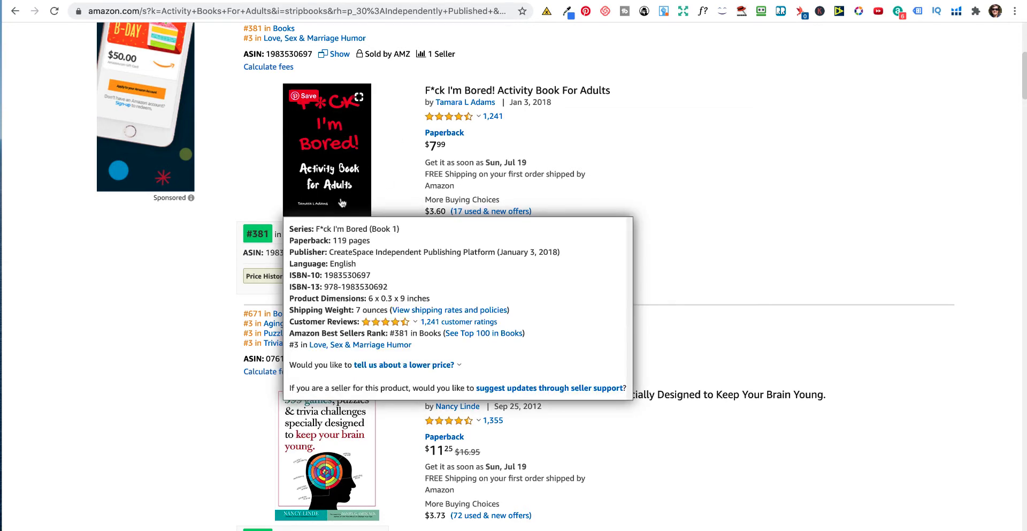
scroll("down", 3)
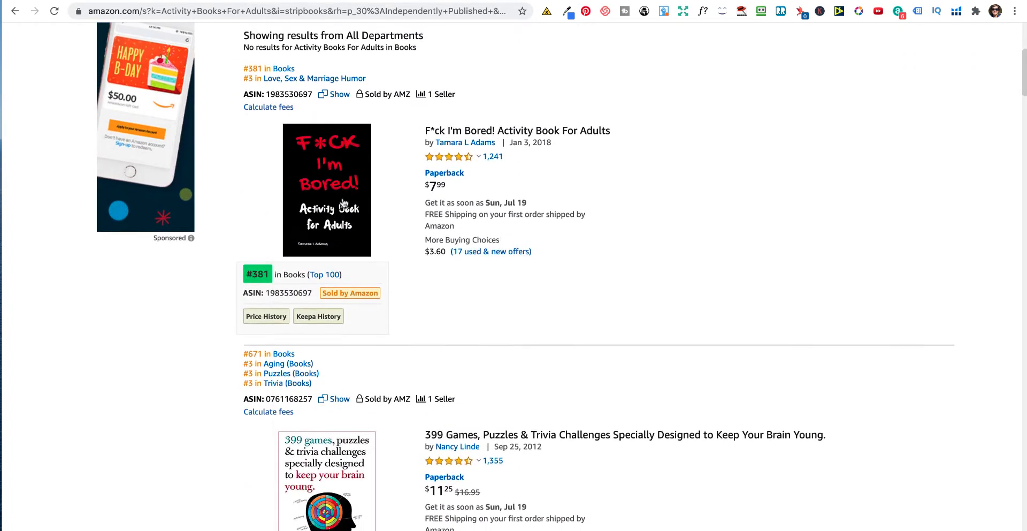
scroll("up", 3)
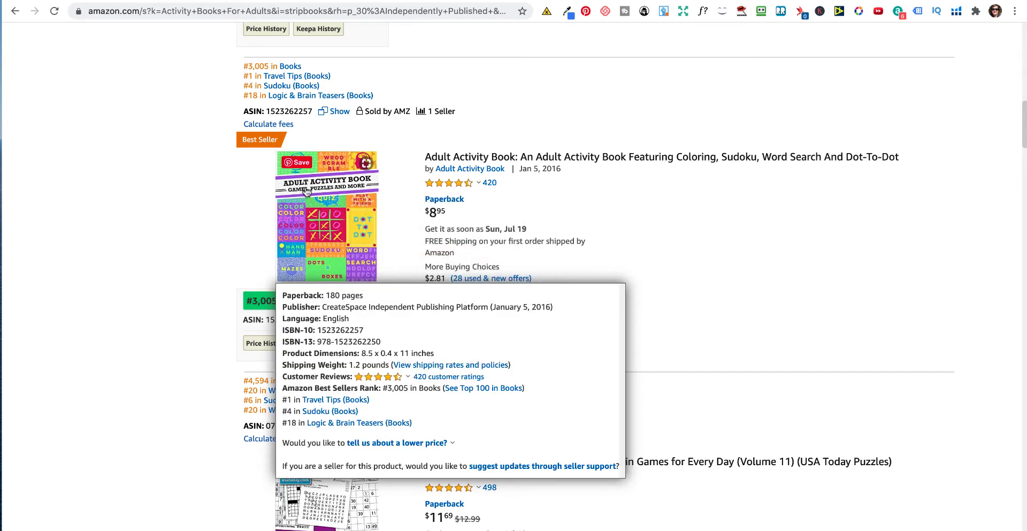
mouse_move(315, 206)
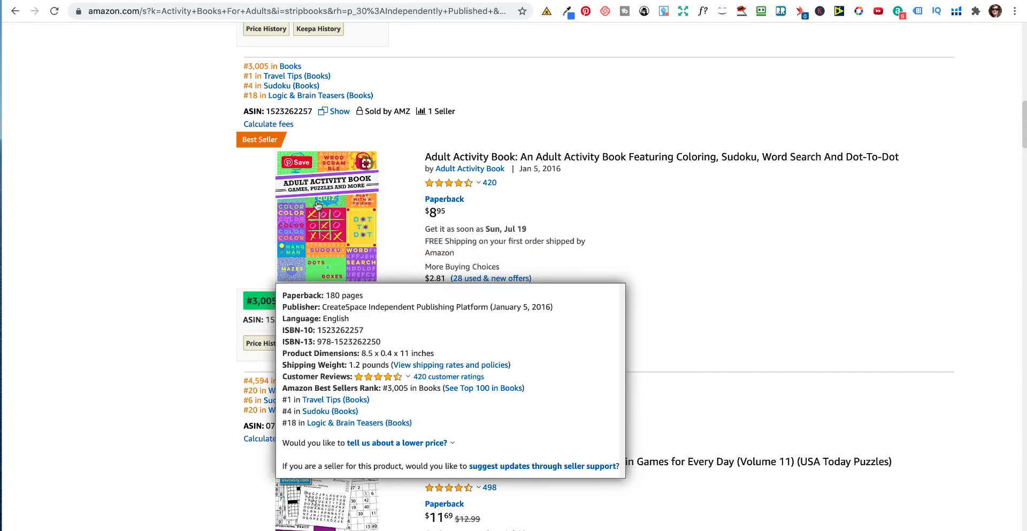
scroll("down", 3)
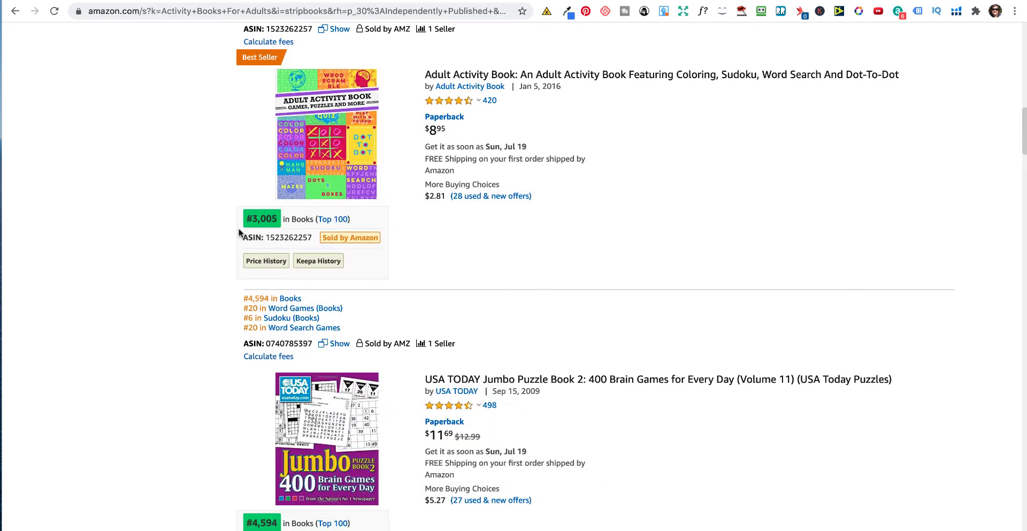
scroll("down", 3)
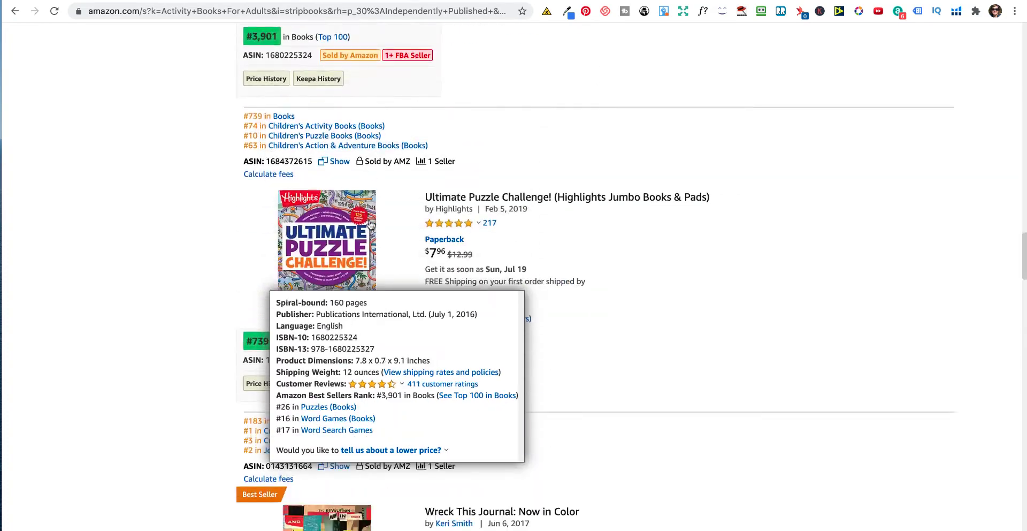
scroll("down", 3)
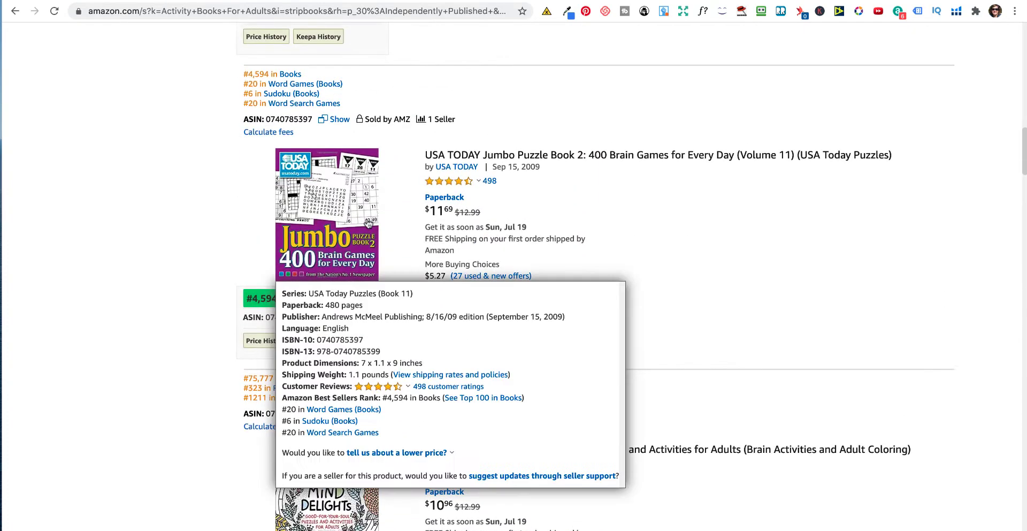
scroll("down", 3)
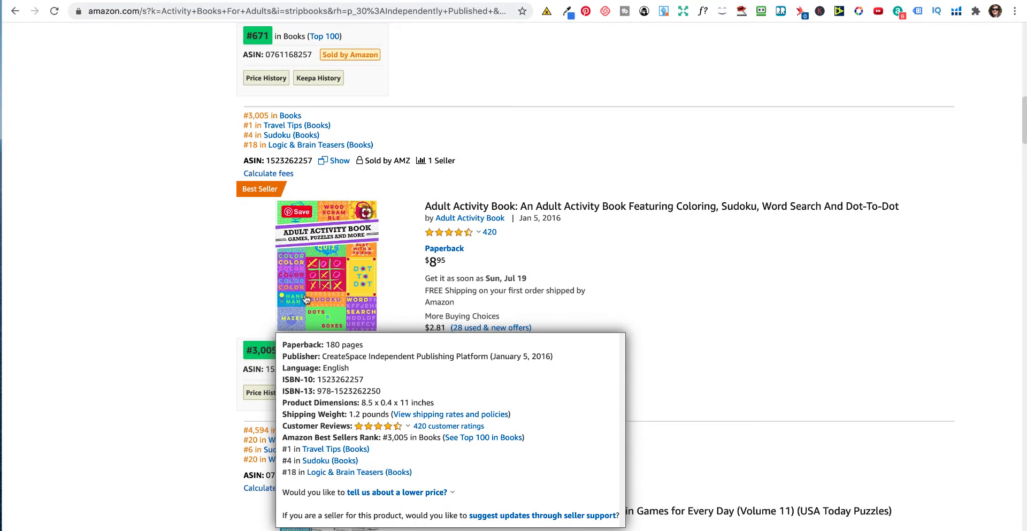
mouse_move(214, 291)
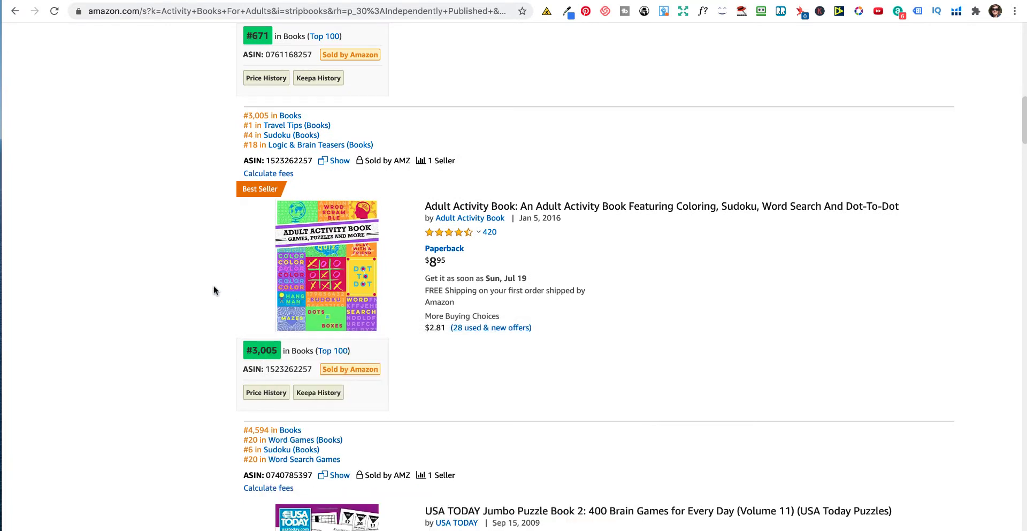
mouse_move(512, 243)
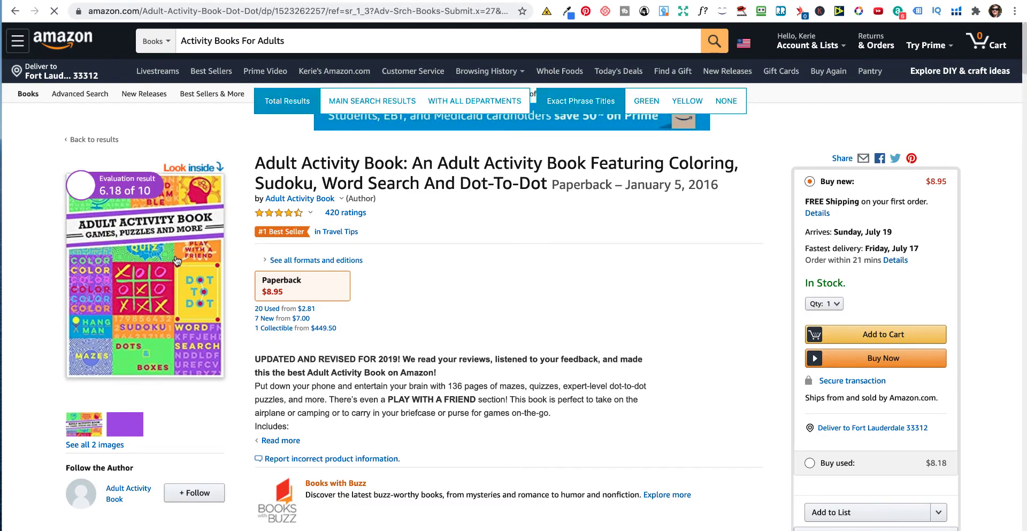
- Open the Adult Activity Book's Look Inside preview and page to its table of contents
left_click(193, 167)
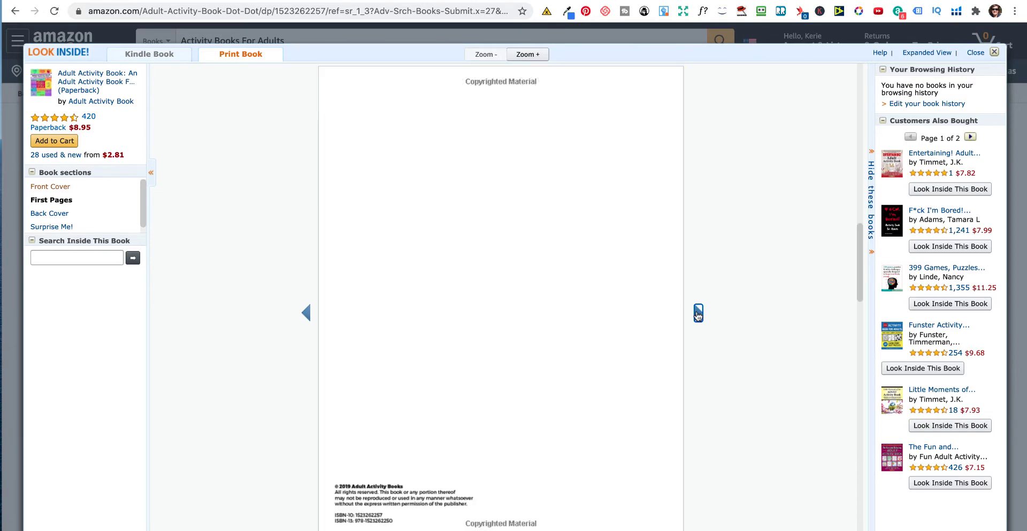
left_click(698, 313)
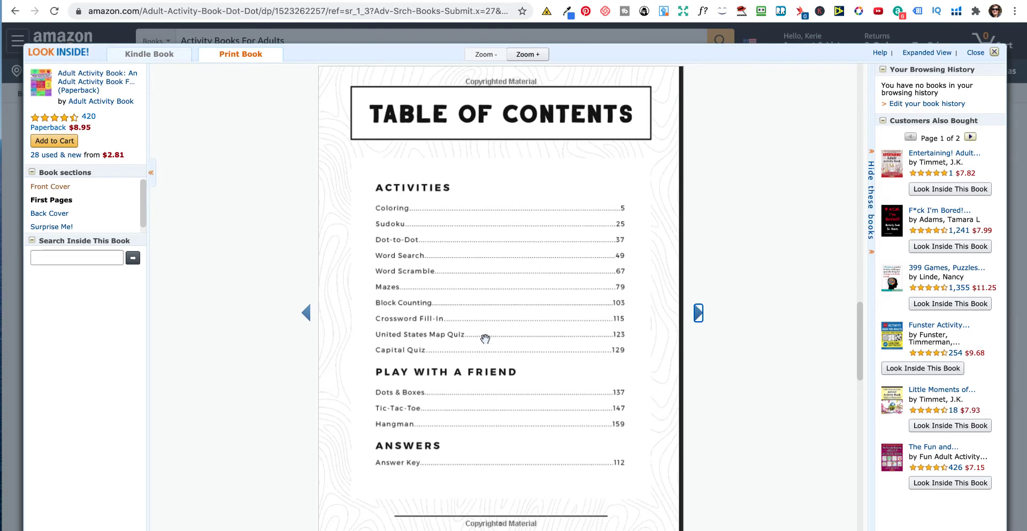
mouse_move(435, 252)
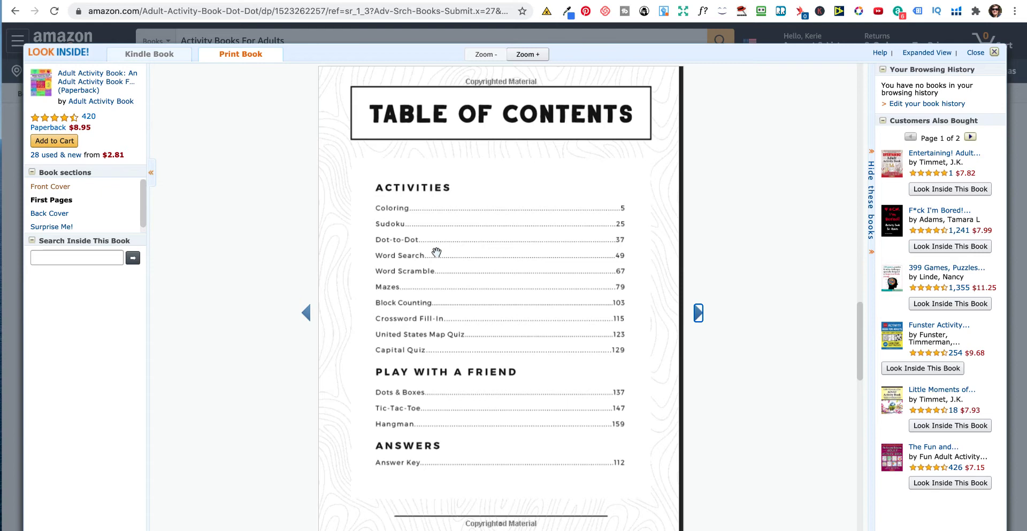
mouse_move(556, 271)
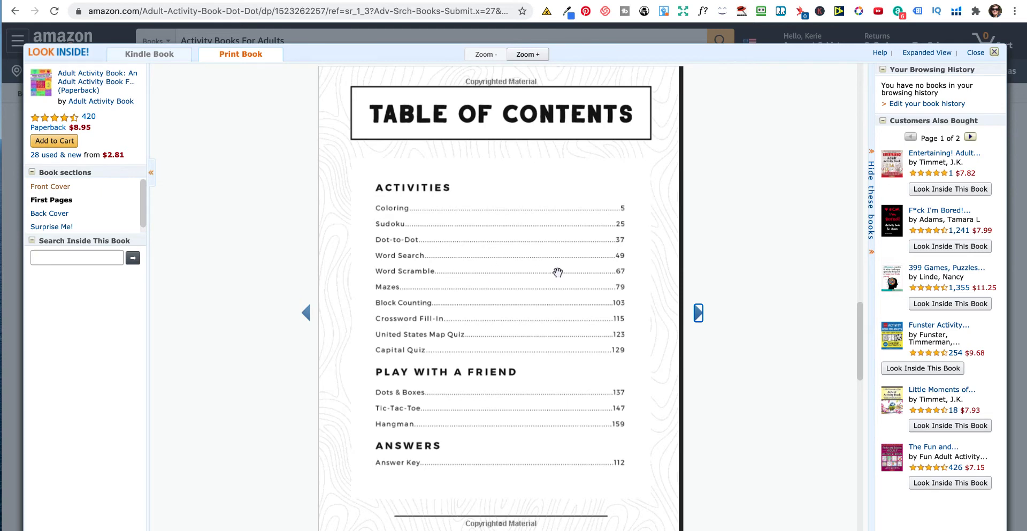
mouse_move(540, 311)
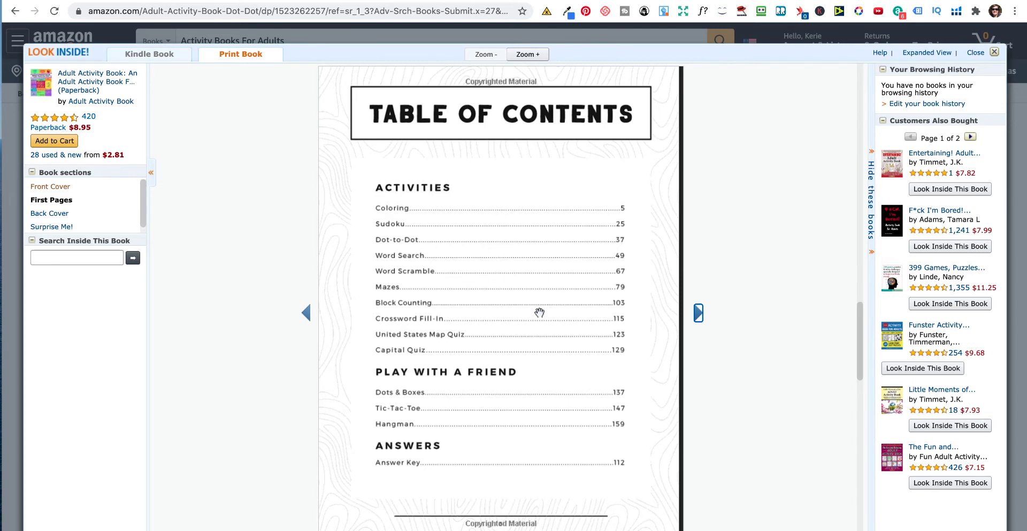
scroll("down", 3)
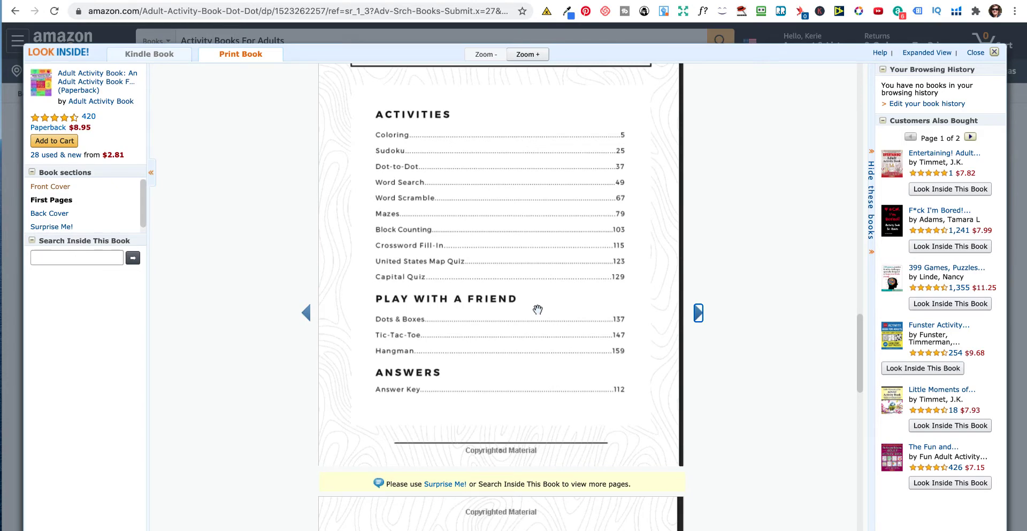
scroll("down", 3)
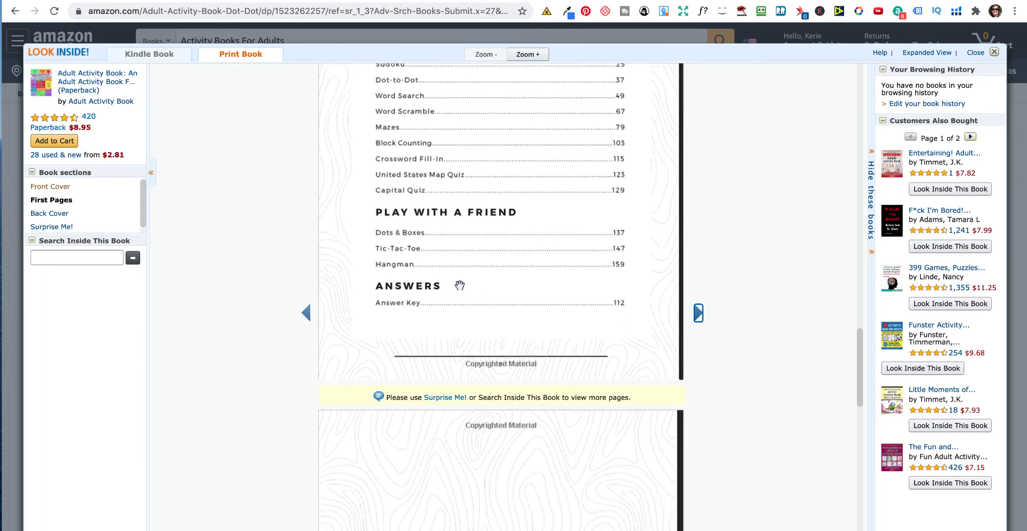
mouse_move(437, 258)
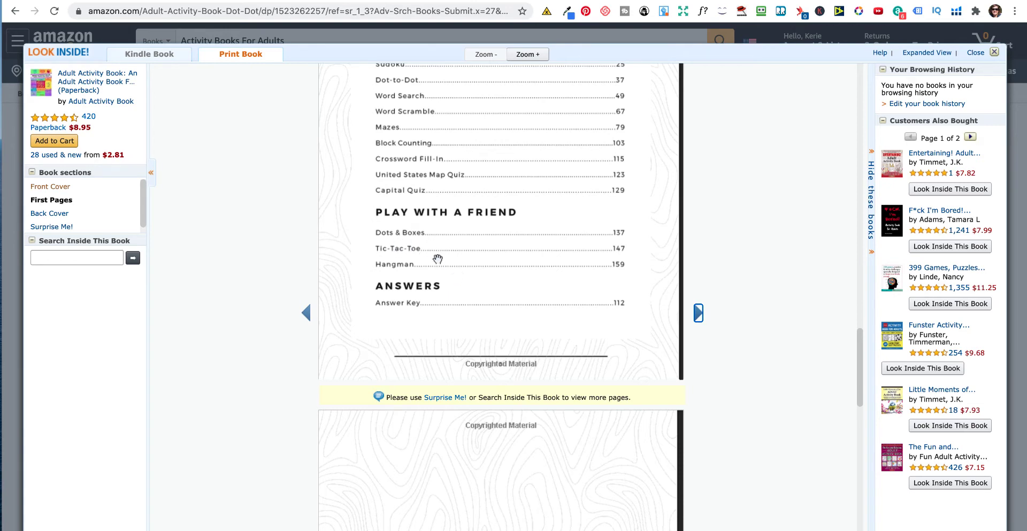
- Read down the table of contents and jump to the purple back cover
scroll("down", 3)
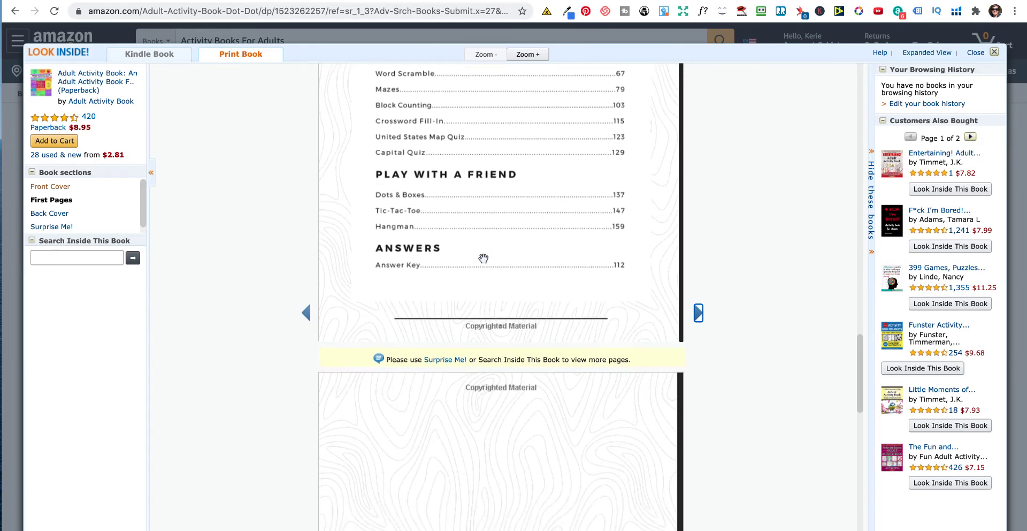
scroll("down", 3)
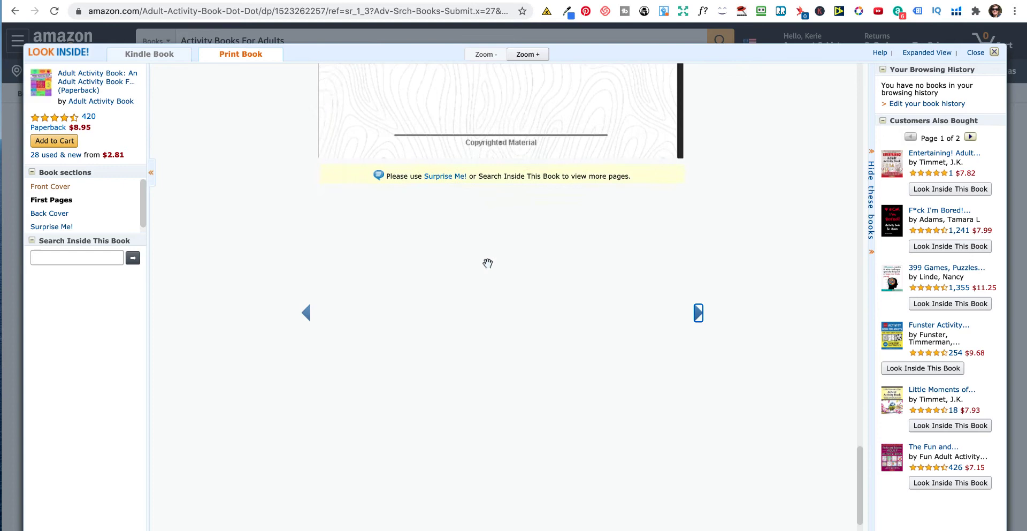
left_click(49, 213)
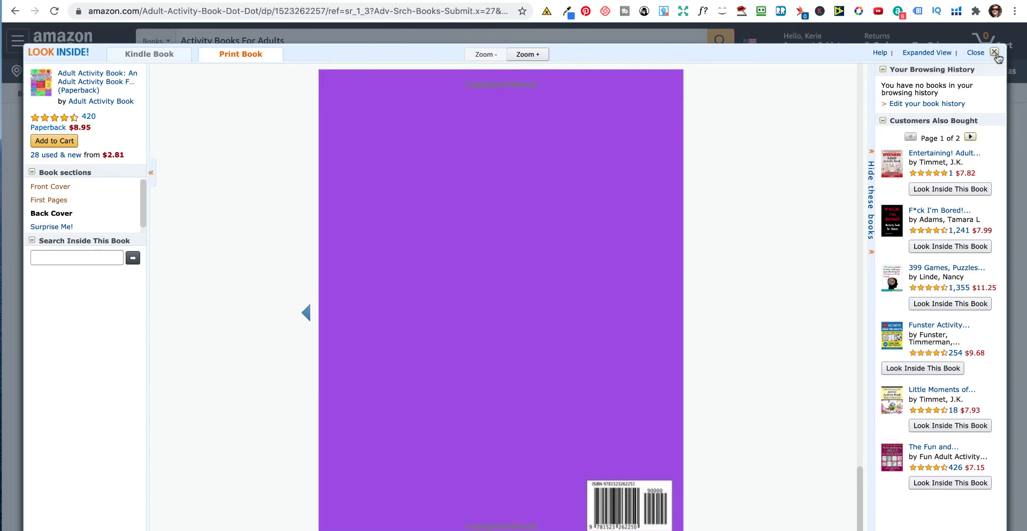
- Close the Look Inside viewer and glance down the $8.95 paperback product page
left_click(994, 52)
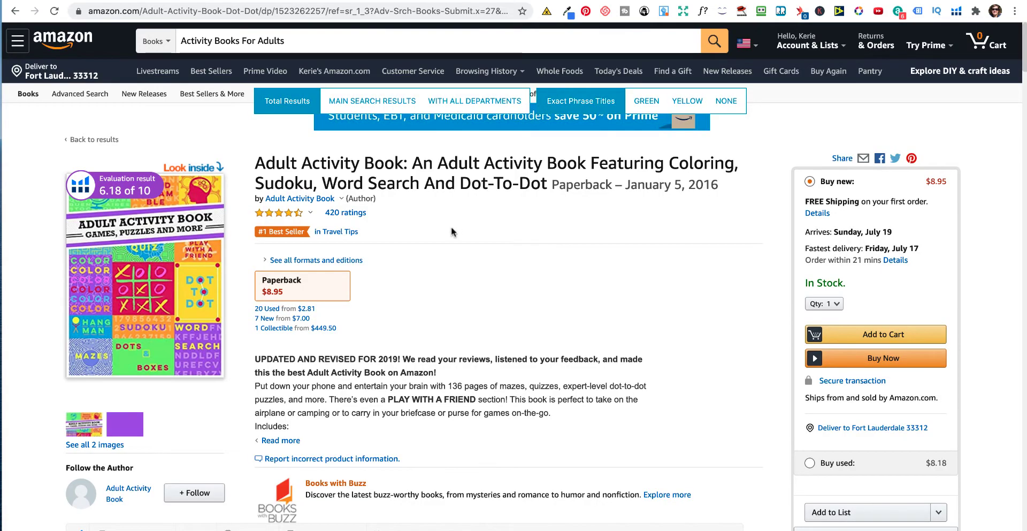
scroll("down", 3)
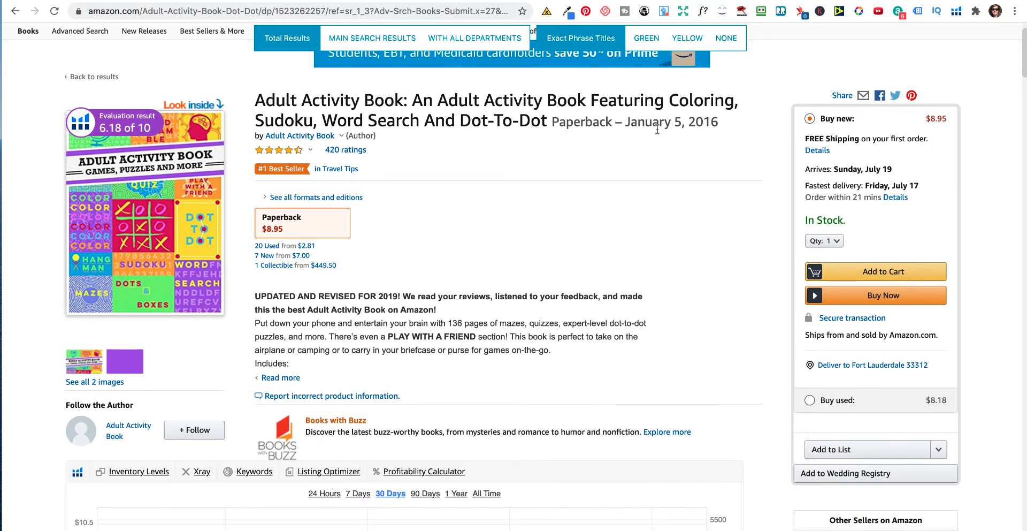
scroll("up", 3)
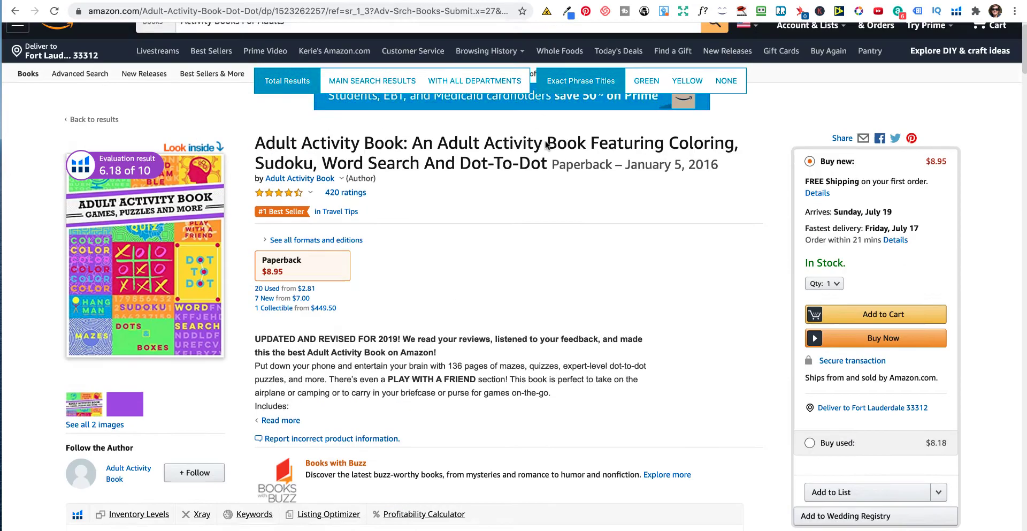
scroll("down", 3)
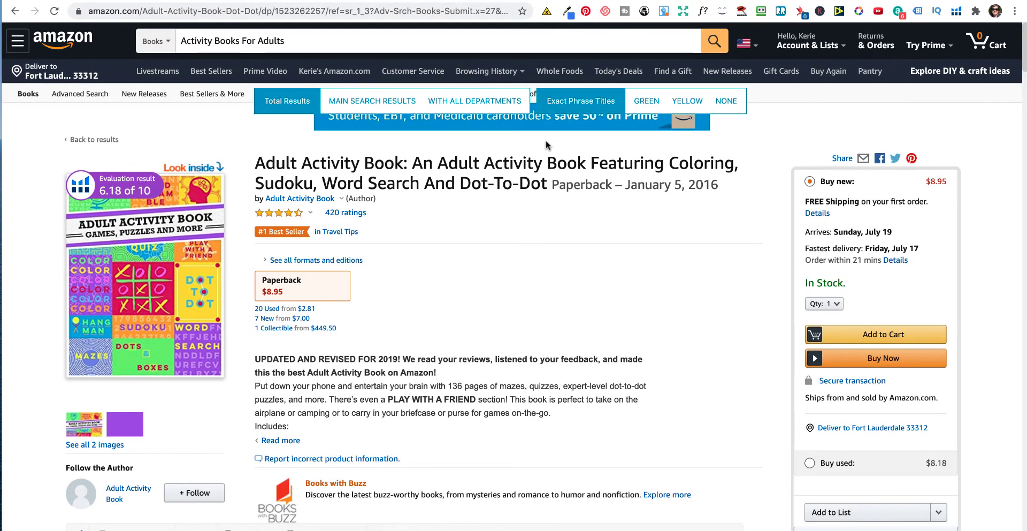
mouse_move(422, 109)
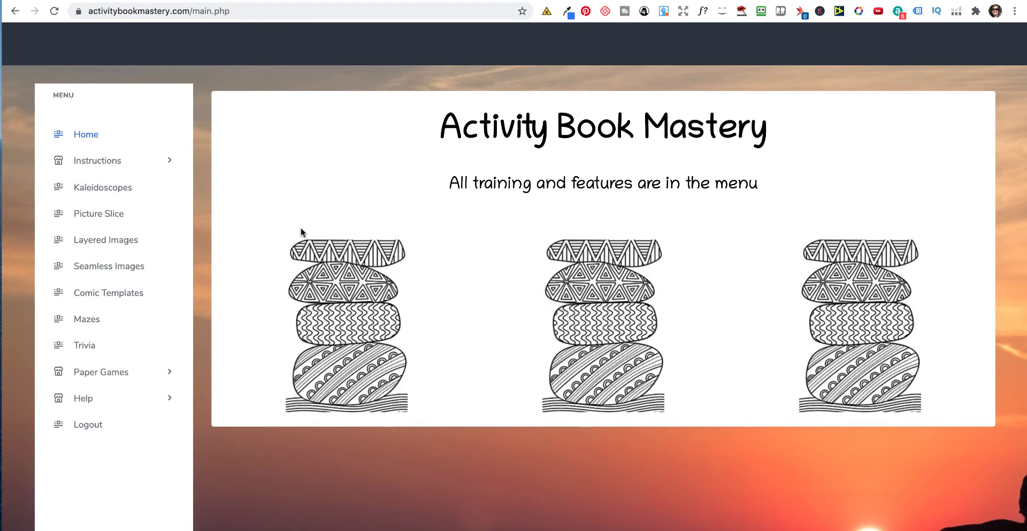
- Expand Instructions in the left menu and go to the About Activity Books training page
left_click(86, 135)
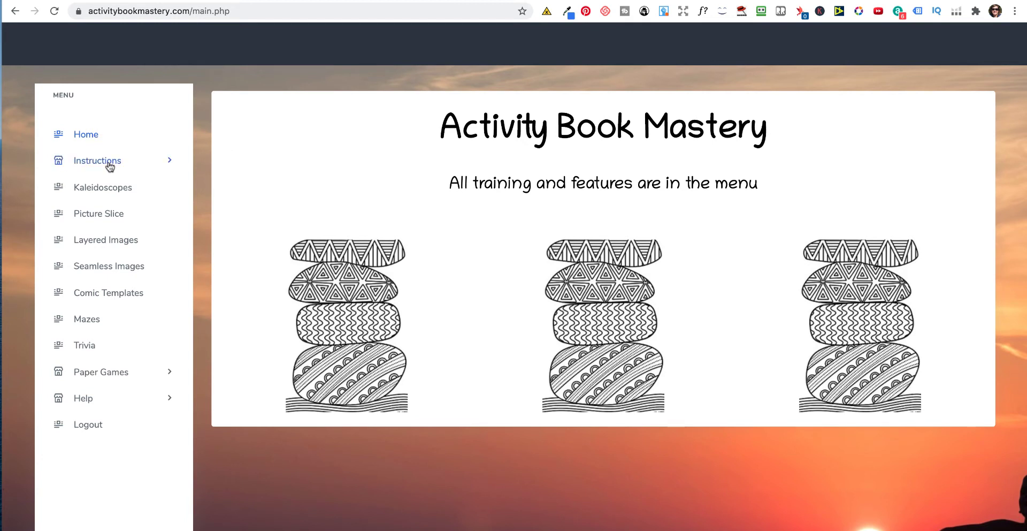
mouse_move(90, 281)
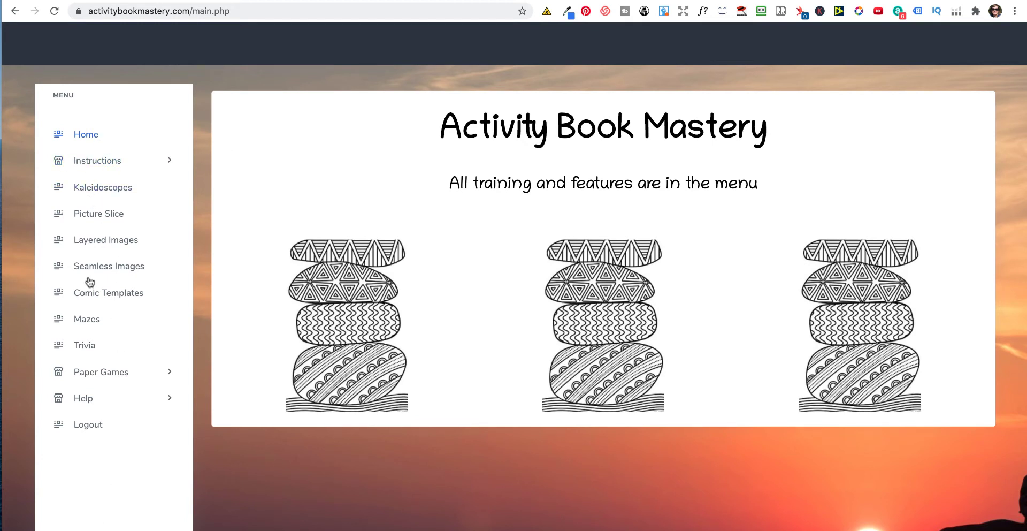
mouse_move(87, 424)
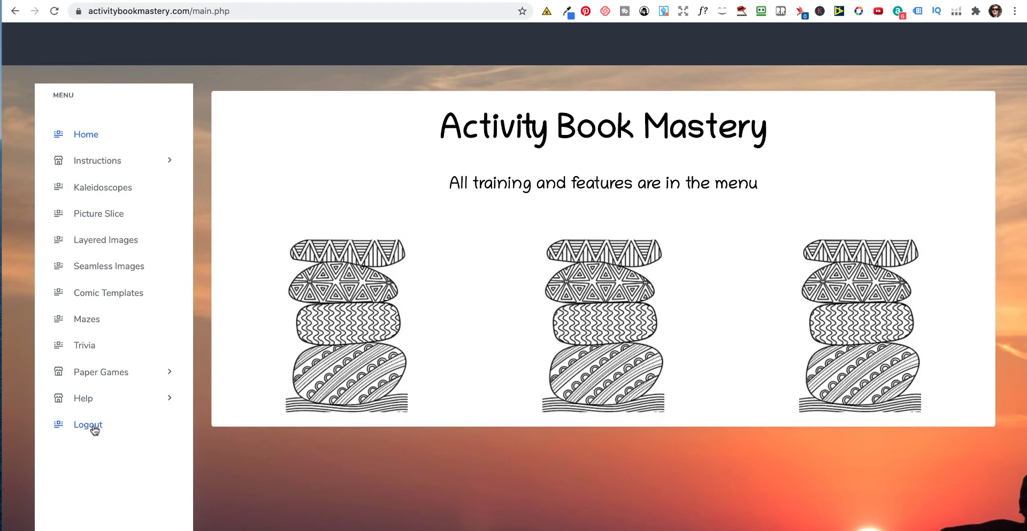
left_click(98, 161)
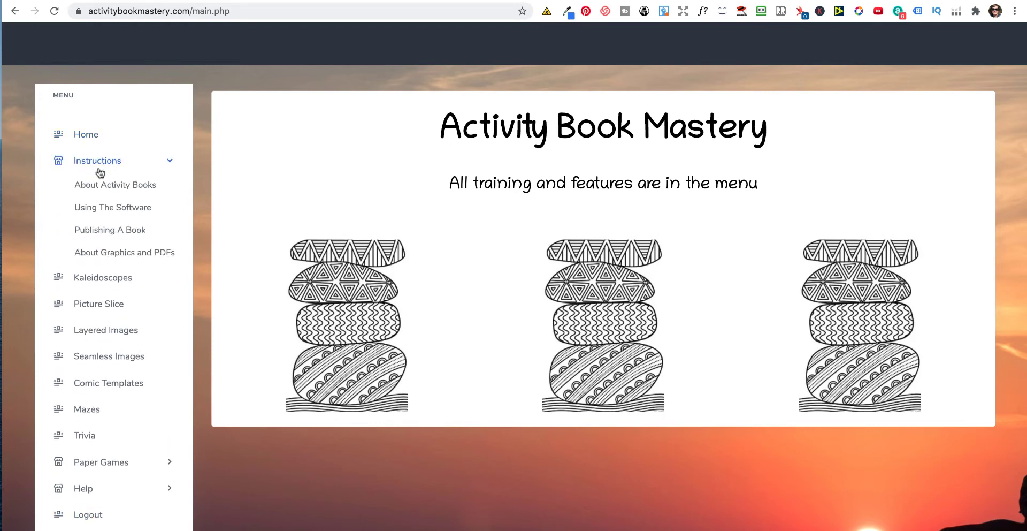
left_click(116, 184)
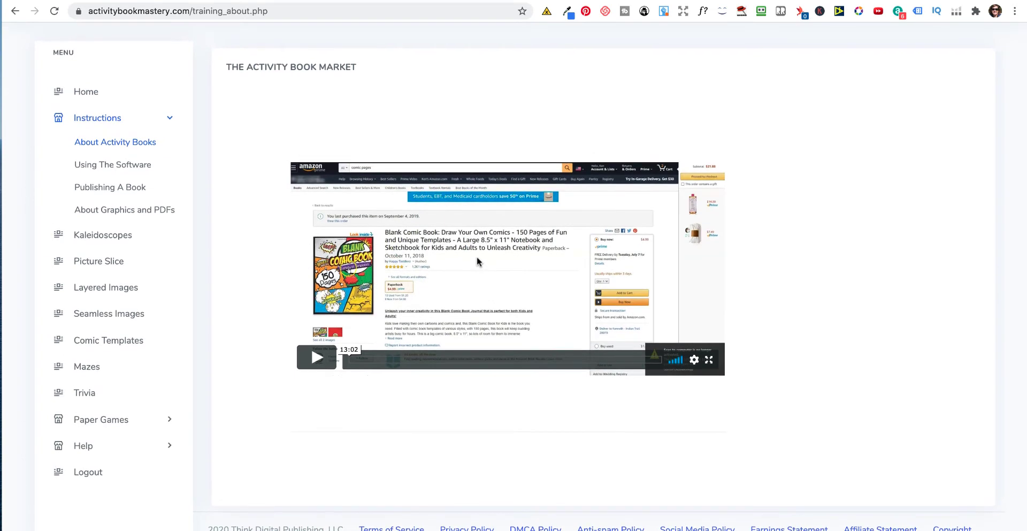
mouse_move(447, 258)
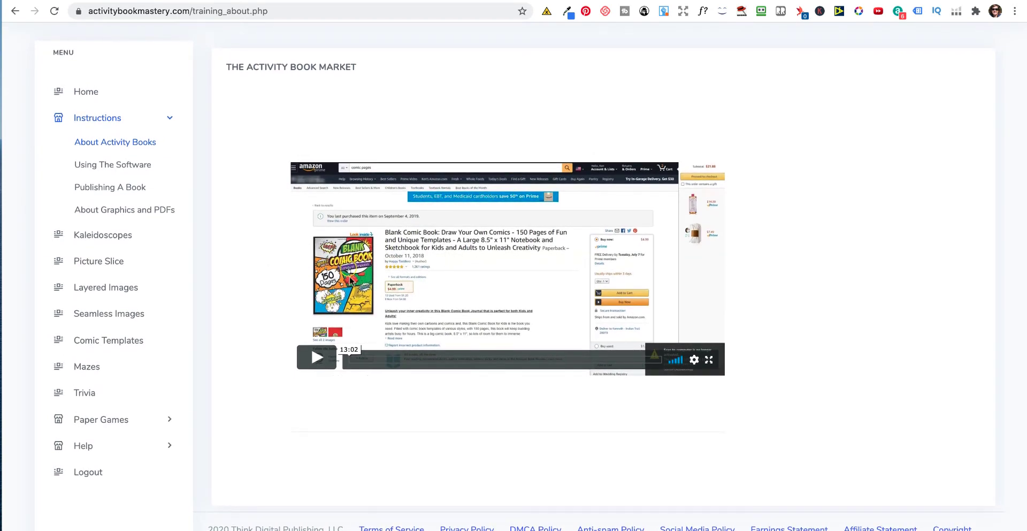
mouse_move(136, 468)
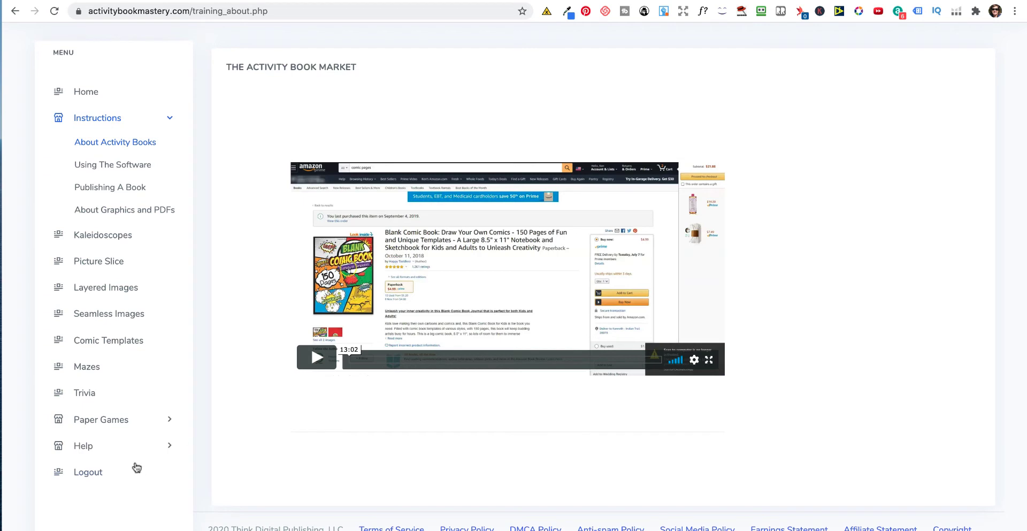
mouse_move(108, 340)
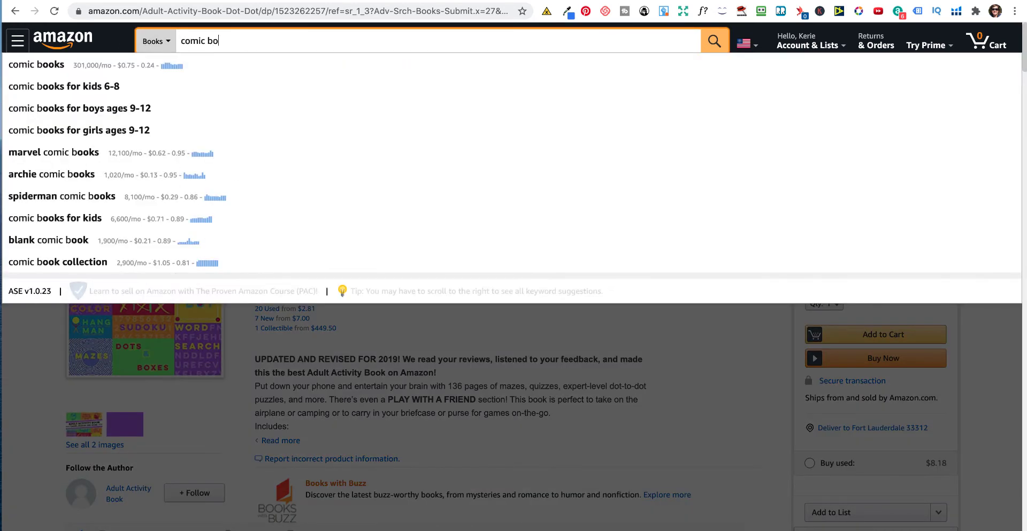
- Search Amazon books for 'comic book template' and browse the first results
type("ok te")
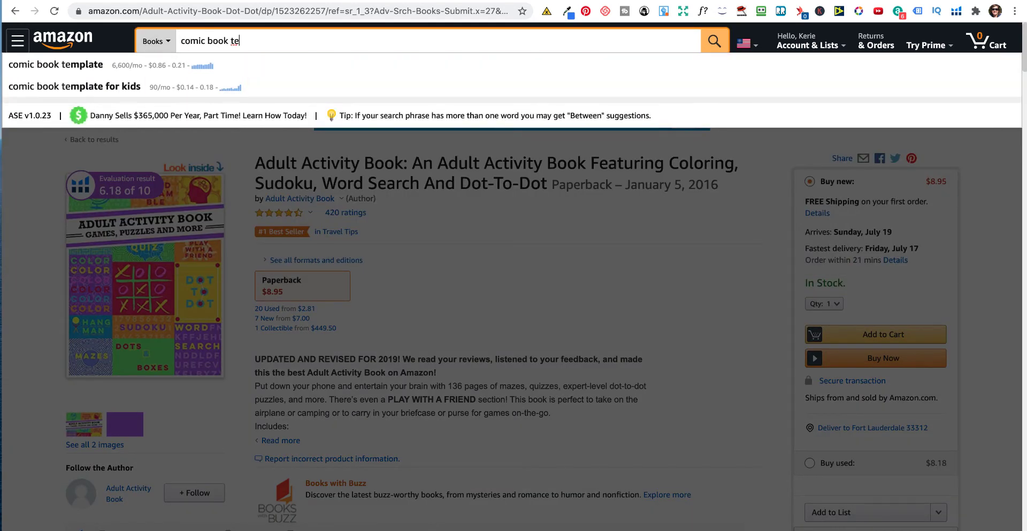
mouse_move(205, 71)
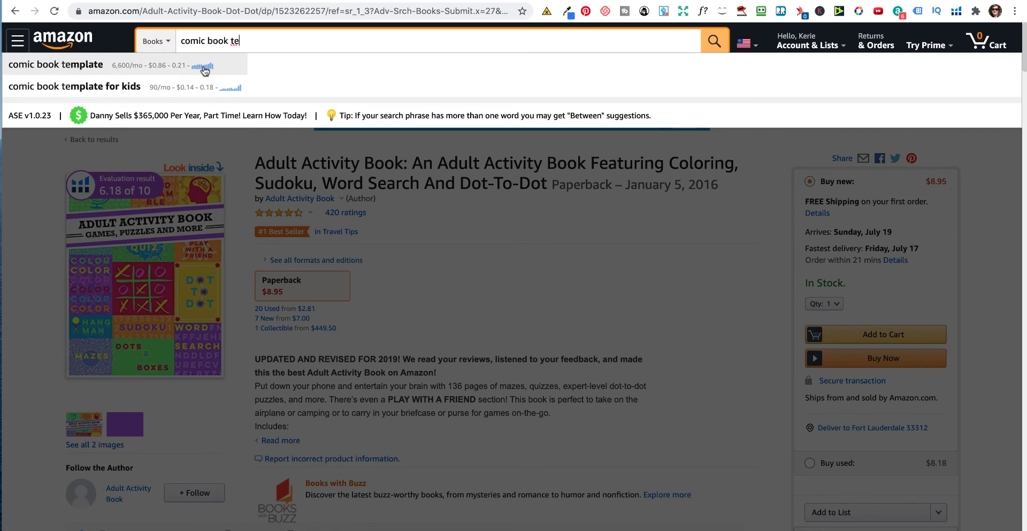
mouse_move(71, 69)
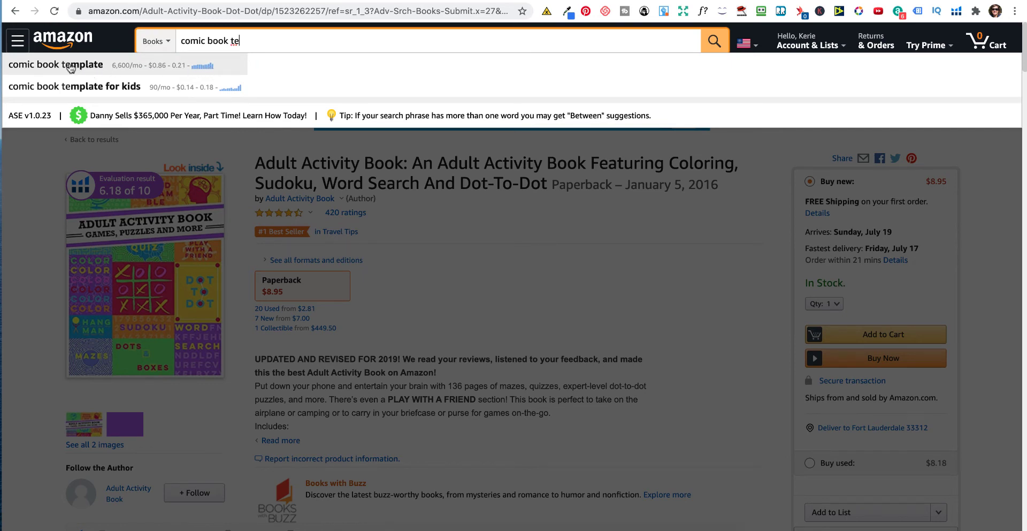
left_click(56, 64)
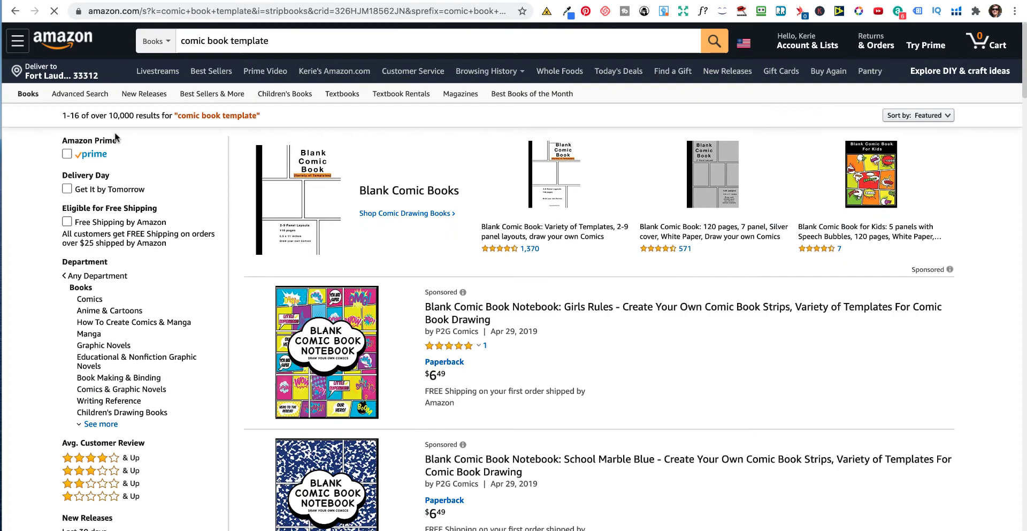
scroll("down", 3)
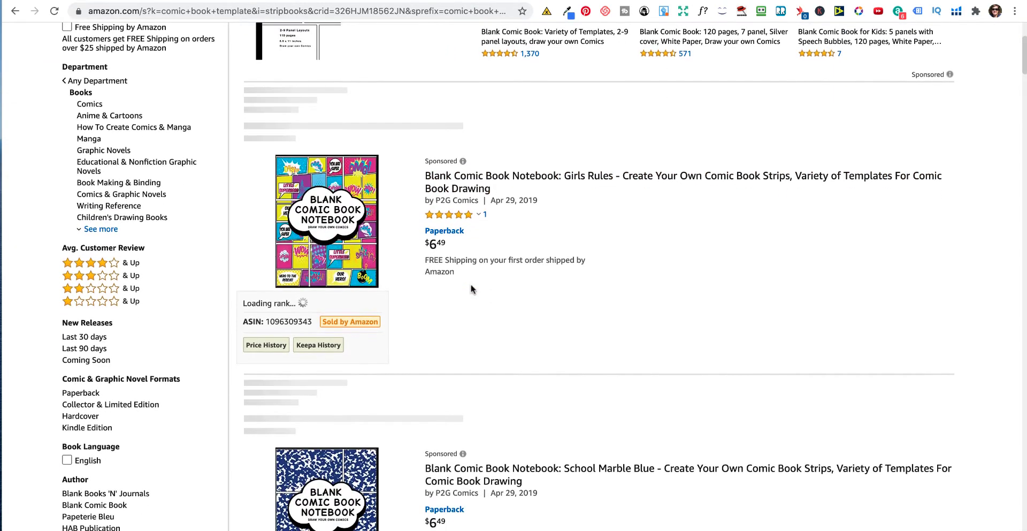
scroll("down", 3)
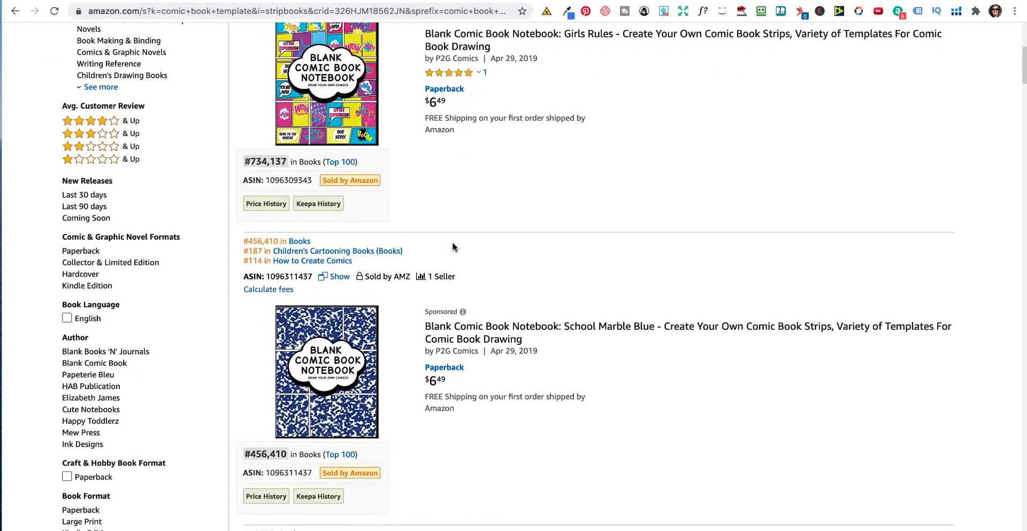
scroll("down", 3)
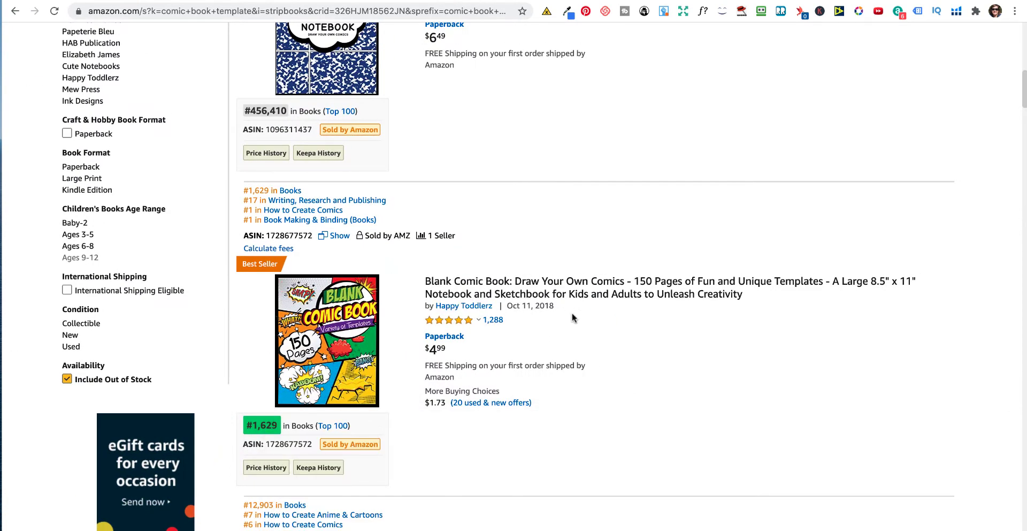
mouse_move(561, 319)
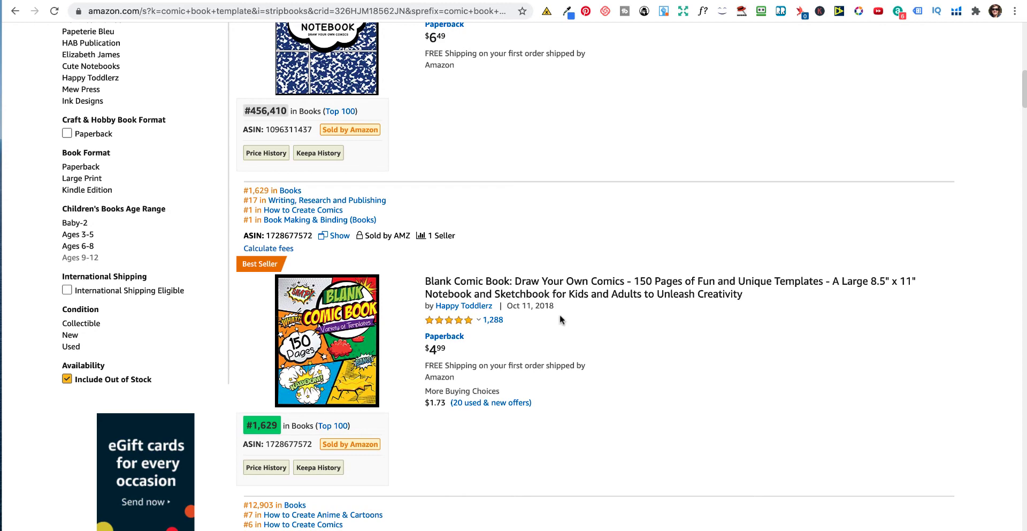
scroll("down", 3)
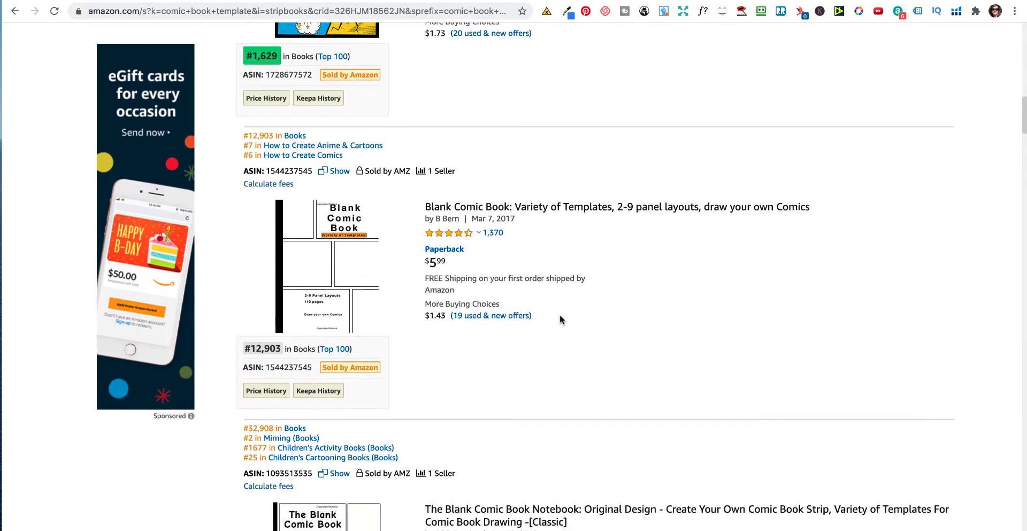
scroll("down", 3)
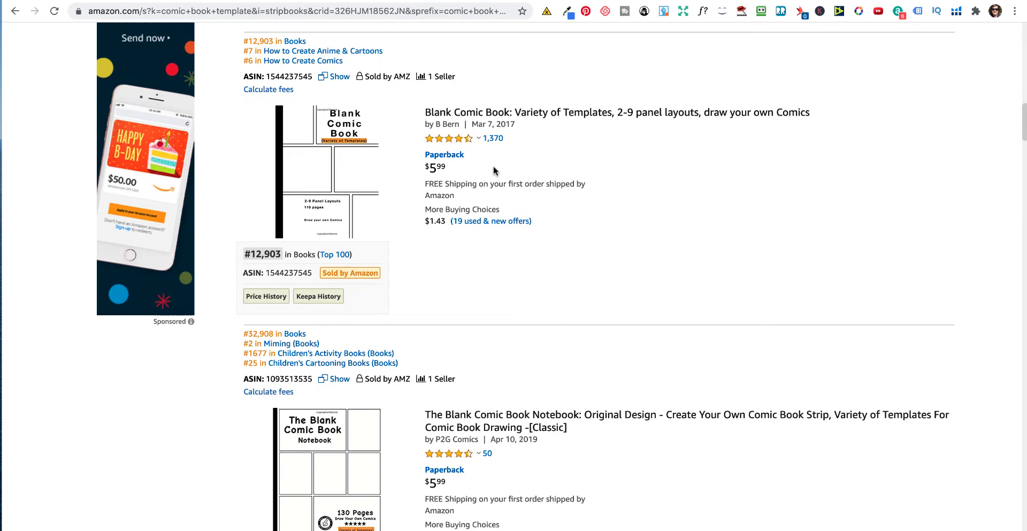
scroll("down", 3)
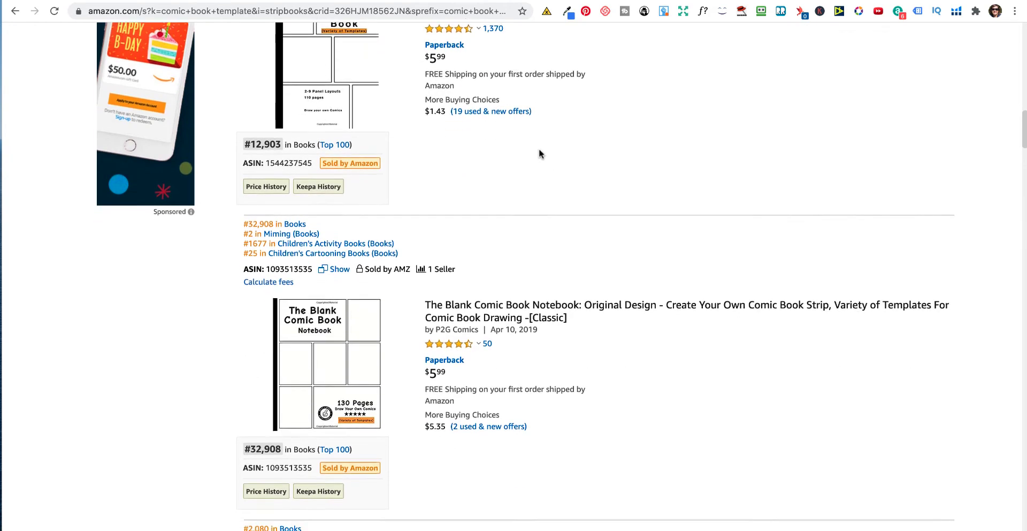
- Review further results, noting blank comic notebooks ranked #12,903 and #32,908
scroll("down", 3)
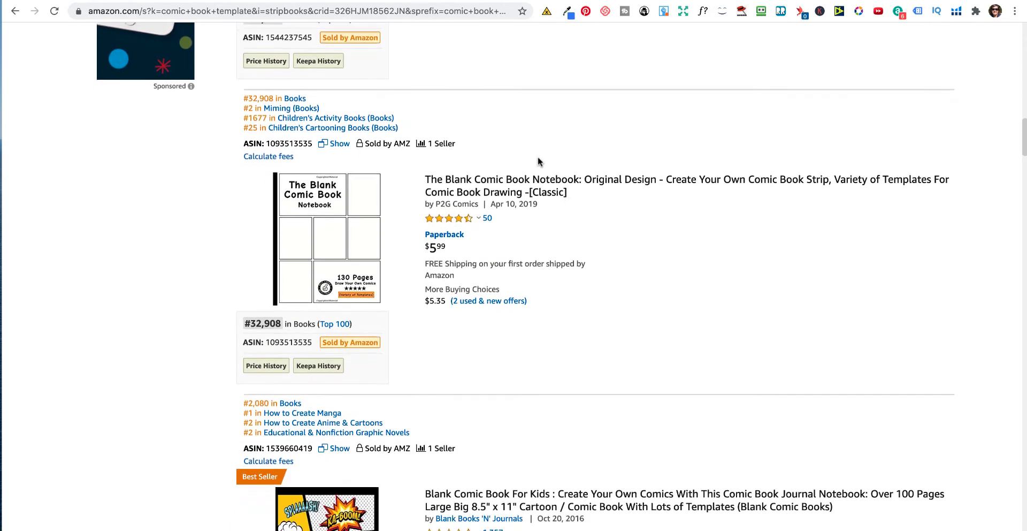
scroll("down", 3)
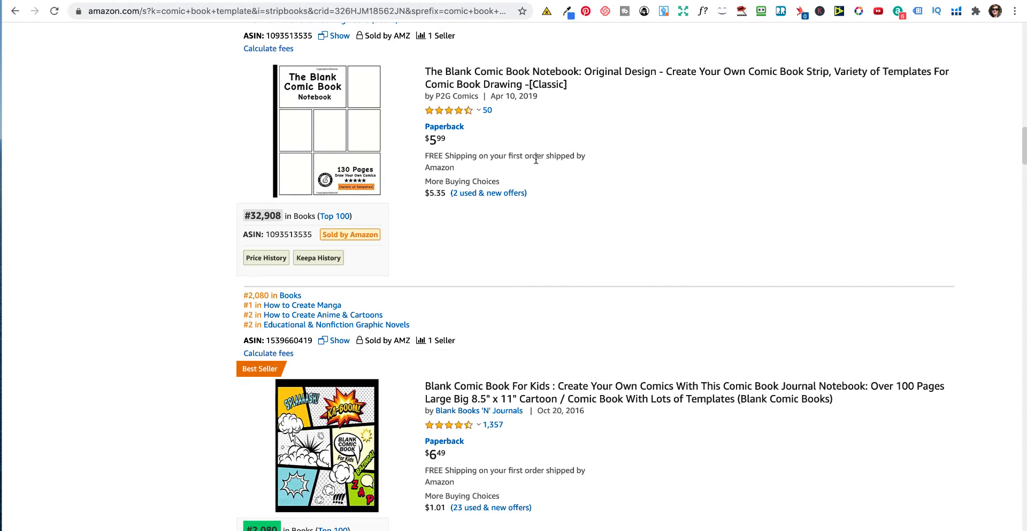
scroll("down", 3)
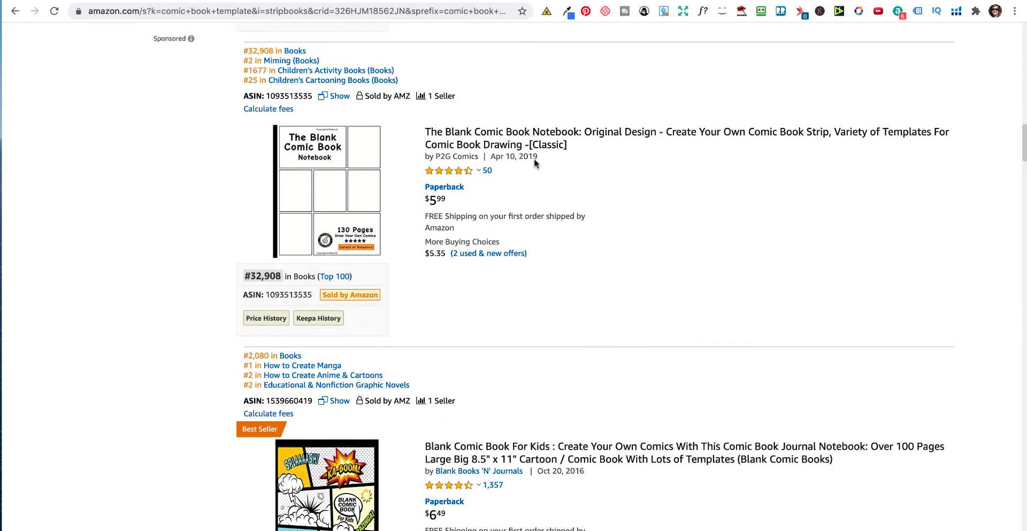
scroll("down", 3)
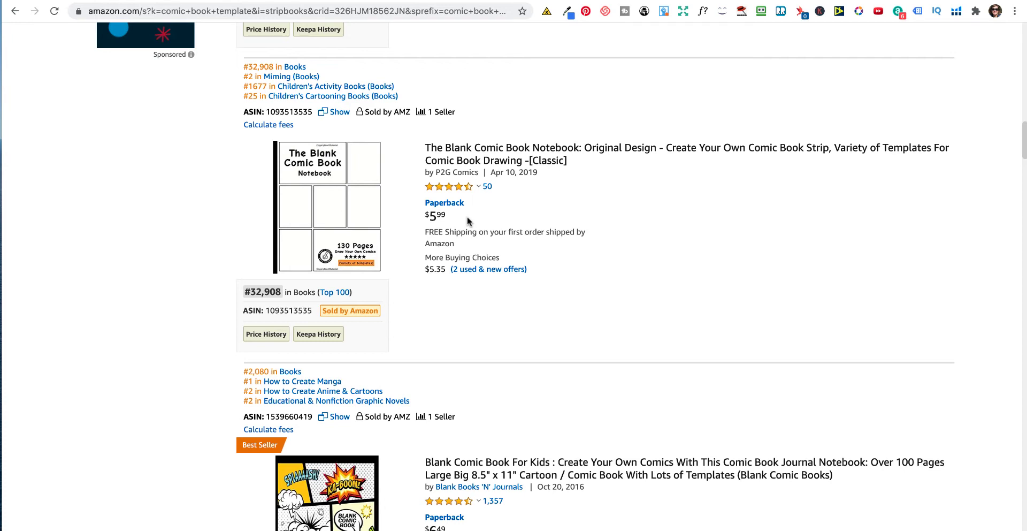
mouse_move(330, 207)
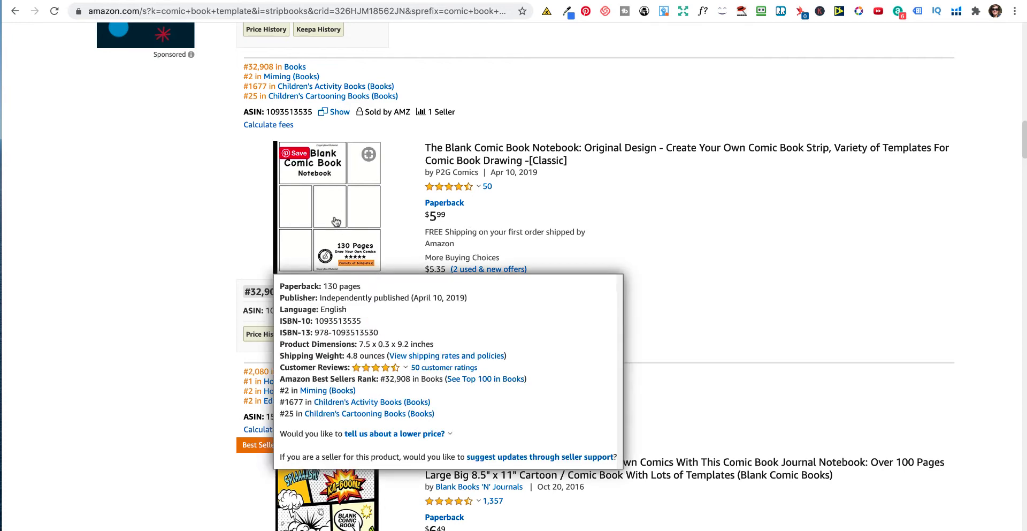
mouse_move(574, 223)
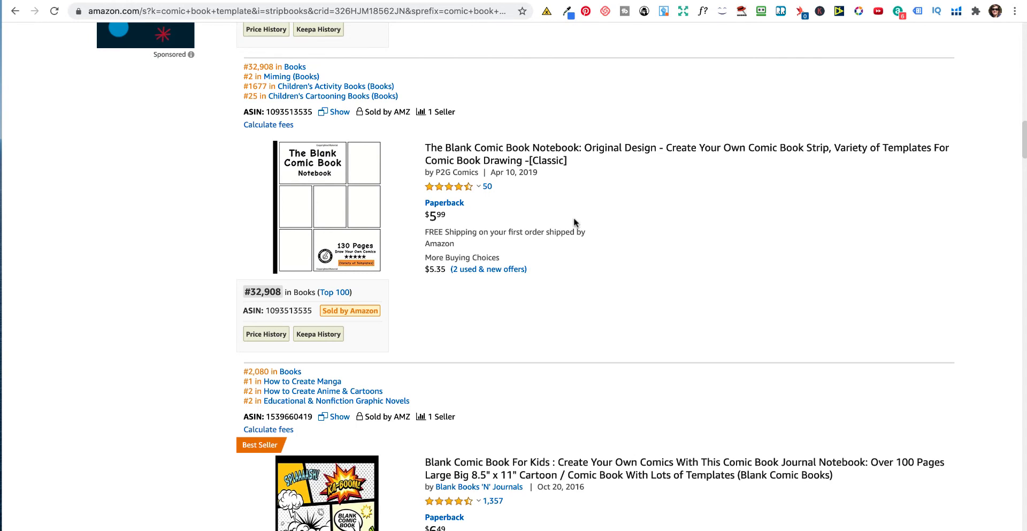
mouse_move(518, 227)
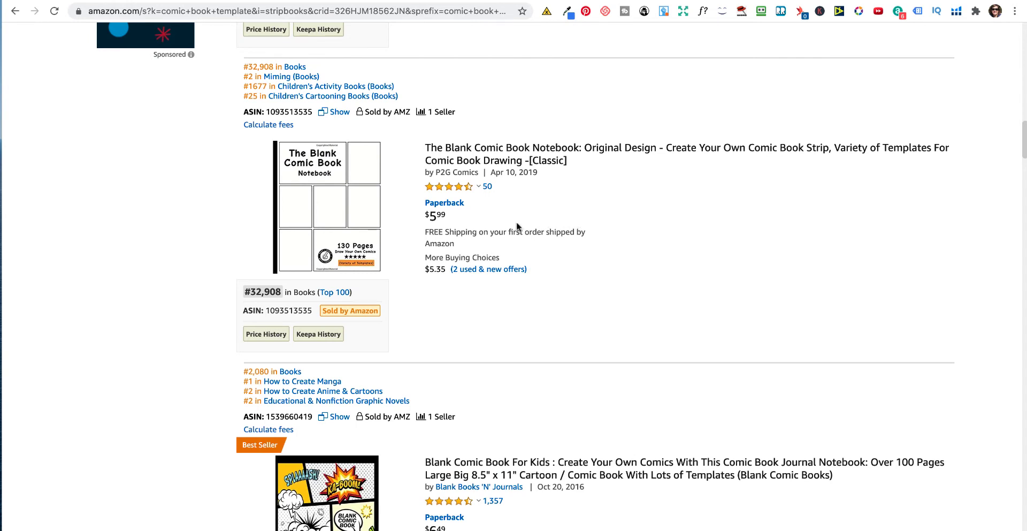
mouse_move(475, 229)
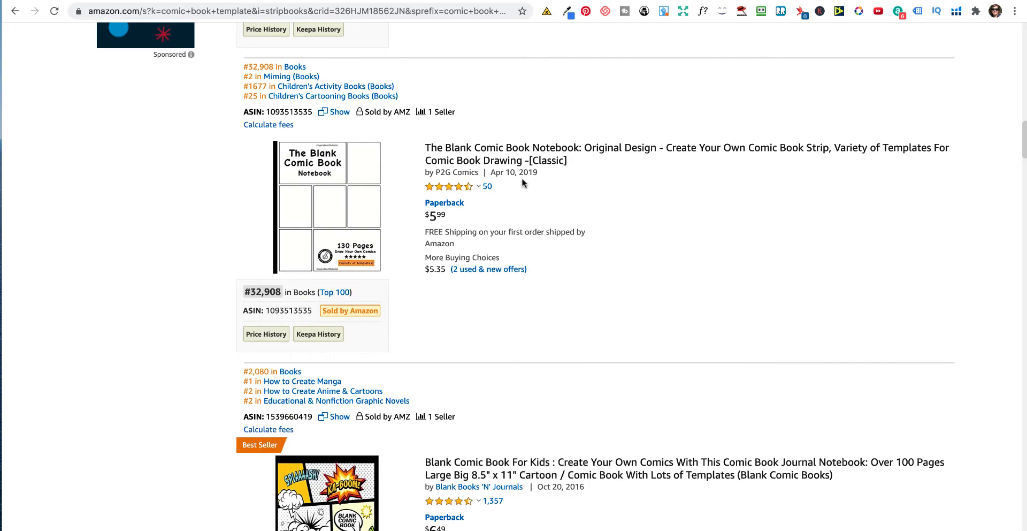
scroll("up", 3)
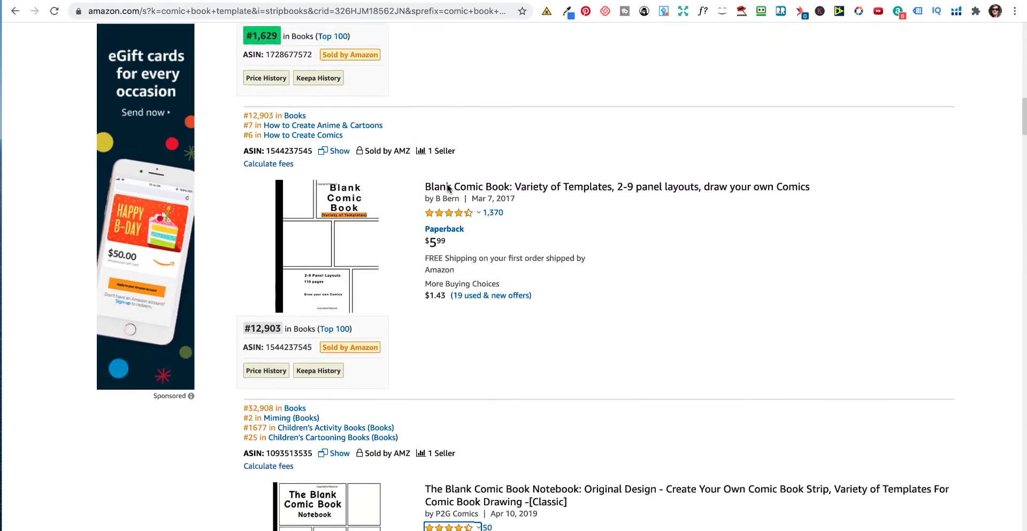
scroll("down", 3)
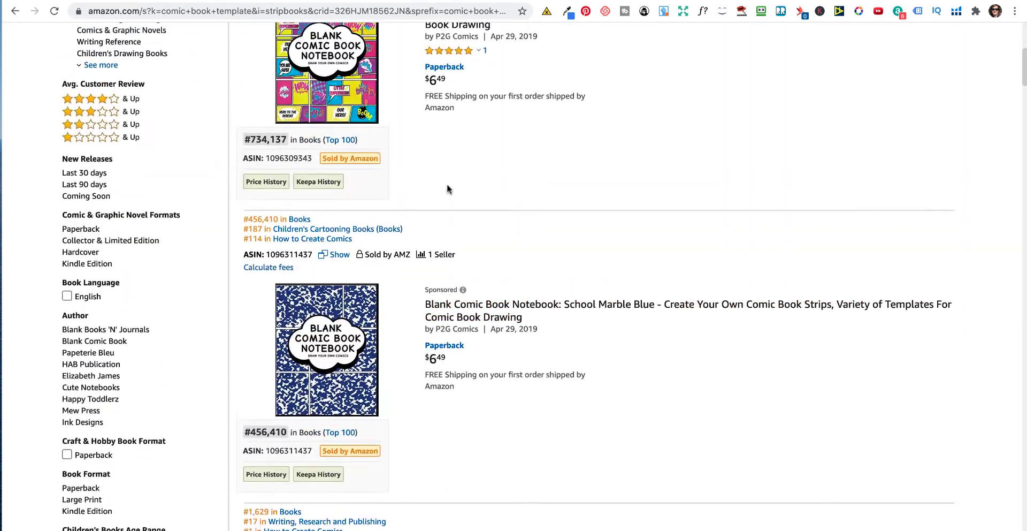
scroll("up", 3)
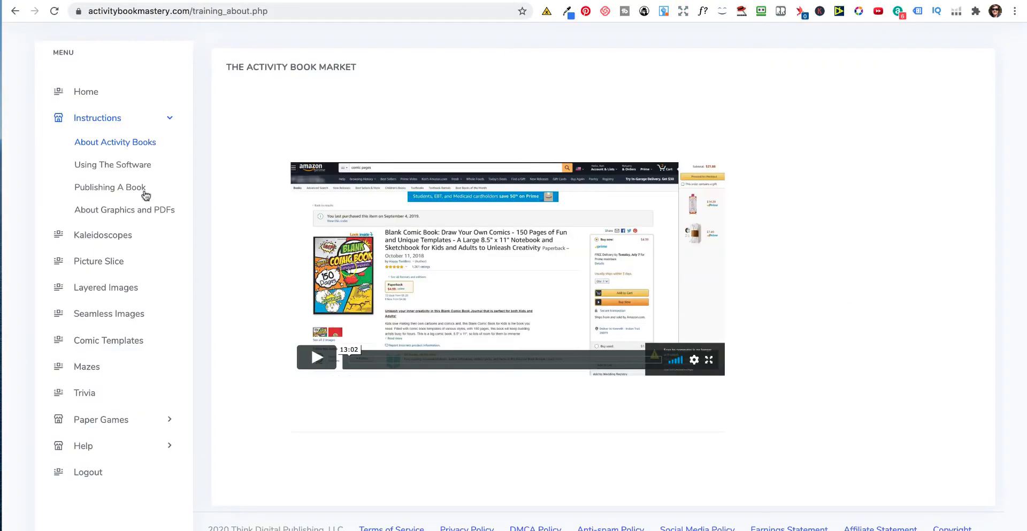
- View the Using The Software tutorial videos, then go to Publishing A Book
left_click(112, 164)
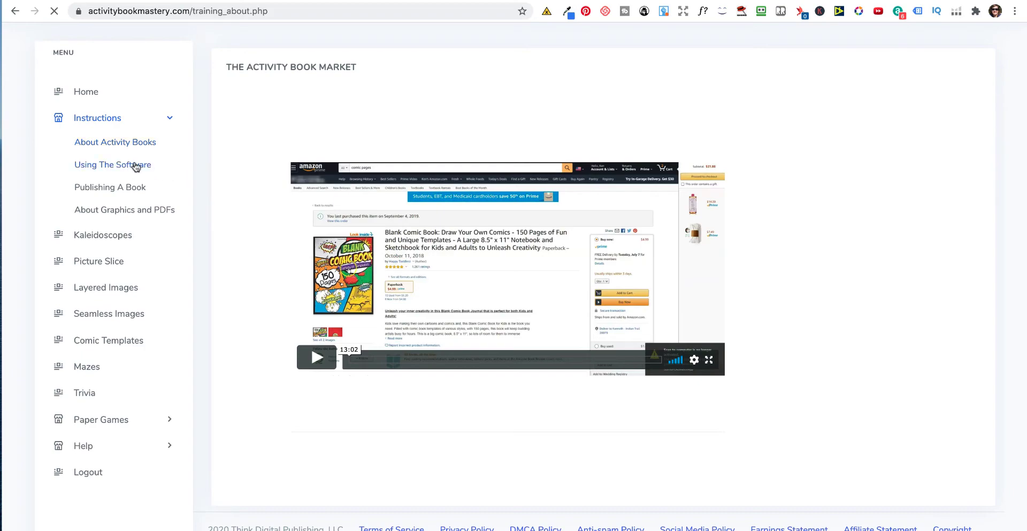
left_click(113, 165)
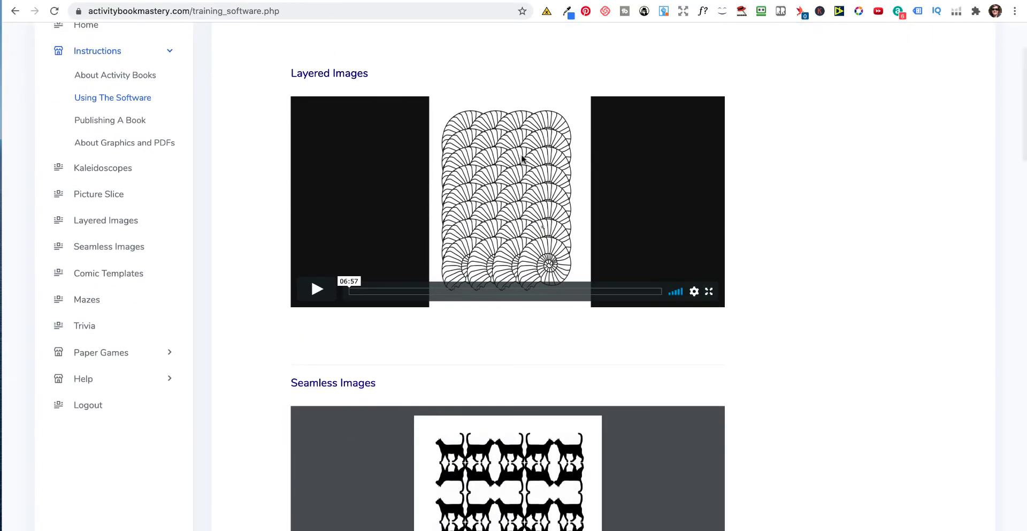
scroll("down", 3)
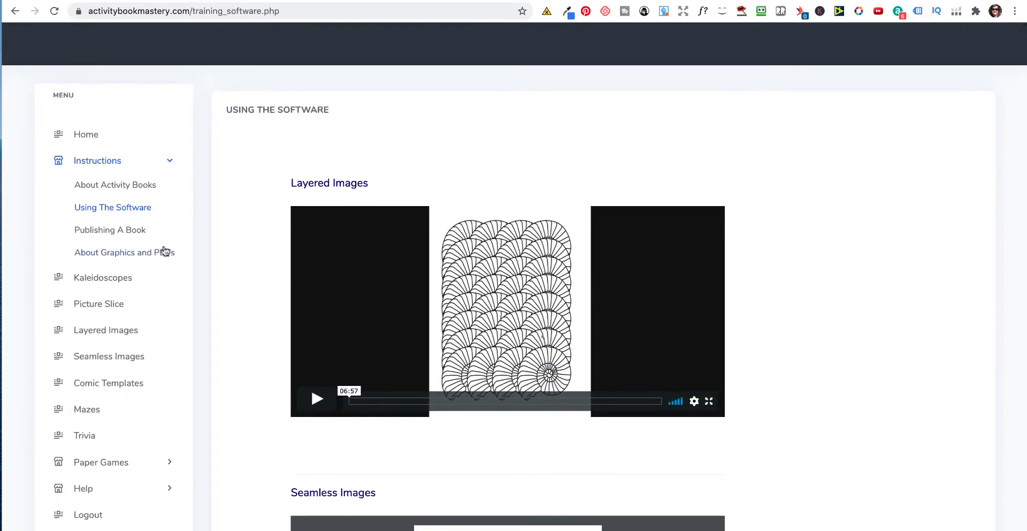
left_click(110, 229)
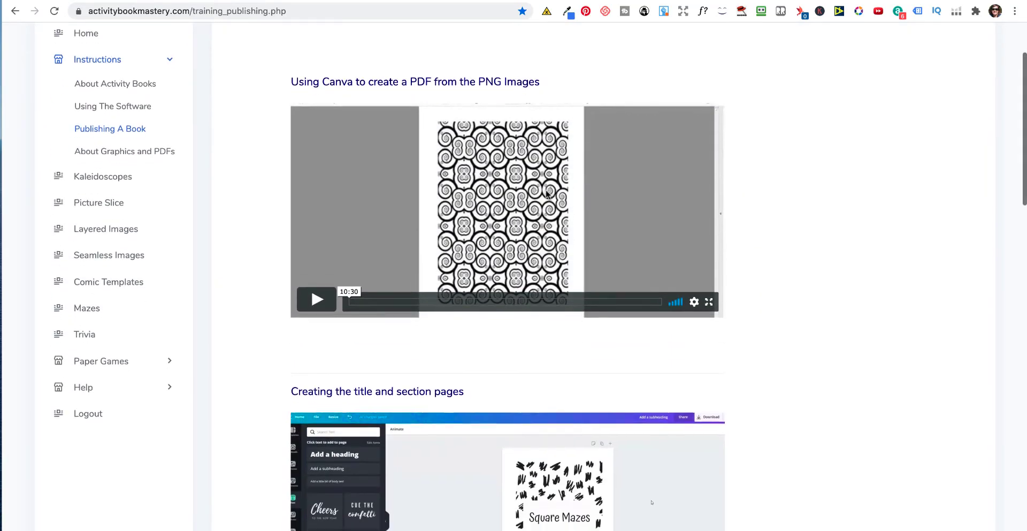
- Browse the merging PDFs, cover creation and Amazon KDP setup videos on Publishing A Book
scroll("up", 3)
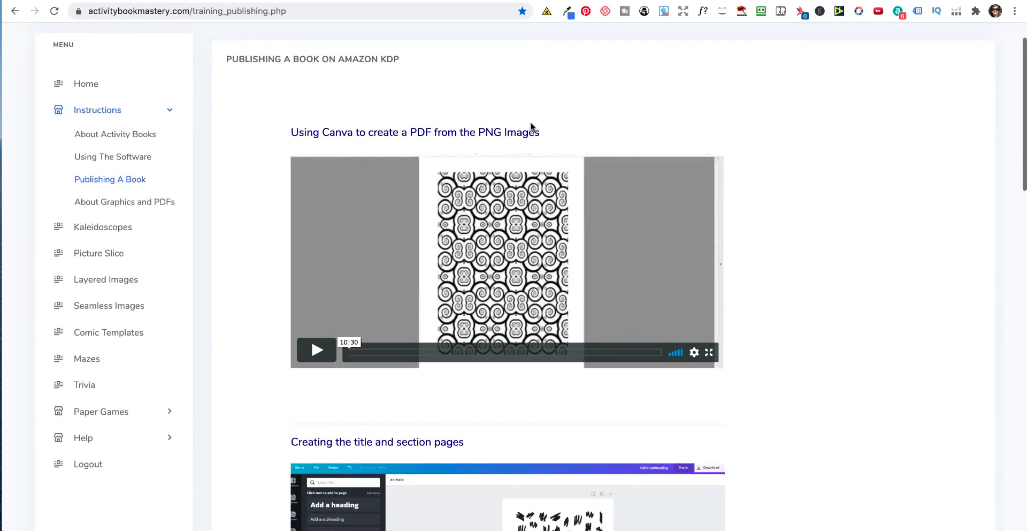
scroll("down", 3)
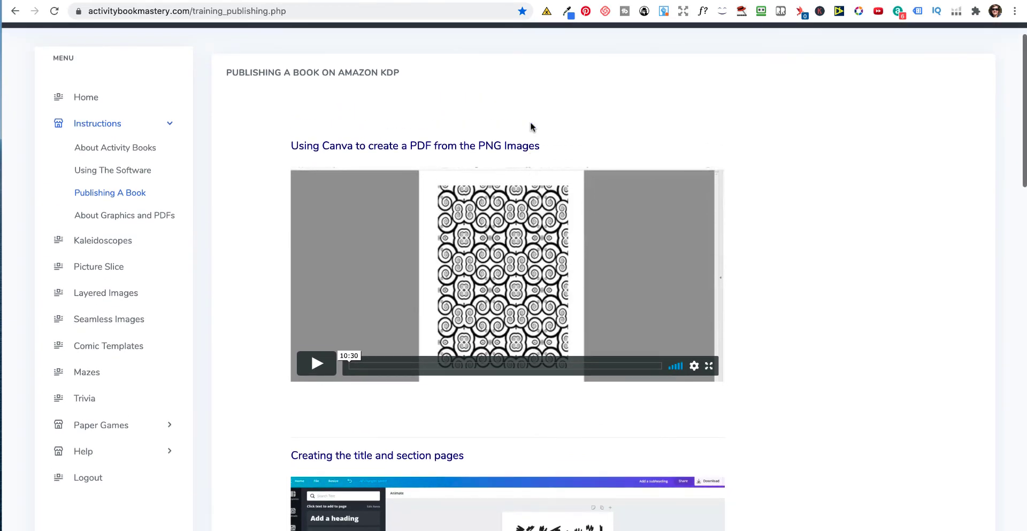
scroll("down", 3)
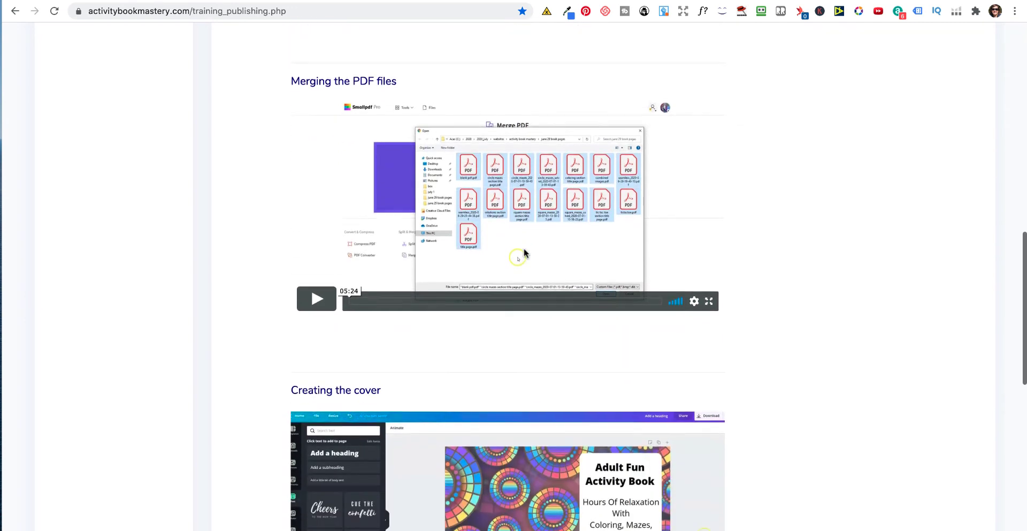
scroll("down", 3)
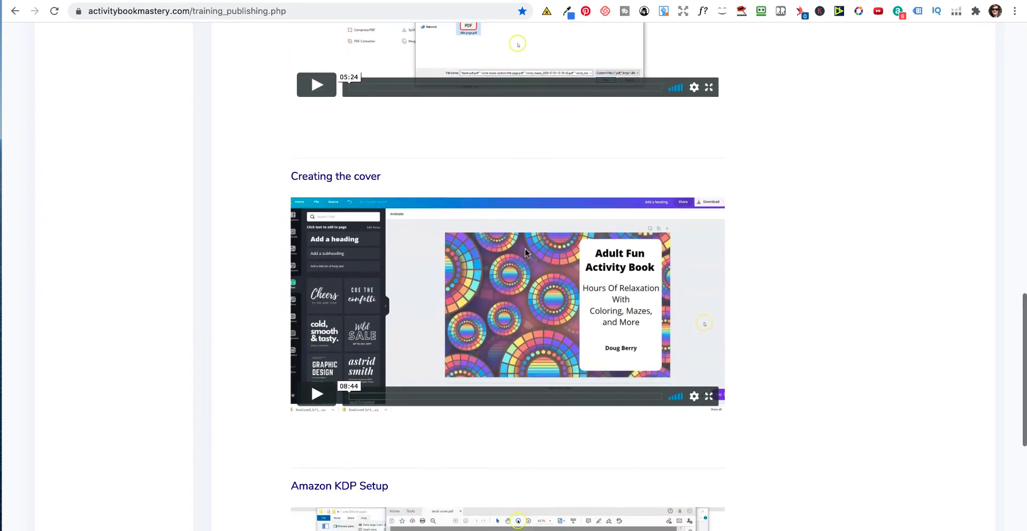
scroll("down", 3)
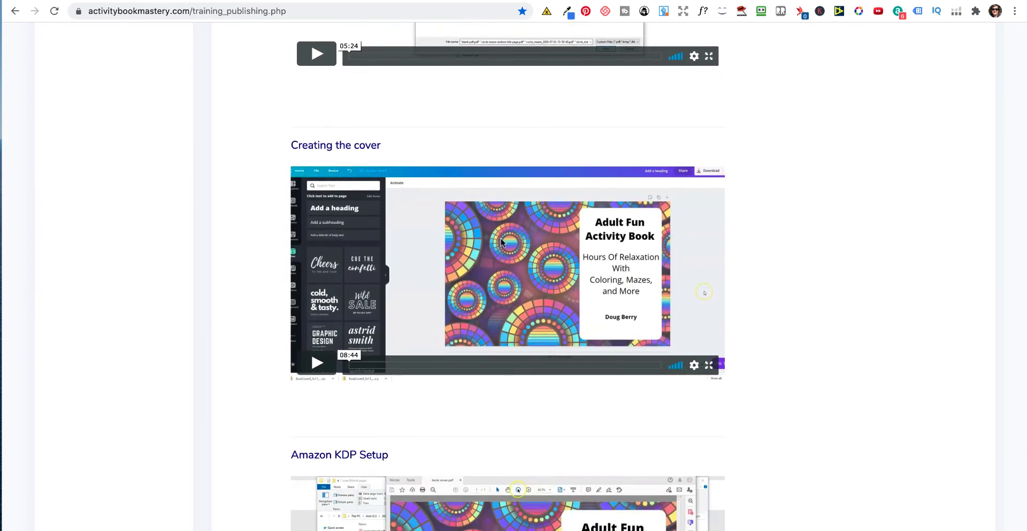
scroll("down", 3)
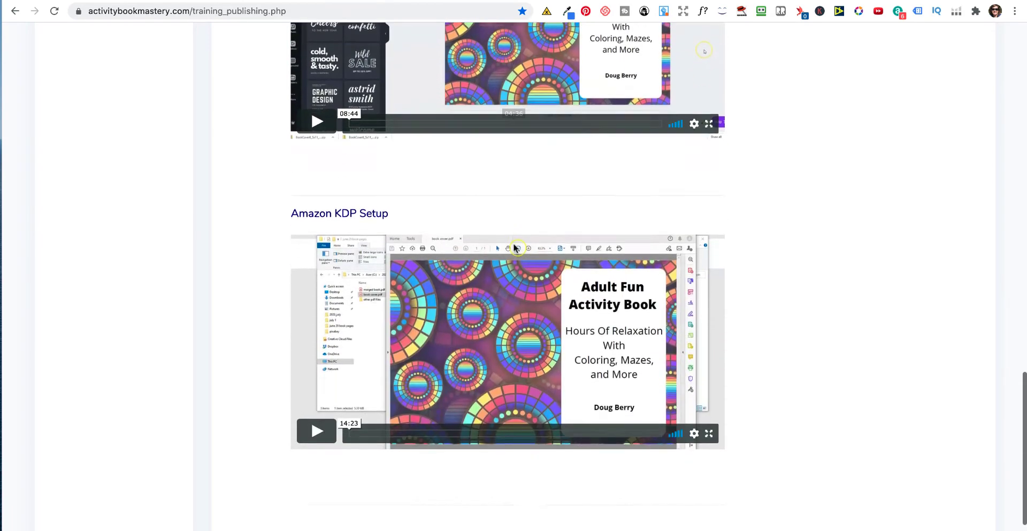
scroll("down", 3)
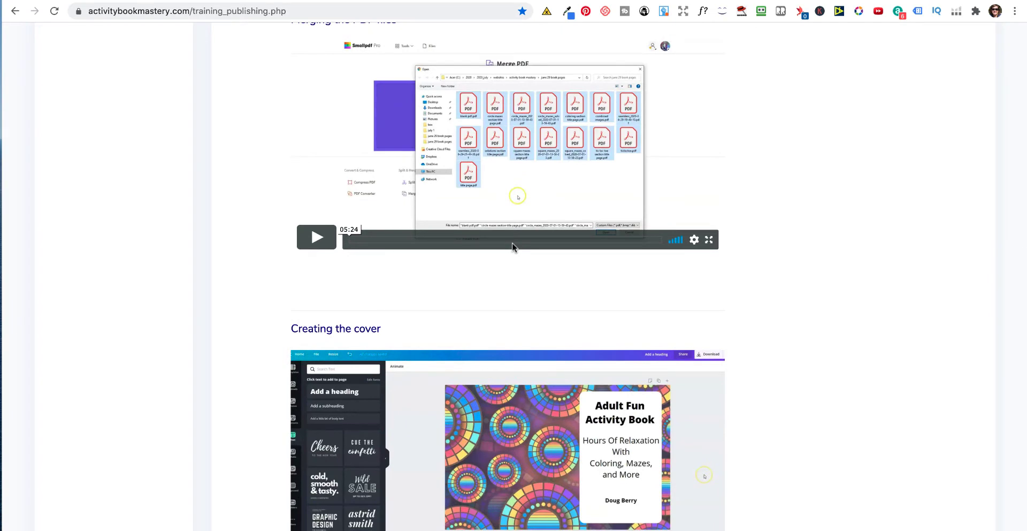
scroll("up", 3)
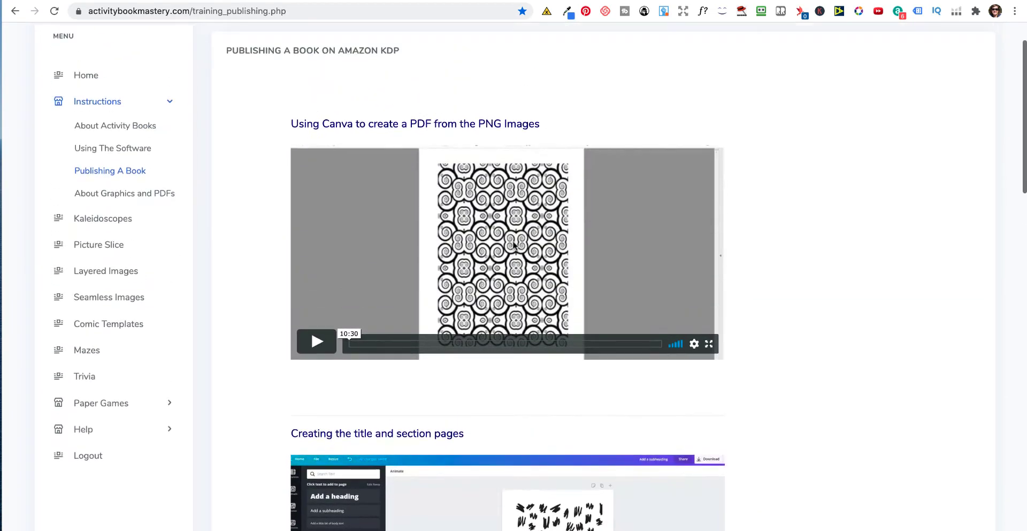
scroll("up", 3)
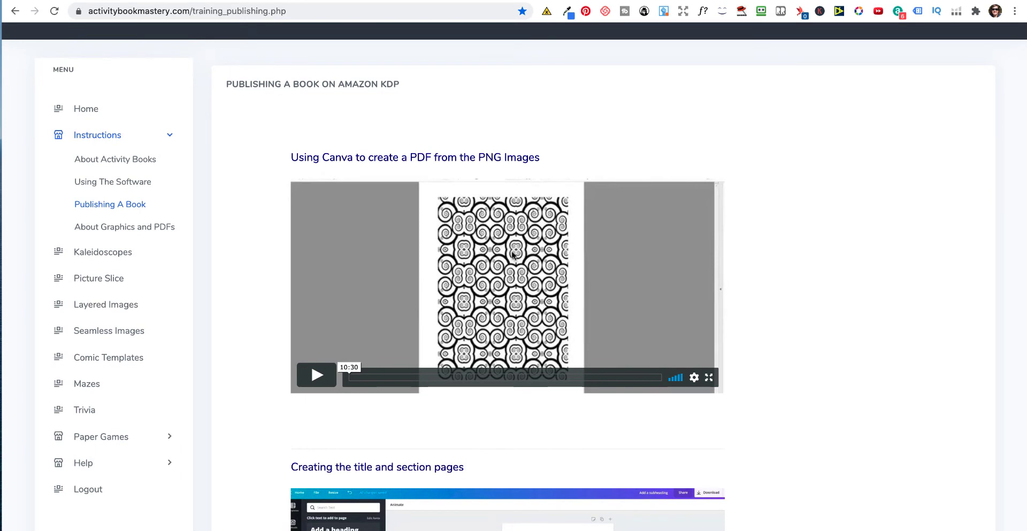
left_click(124, 227)
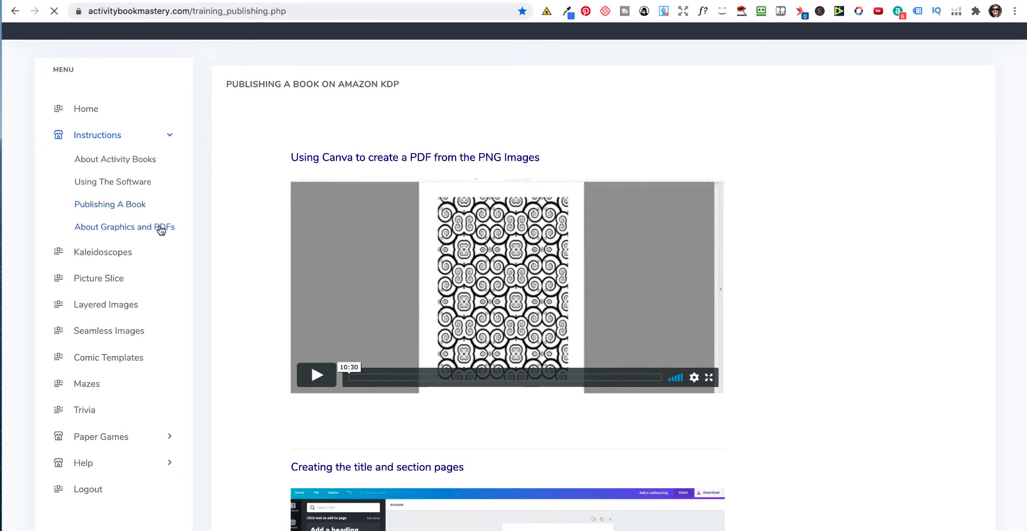
- Browse the About Graphics and PDFs videos on GIMP and transparent PNGs, then go to Kaleidoscopes
left_click(124, 227)
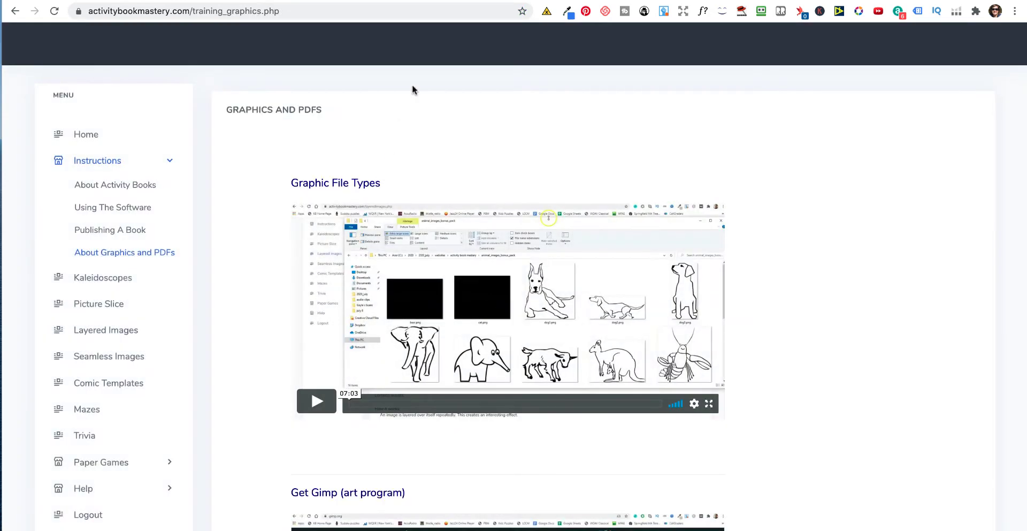
mouse_move(459, 119)
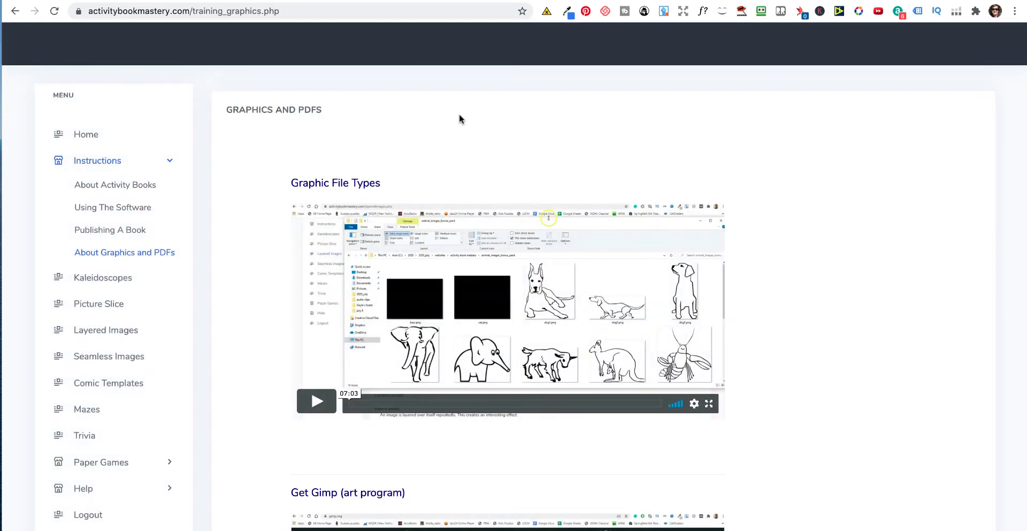
scroll("down", 3)
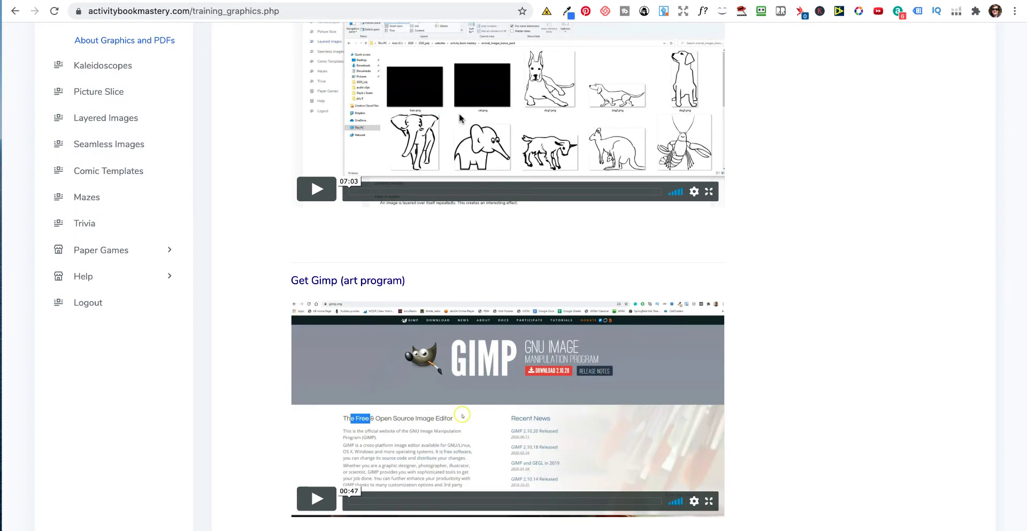
mouse_move(130, 76)
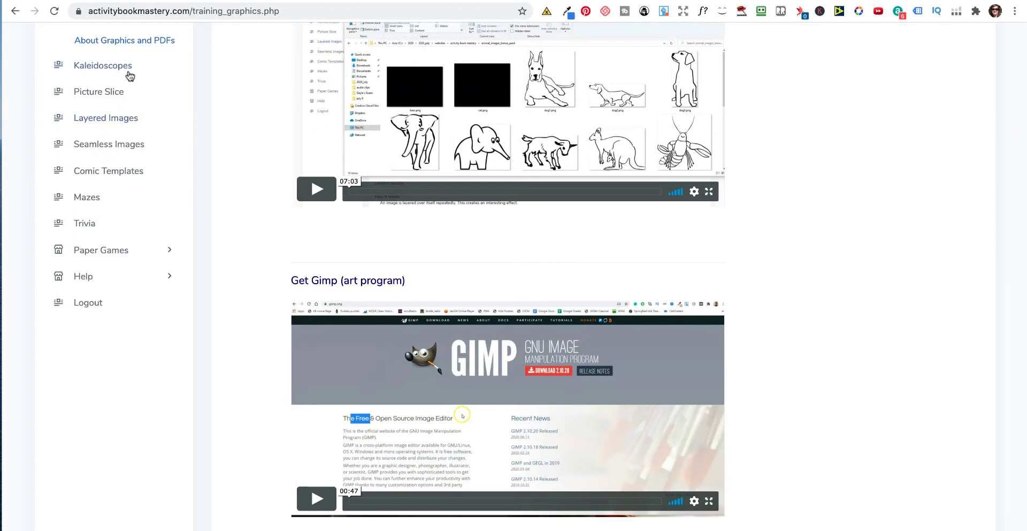
scroll("down", 3)
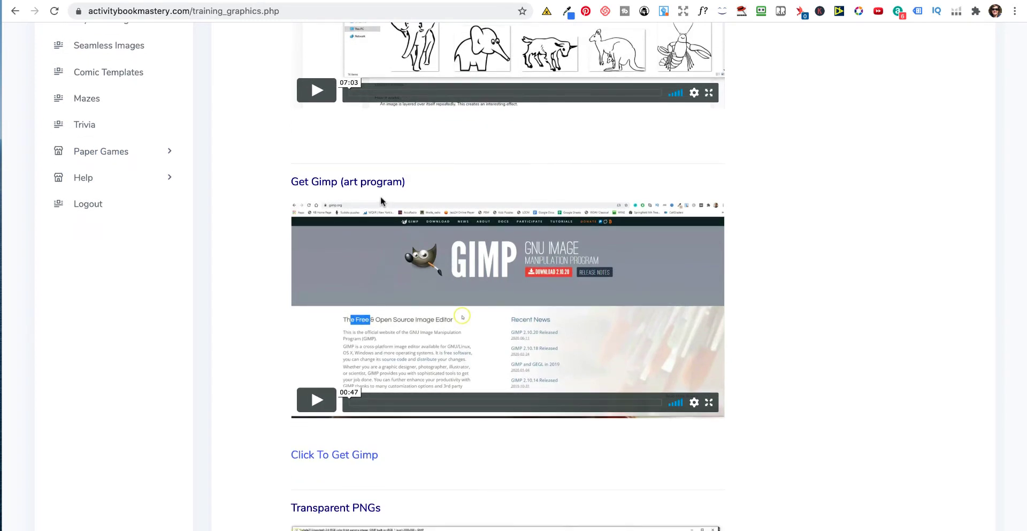
scroll("down", 3)
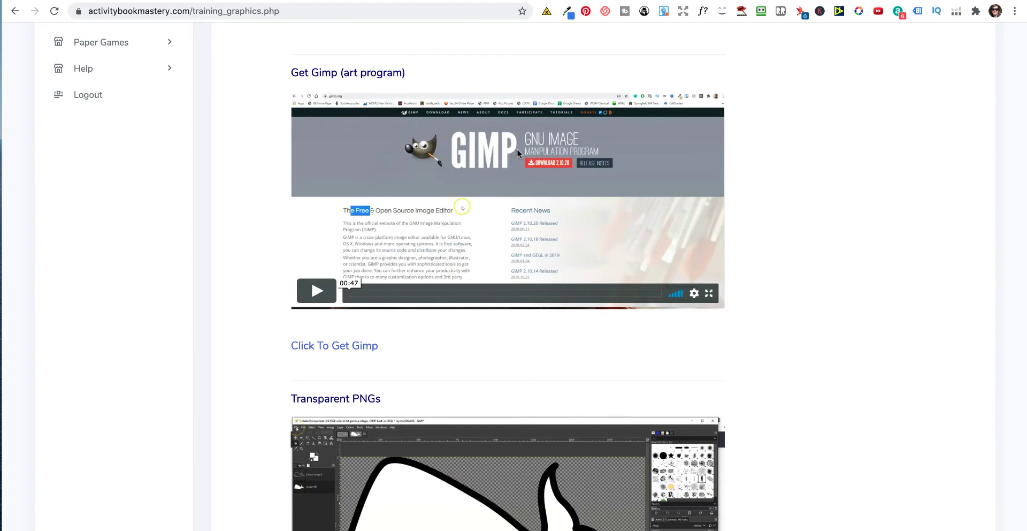
mouse_move(503, 145)
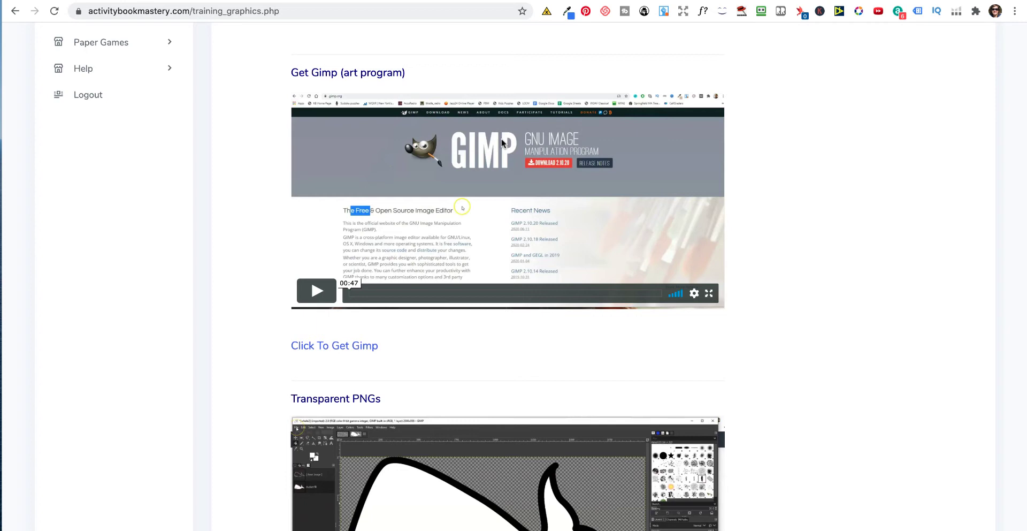
scroll("down", 3)
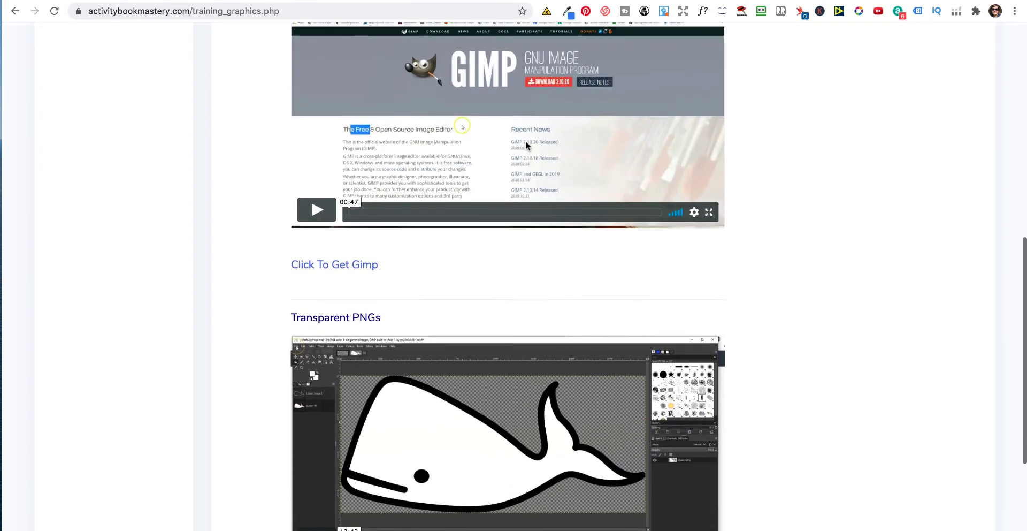
scroll("up", 3)
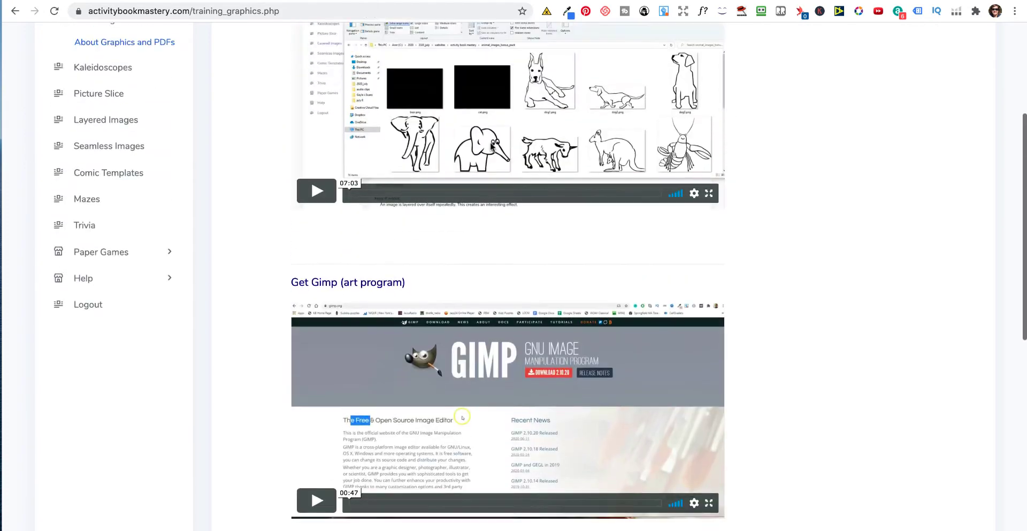
scroll("up", 3)
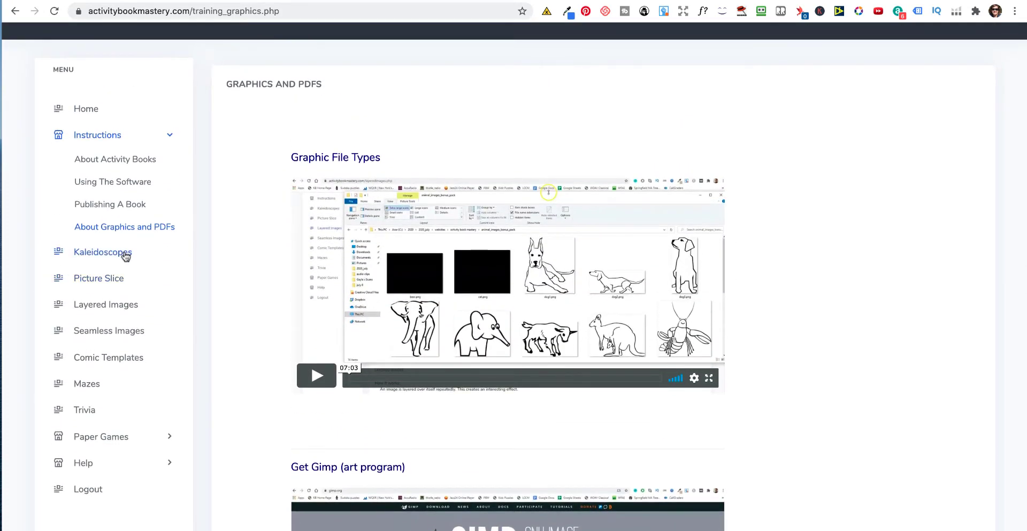
left_click(102, 253)
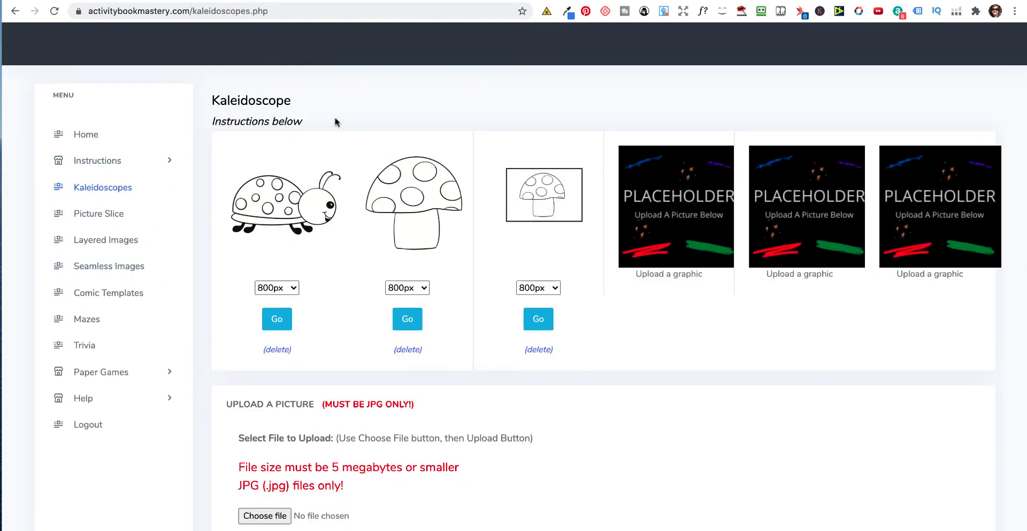
mouse_move(554, 230)
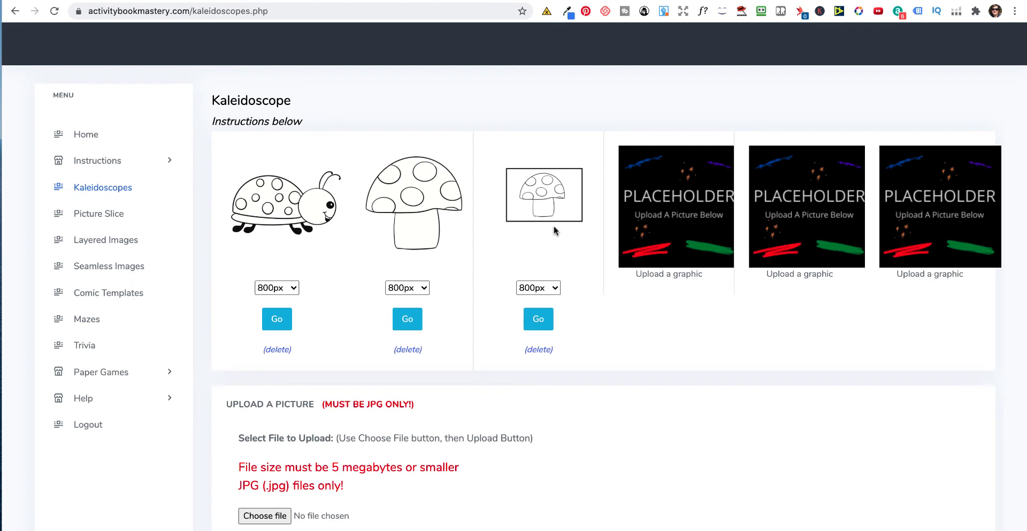
mouse_move(287, 236)
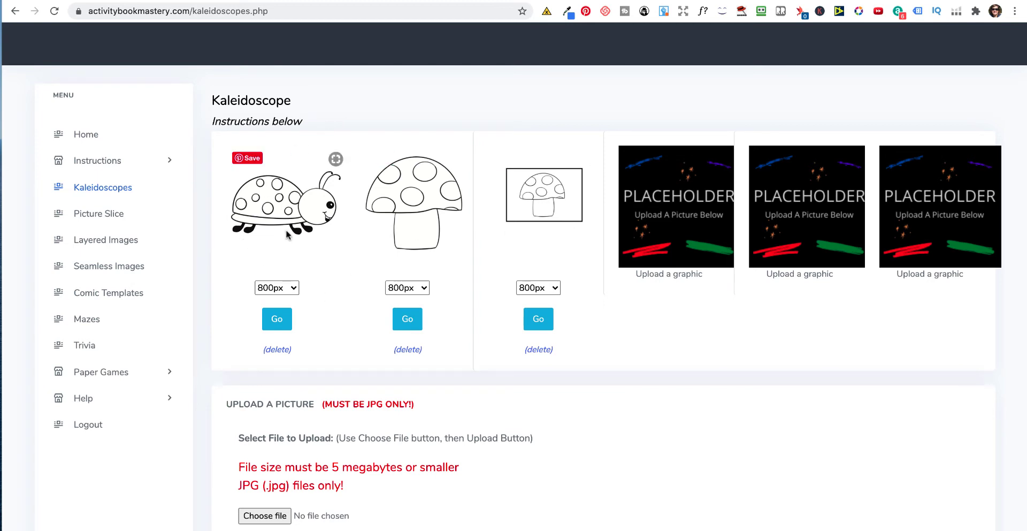
- Generate a round kaleidoscope mandala from the ladybug drawing with Go
scroll("down", 3)
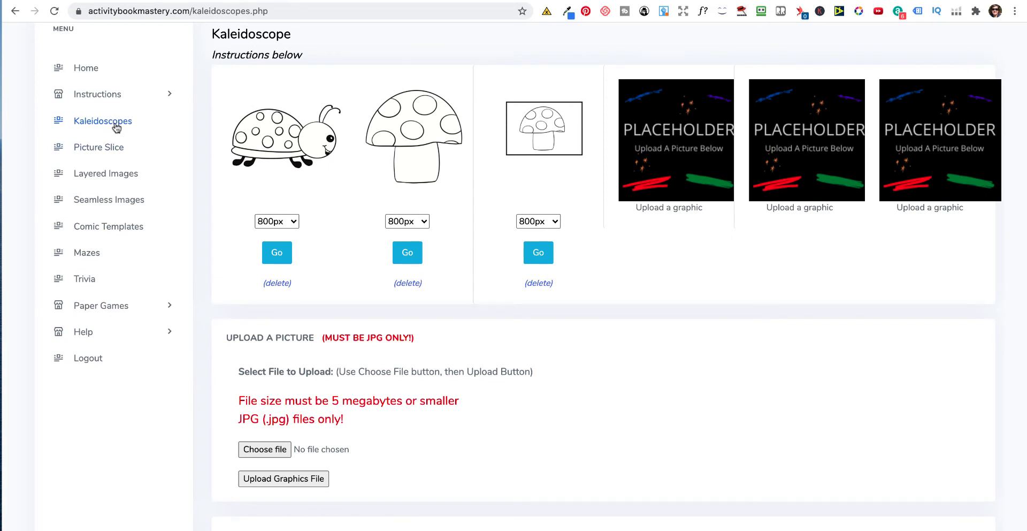
mouse_move(321, 156)
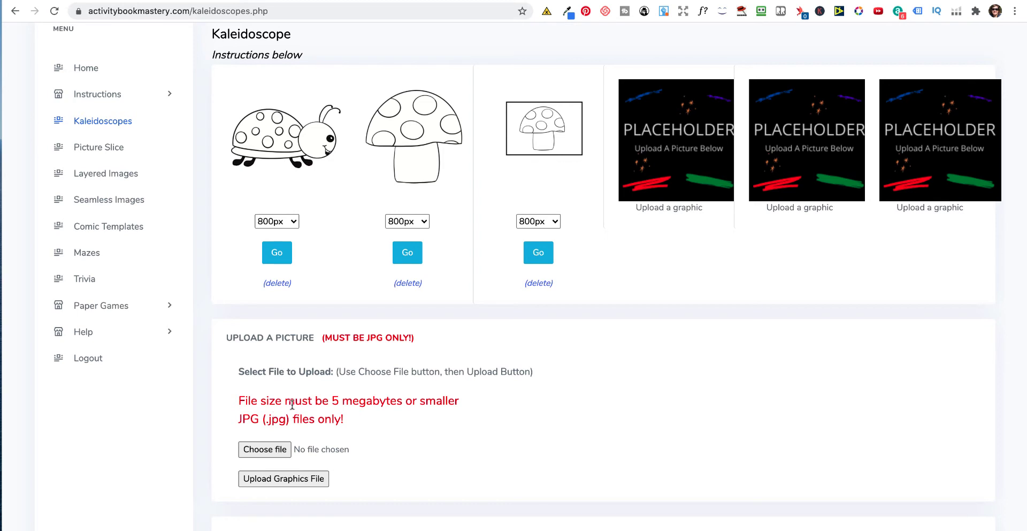
left_click(276, 253)
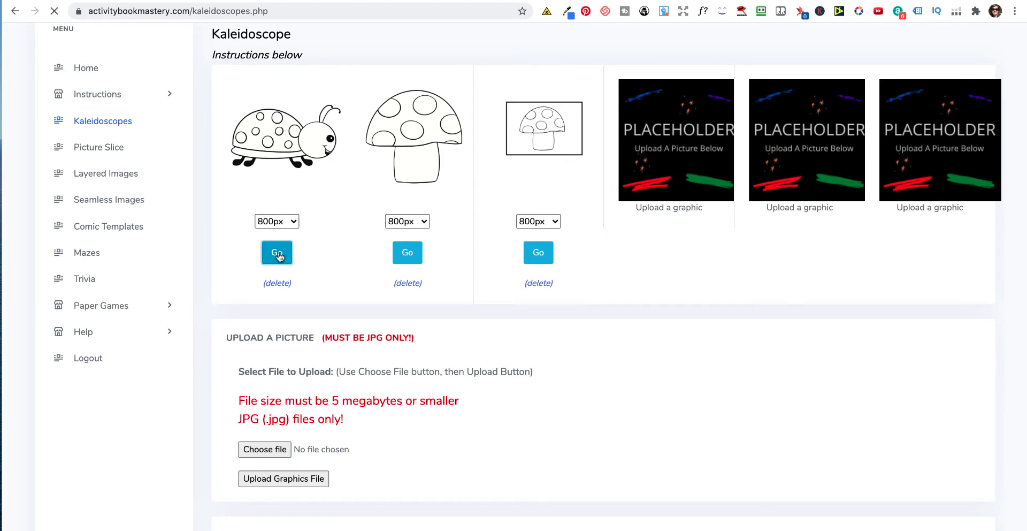
left_click(276, 253)
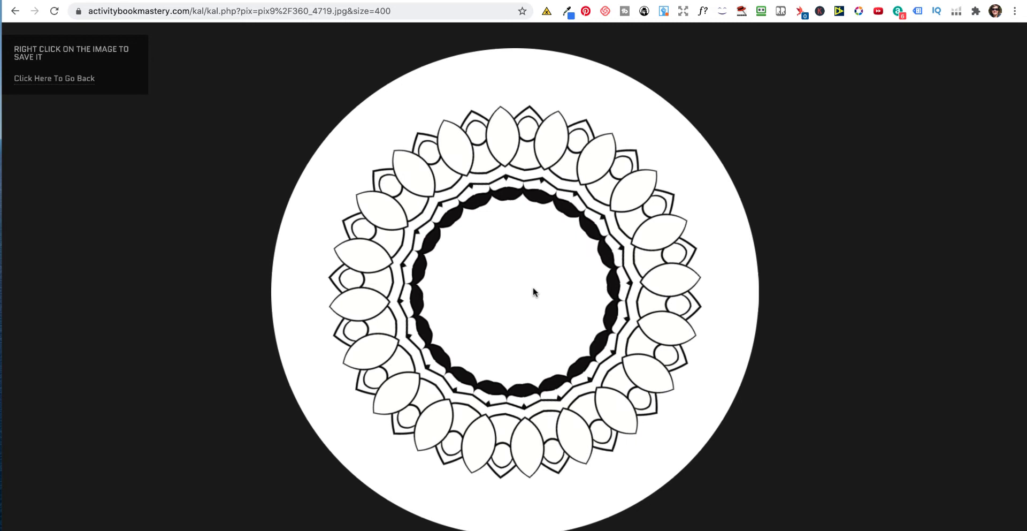
- Save the mandala image as 'mand' via Save Image As, then go back to the Kaleidoscope page
right_click(534, 292)
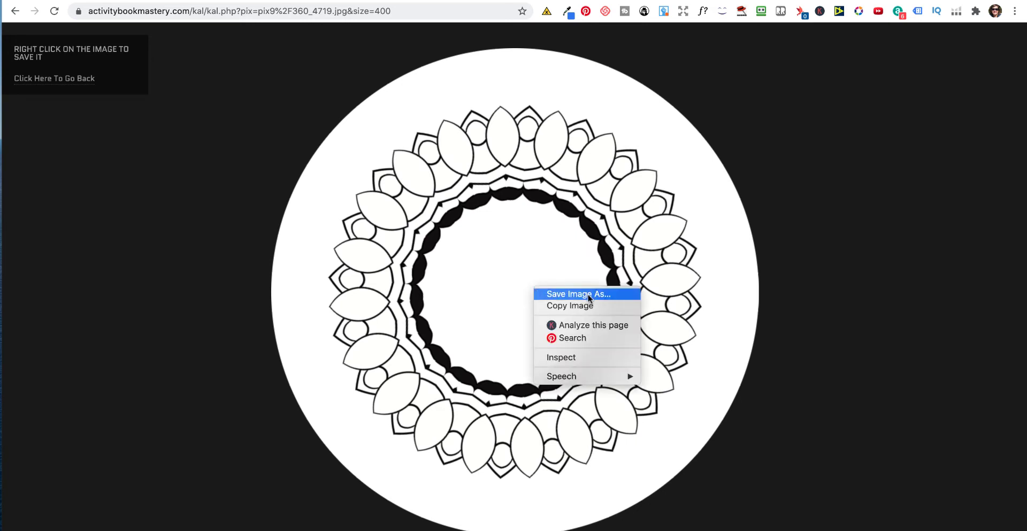
left_click(577, 293)
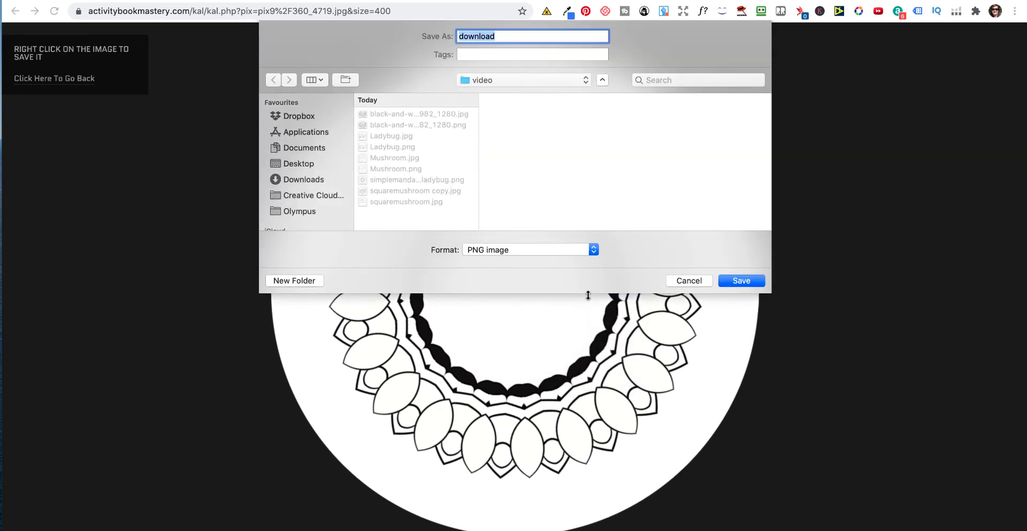
mouse_move(672, 229)
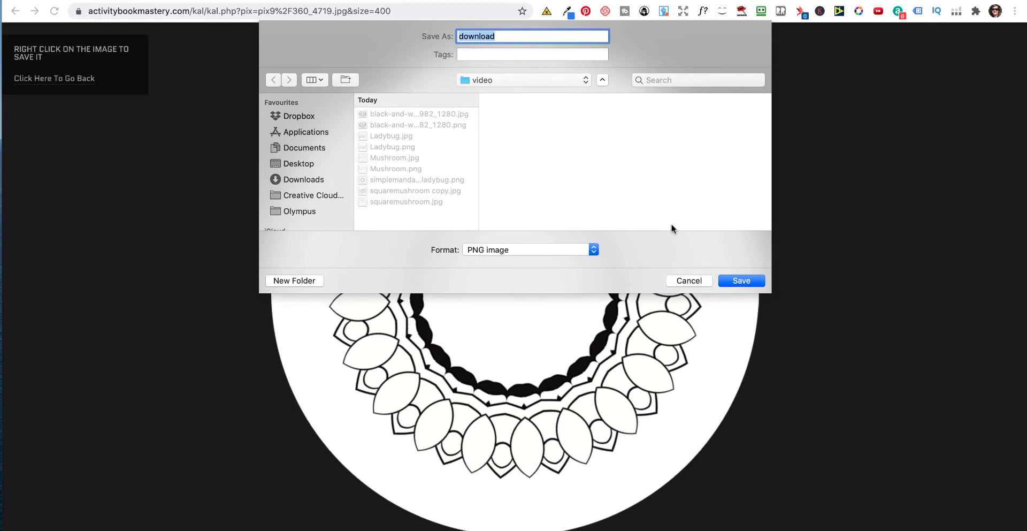
type("mand")
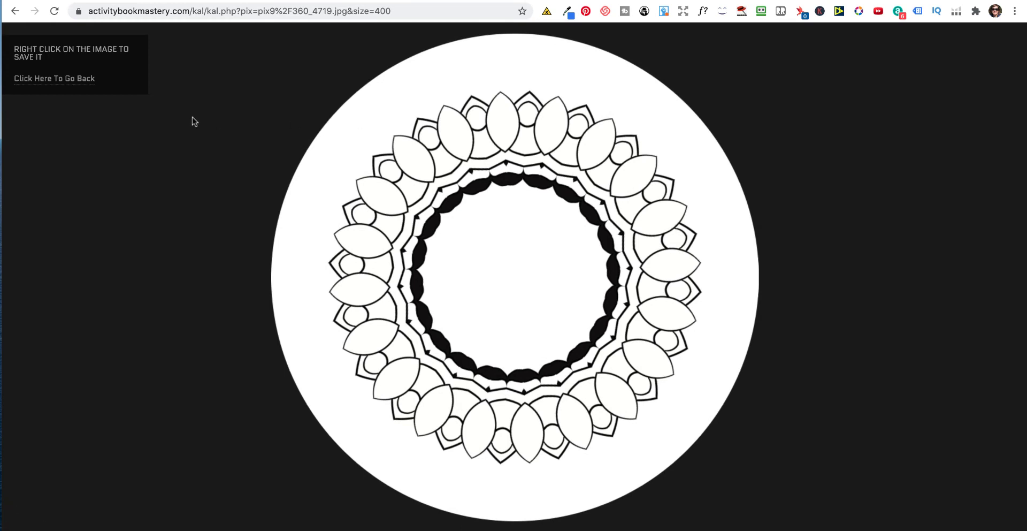
left_click(55, 78)
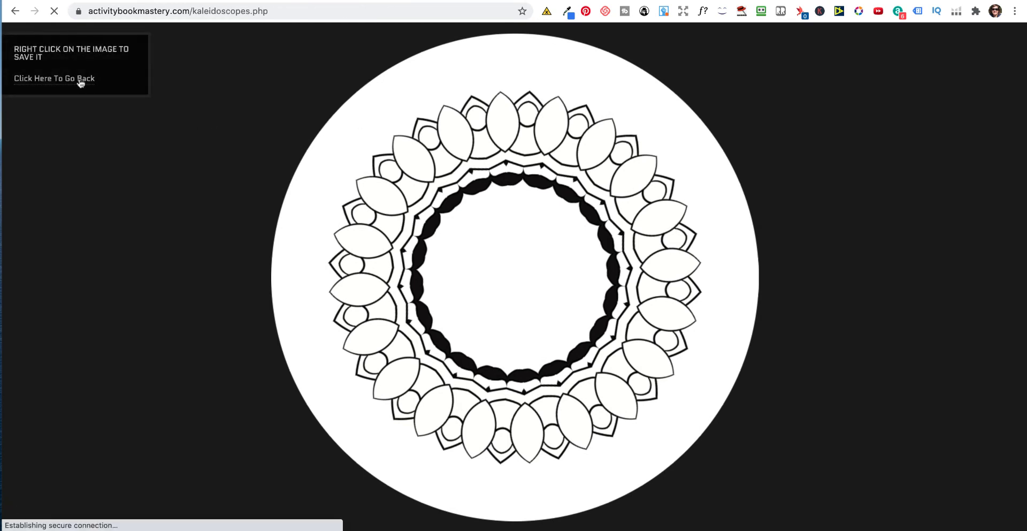
- Generate a second kaleidoscope from another drawing and return to the Kaleidoscope page
left_click(55, 78)
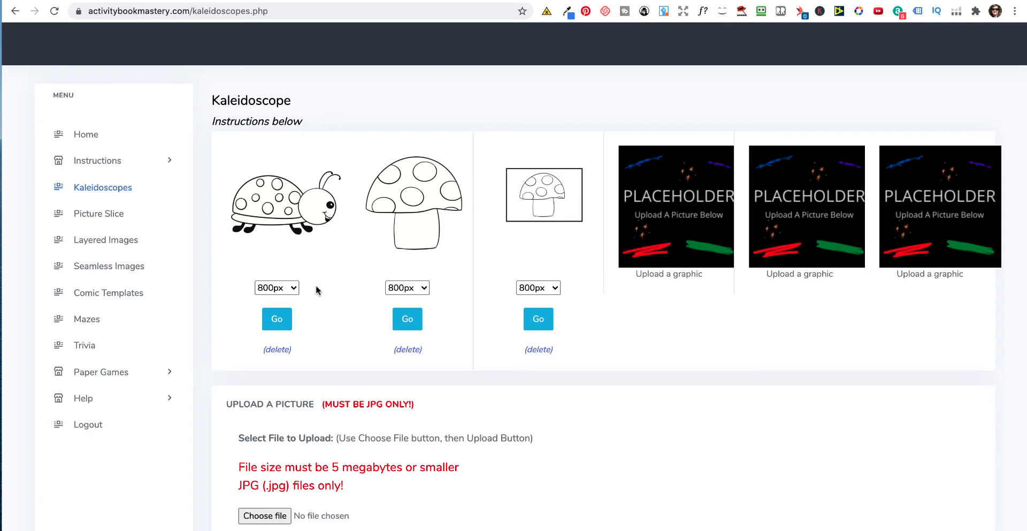
left_click(276, 287)
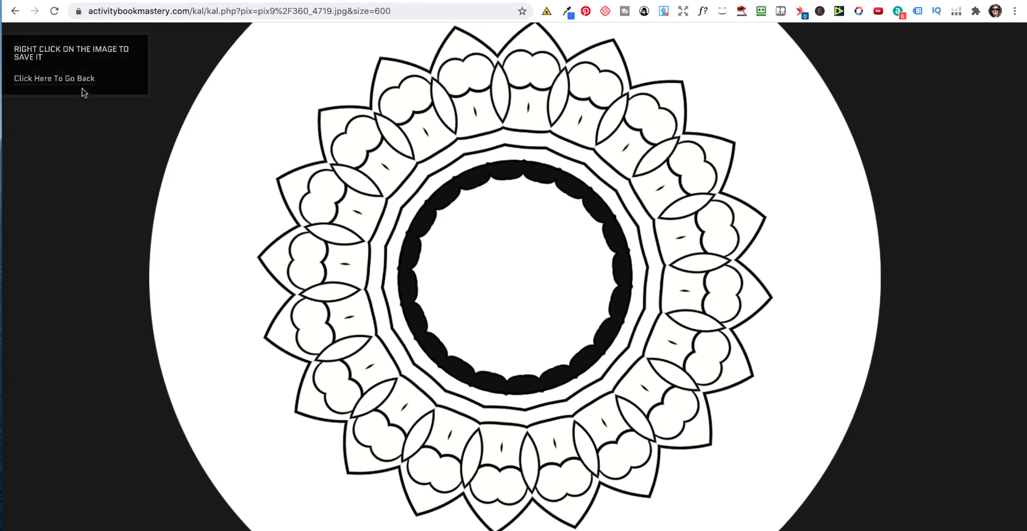
left_click(55, 78)
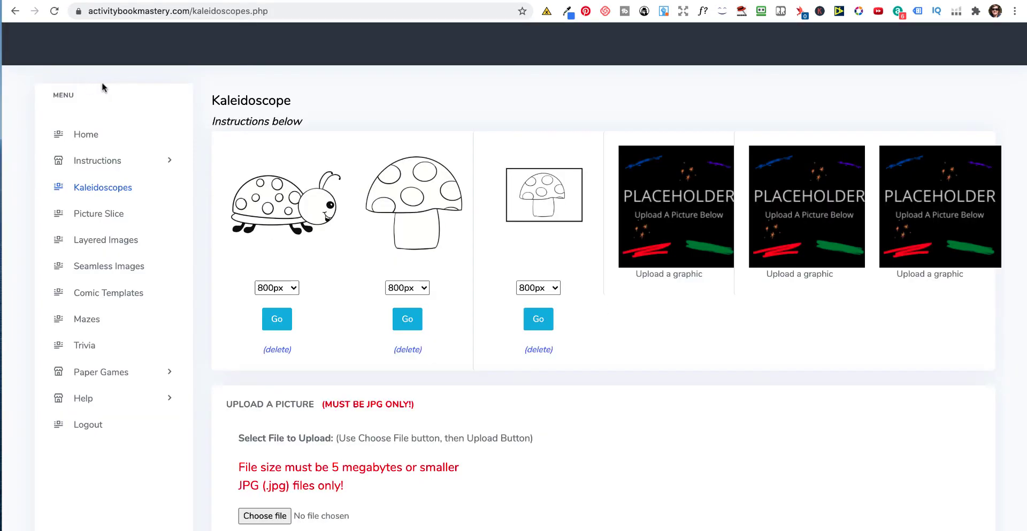
mouse_move(95, 214)
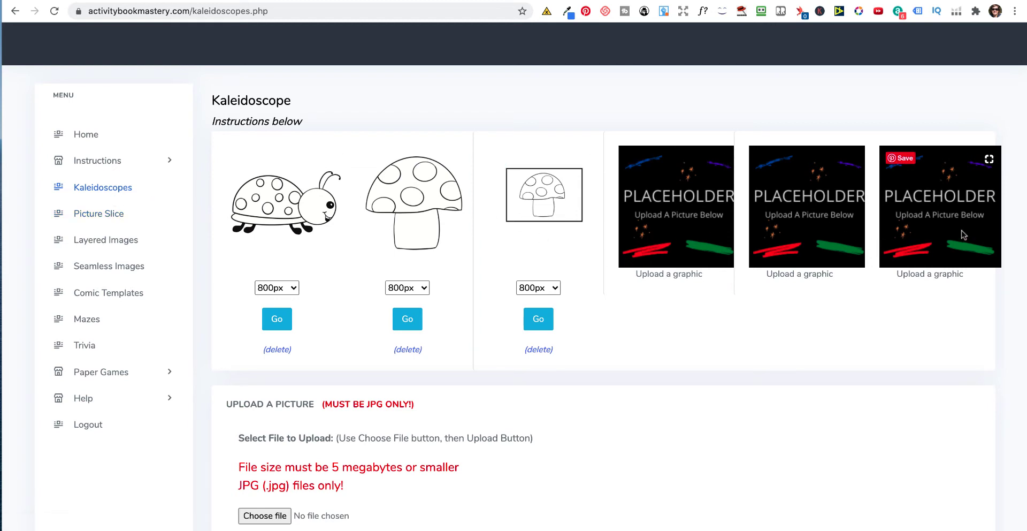
mouse_move(425, 353)
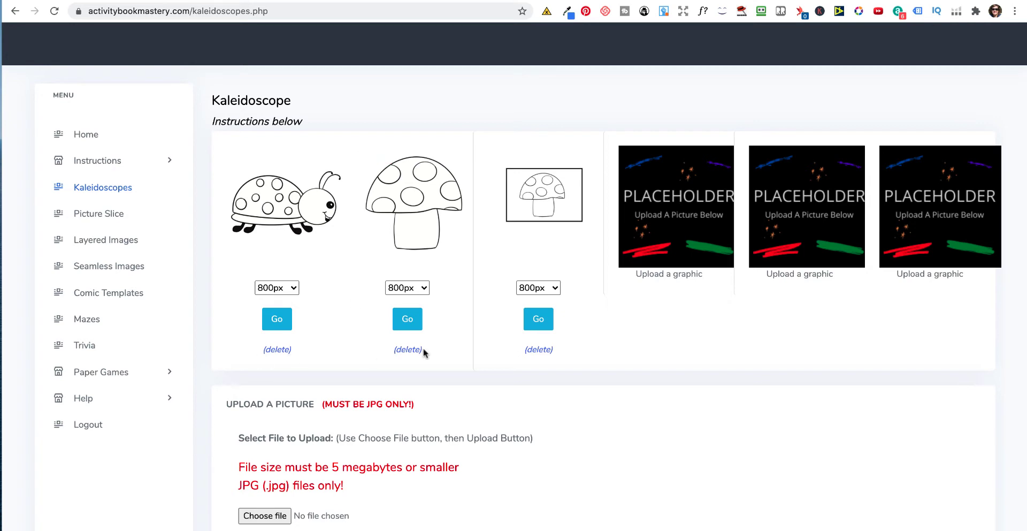
- Delete the framed mushroom picture and go to the Picture Slice tool
left_click(538, 349)
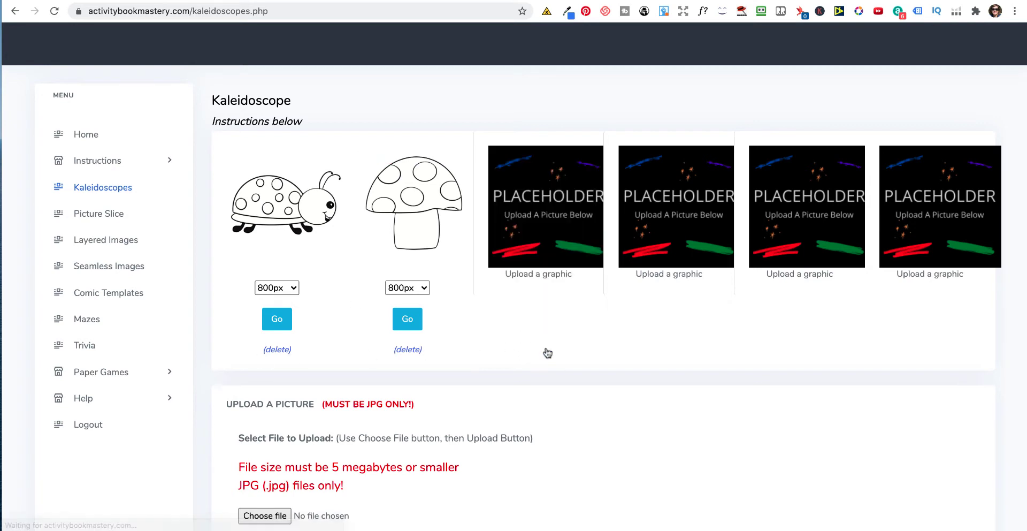
scroll("down", 3)
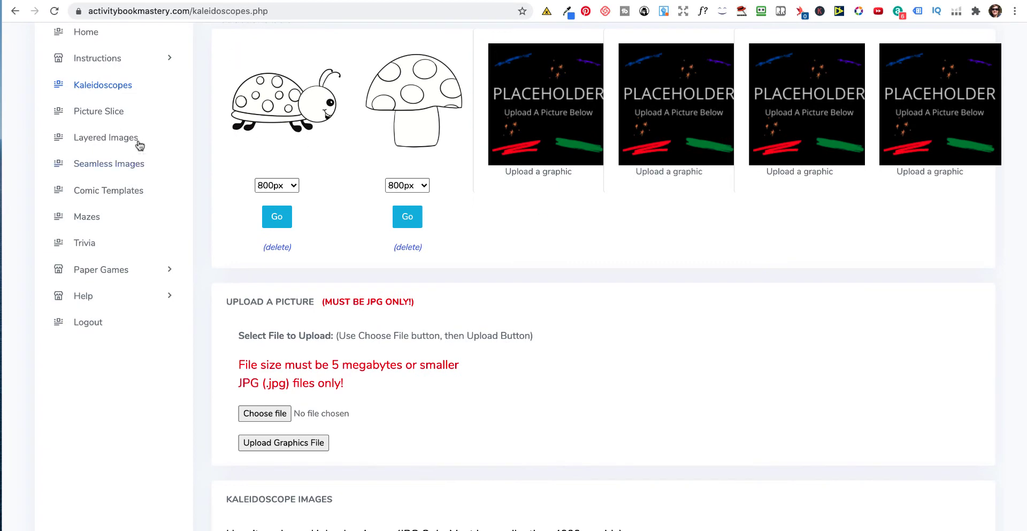
left_click(98, 111)
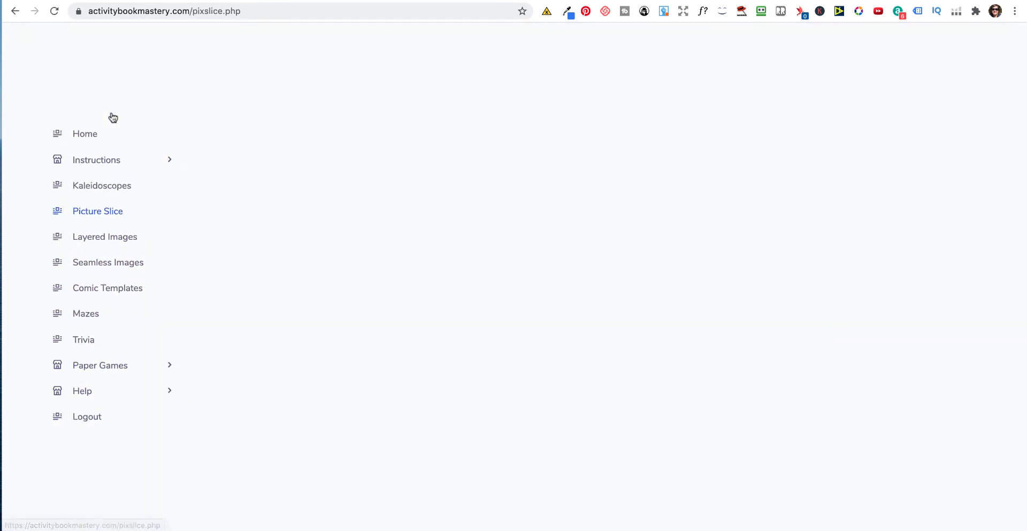
- In Picture Slice, choose Ladybug.jpg as the image to upload
left_click(97, 211)
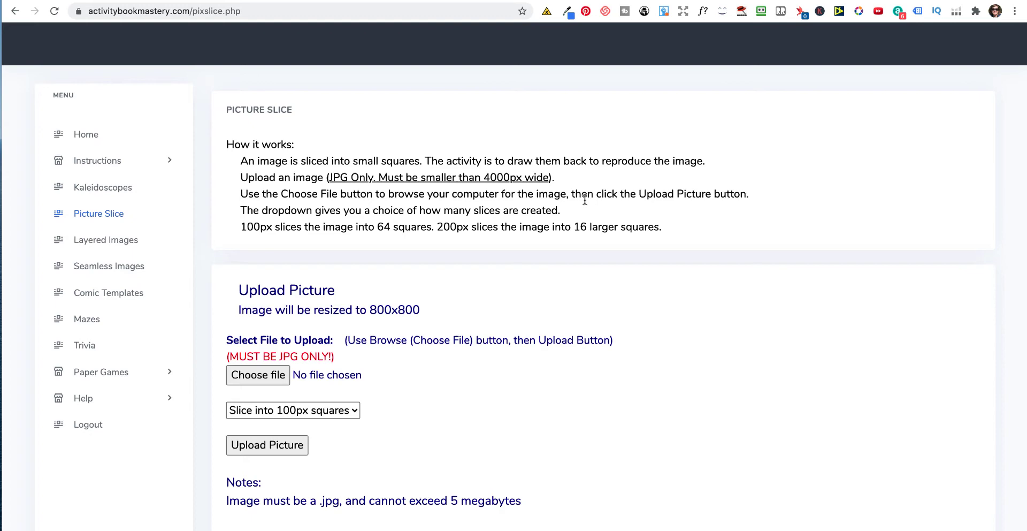
scroll("down", 3)
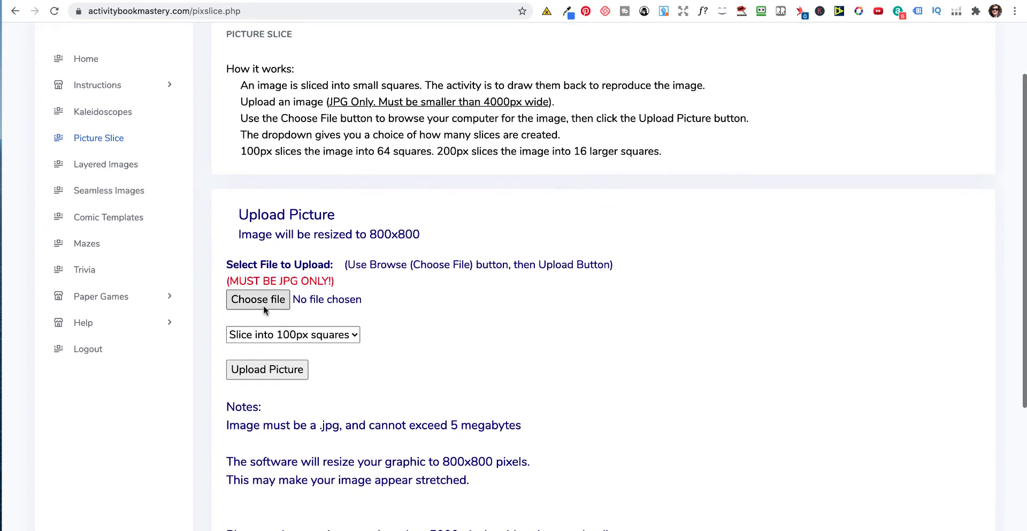
left_click(258, 300)
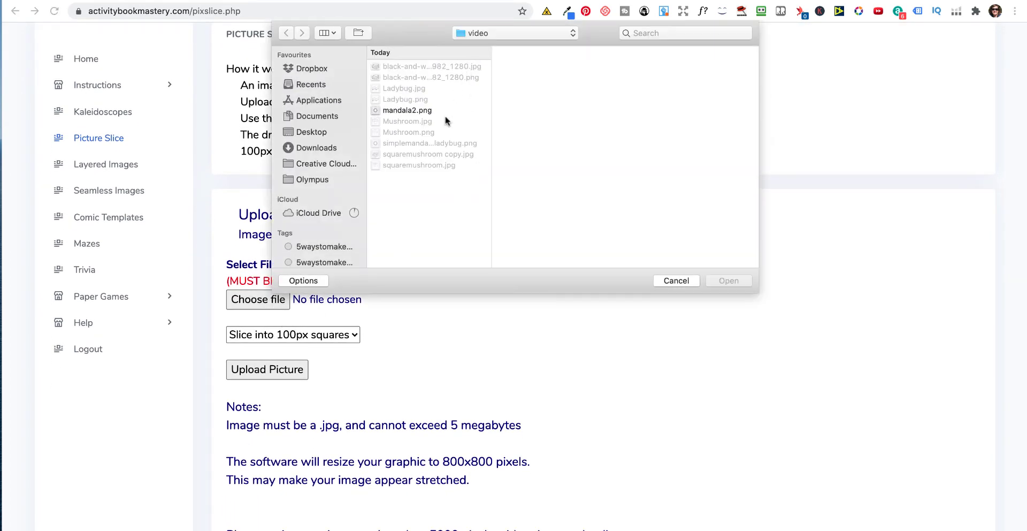
left_click(405, 88)
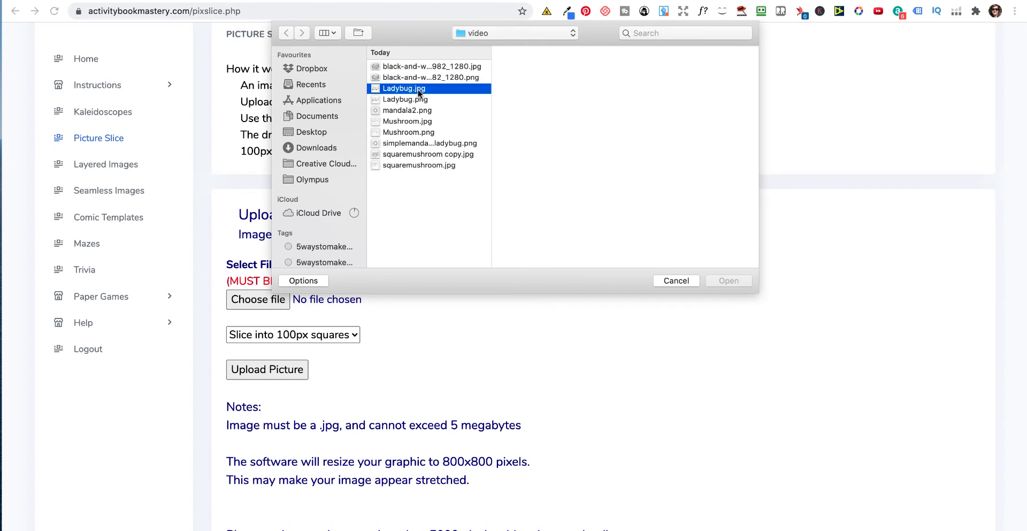
left_click(727, 280)
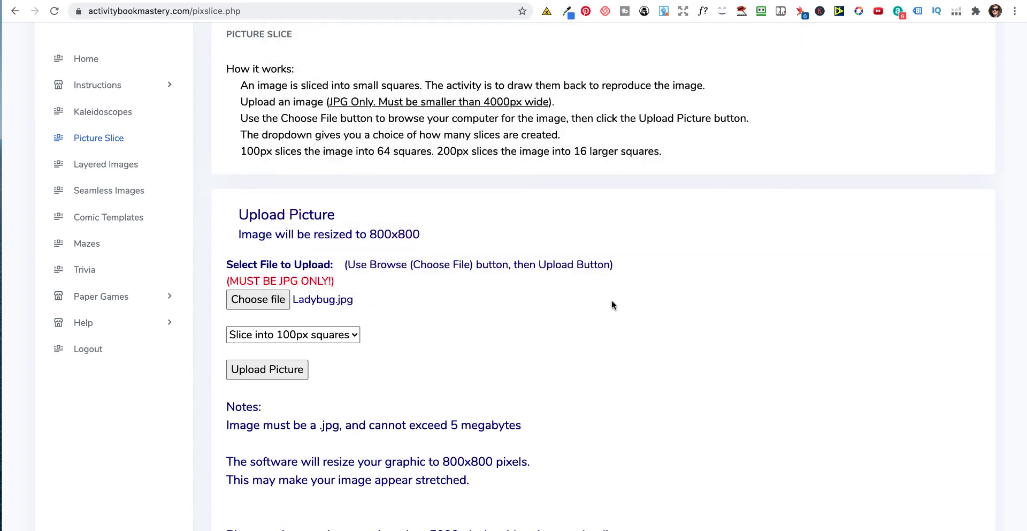
- Set 'Slice into 200px squares' and upload the picture to get the zip and PDF downloads
left_click(292, 334)
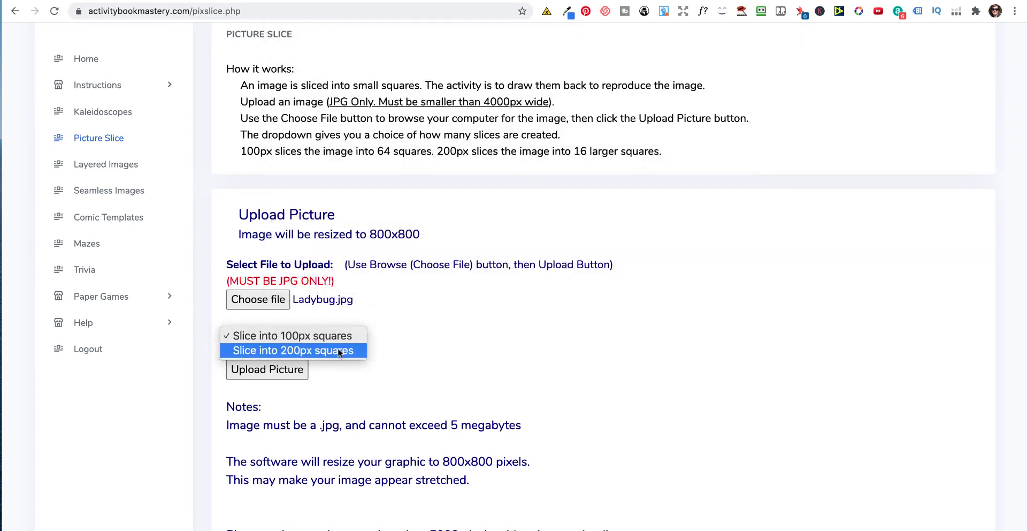
left_click(292, 350)
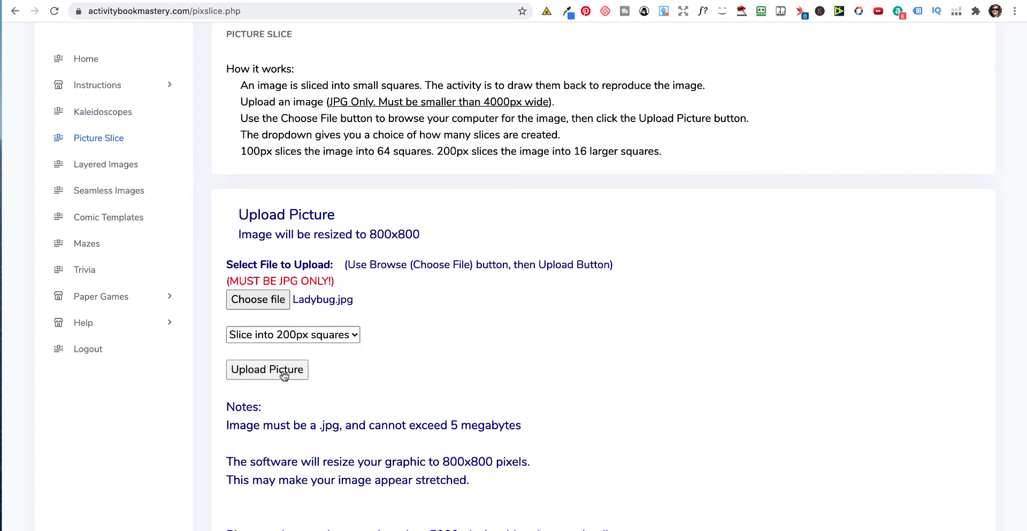
left_click(267, 370)
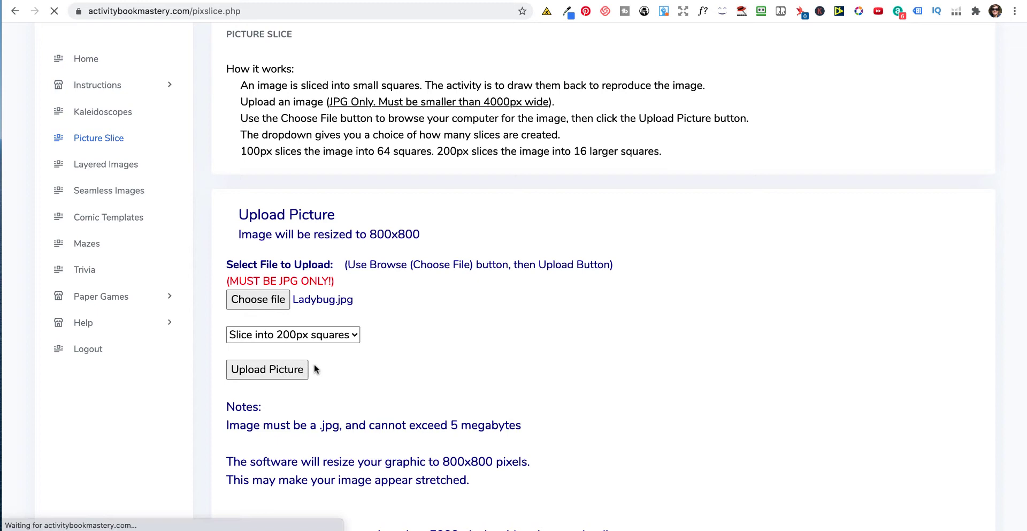
left_click(266, 369)
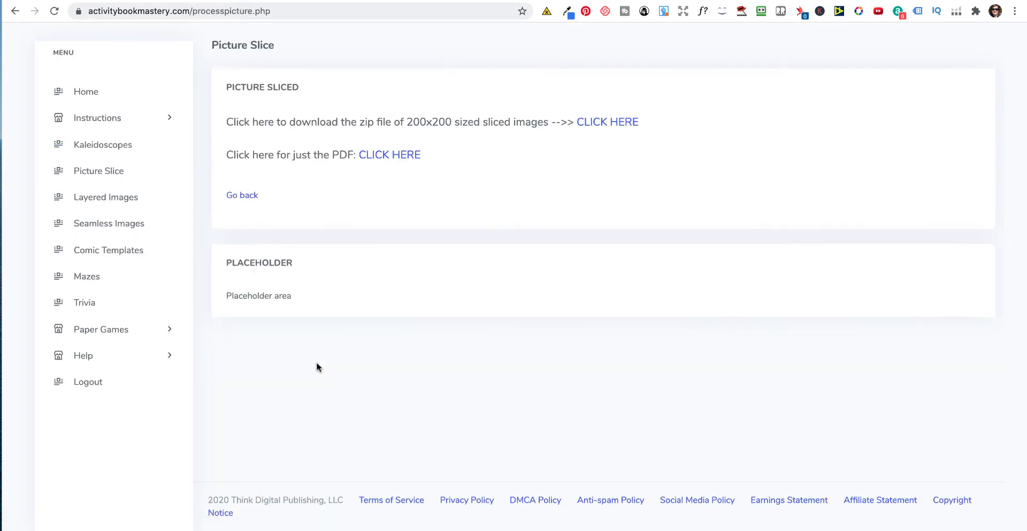
- Review the sliced-ladybug PDF with 16 labelled squares and blank A–D by 1–4 grid, then return to Picture Slice
left_click(389, 155)
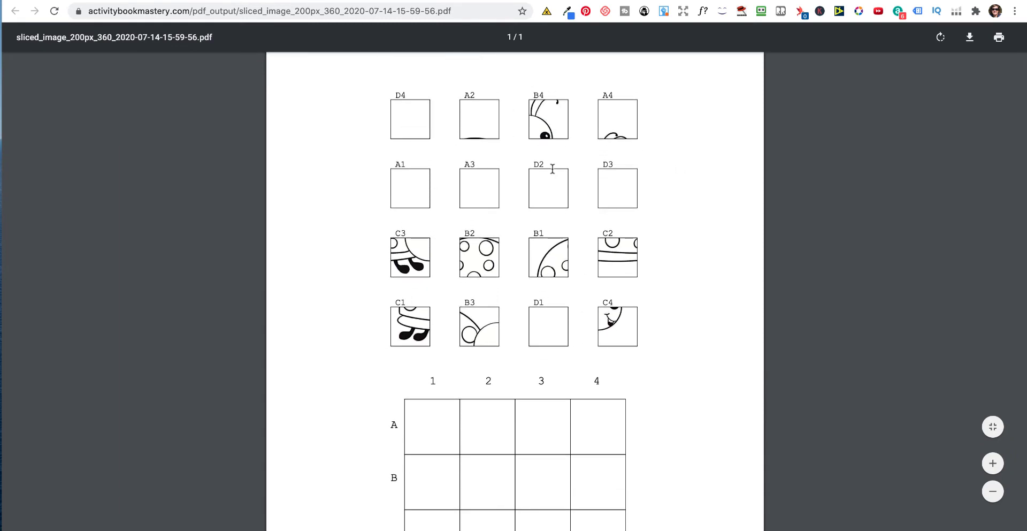
scroll("down", 3)
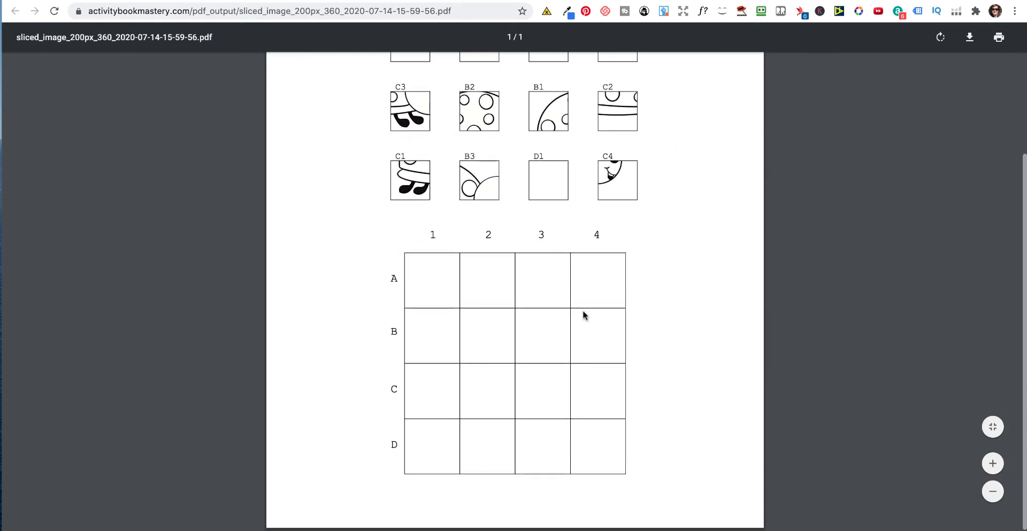
scroll("up", 3)
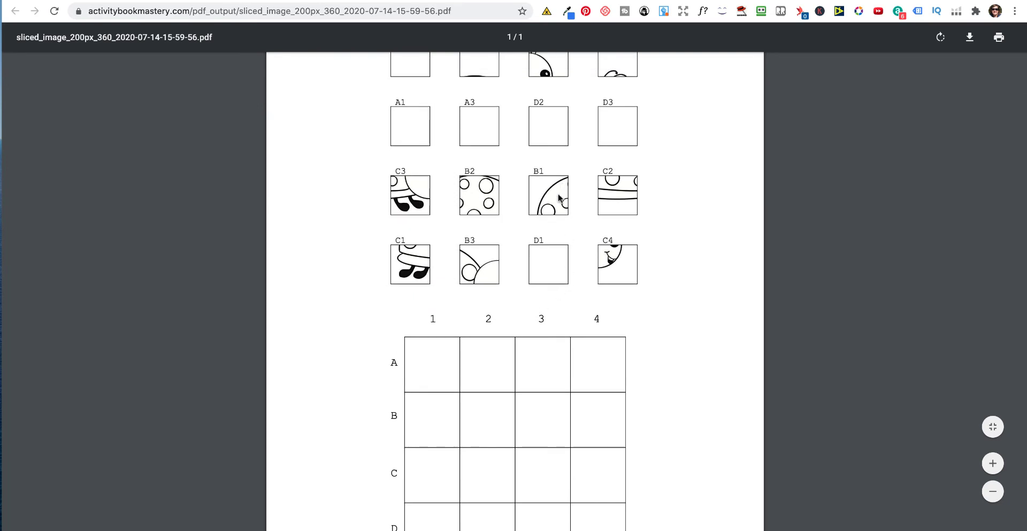
mouse_move(456, 408)
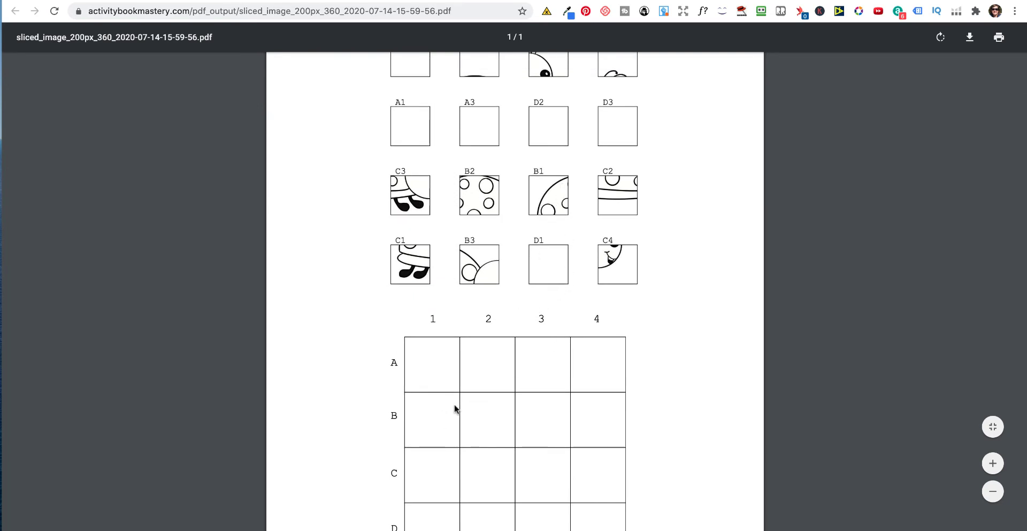
mouse_move(408, 448)
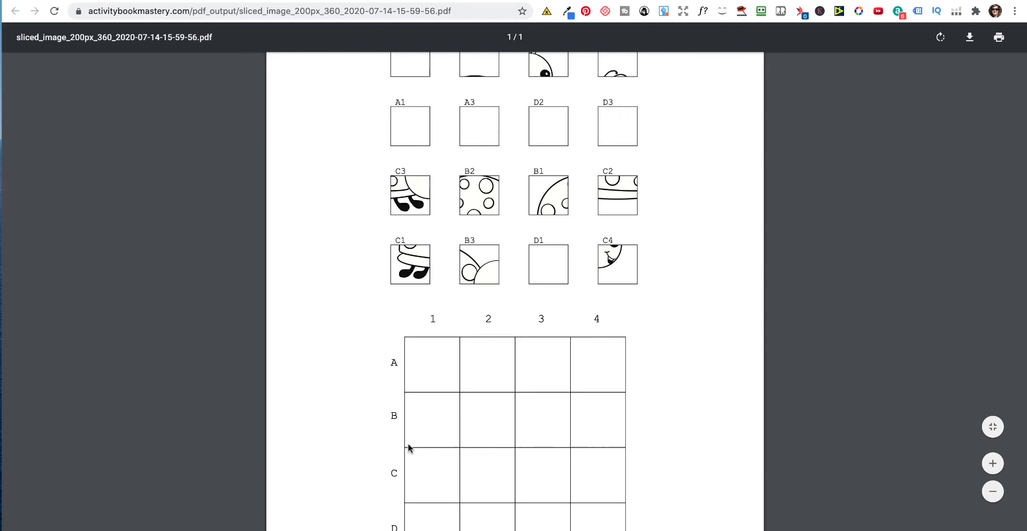
mouse_move(662, 334)
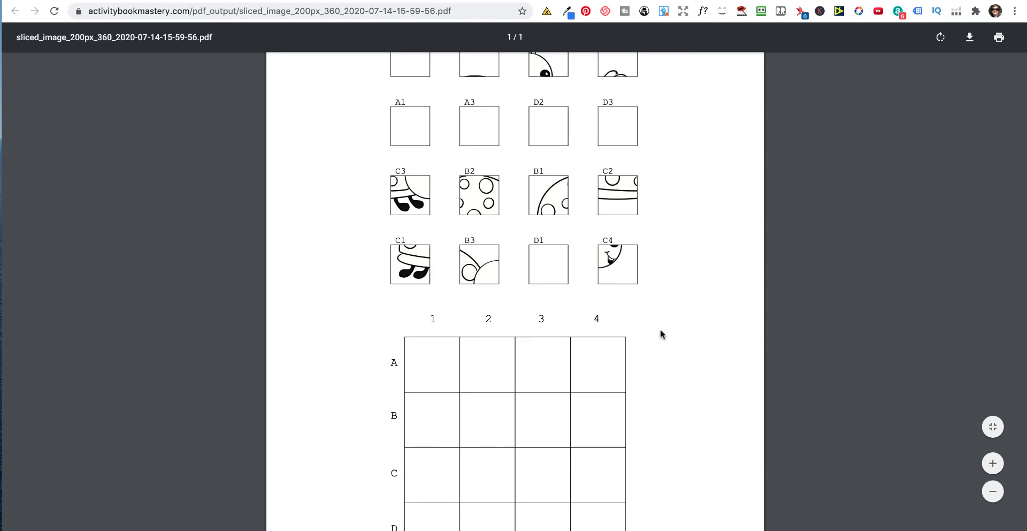
scroll("up", 3)
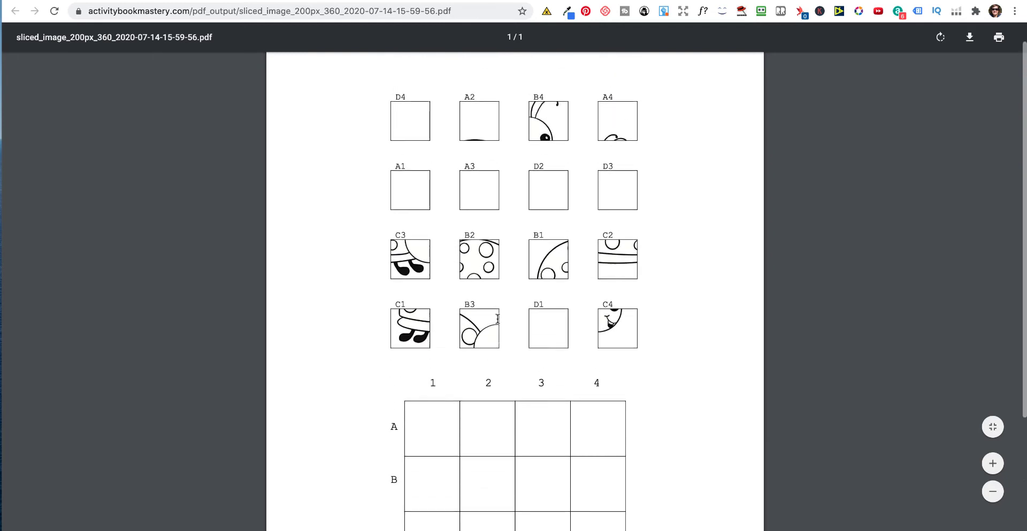
scroll("down", 3)
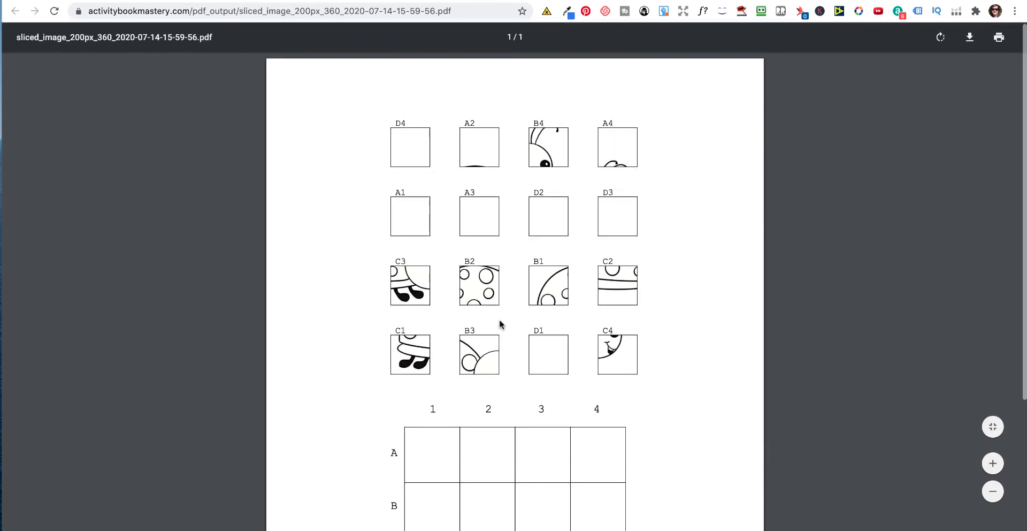
left_click(17, 11)
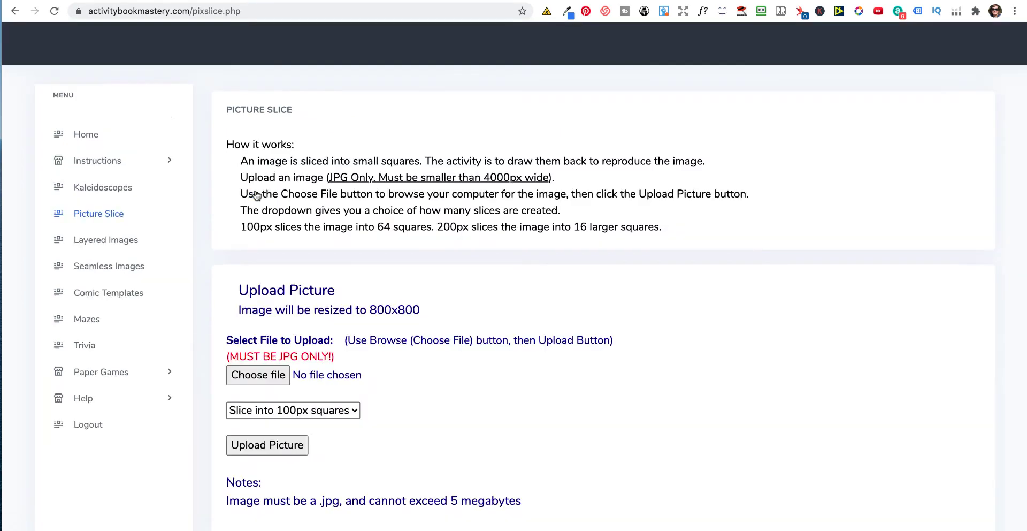
- Upload Mushroom.jpg to Picture Slice at 100px squares to get its zip and PDF links
scroll("down", 3)
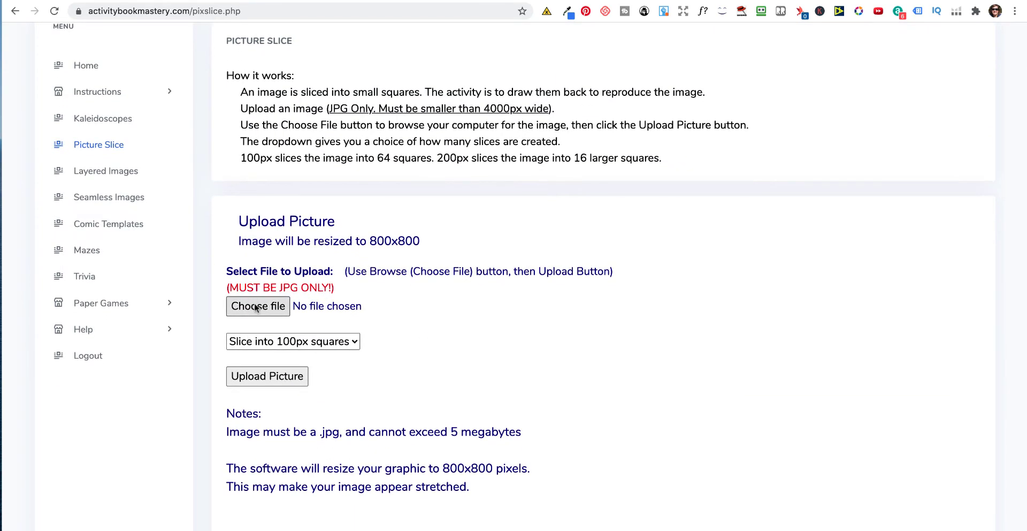
left_click(258, 306)
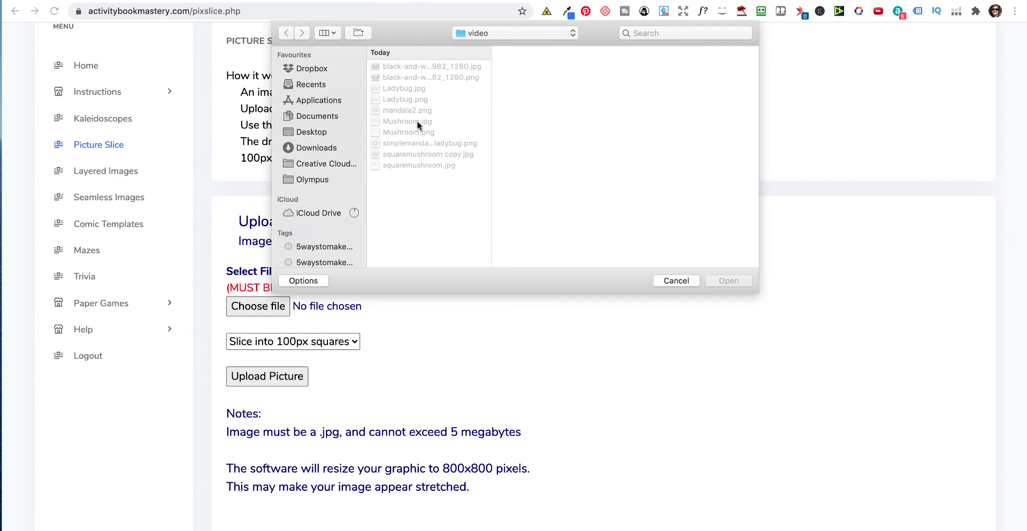
left_click(406, 121)
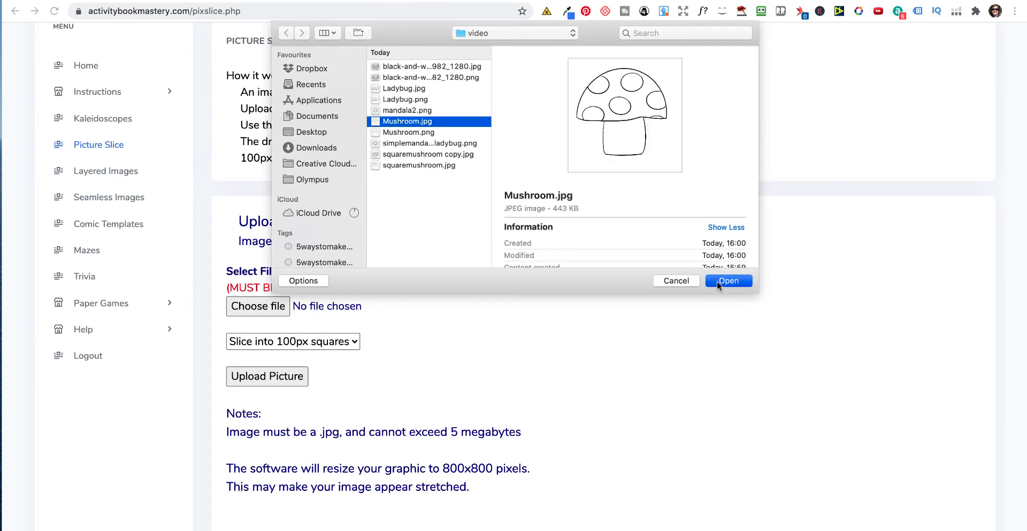
left_click(727, 280)
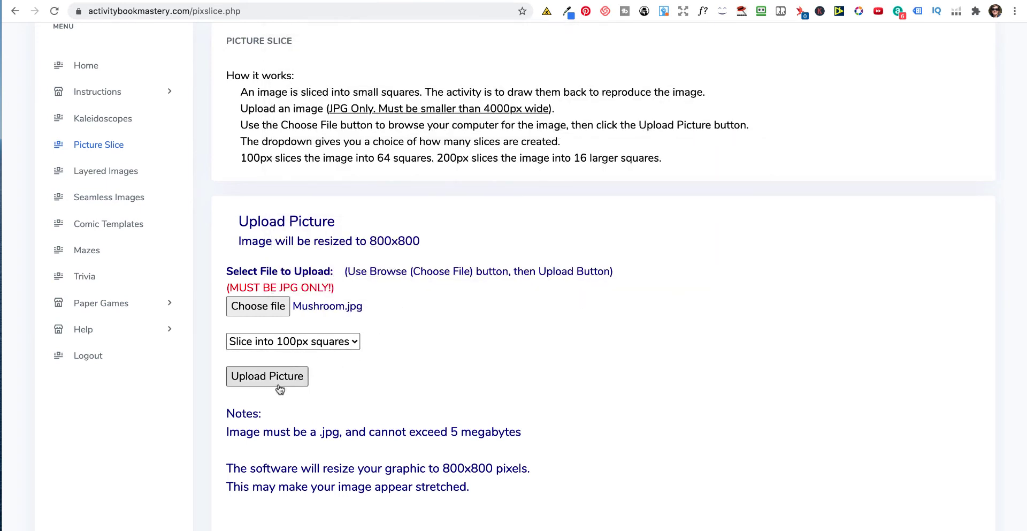
left_click(266, 375)
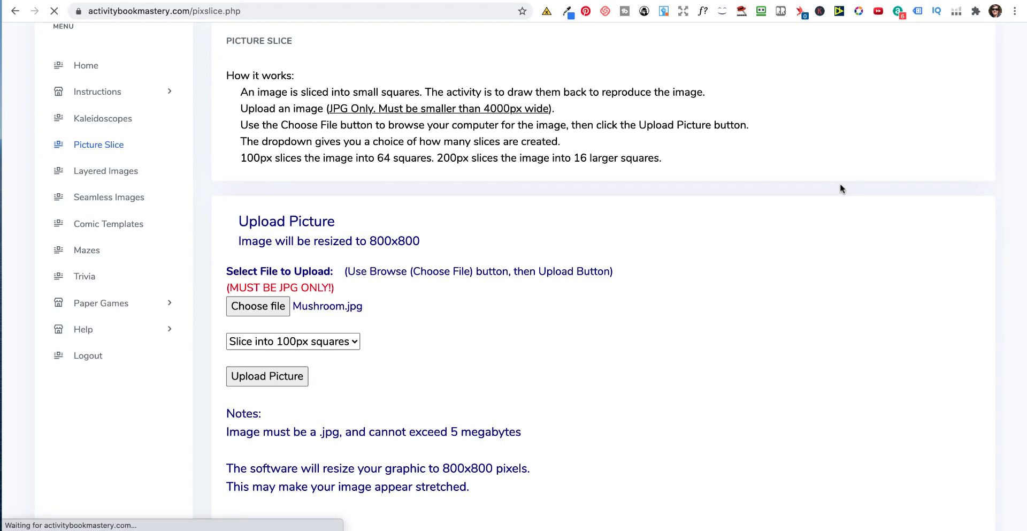
left_click(267, 376)
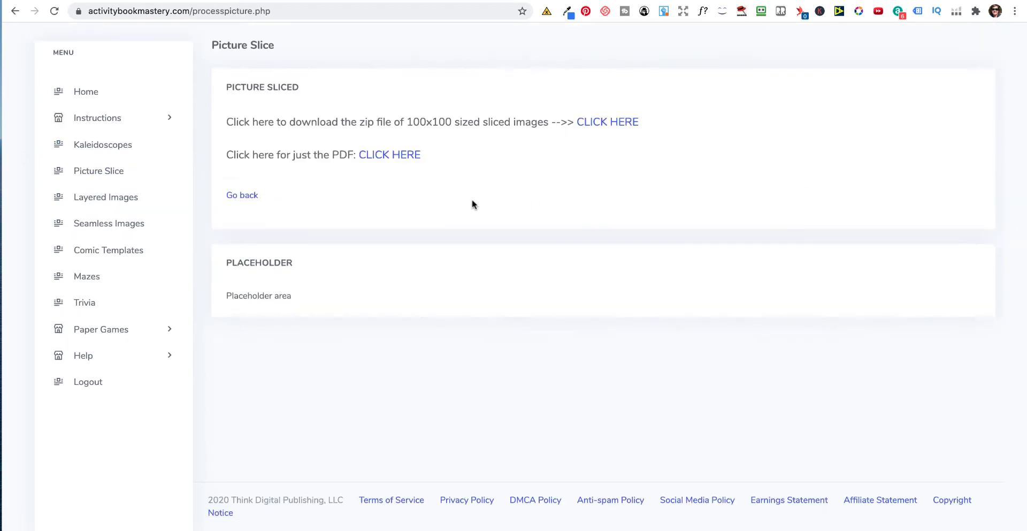
- Review the 64-square mushroom slice PDF with its A–H grid, then switch to Layered Images
left_click(389, 154)
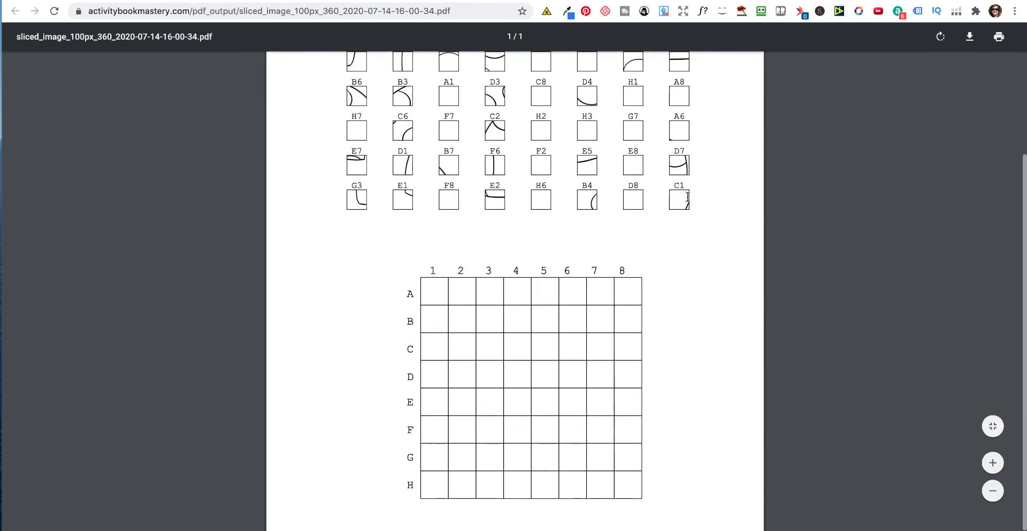
scroll("up", 3)
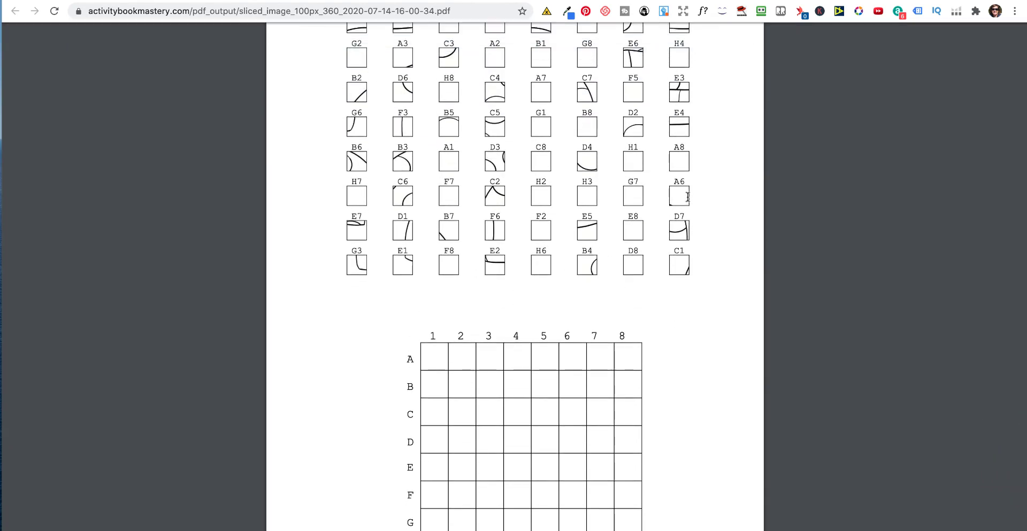
scroll("up", 3)
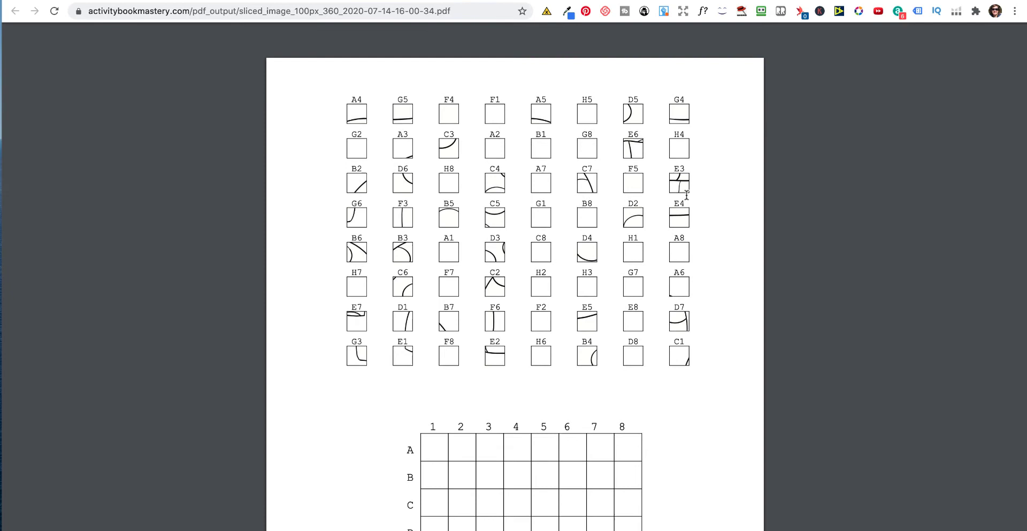
scroll("down", 3)
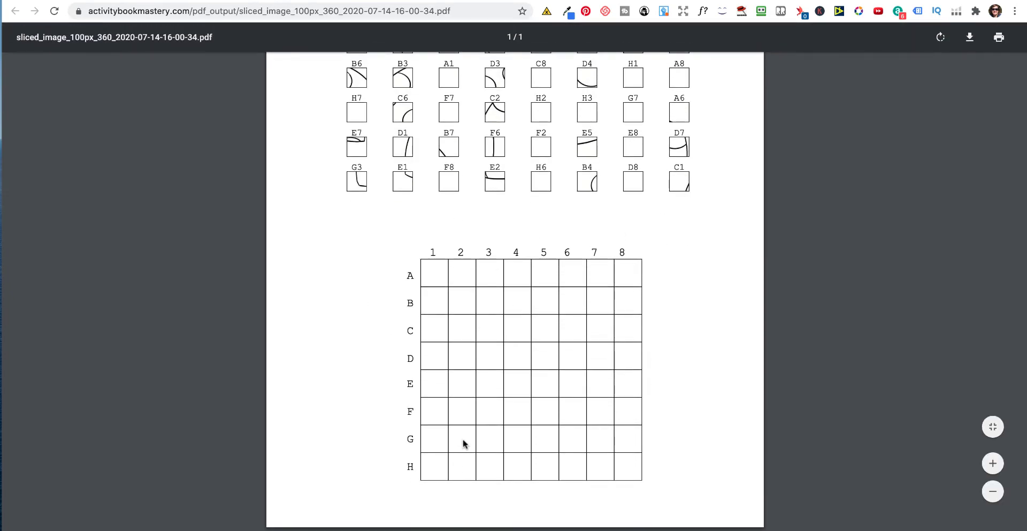
mouse_move(460, 197)
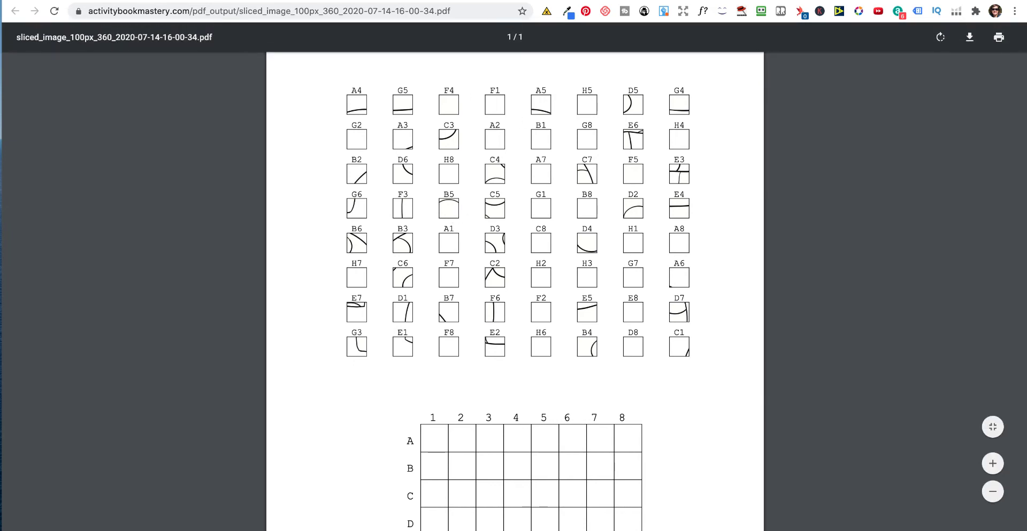
mouse_move(564, 11)
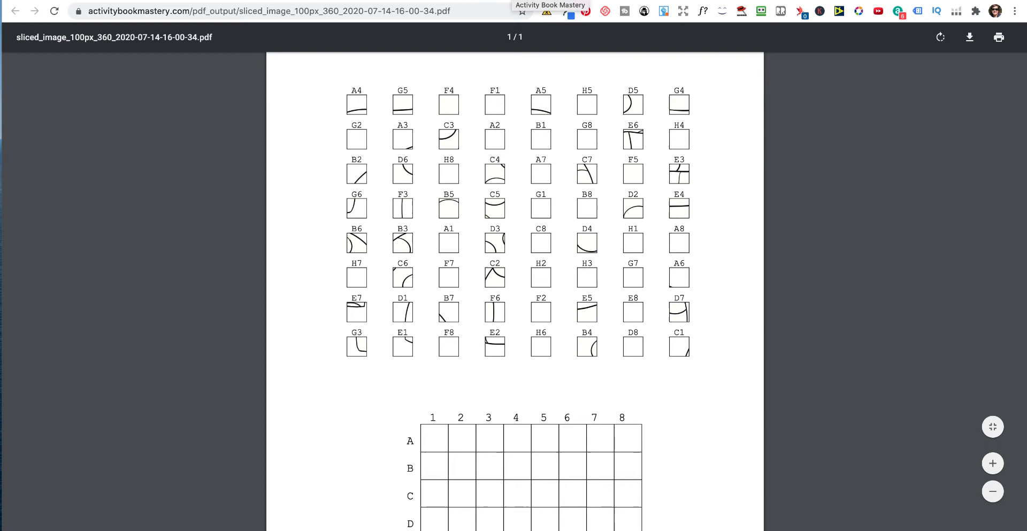
left_click(15, 11)
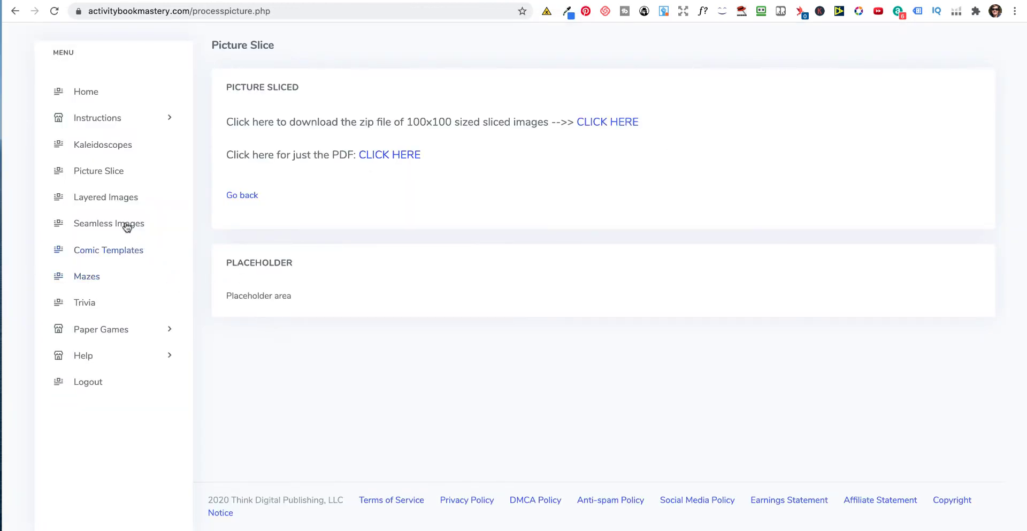
left_click(106, 197)
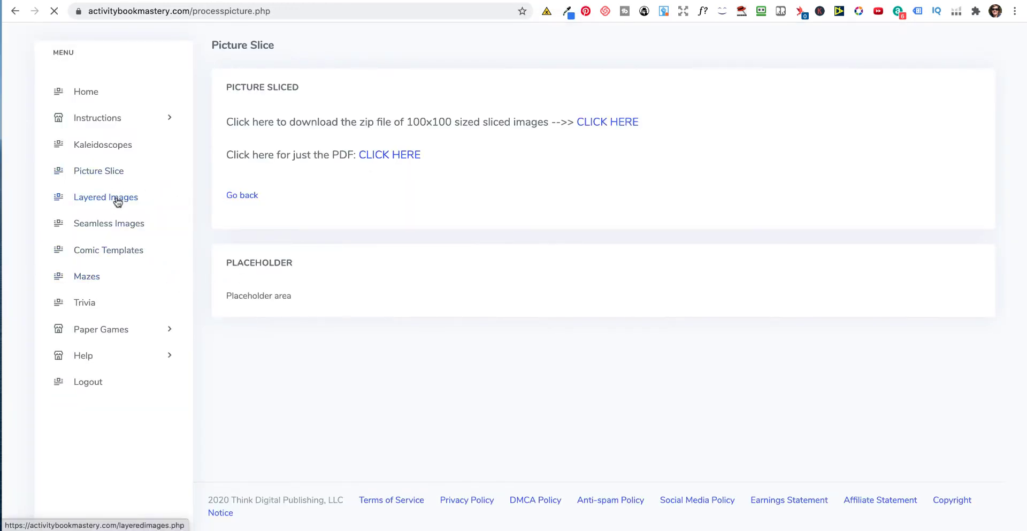
left_click(106, 197)
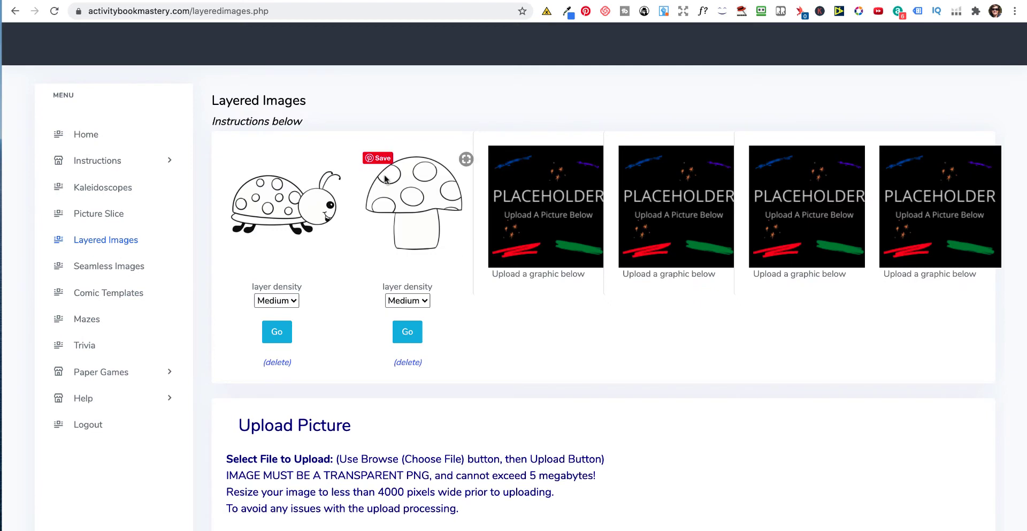
- Generate the layered mushroom page at Medium, Lite and Tight densities, returning after each
scroll("down", 3)
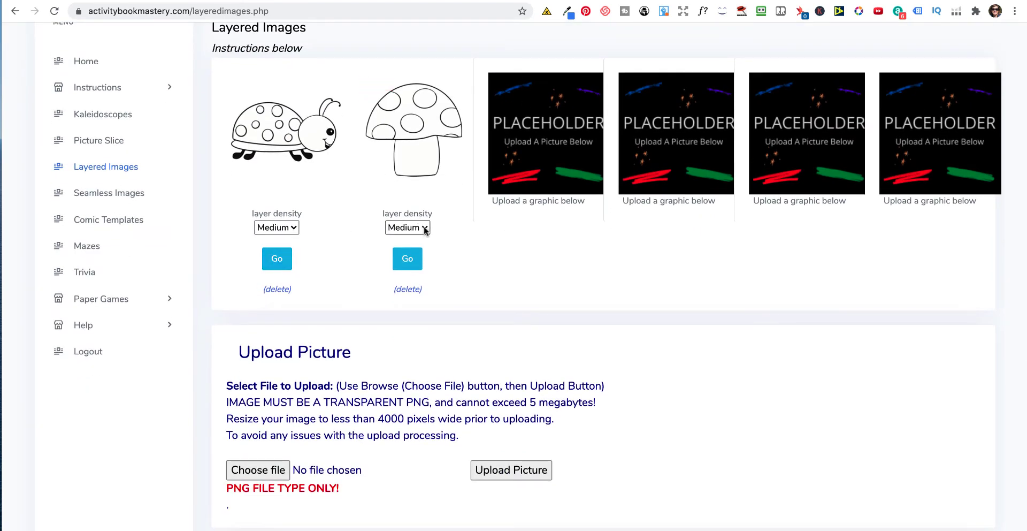
left_click(407, 226)
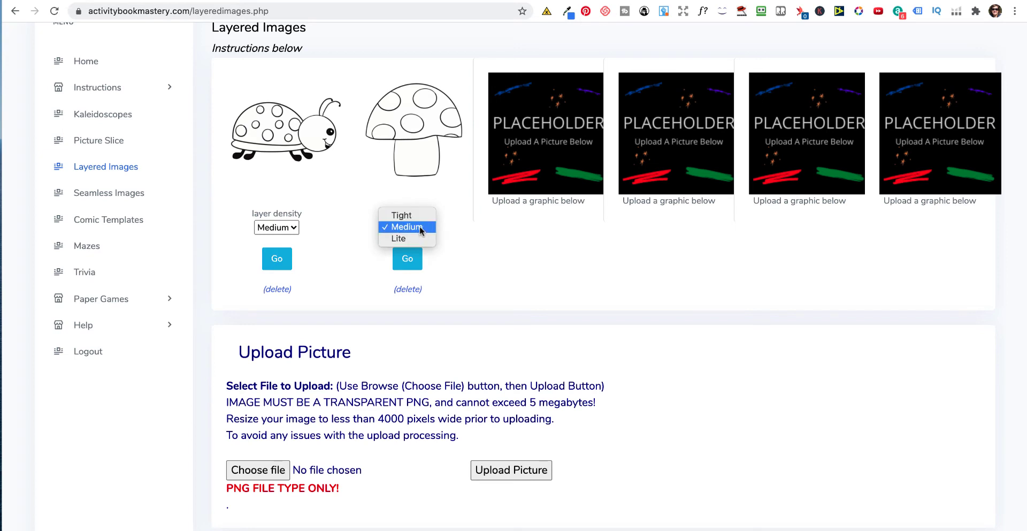
left_click(407, 259)
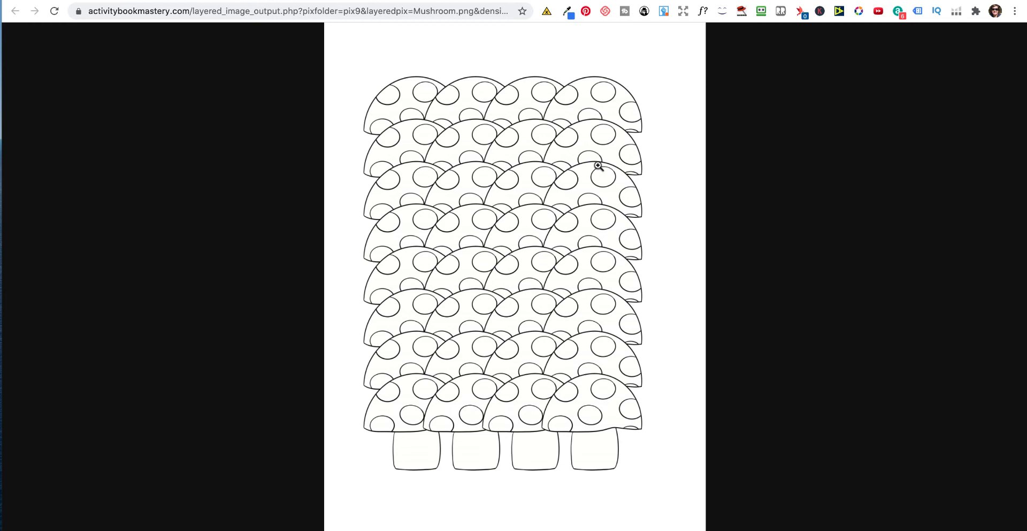
mouse_move(531, 120)
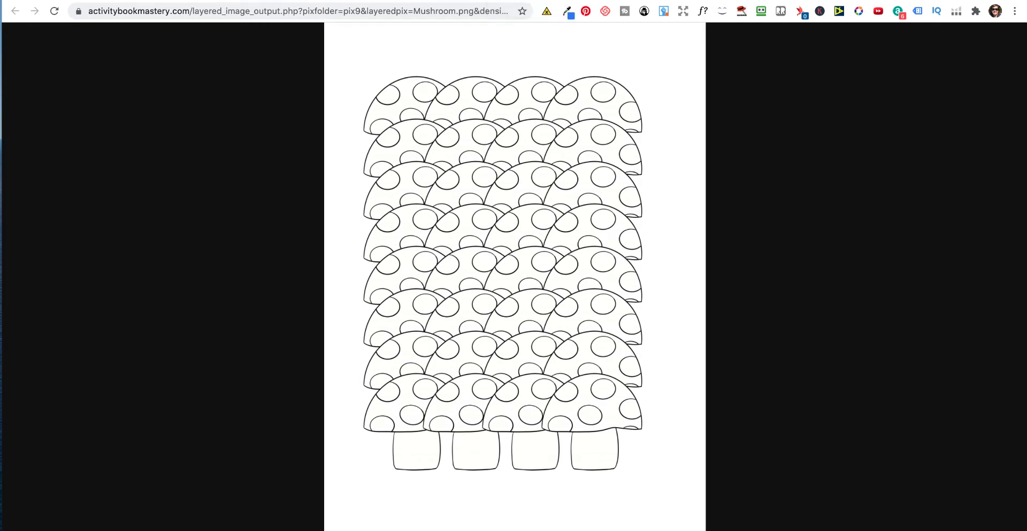
left_click(16, 10)
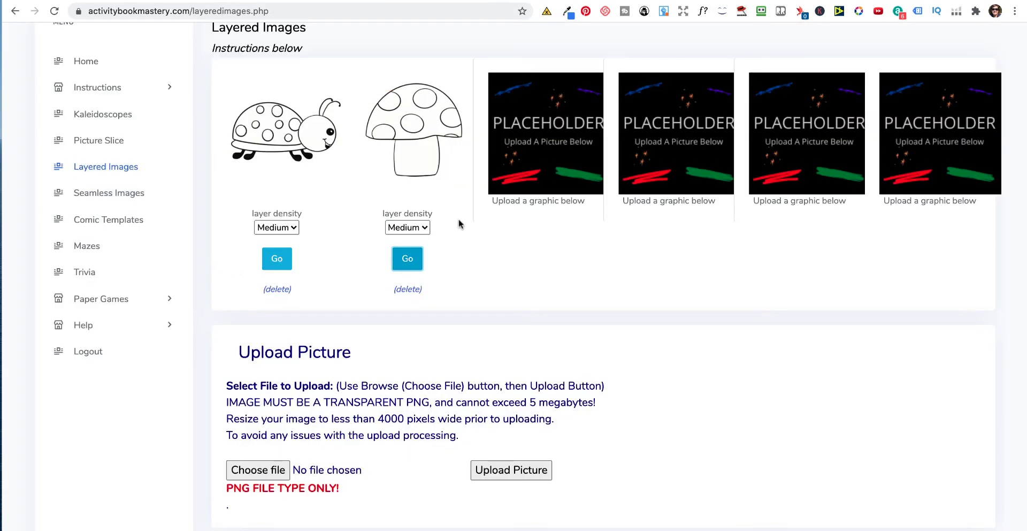
left_click(407, 227)
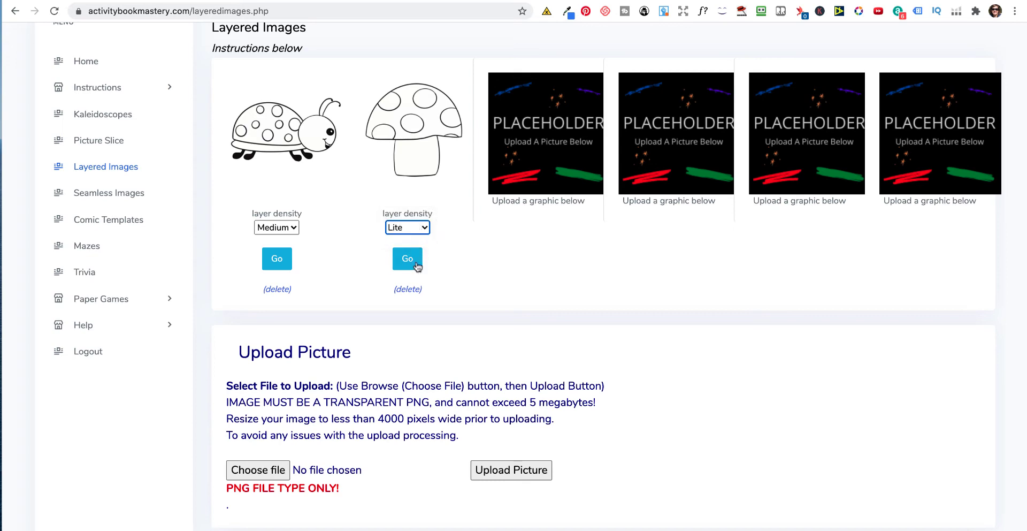
left_click(407, 258)
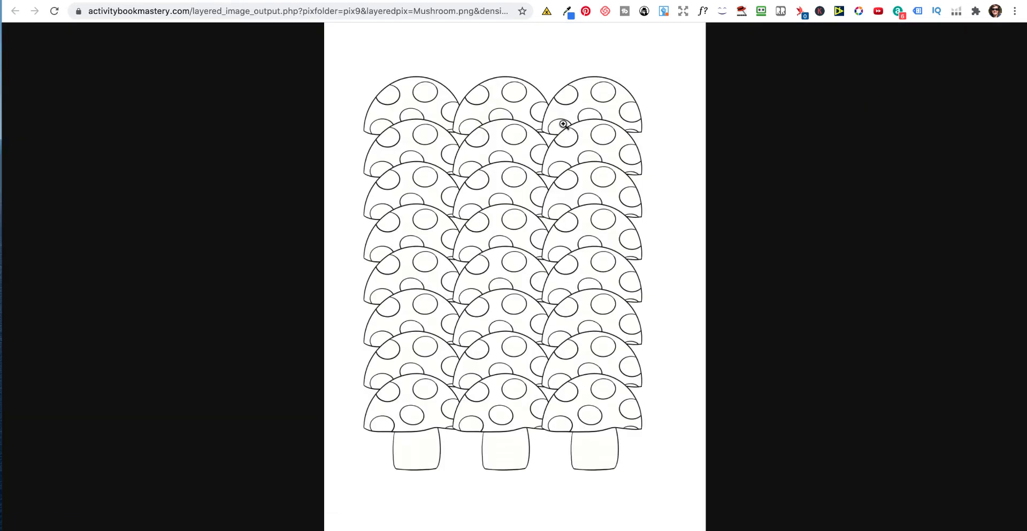
left_click(14, 11)
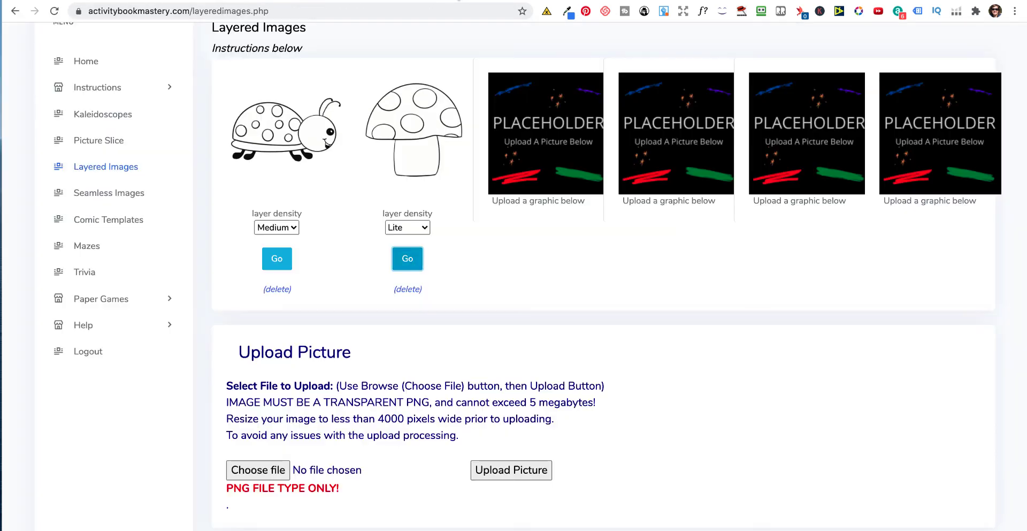
left_click(407, 227)
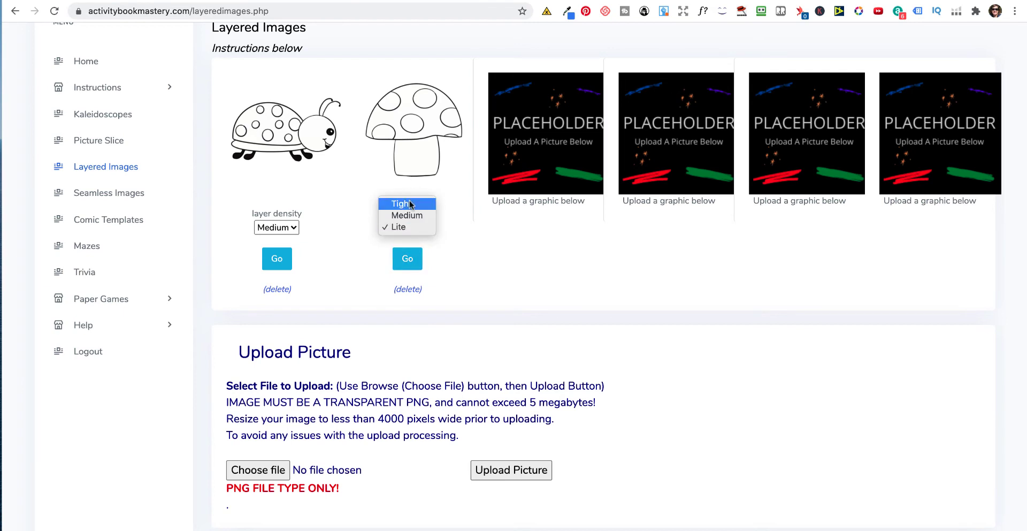
left_click(407, 258)
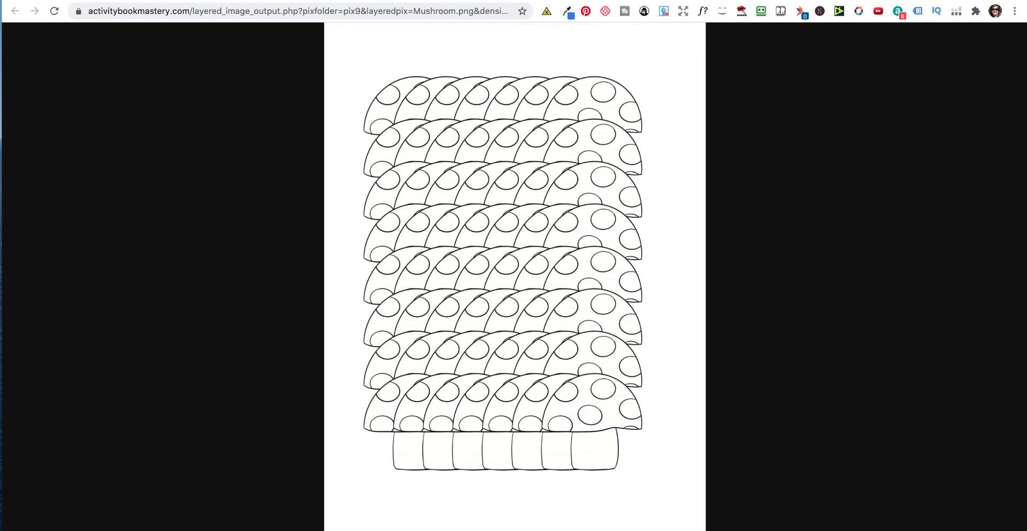
left_click(14, 10)
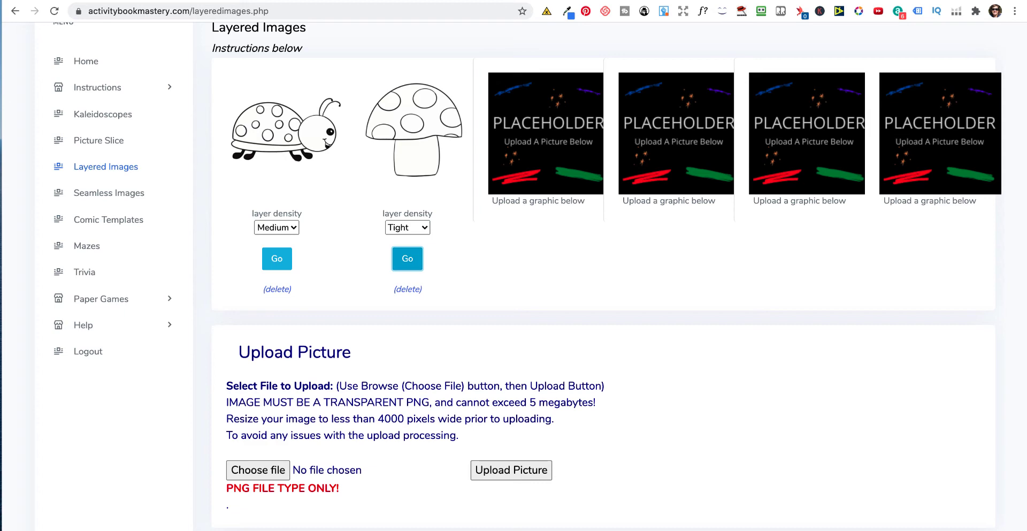
mouse_move(119, 201)
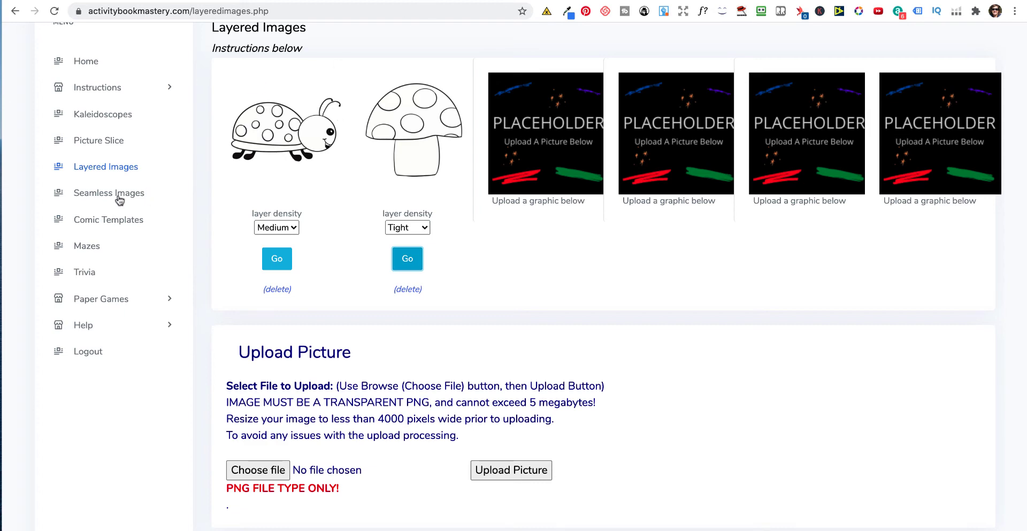
- Upload black-and-white-4270982_1280.jpg to Seamless Images and view the resulting tile PDF
left_click(110, 193)
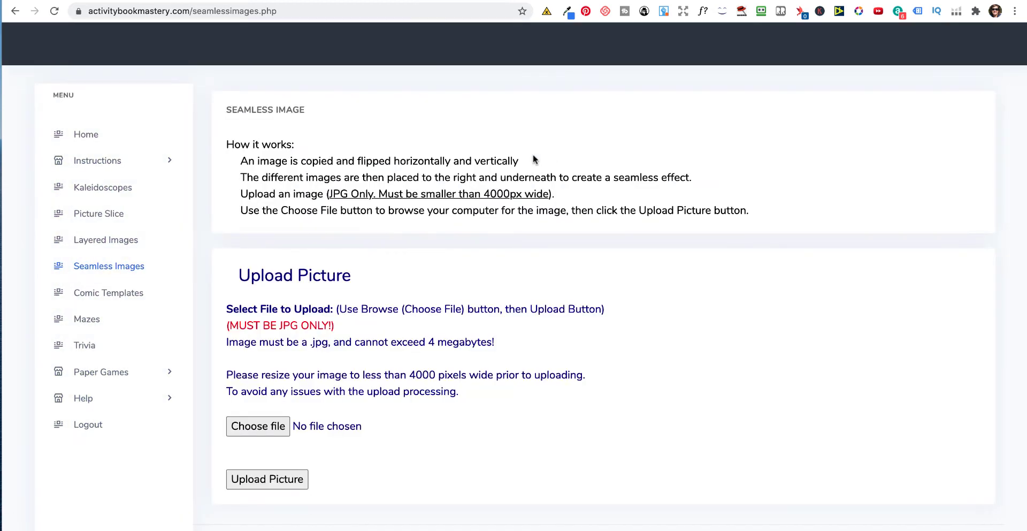
left_click(258, 426)
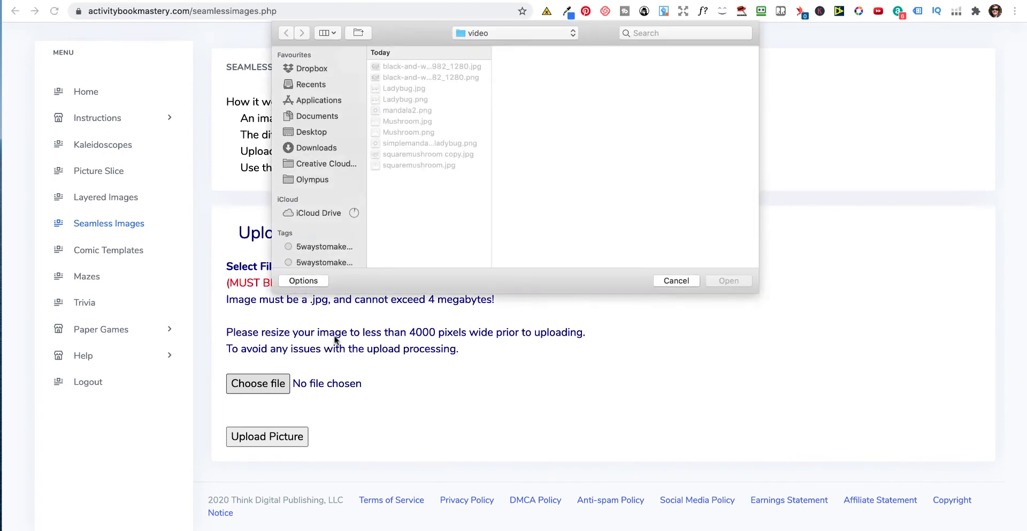
mouse_move(441, 71)
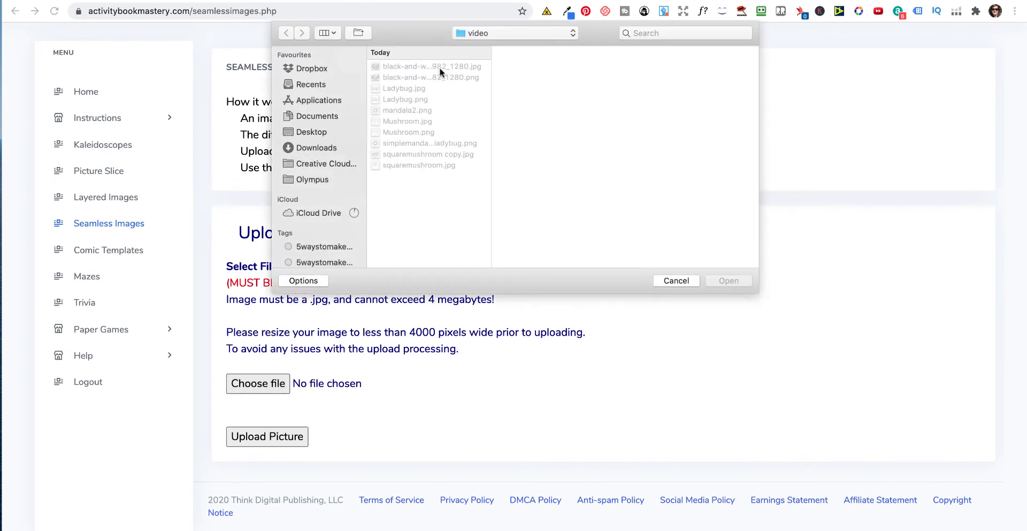
left_click(430, 67)
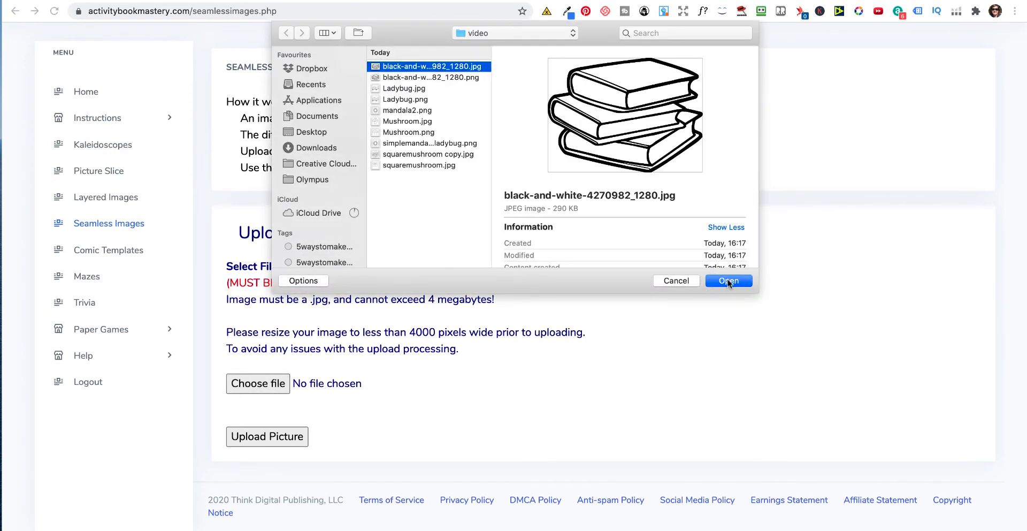
left_click(728, 280)
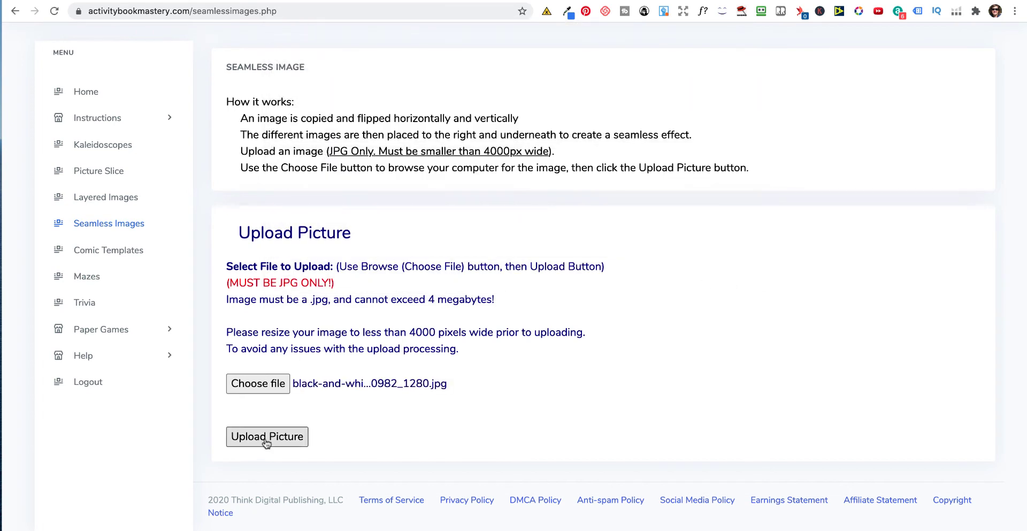
left_click(266, 437)
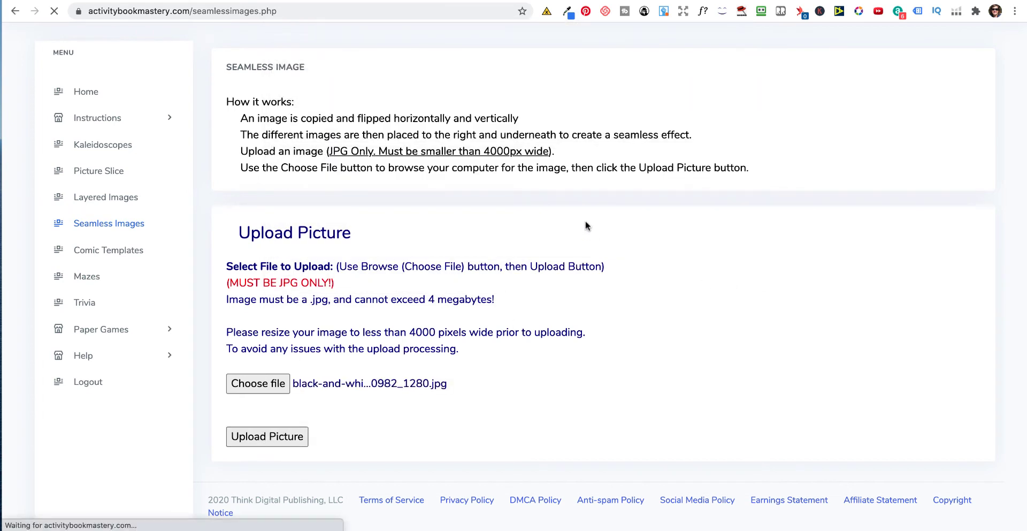
left_click(267, 436)
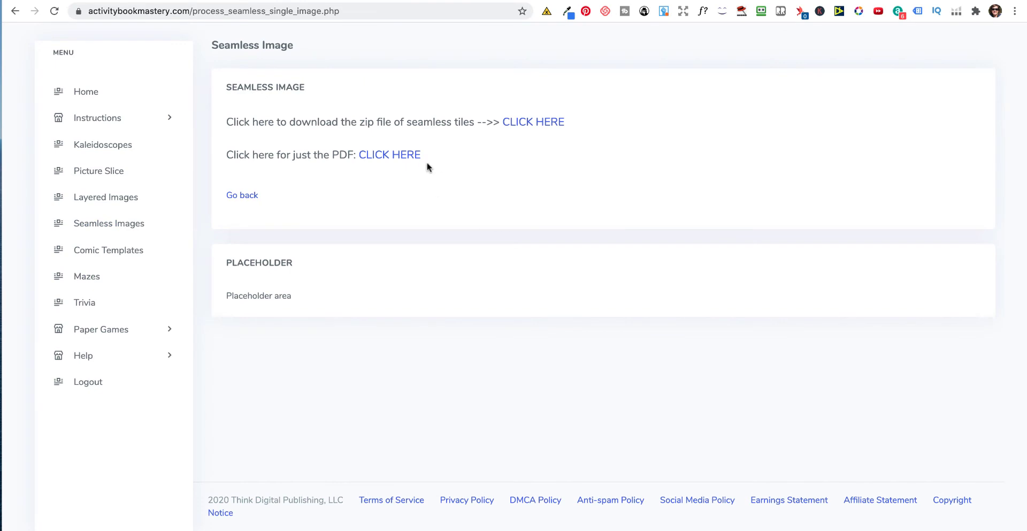
left_click(389, 155)
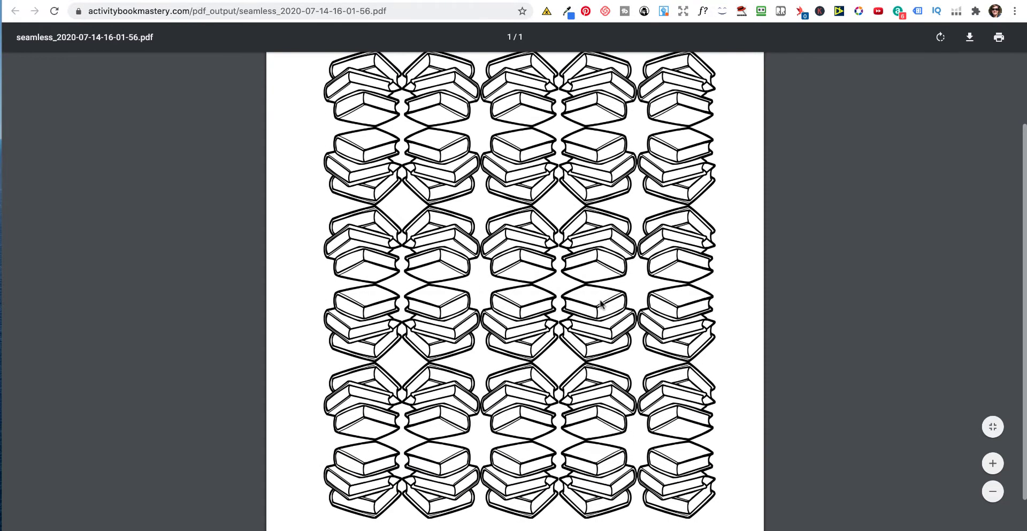
scroll("up", 3)
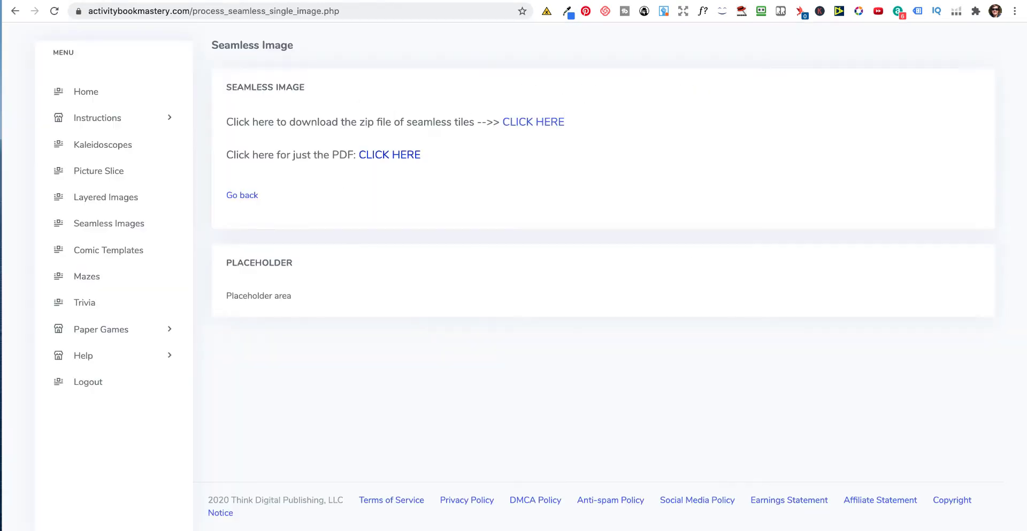
- Download the seamless tiles zip file and save it into the video folder
left_click(533, 122)
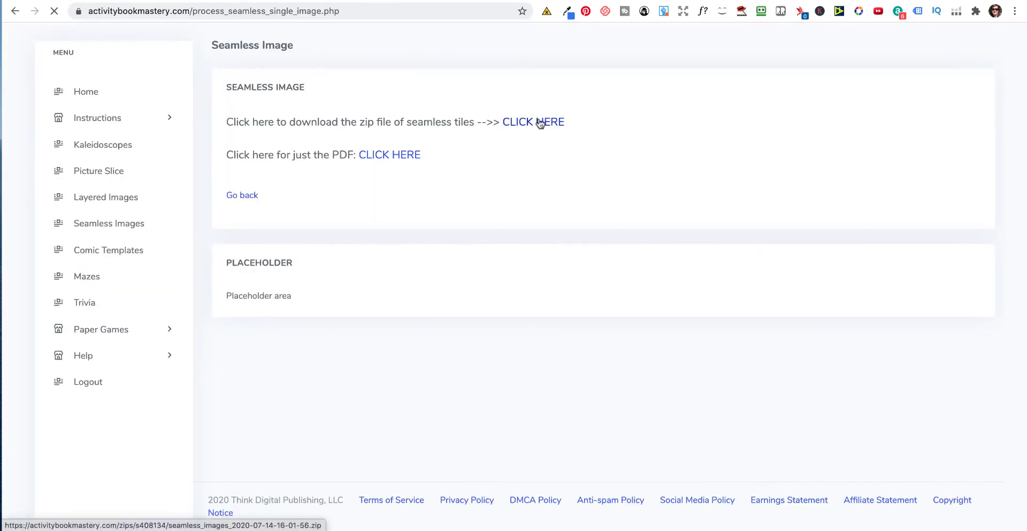
left_click(533, 122)
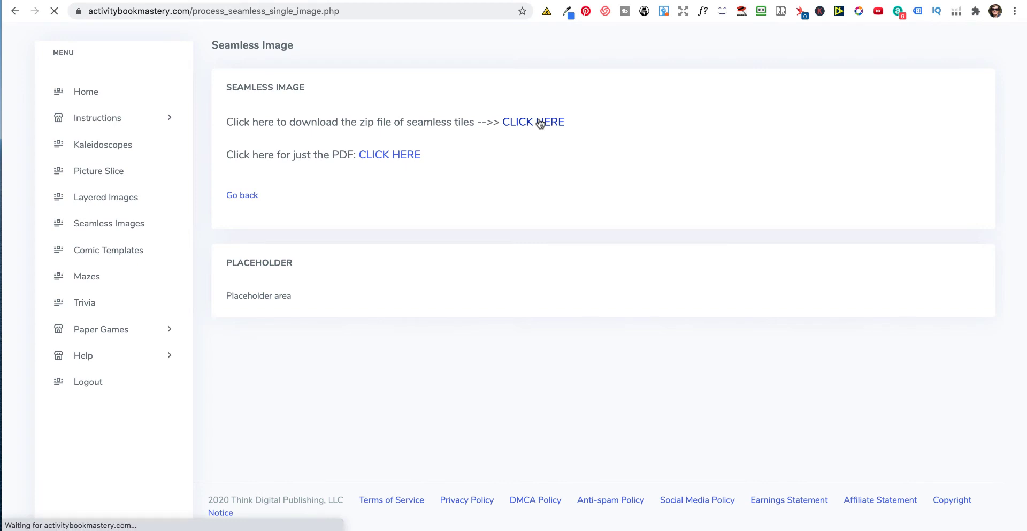
left_click(532, 122)
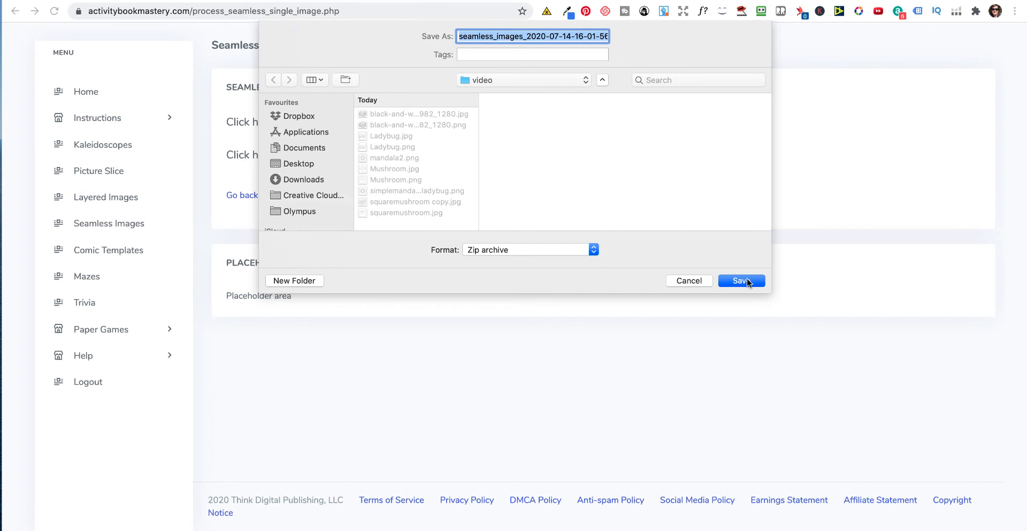
left_click(740, 280)
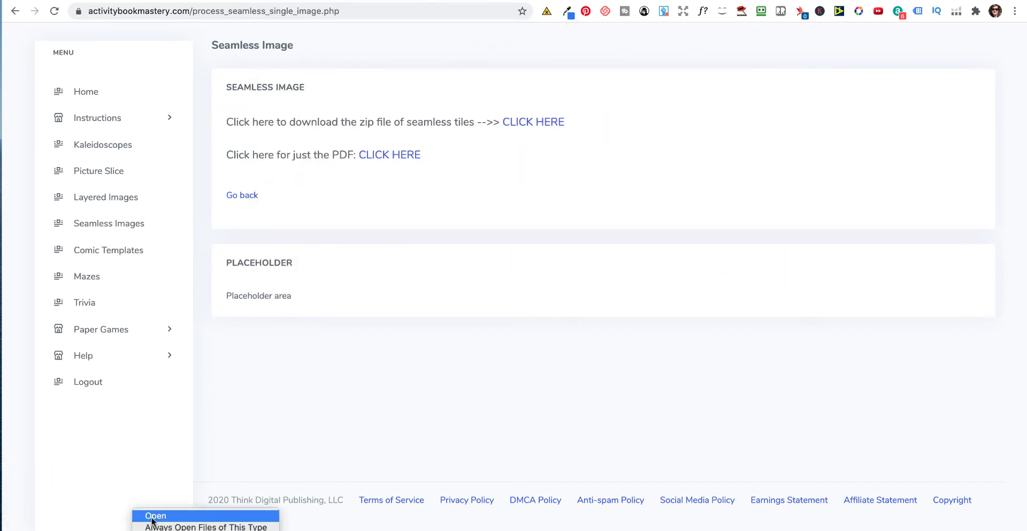
- Unzip the downloaded tiles and preview the seamless books PDF in pdf_output
left_click(155, 516)
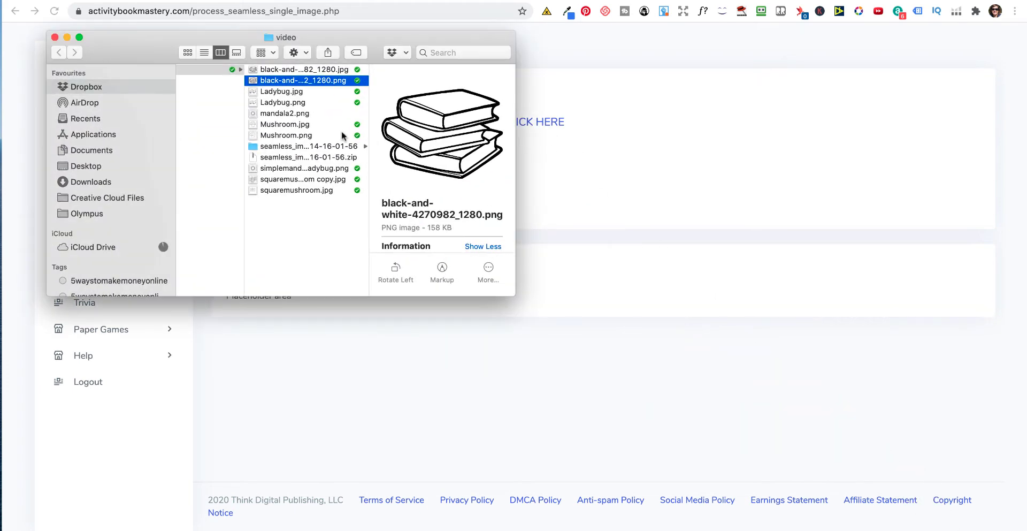
left_click(307, 146)
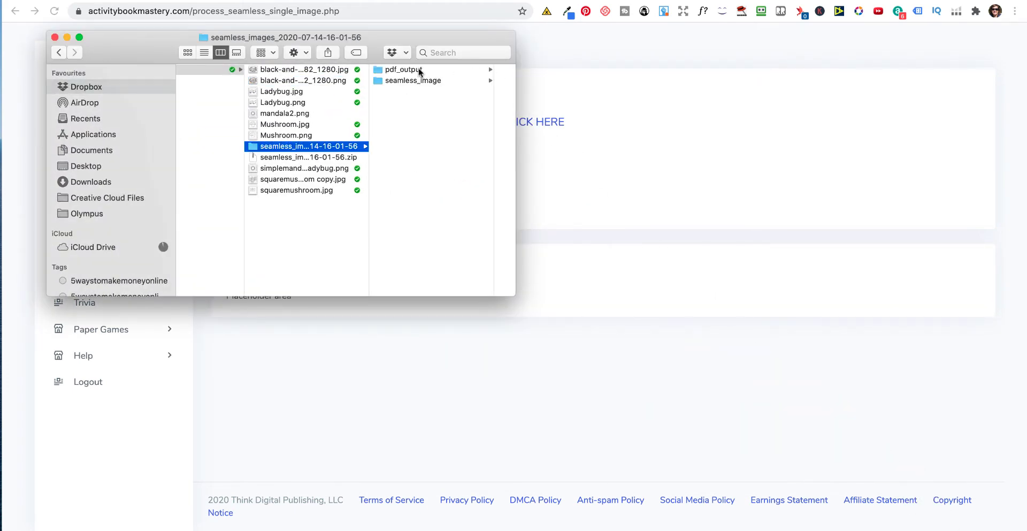
left_click(399, 69)
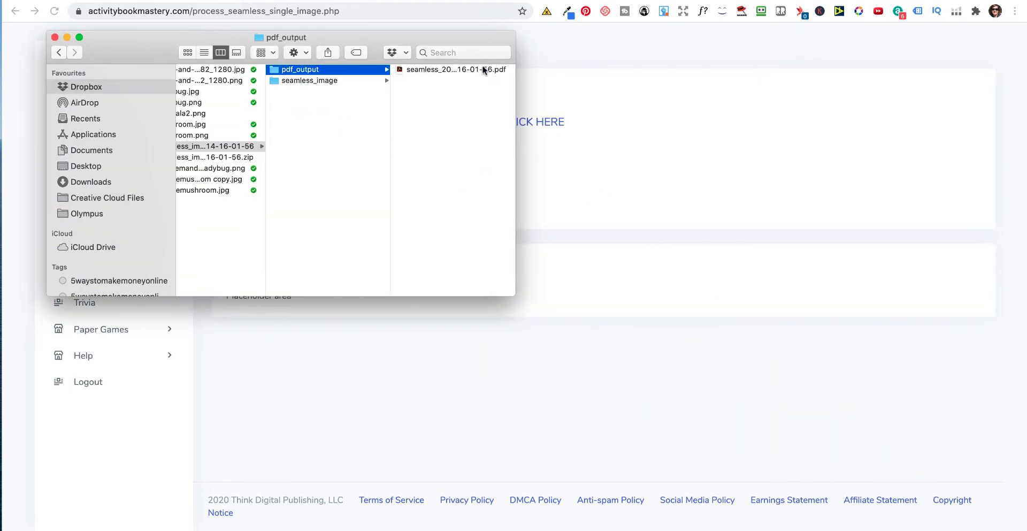
left_click(456, 68)
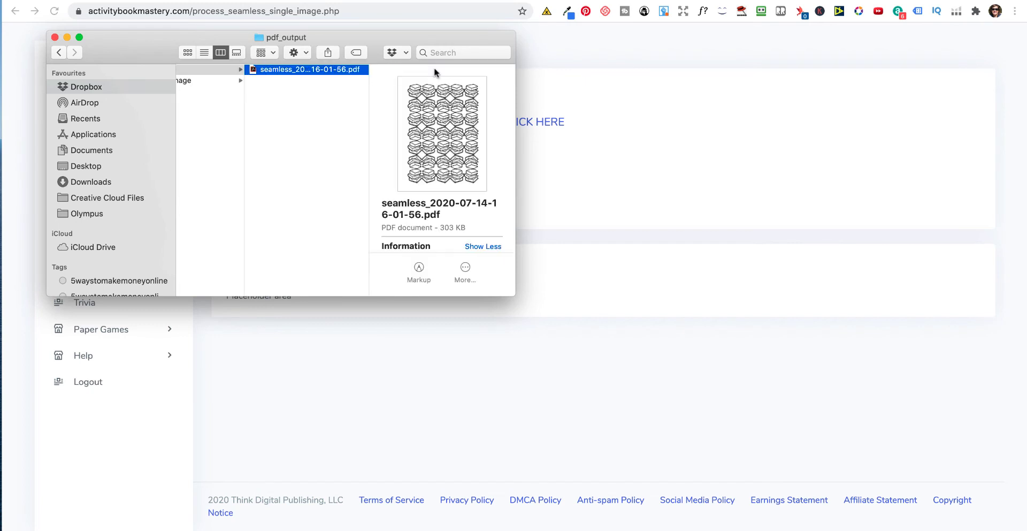
- Compare a1.jpg with its flipped-both and flipped-vertical variants, then close the seamless_image window
left_click(220, 81)
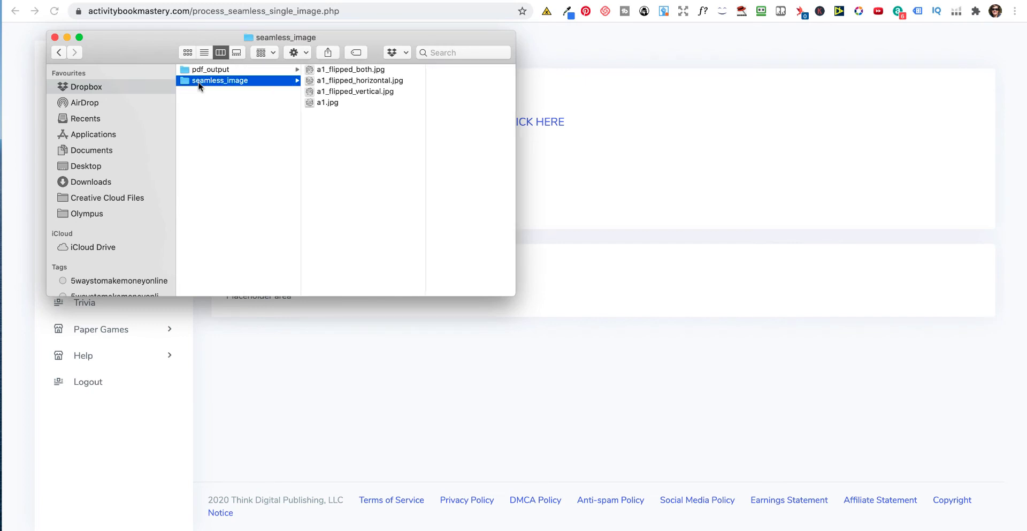
left_click(352, 68)
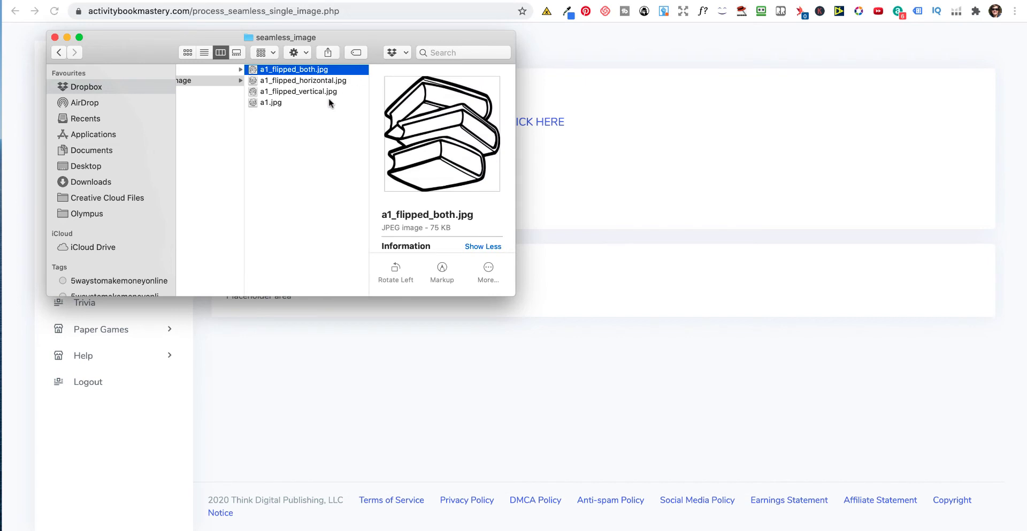
left_click(299, 91)
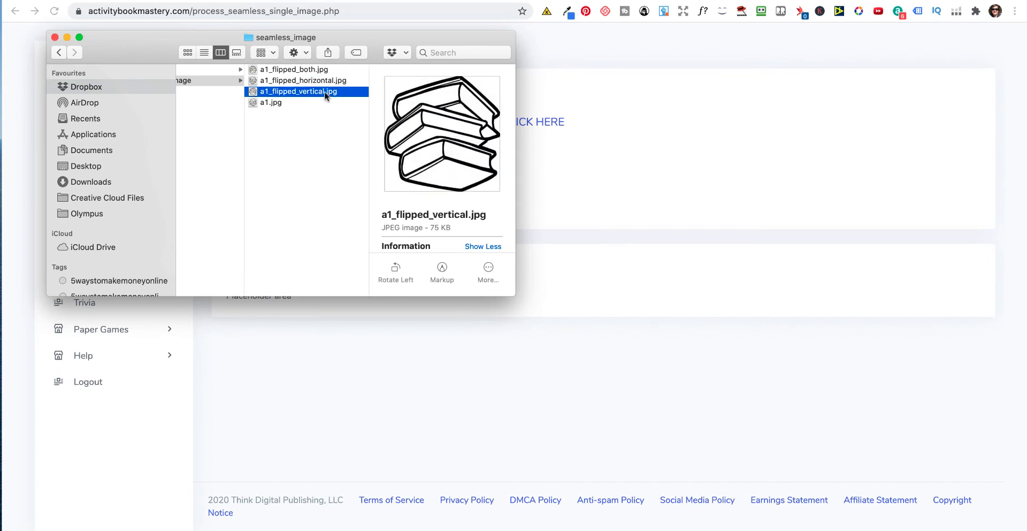
left_click(271, 103)
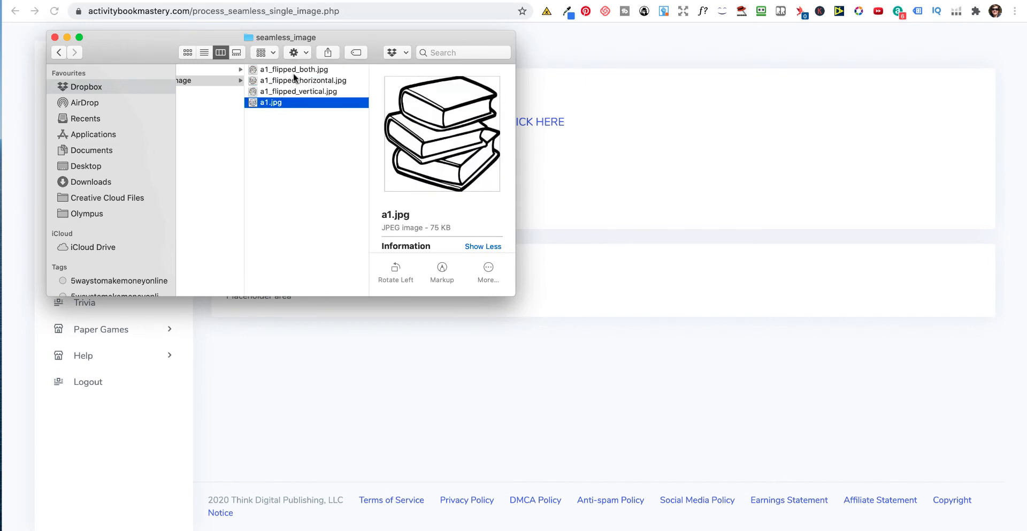
left_click(302, 91)
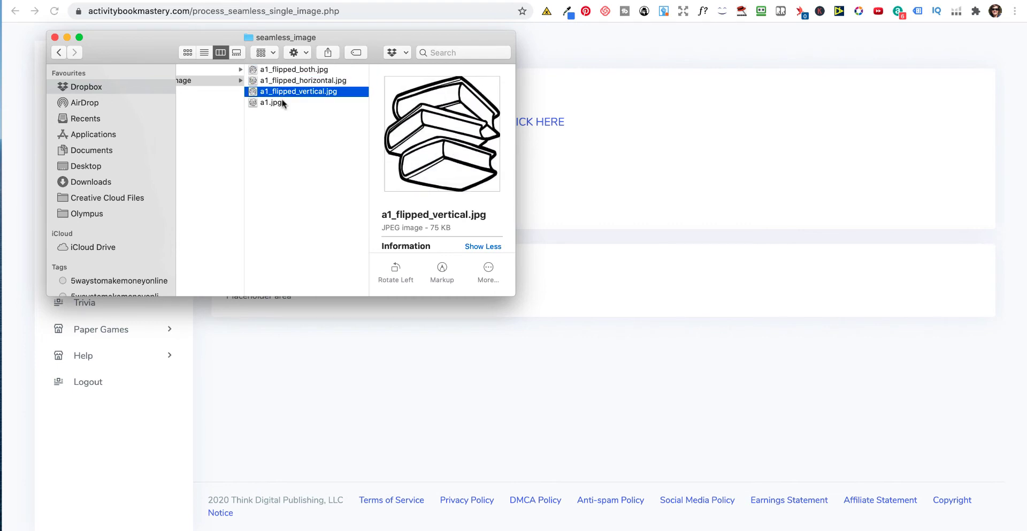
left_click(270, 103)
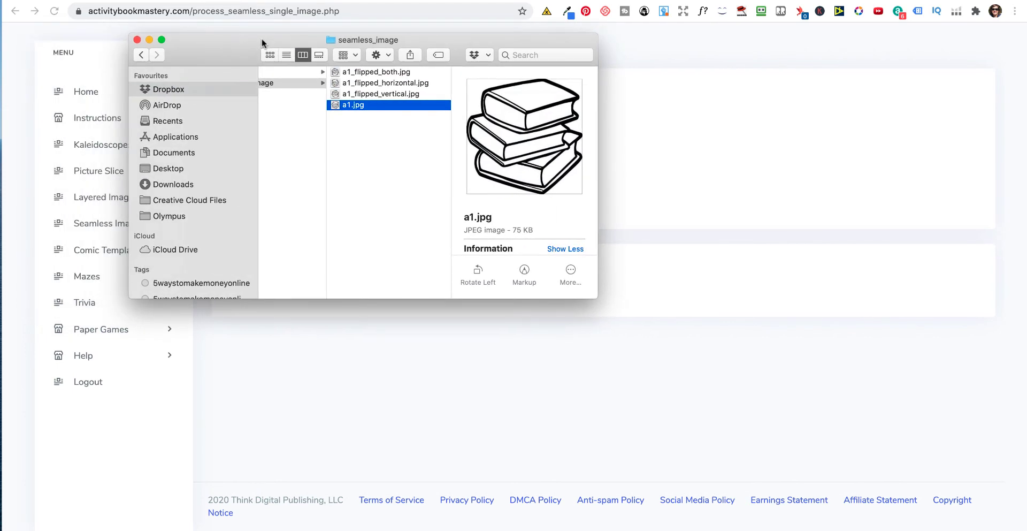
left_click(291, 82)
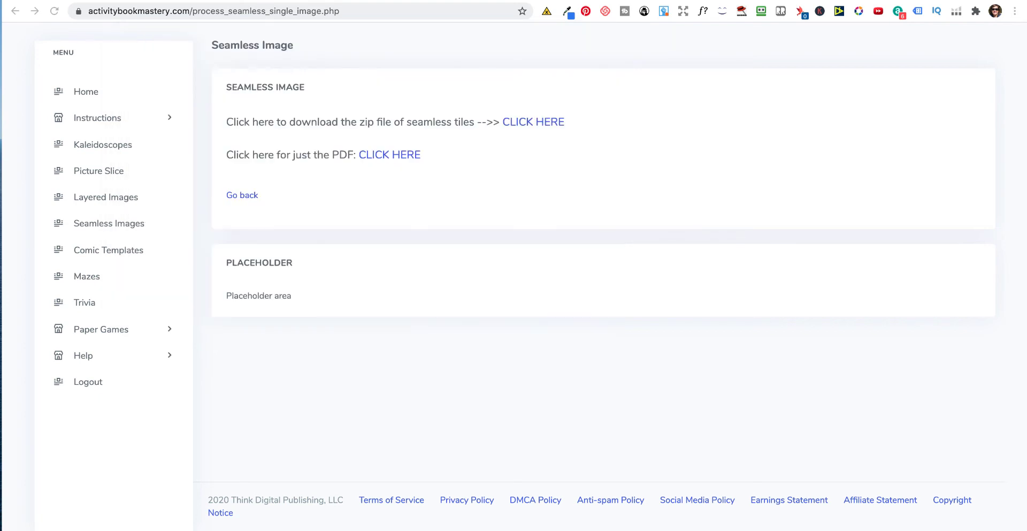
mouse_move(132, 258)
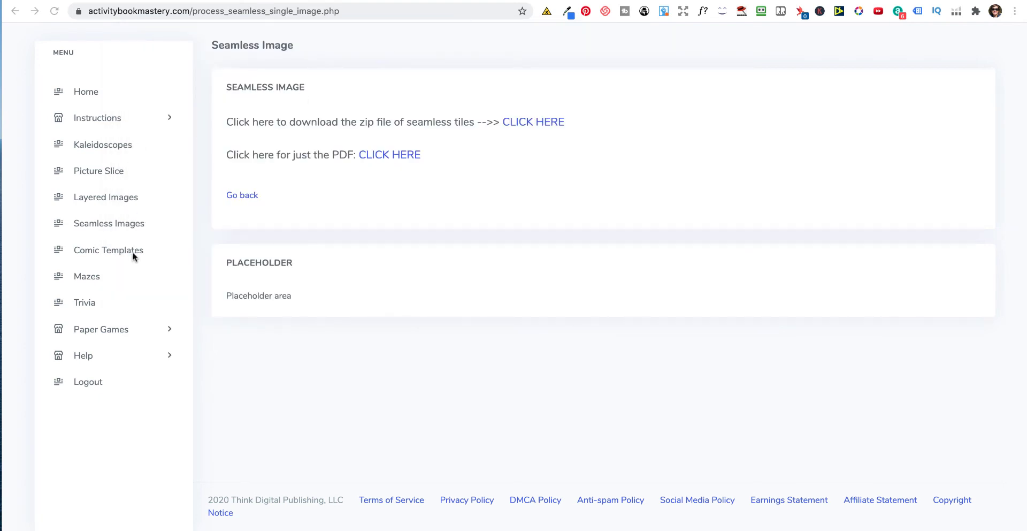
mouse_move(108, 249)
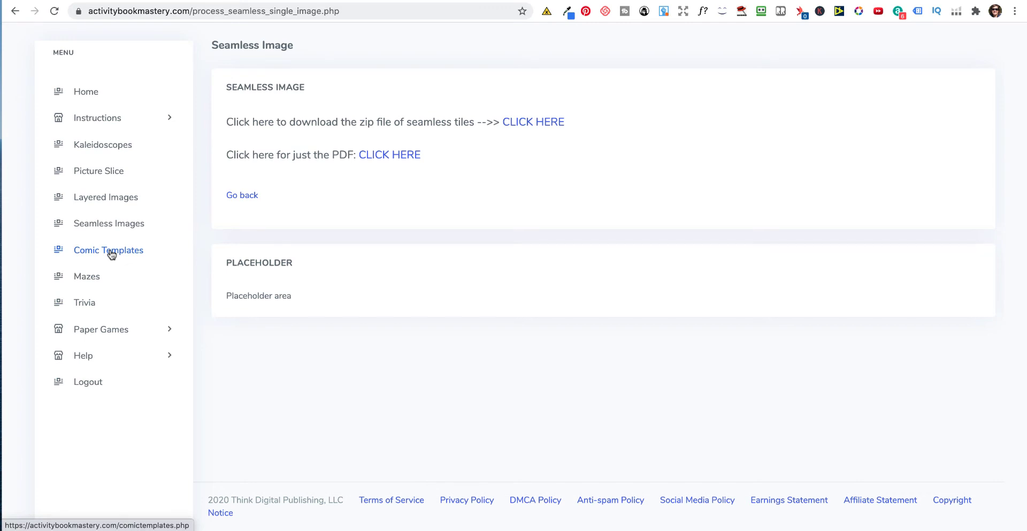
- View Layout 1's comic template options with PDF quantity 12, then return to the template list
left_click(108, 249)
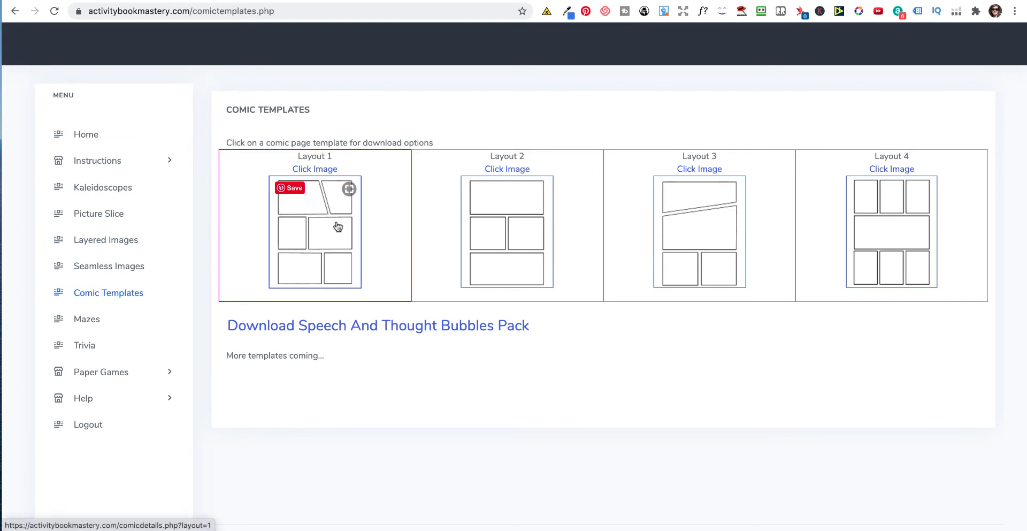
left_click(338, 225)
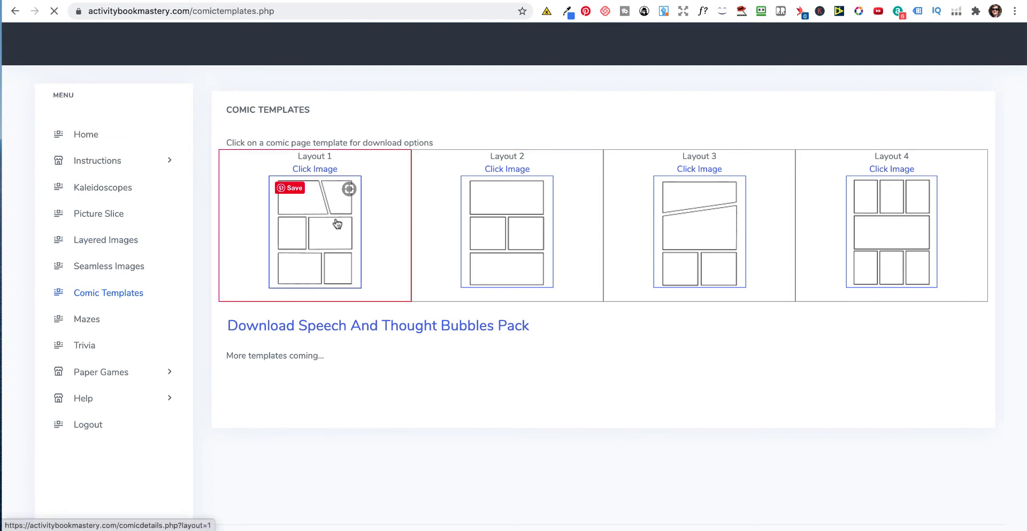
left_click(314, 229)
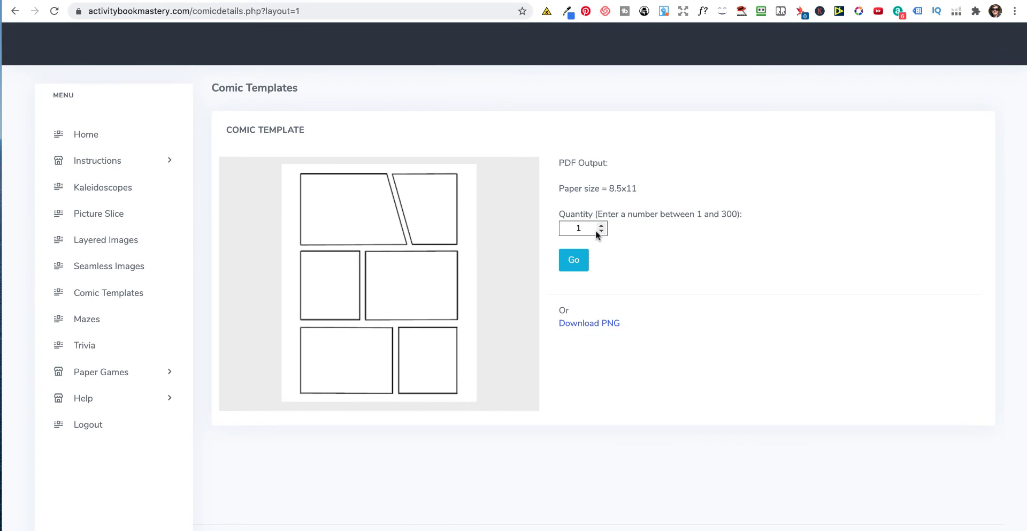
mouse_move(623, 201)
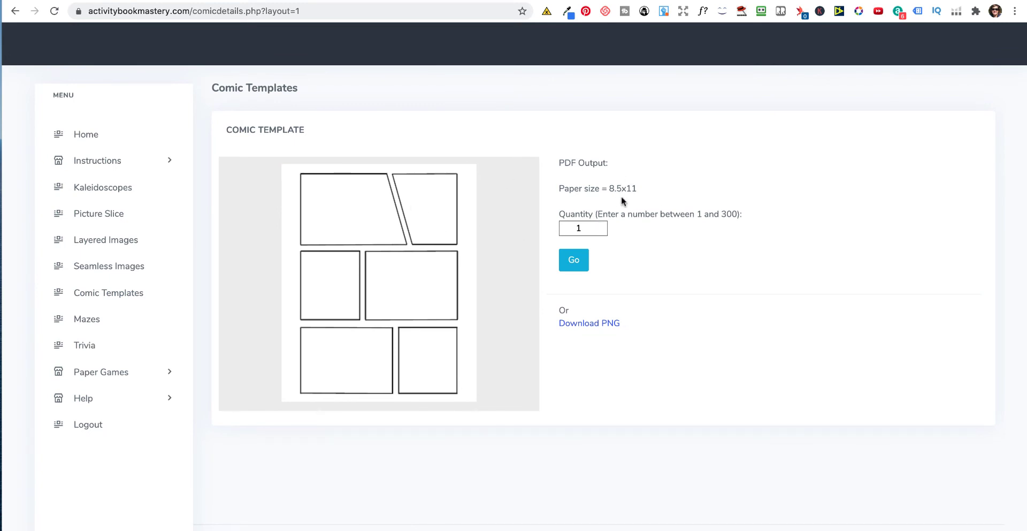
mouse_move(639, 194)
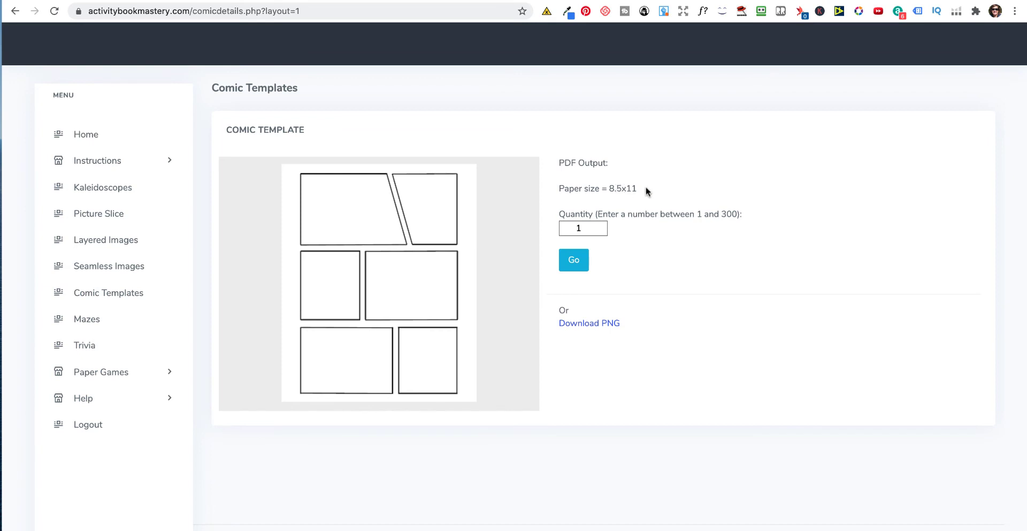
mouse_move(533, 195)
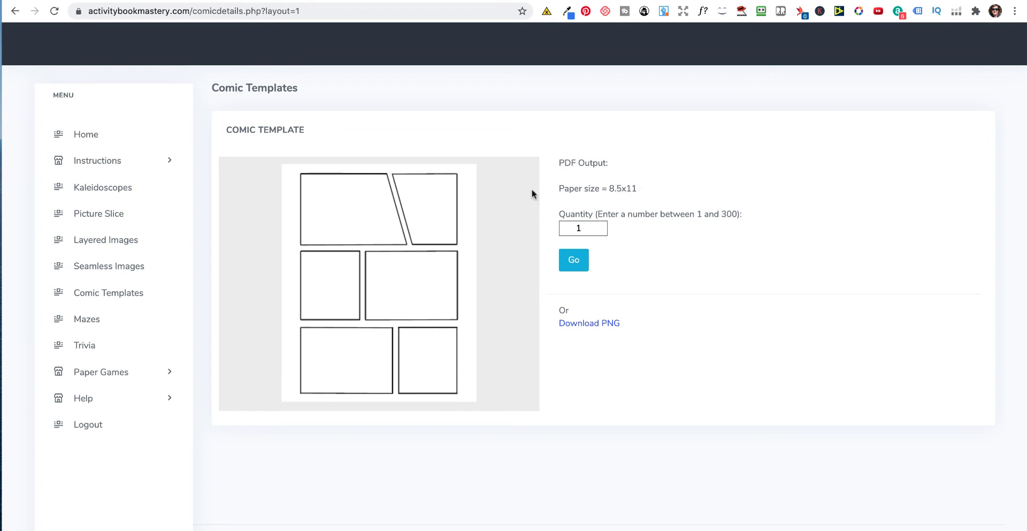
mouse_move(608, 188)
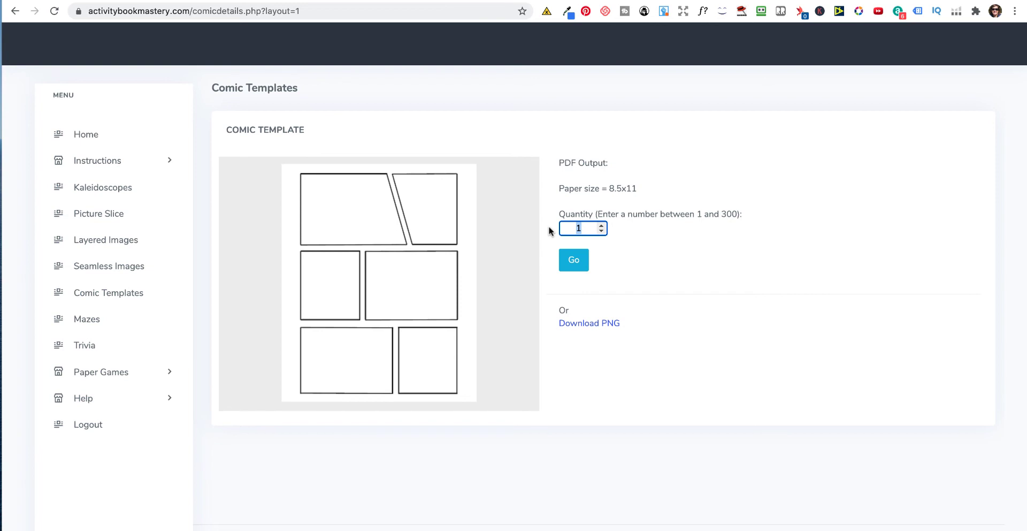
left_click(573, 259)
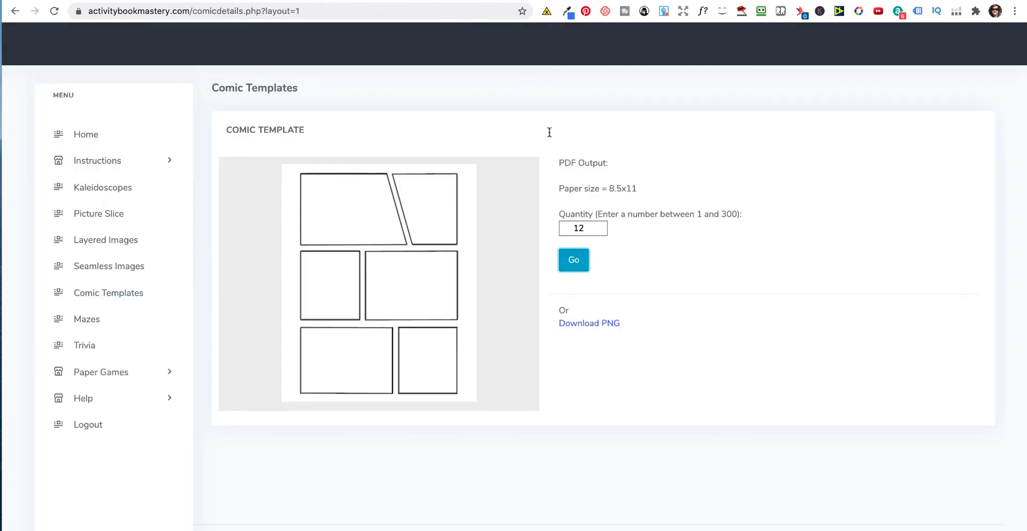
mouse_move(588, 325)
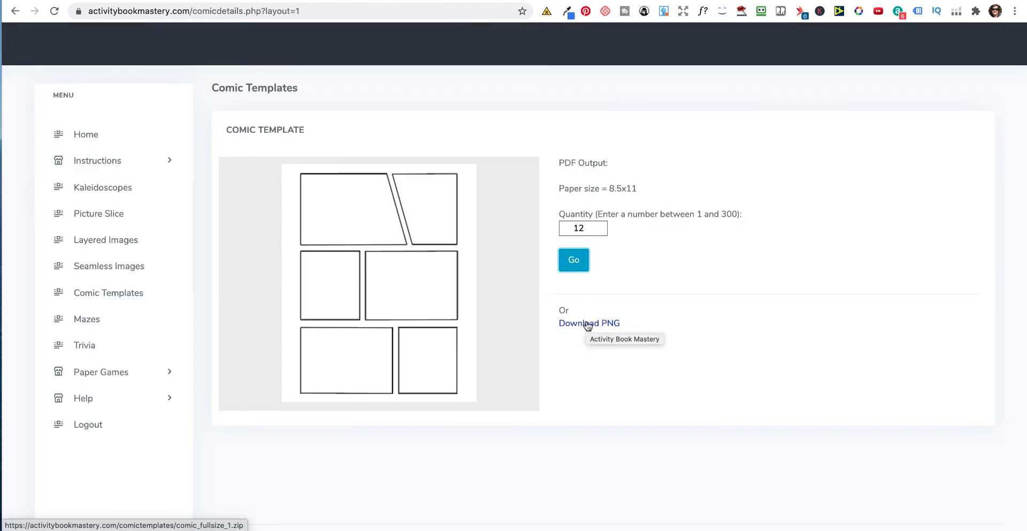
mouse_move(212, 325)
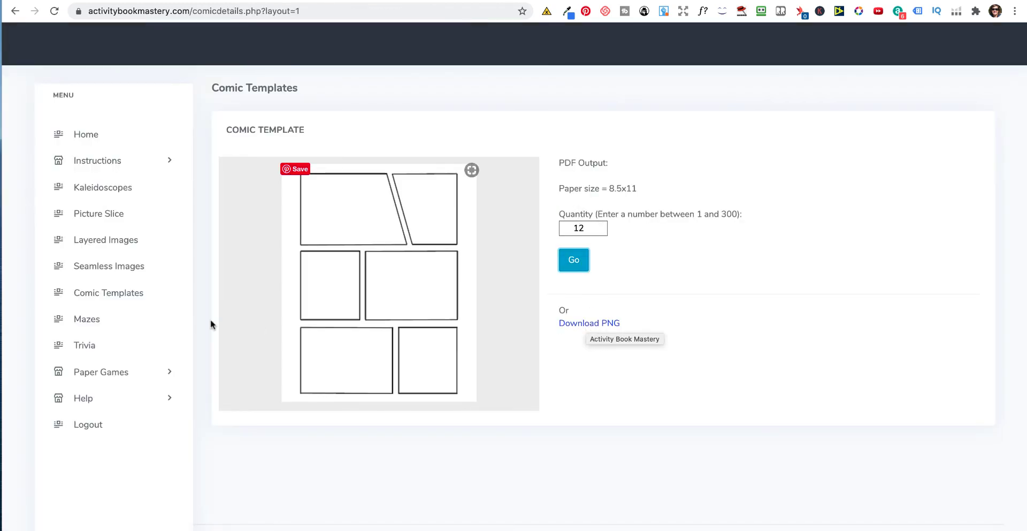
mouse_move(119, 295)
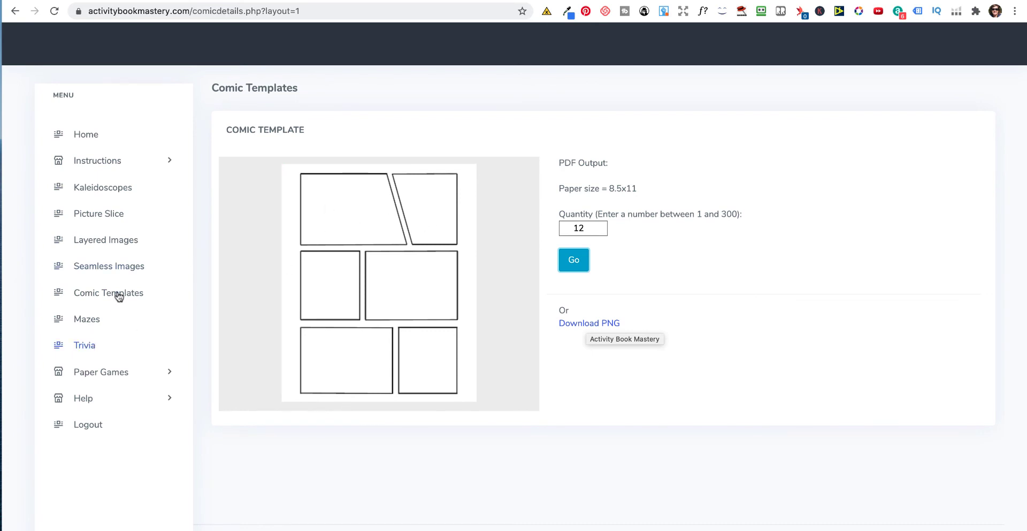
left_click(108, 294)
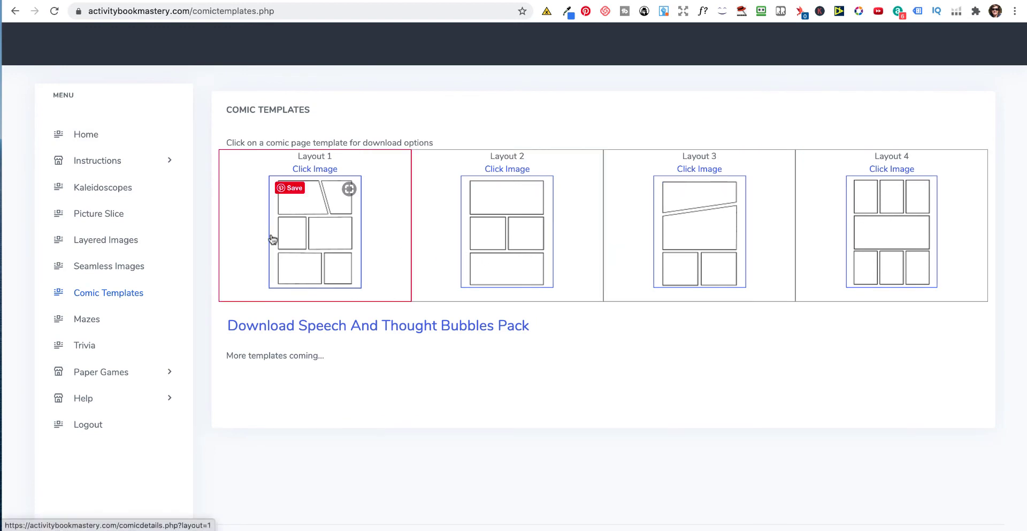
mouse_move(371, 330)
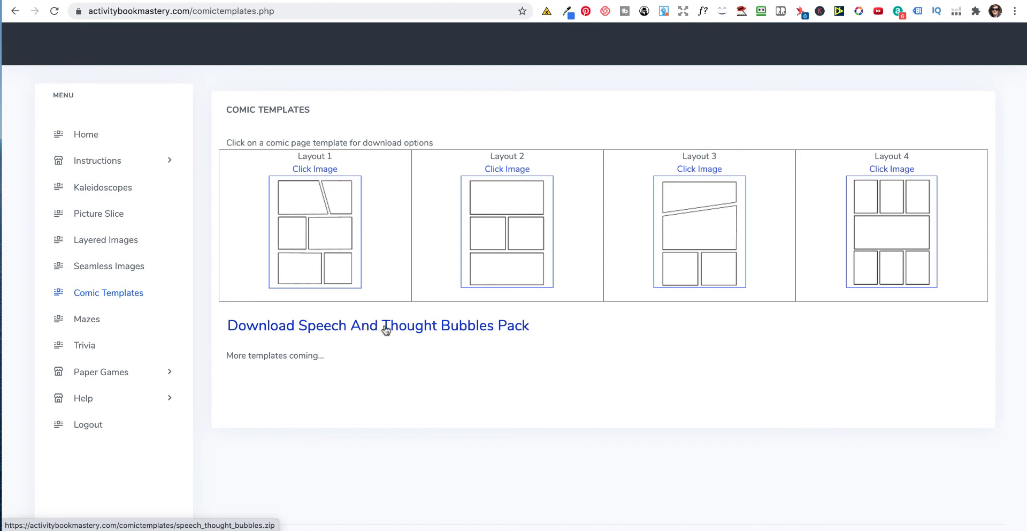
- Generate 5 Star Mazes with Include Maze Numbers ticked, bringing up the download links
left_click(85, 319)
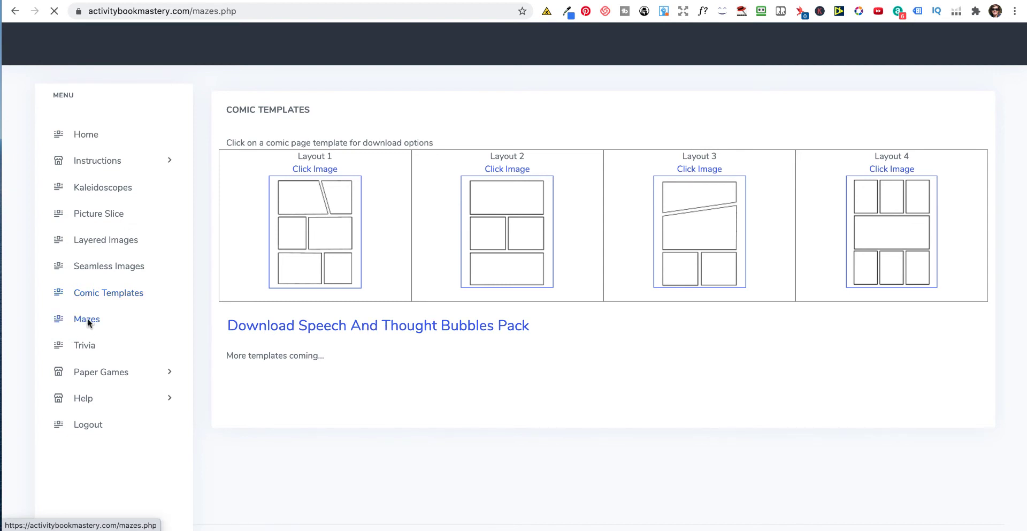
left_click(86, 319)
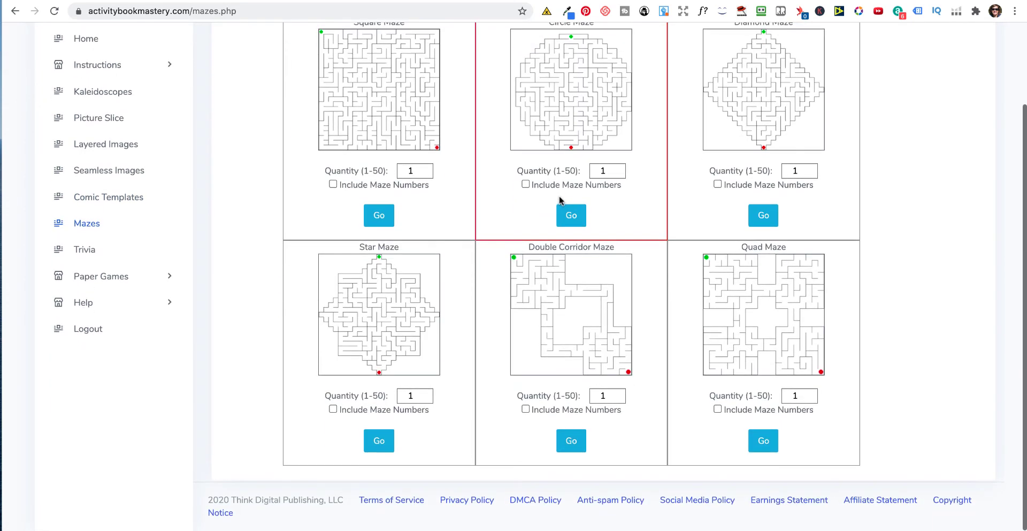
scroll("up", 3)
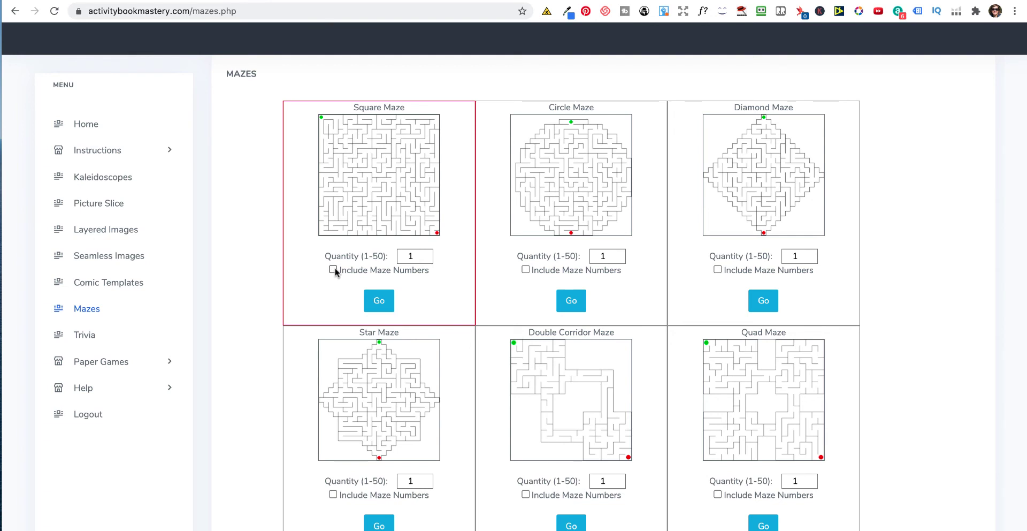
scroll("down", 3)
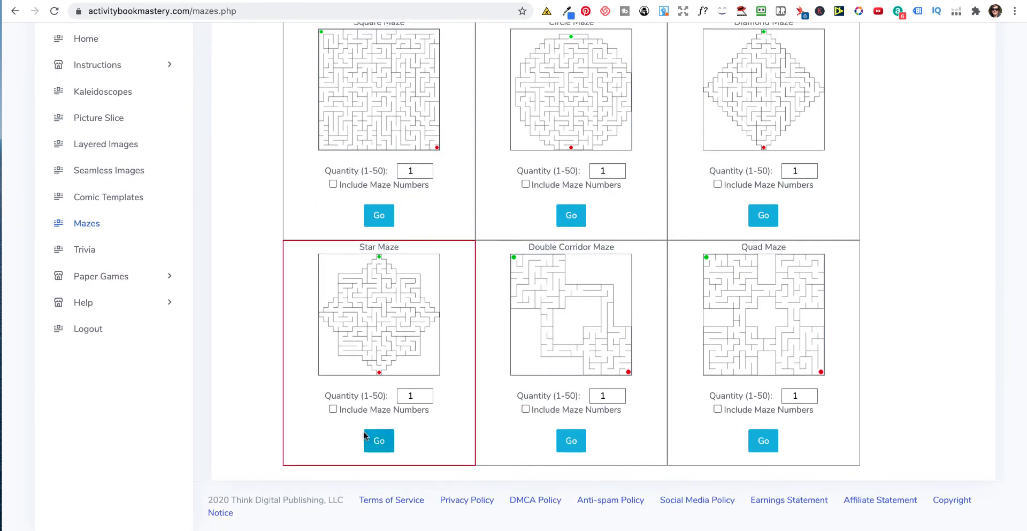
left_click(334, 410)
type("5")
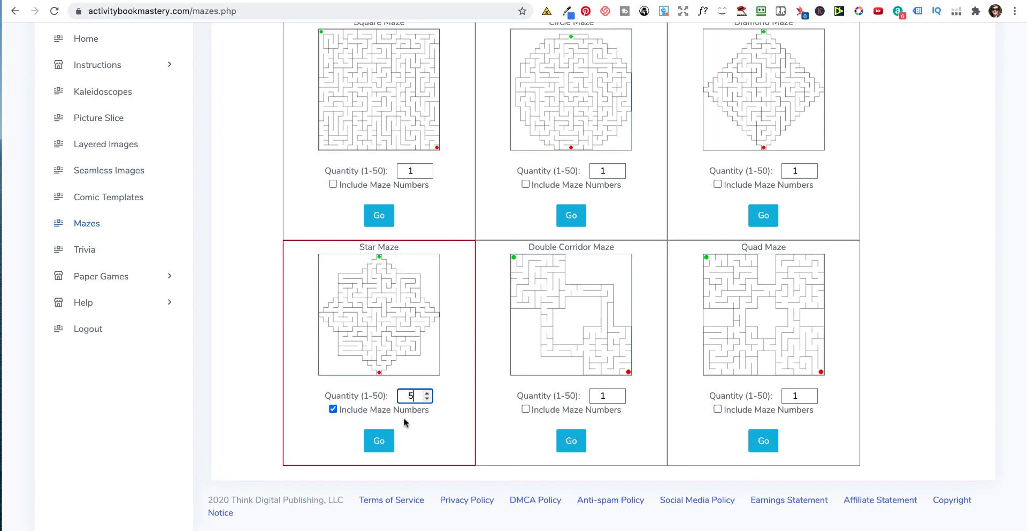
left_click(379, 440)
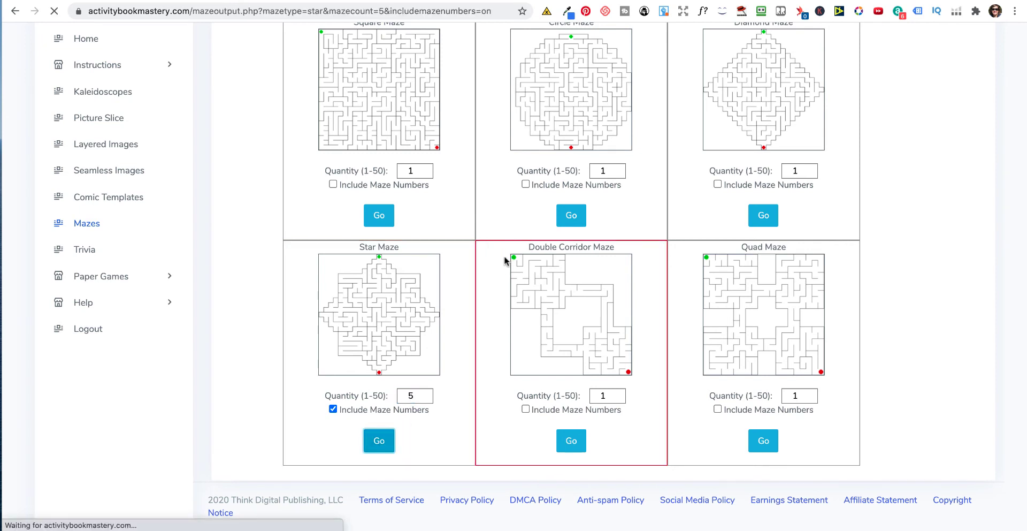
left_click(379, 440)
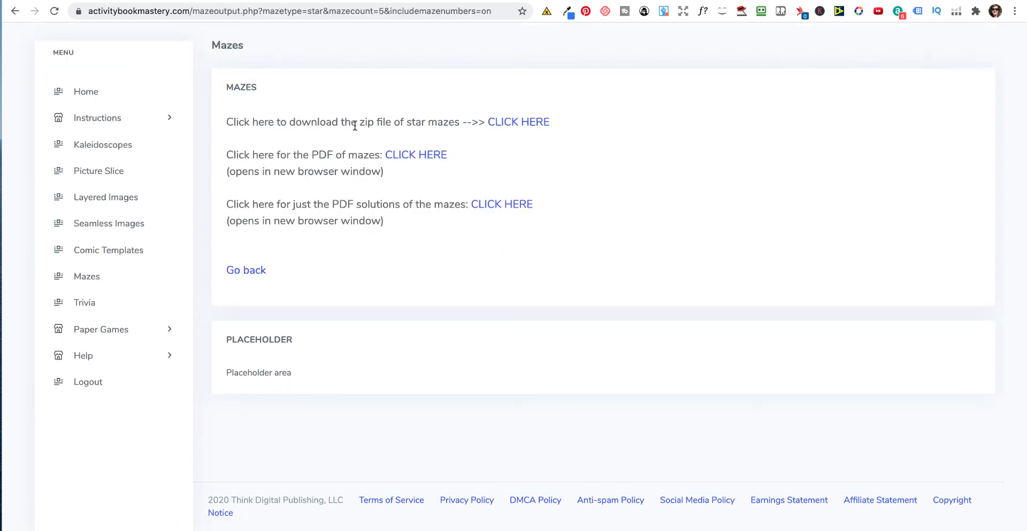
mouse_move(518, 122)
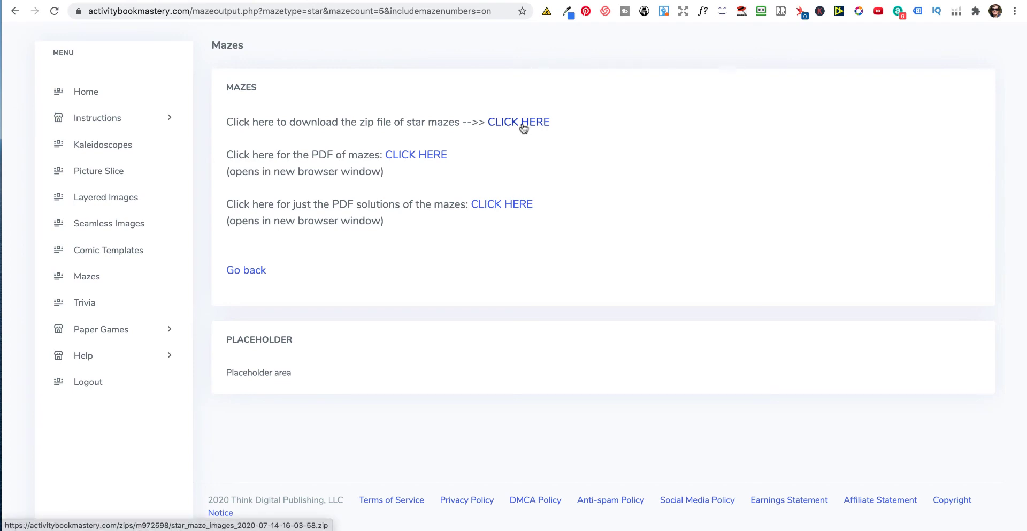
mouse_move(500, 203)
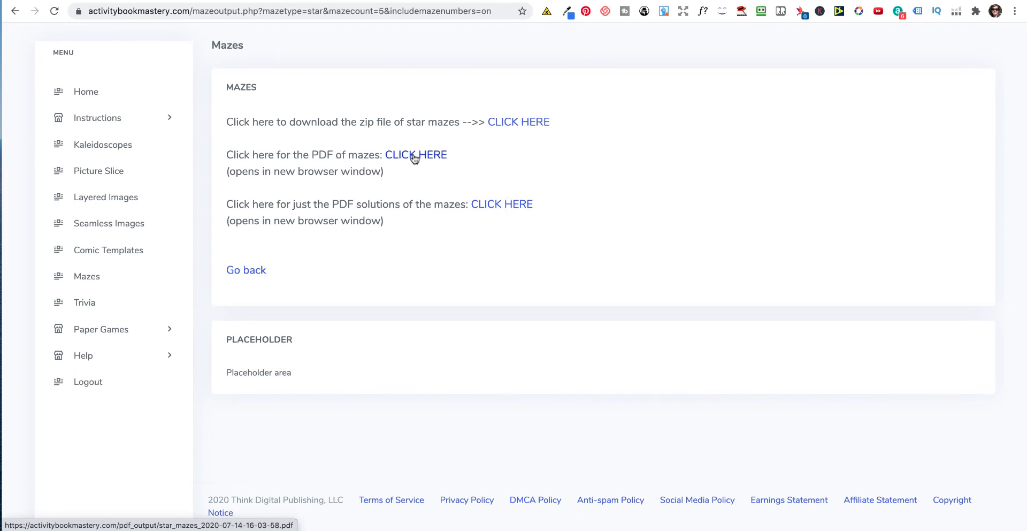
- Look through the star mazes PDF and return to the download page
left_click(417, 156)
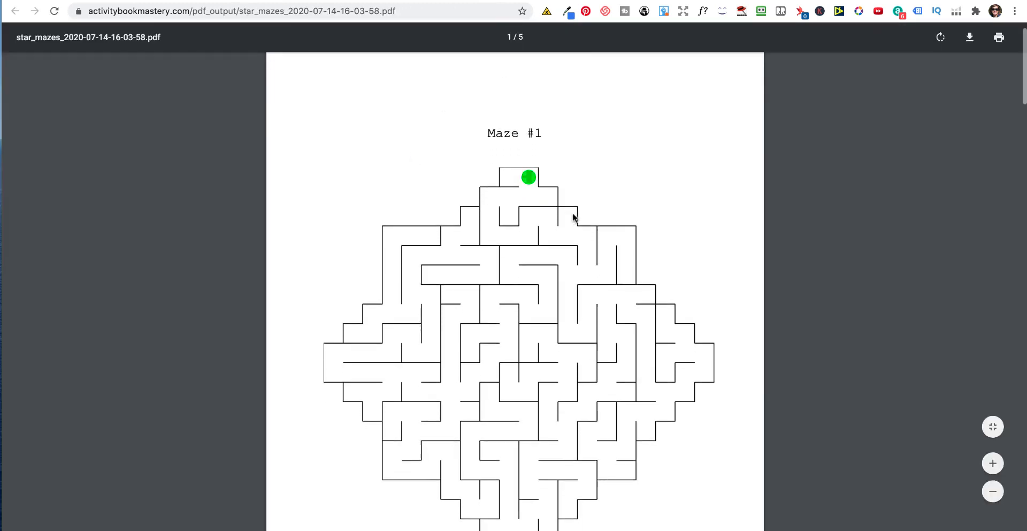
scroll("down", 3)
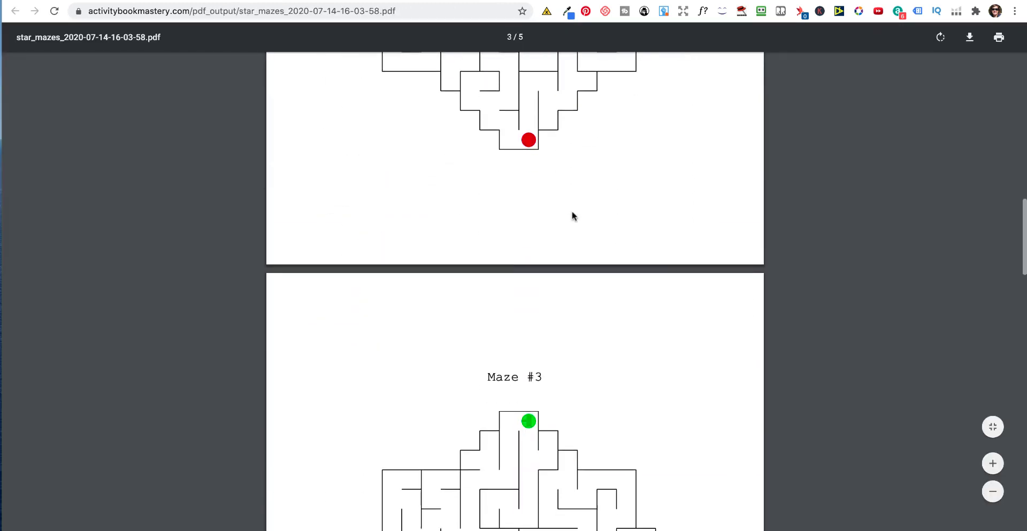
scroll("up", 3)
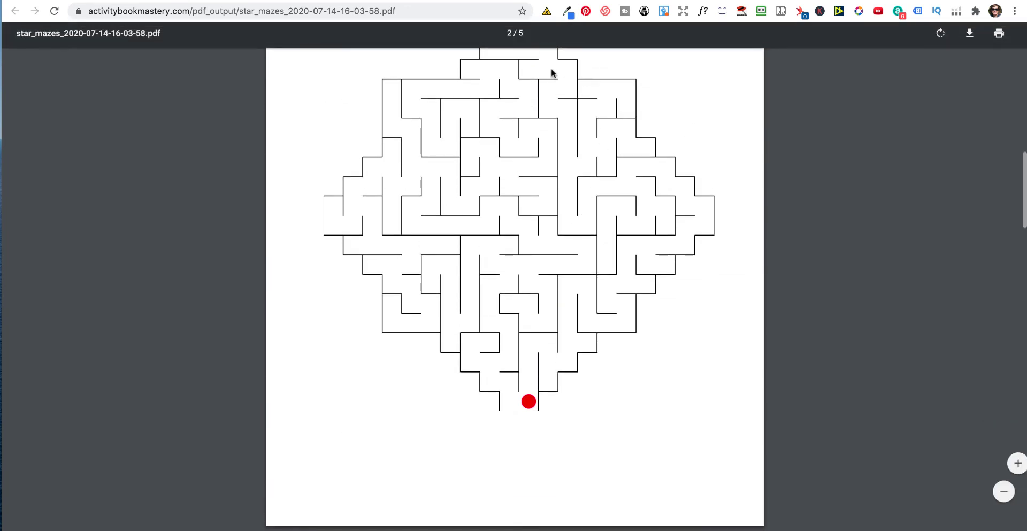
scroll("down", 3)
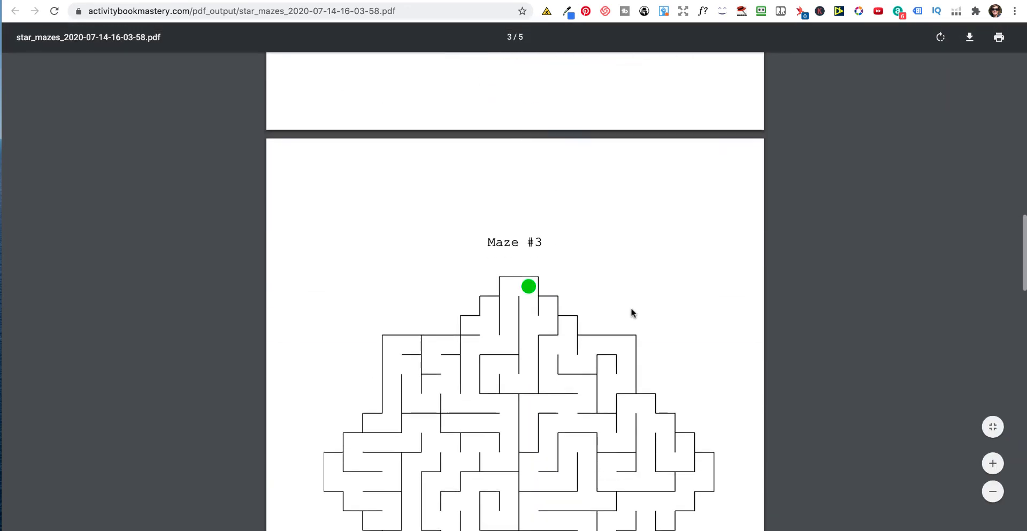
left_click(16, 10)
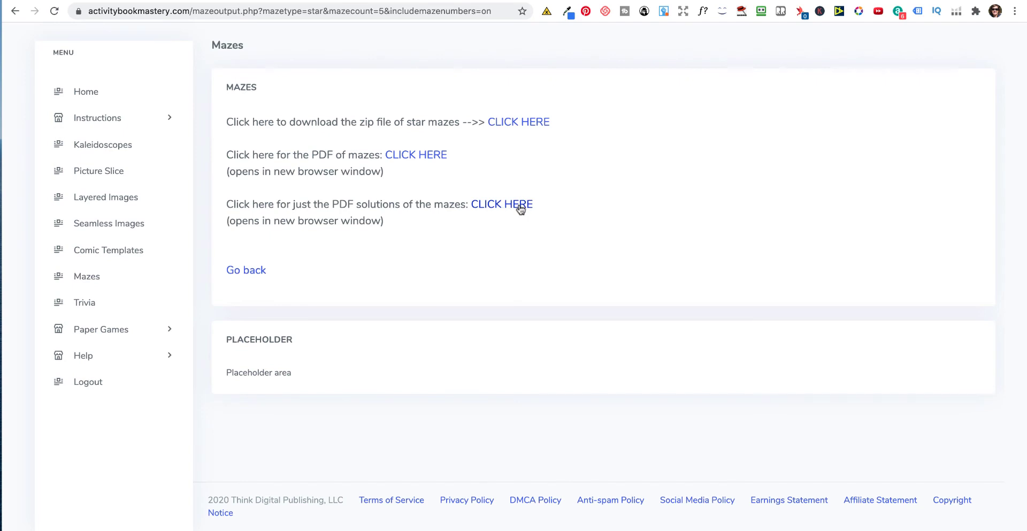
- Review the star maze solutions PDF with traced paths, then head back toward the maze types page
left_click(502, 203)
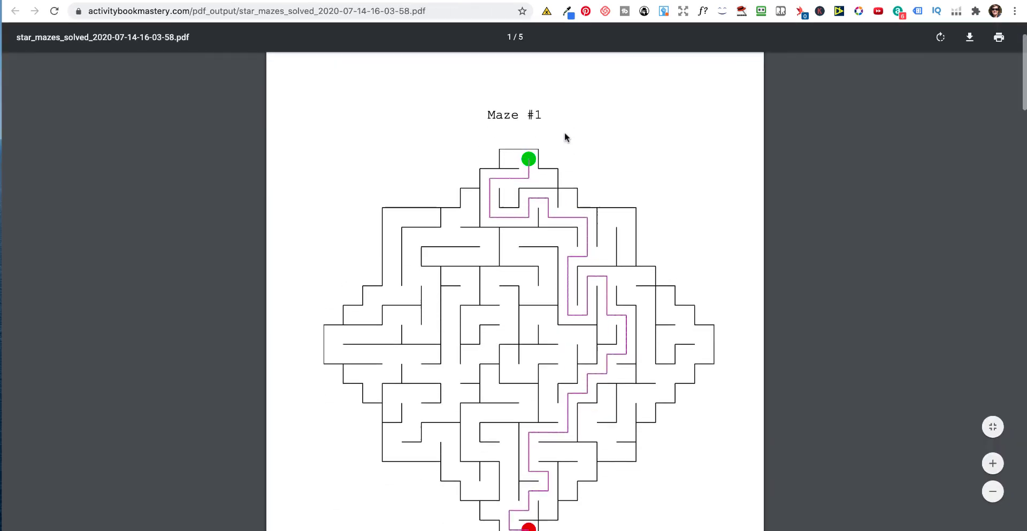
scroll("down", 3)
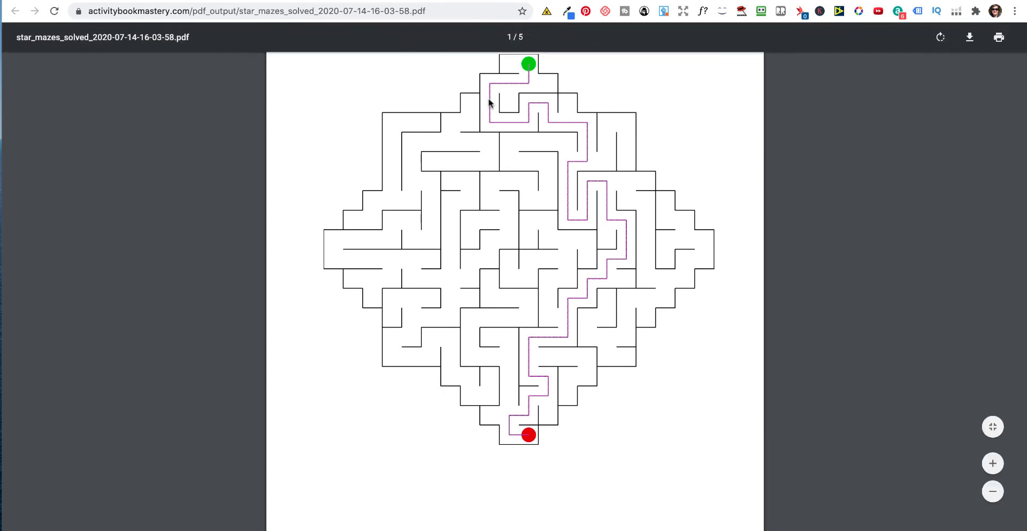
scroll("down", 3)
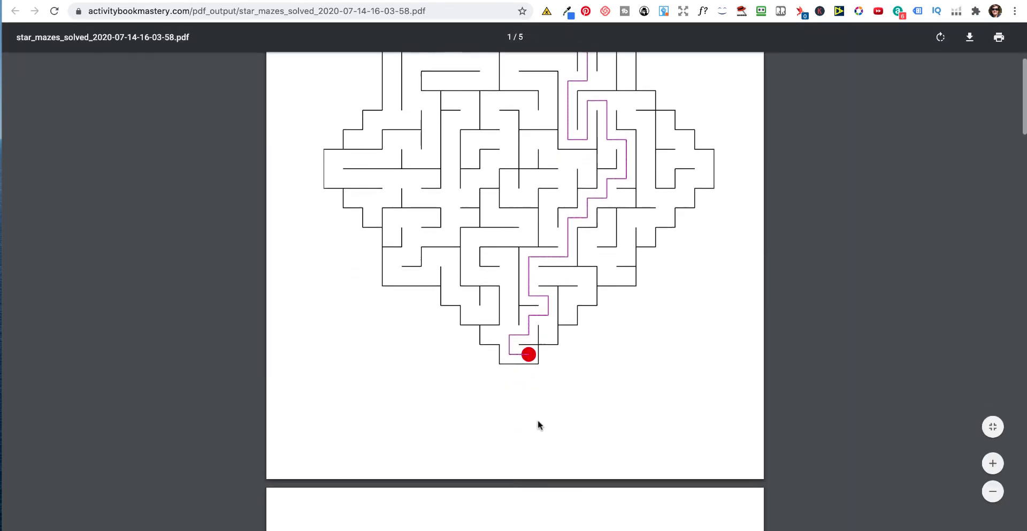
scroll("down", 3)
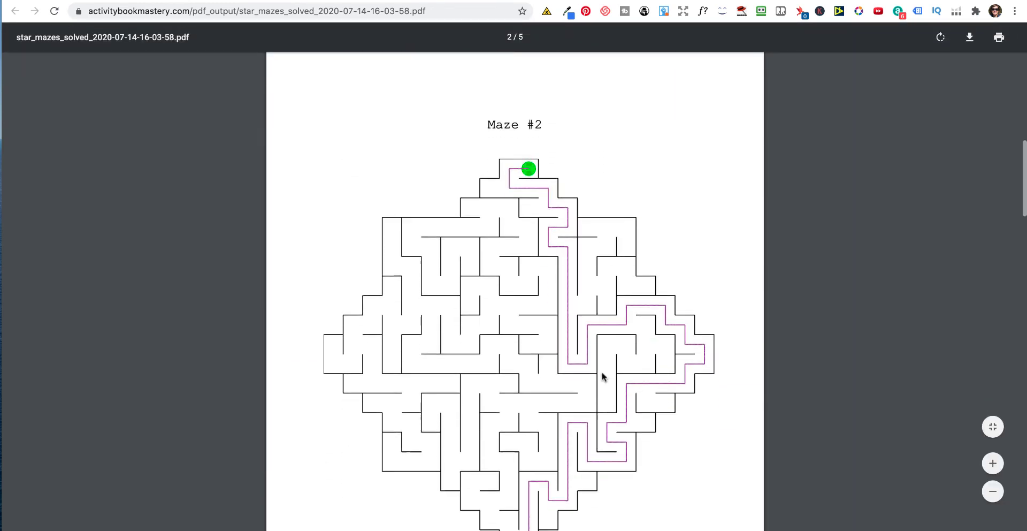
left_click(16, 11)
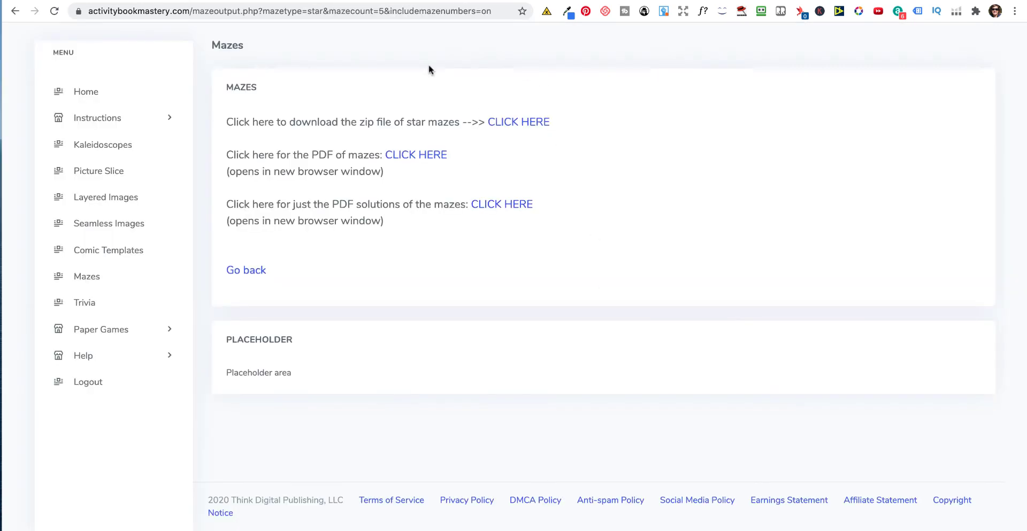
left_click(246, 270)
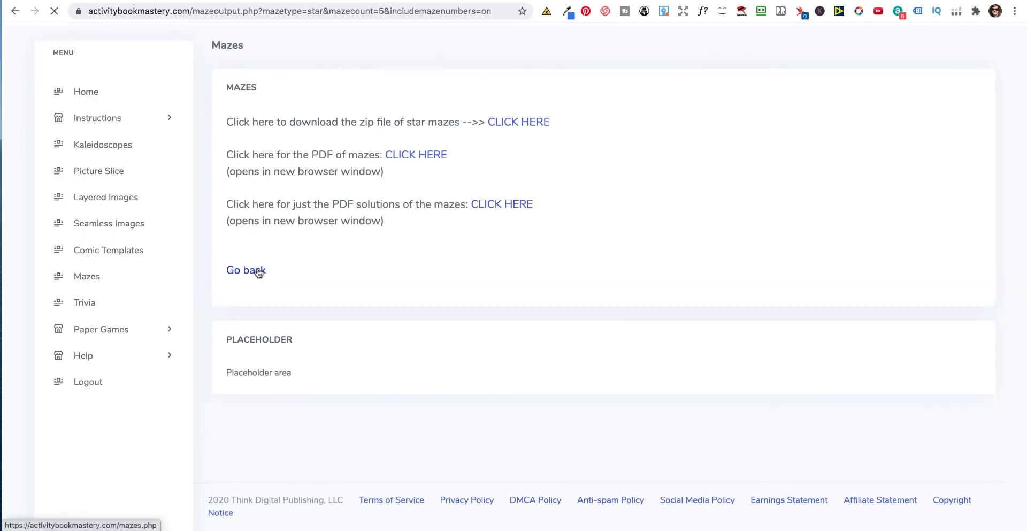
- Return to the maze types page and expand Paper Games to list Word Search, Sudoku, Hangman and Tic-Tac-Toe
left_click(246, 269)
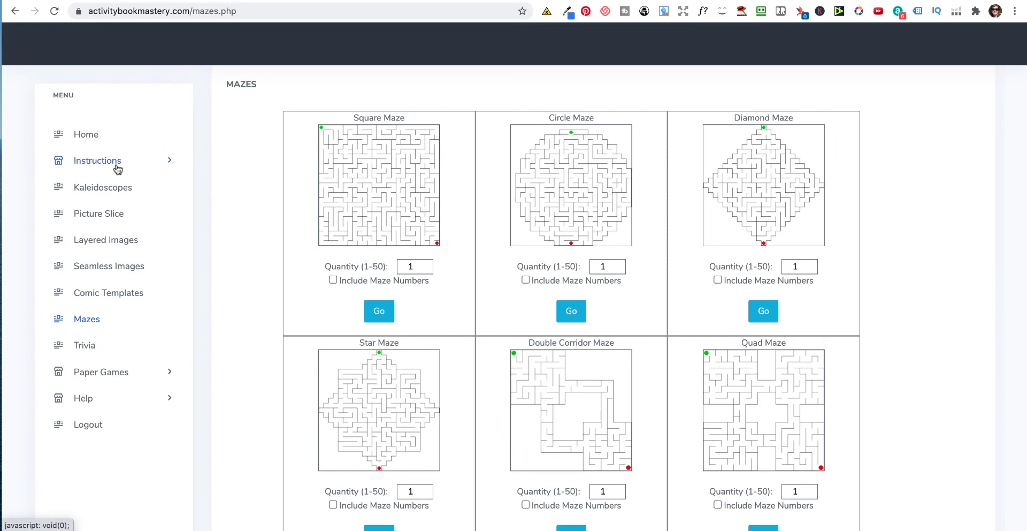
mouse_move(68, 207)
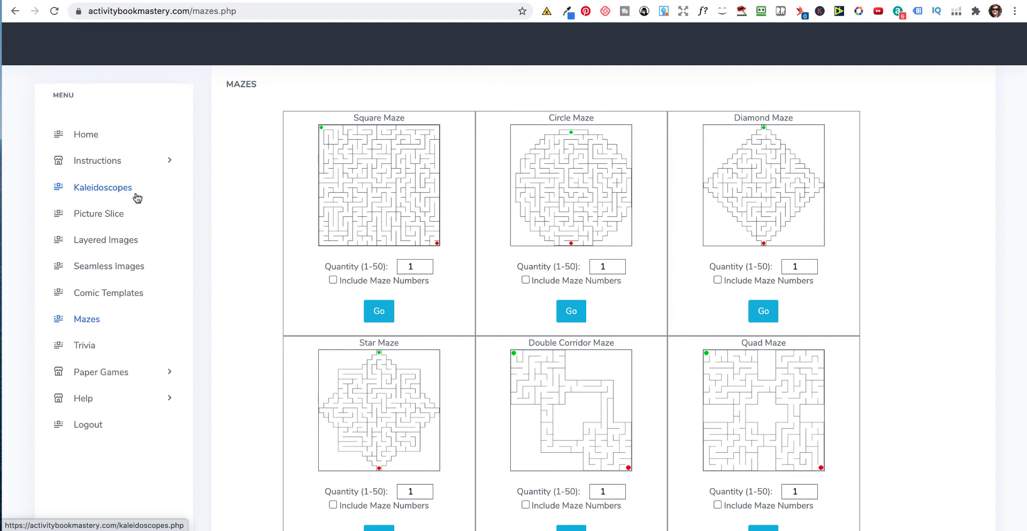
mouse_move(121, 219)
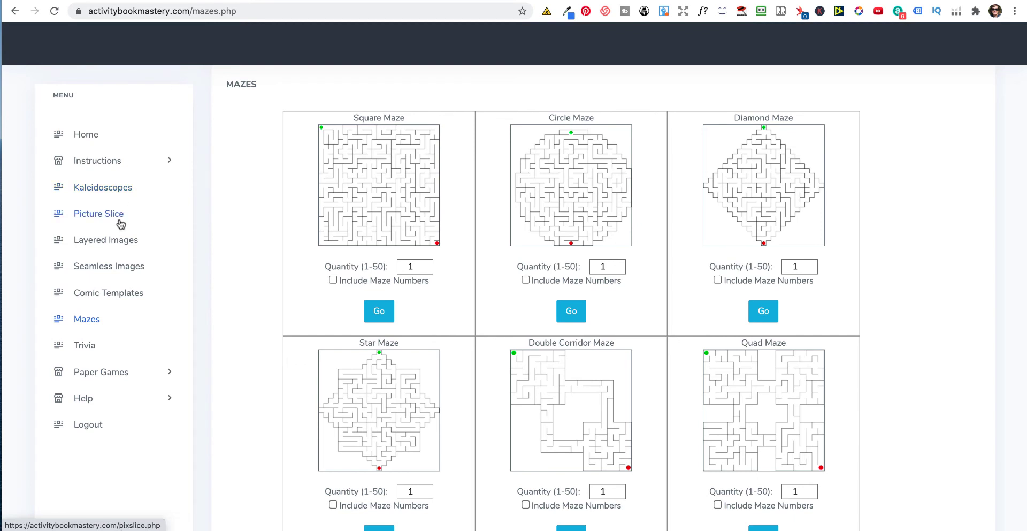
mouse_move(107, 314)
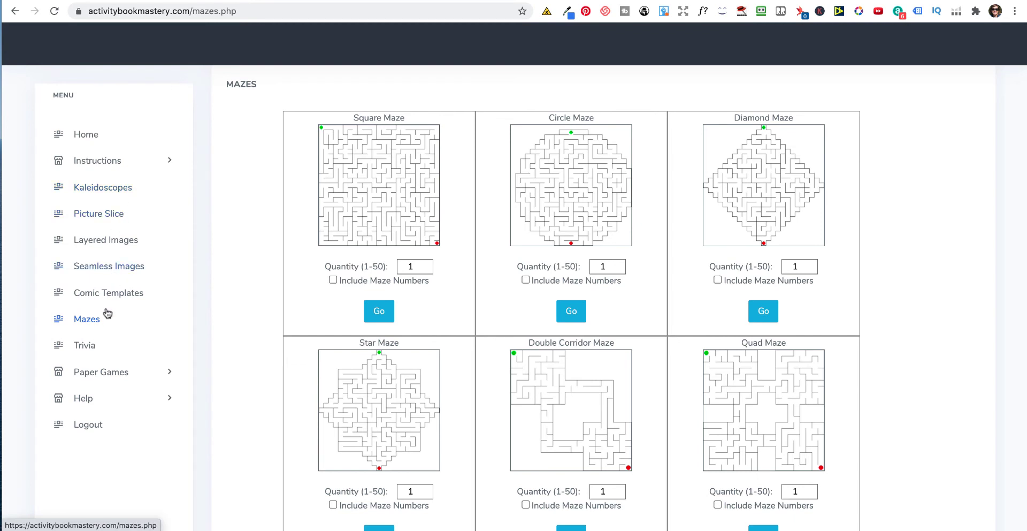
mouse_move(101, 371)
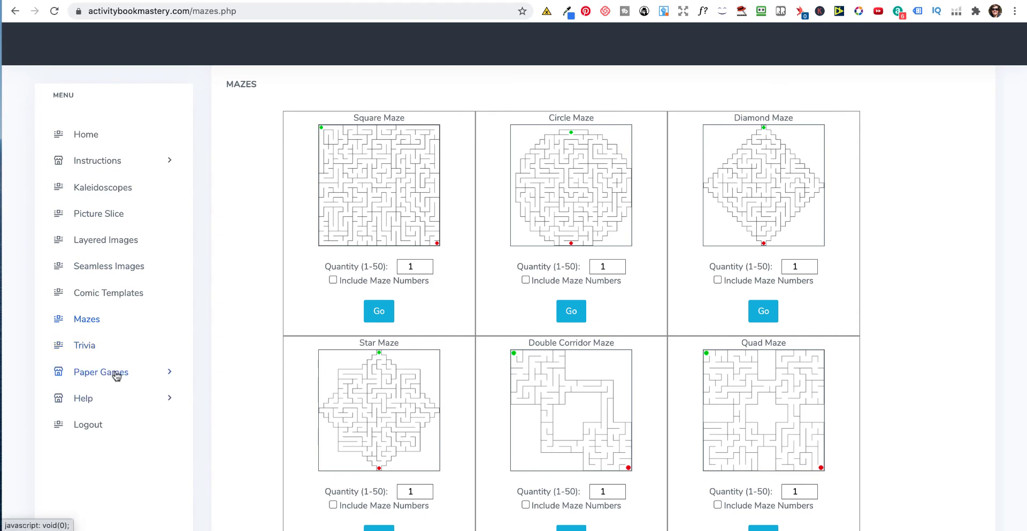
left_click(102, 371)
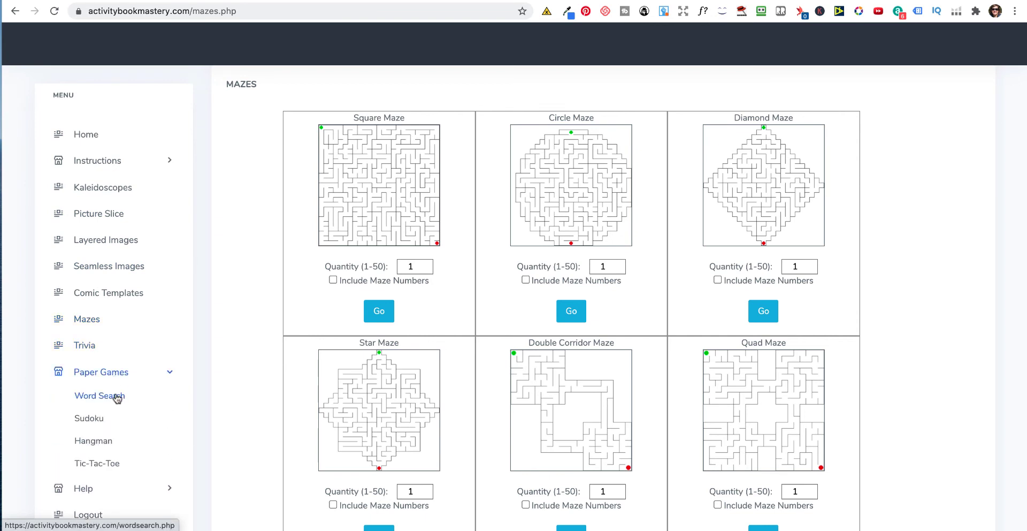
- Generate 20 word search puzzles and review the solutions PDF
left_click(98, 396)
type("20")
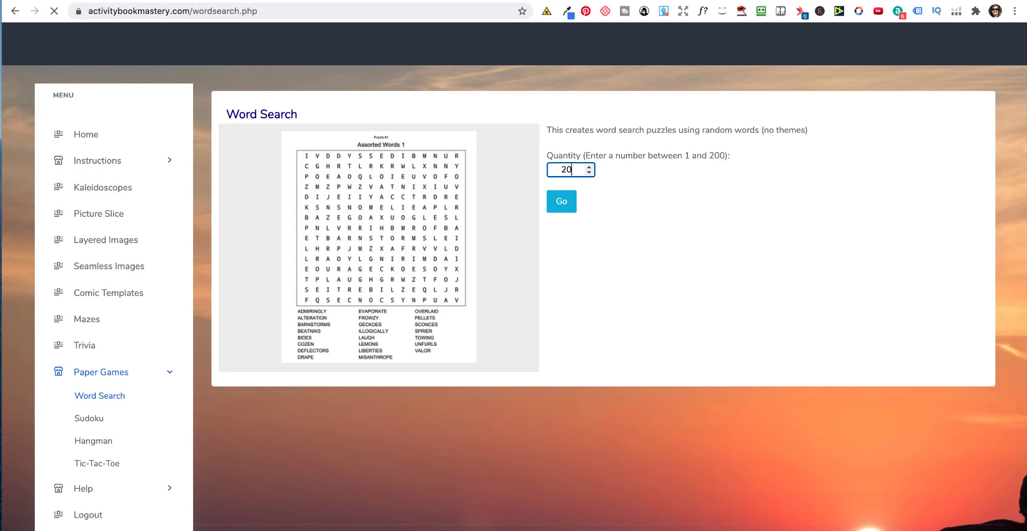
left_click(559, 201)
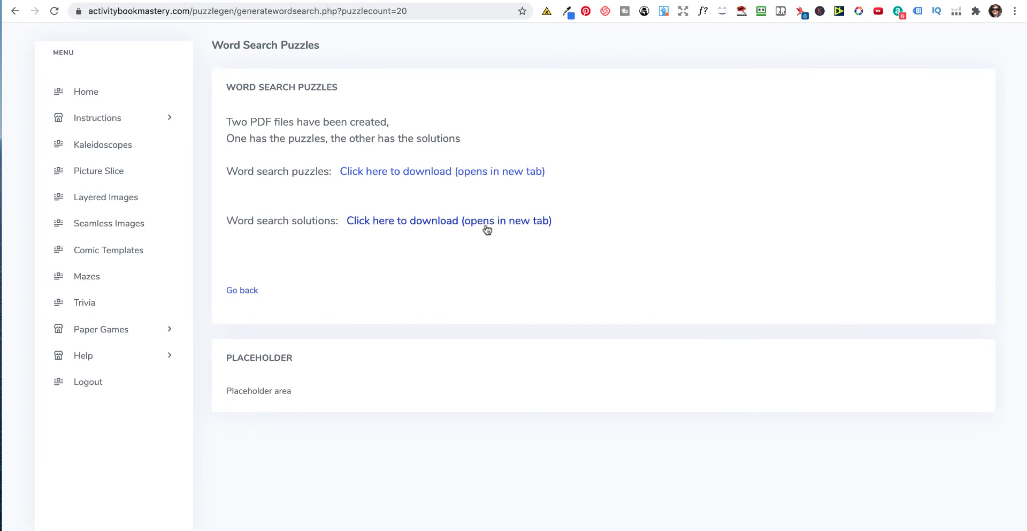
mouse_move(425, 221)
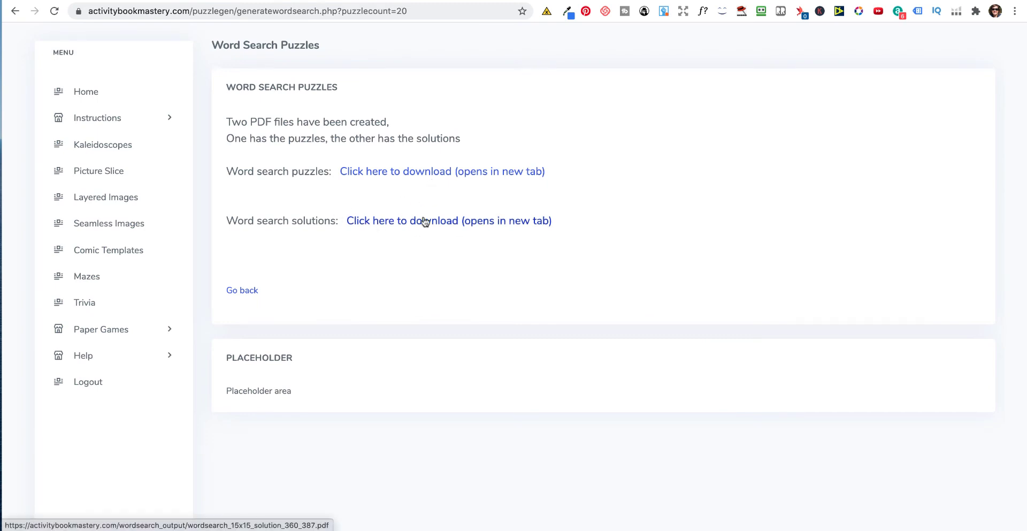
left_click(448, 220)
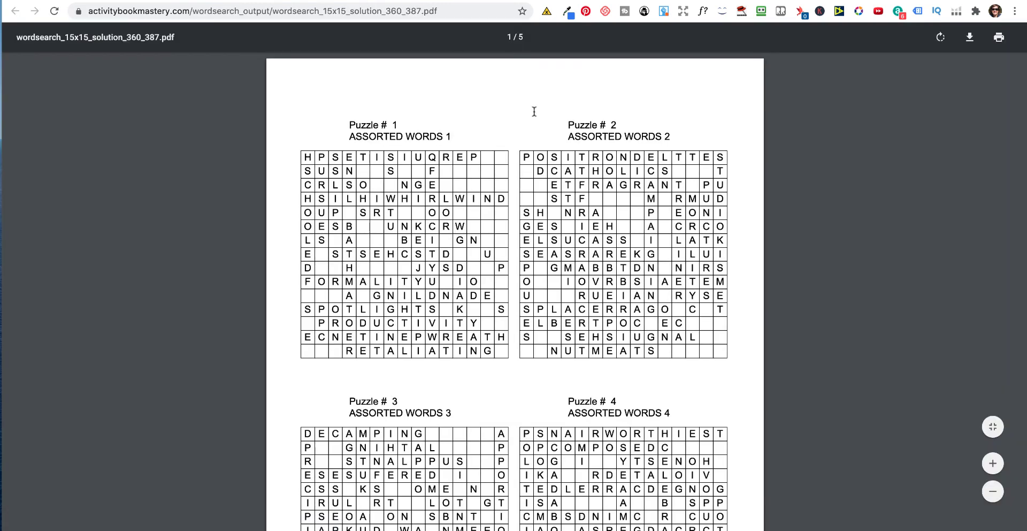
left_click(16, 11)
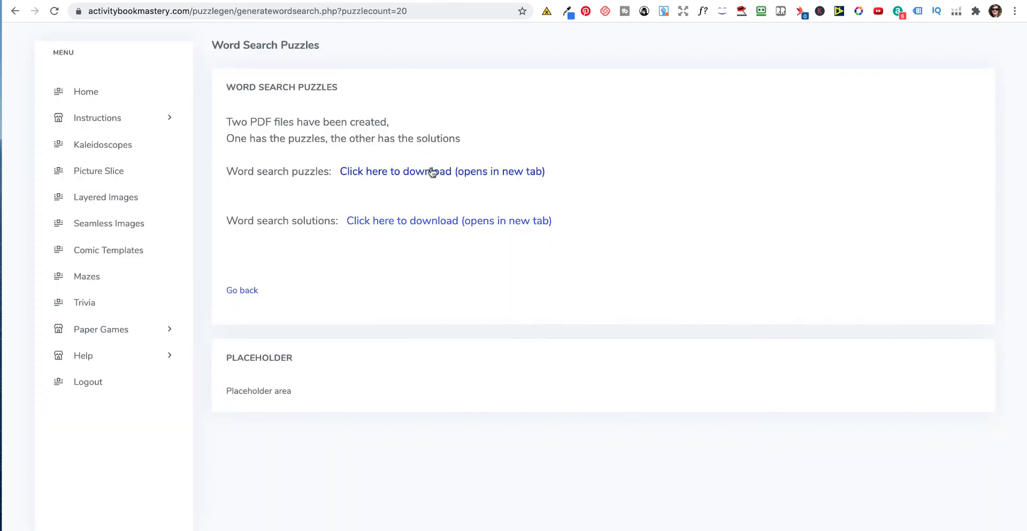
- Review the word search puzzles PDF from top to bottom
left_click(442, 172)
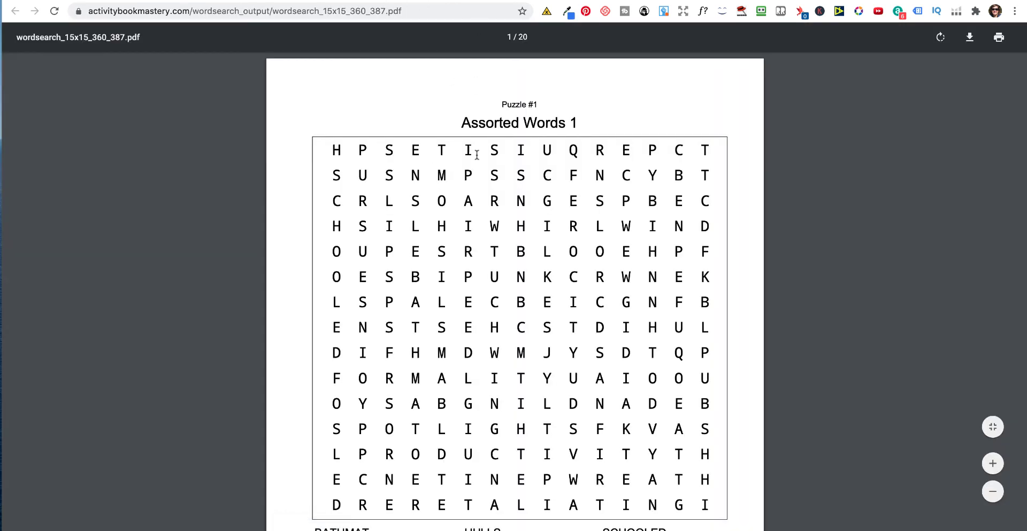
scroll("down", 3)
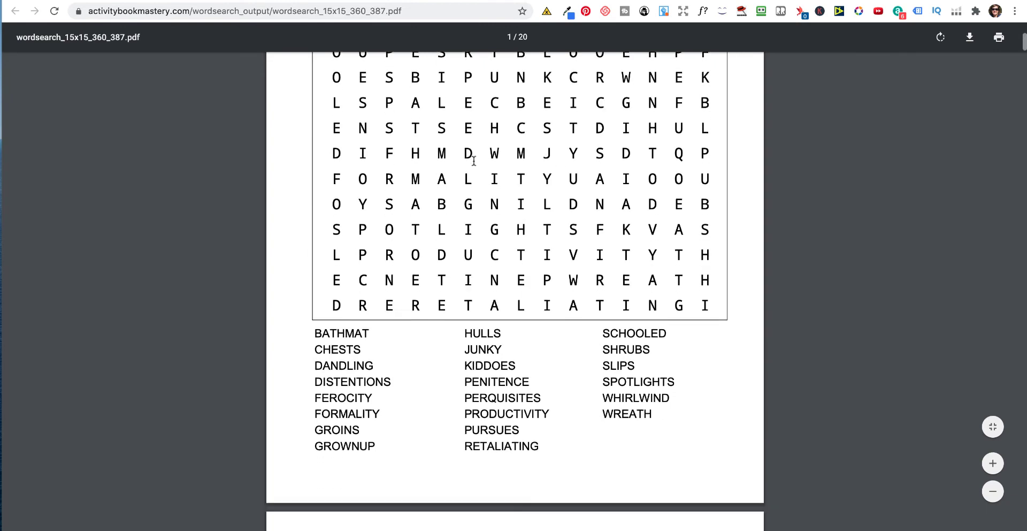
scroll("down", 3)
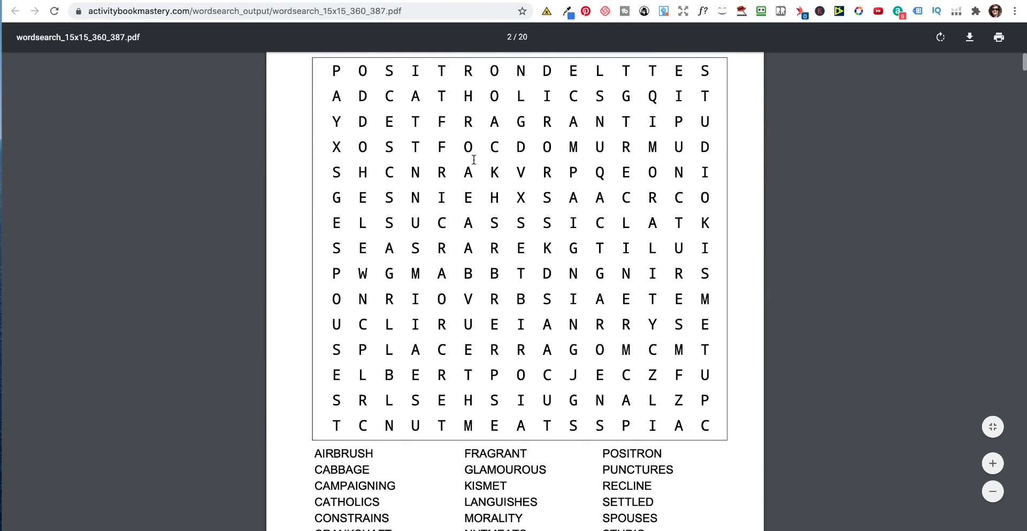
scroll("down", 3)
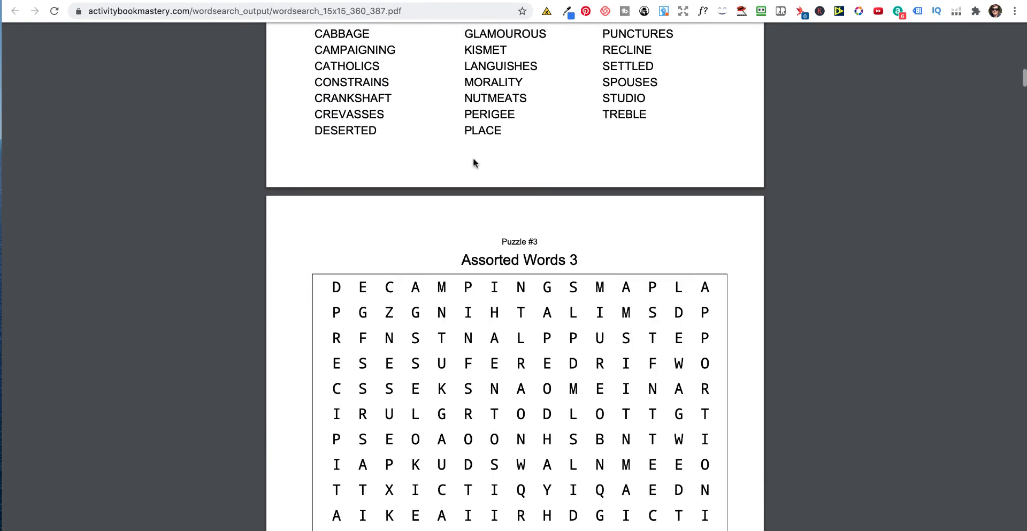
scroll("down", 3)
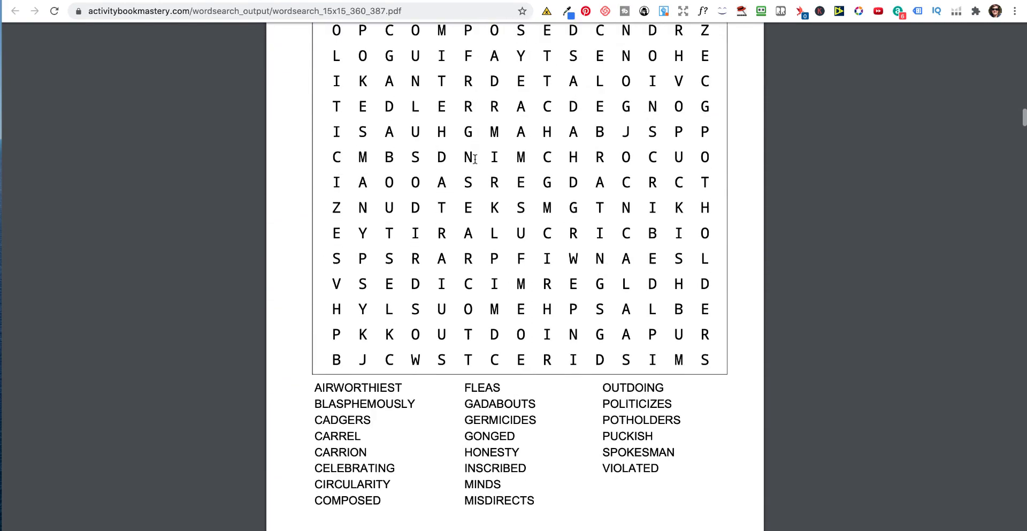
scroll("up", 3)
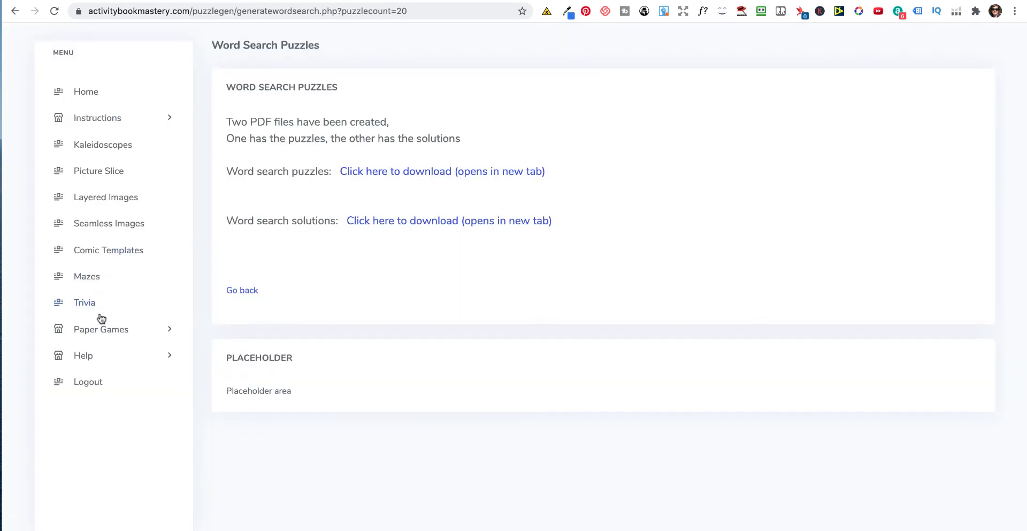
mouse_move(146, 358)
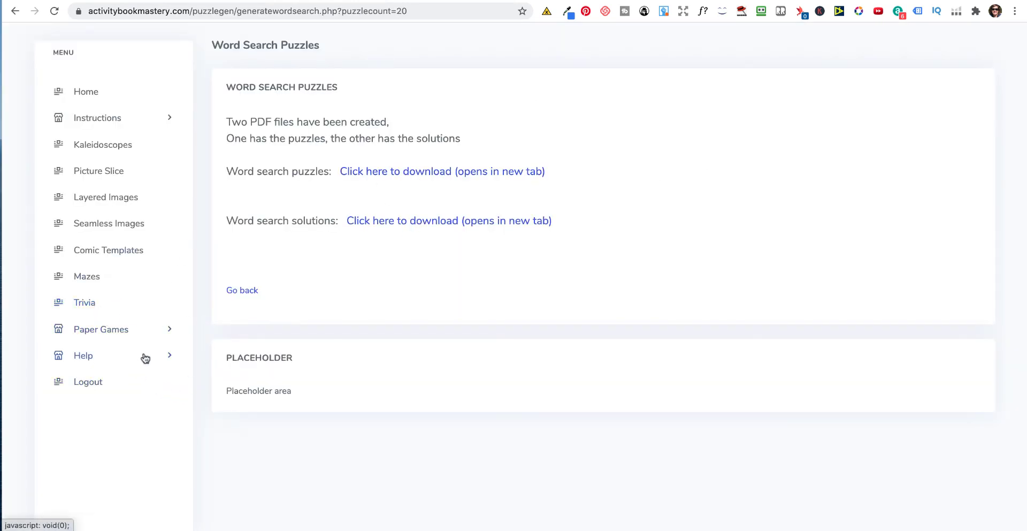
- Look over the Sudoku generator under Paper Games, keeping the difficulty at Easy
left_click(101, 329)
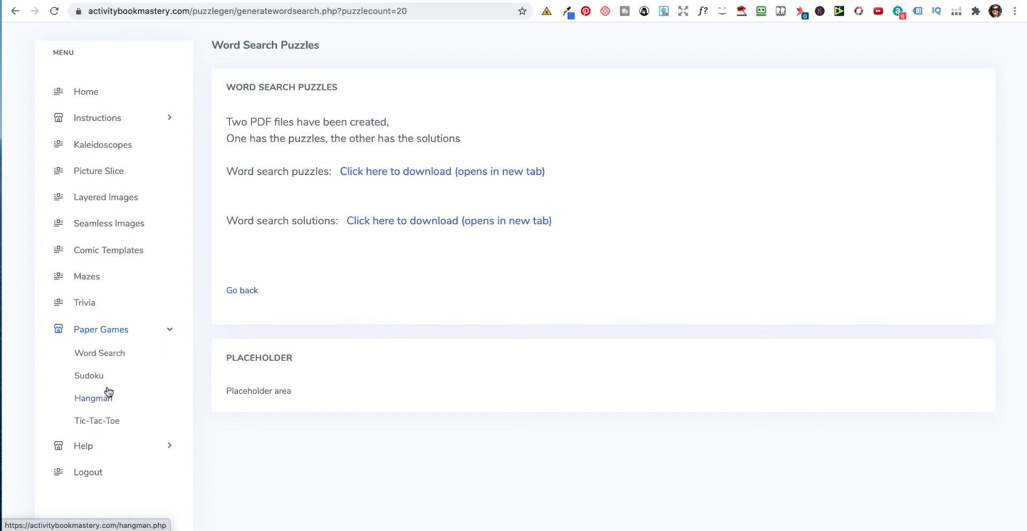
left_click(89, 374)
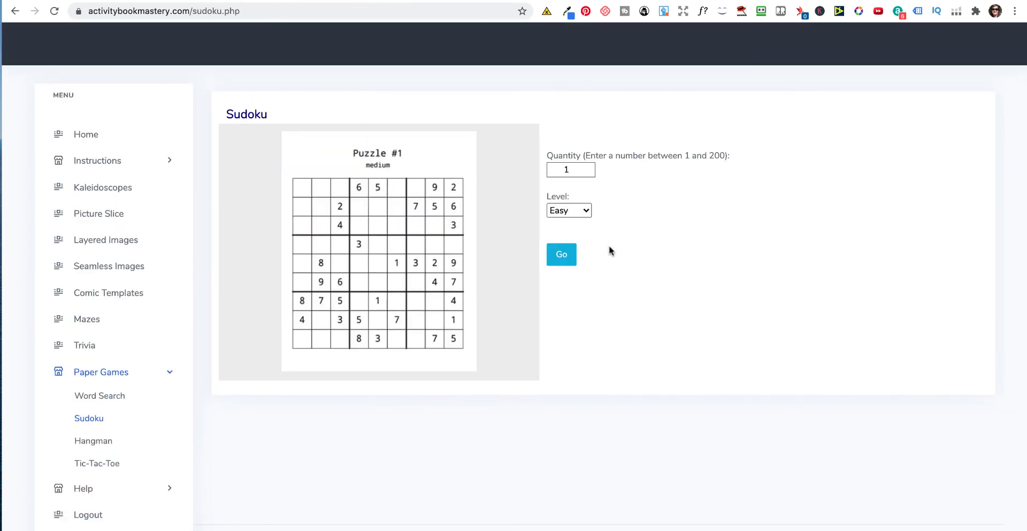
left_click(567, 209)
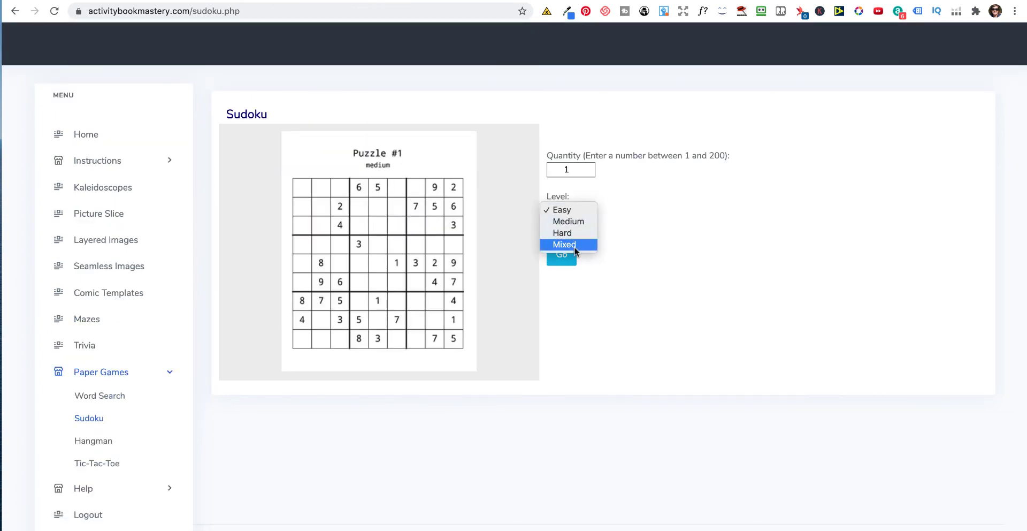
mouse_move(568, 220)
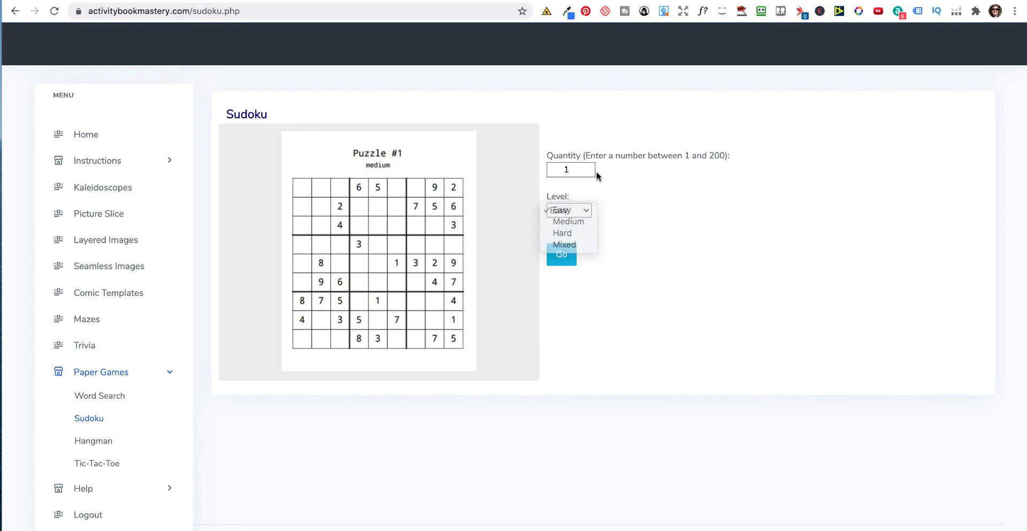
left_click(560, 209)
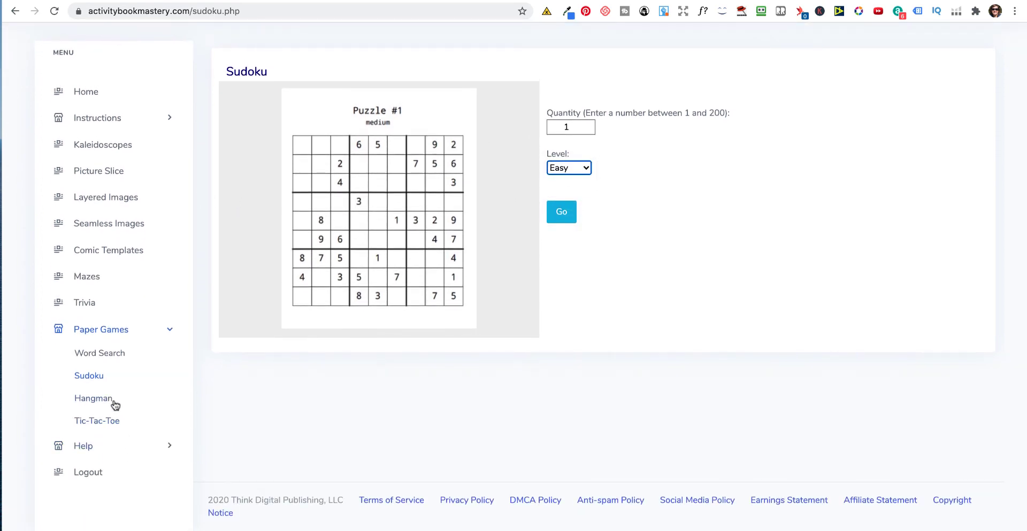
- Look over the Hangman generator, then land on the Tic-Tac-Toe page generator
left_click(94, 398)
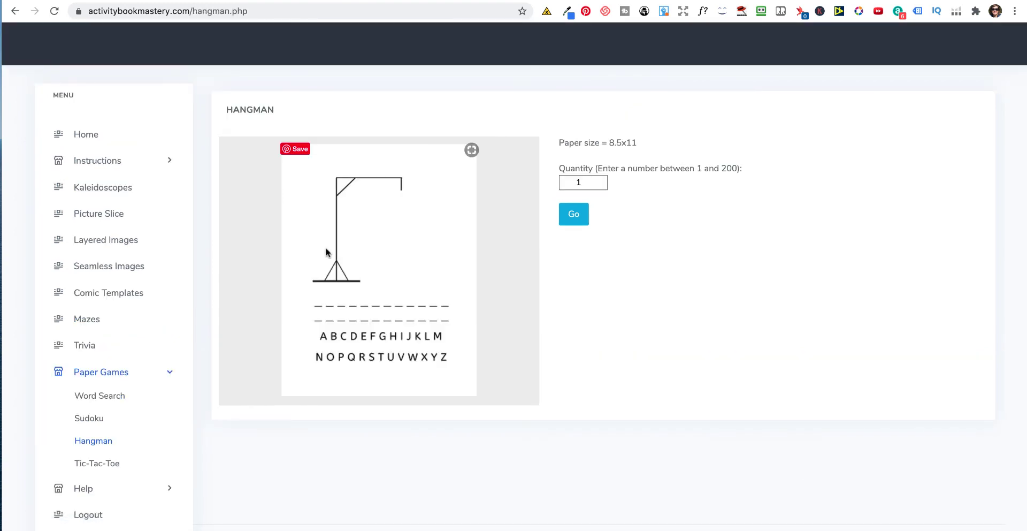
left_click(580, 182)
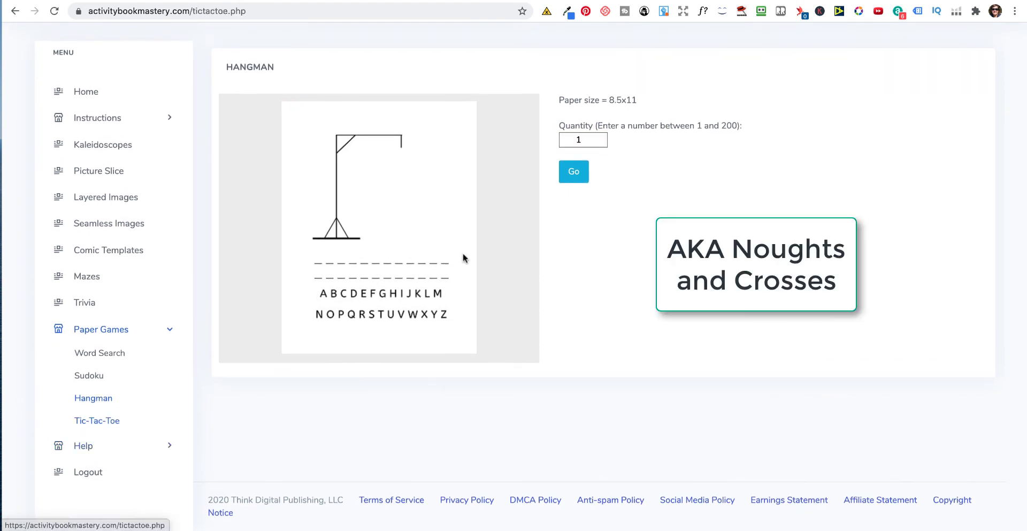
left_click(97, 420)
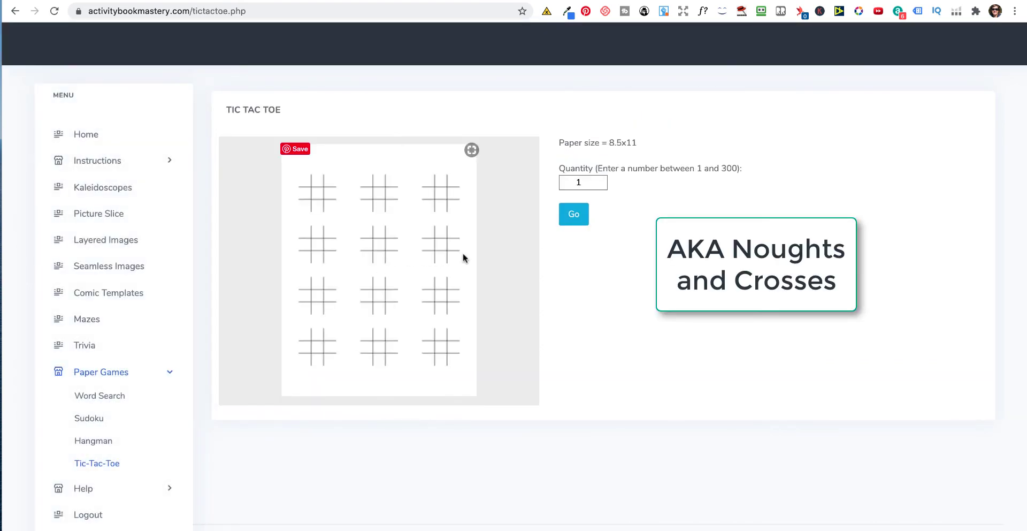
mouse_move(84, 345)
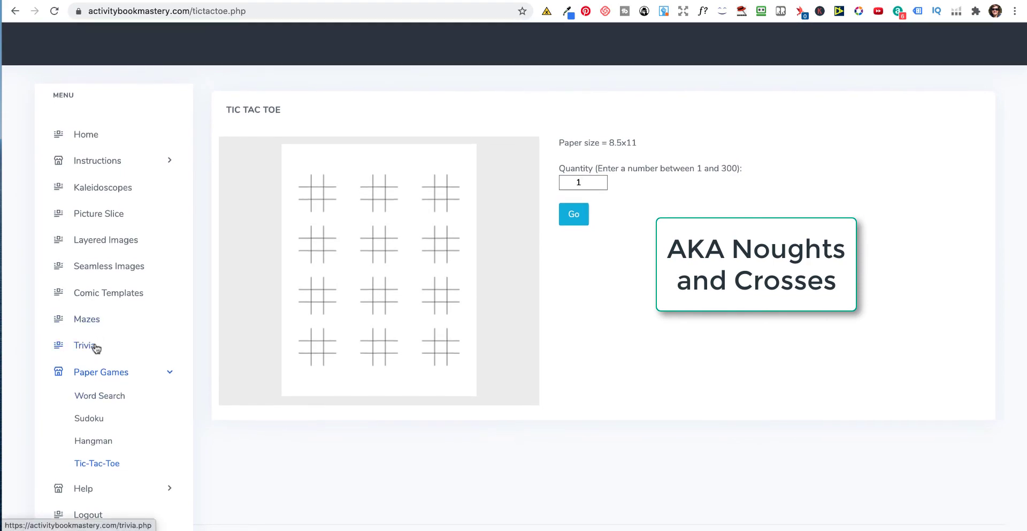
- On the in-development Trivia generator, choose the History Only category with quantity 3
left_click(84, 346)
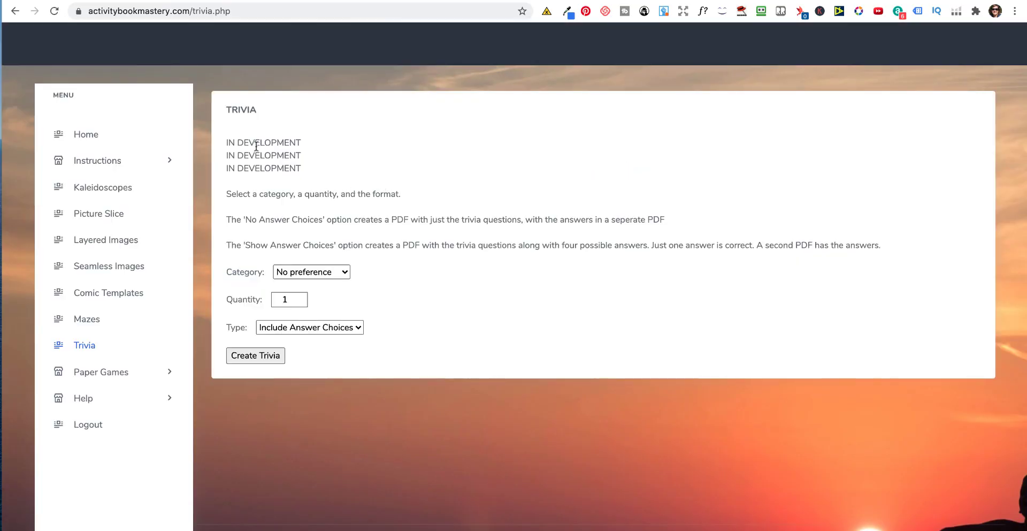
left_click_drag(244, 142, 301, 168)
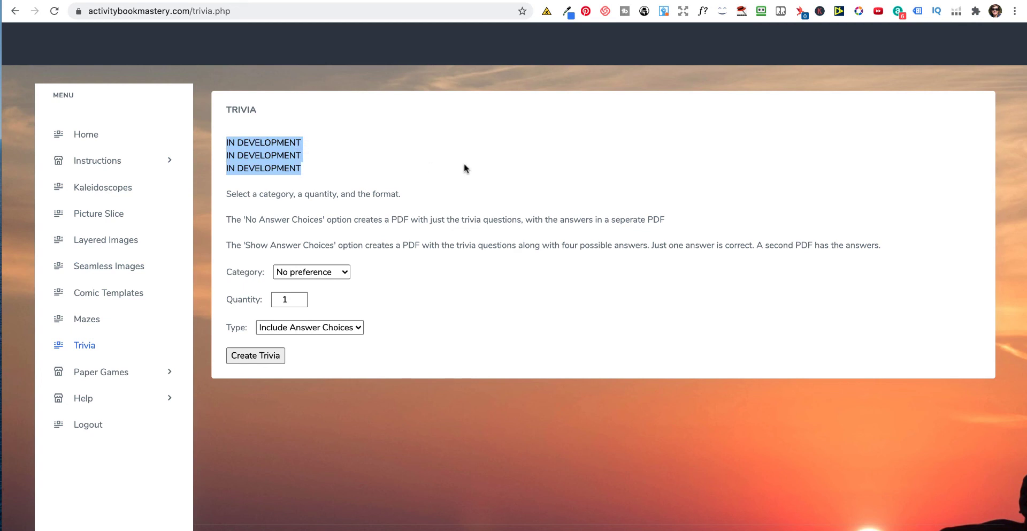
mouse_move(544, 281)
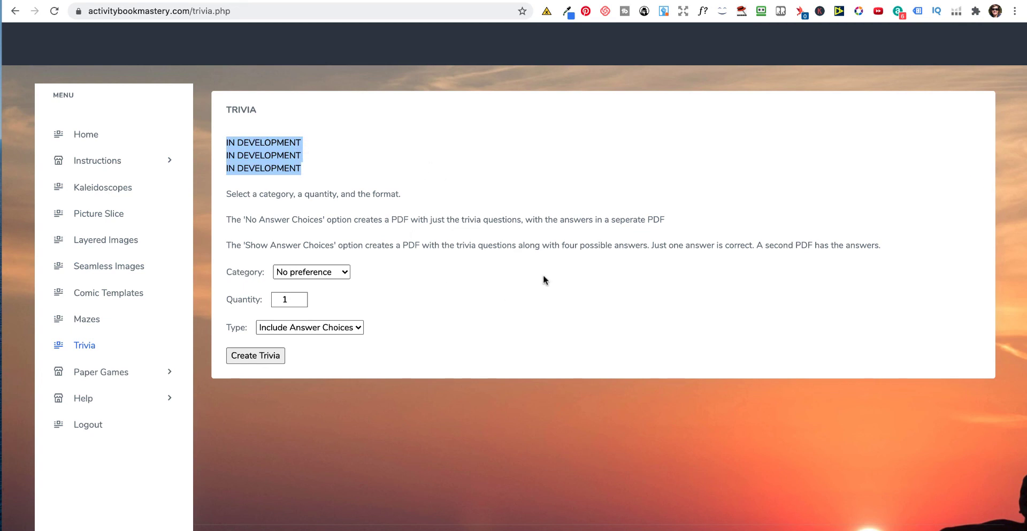
mouse_move(383, 287)
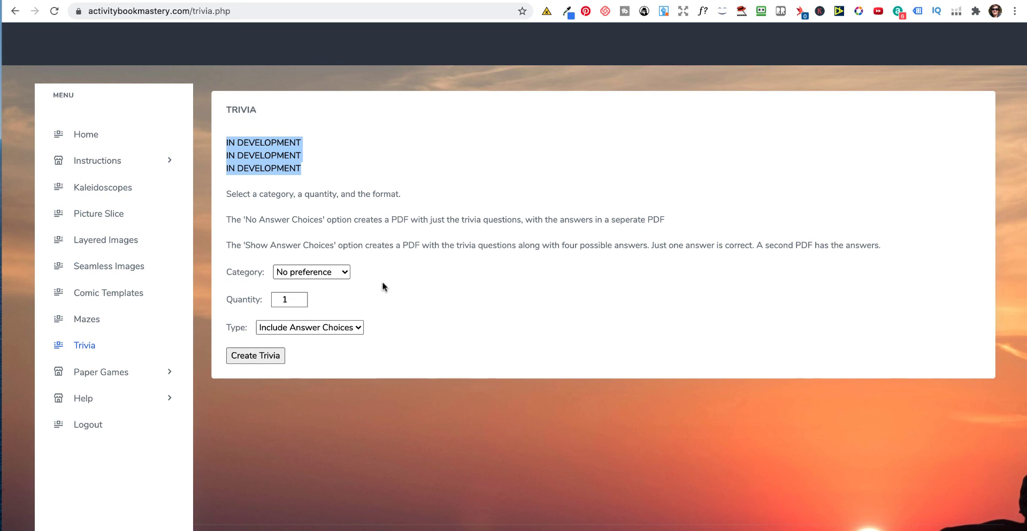
mouse_move(321, 272)
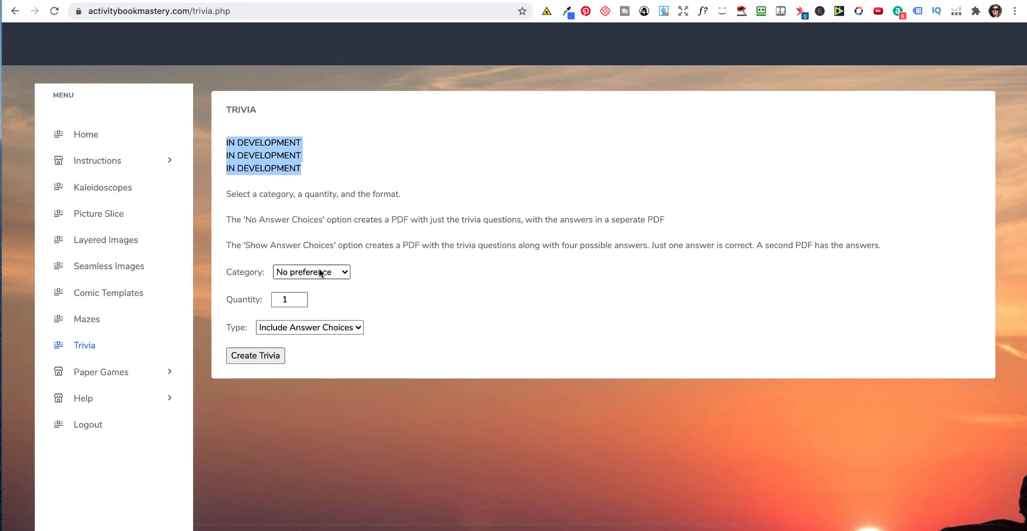
left_click(311, 272)
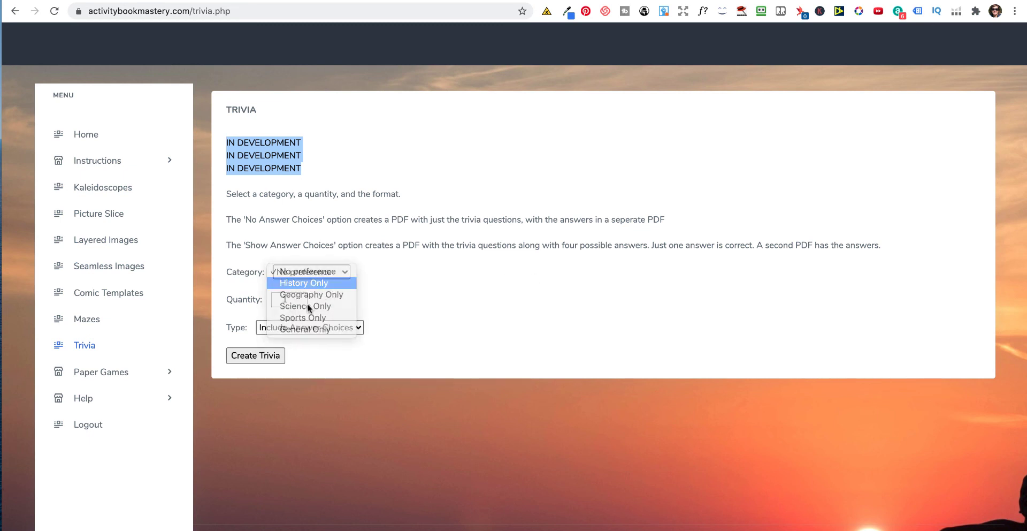
left_click(303, 282)
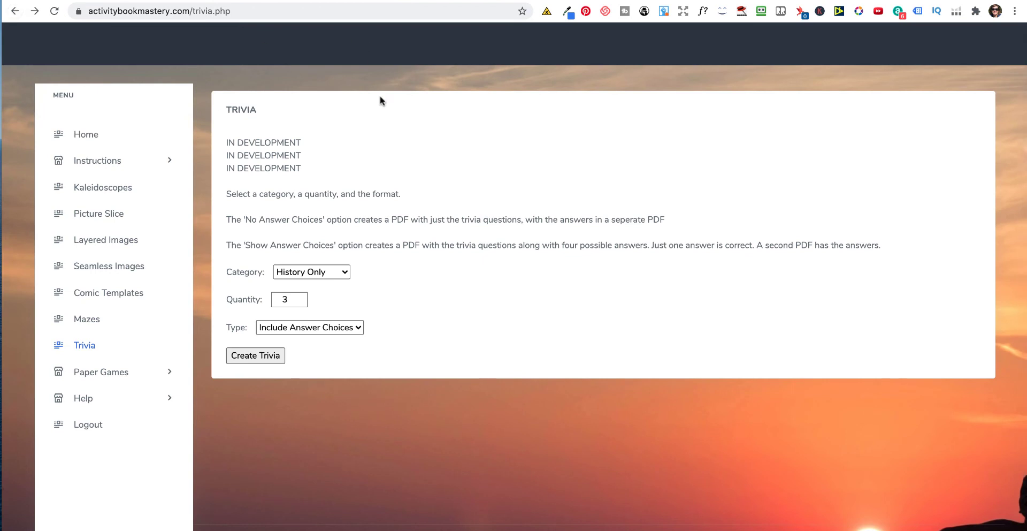
scroll("up", 3)
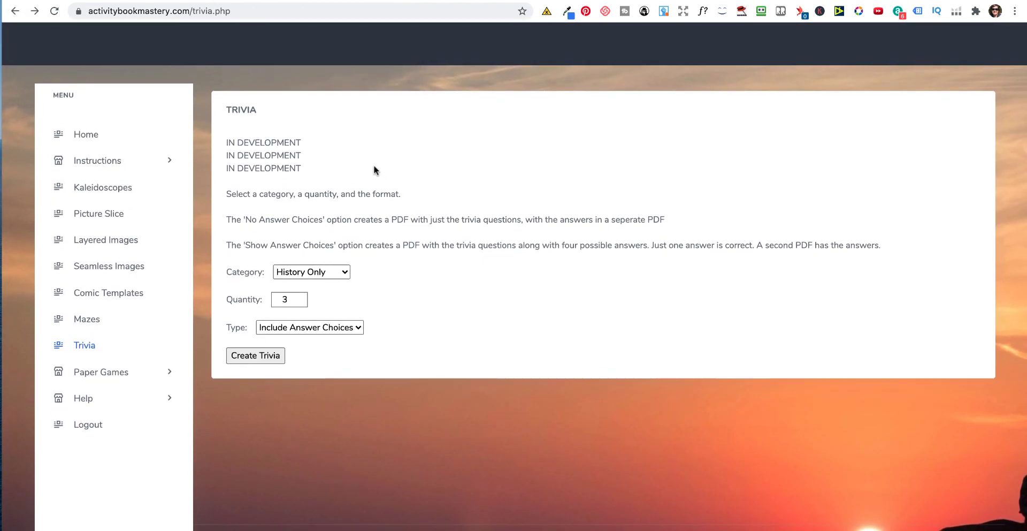
mouse_move(388, 133)
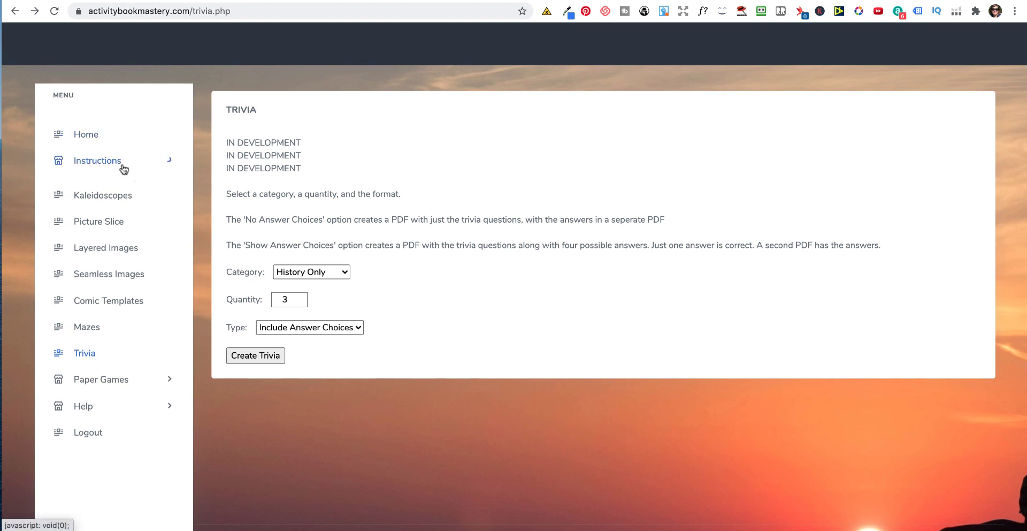
- Browse the Publishing A Book training videos under Instructions for Amazon KDP
left_click(98, 160)
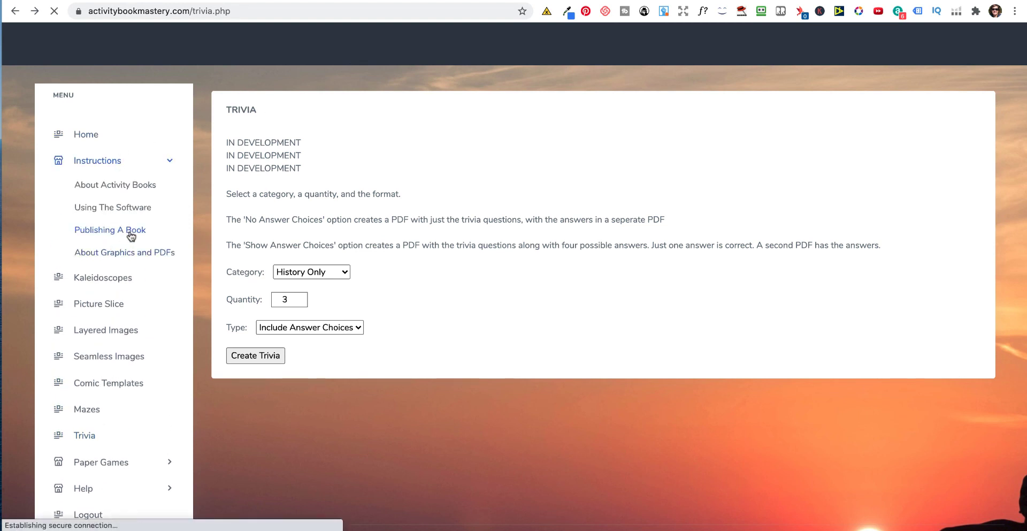
left_click(110, 229)
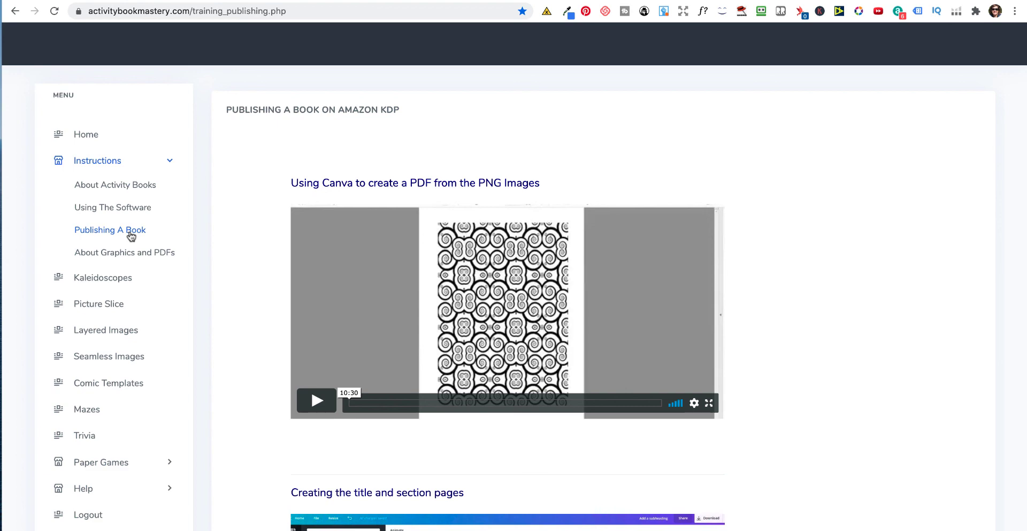
scroll("up", 3)
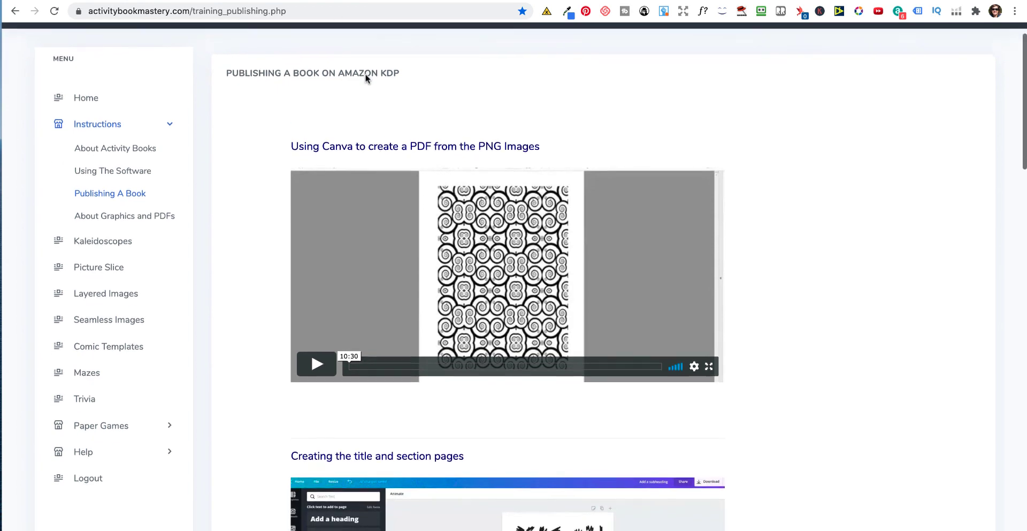
scroll("down", 3)
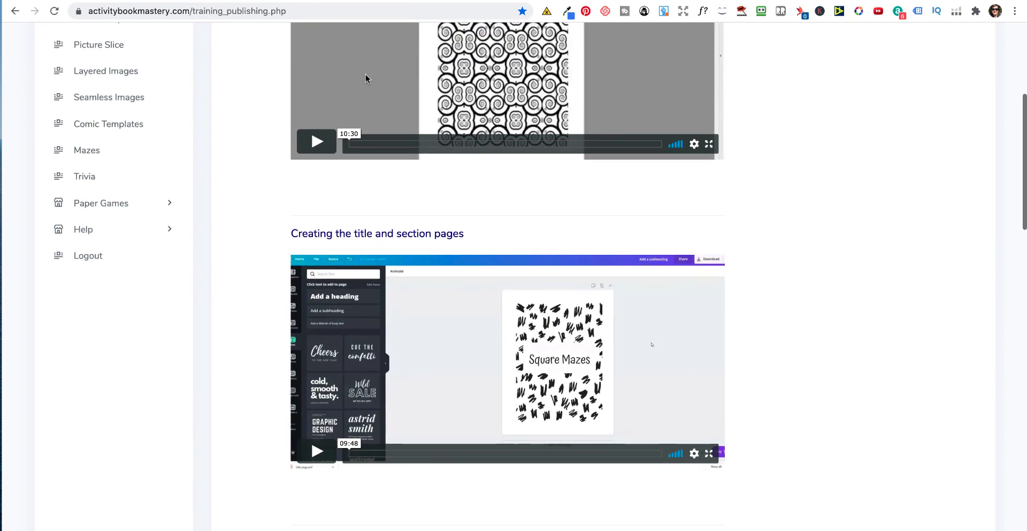
scroll("up", 3)
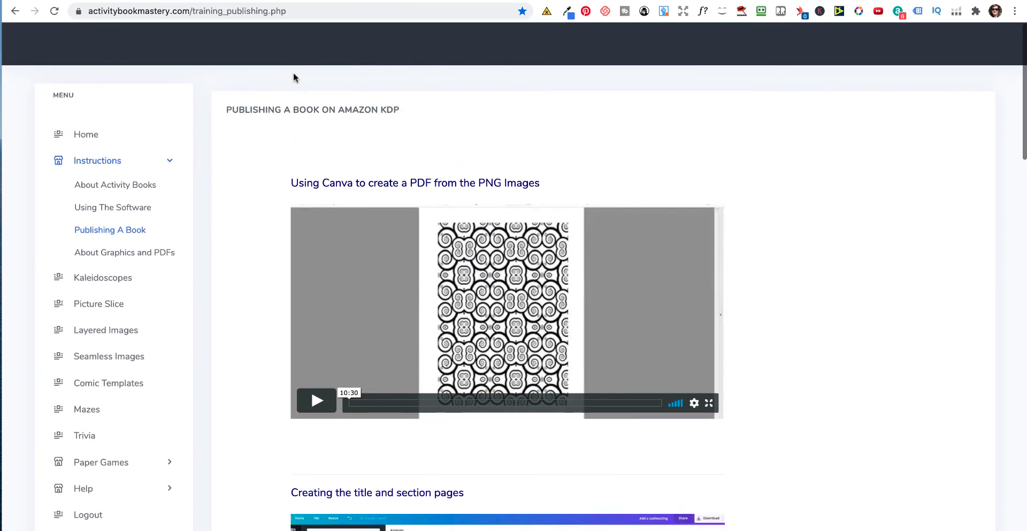
scroll("down", 3)
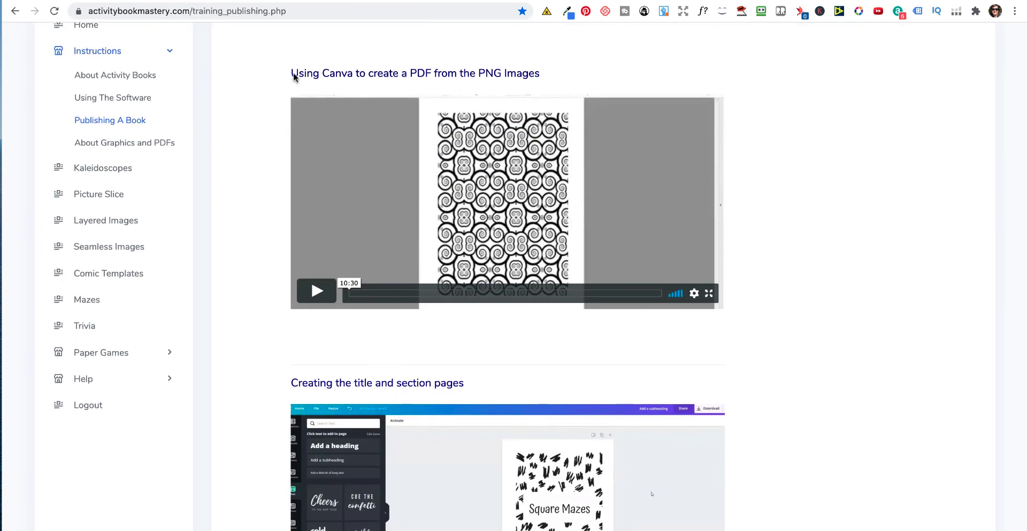
scroll("up", 3)
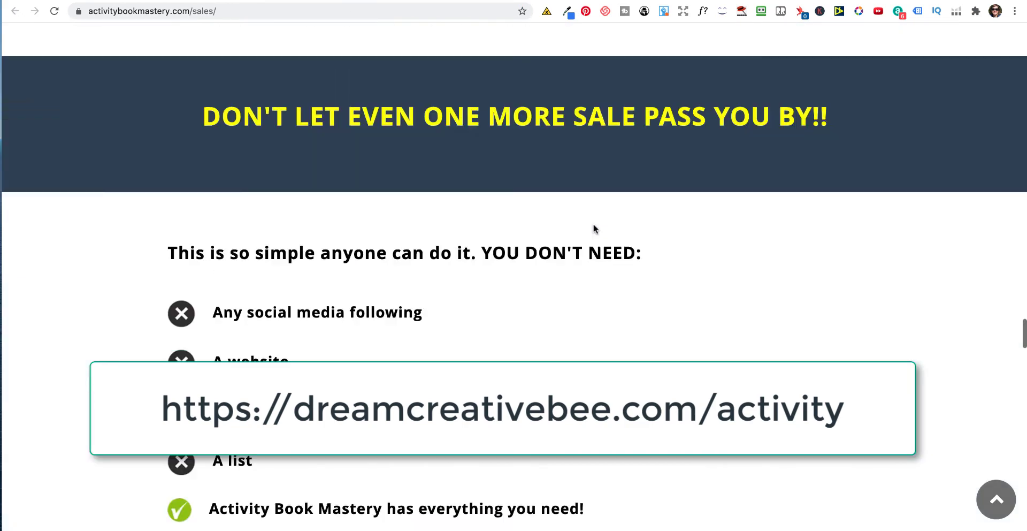
- View the sales page's $47.00 limited discounted offer and its included items
scroll("down", 3)
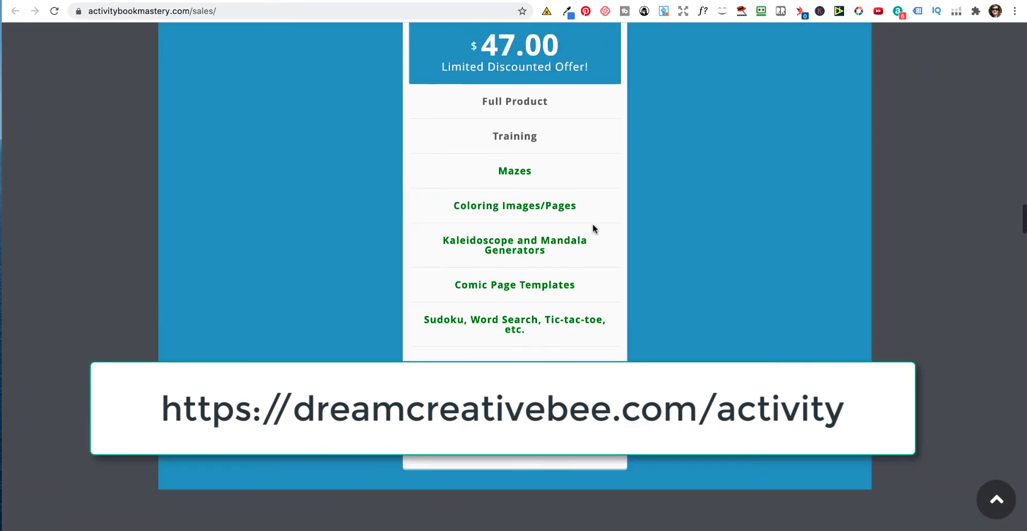
scroll("up", 3)
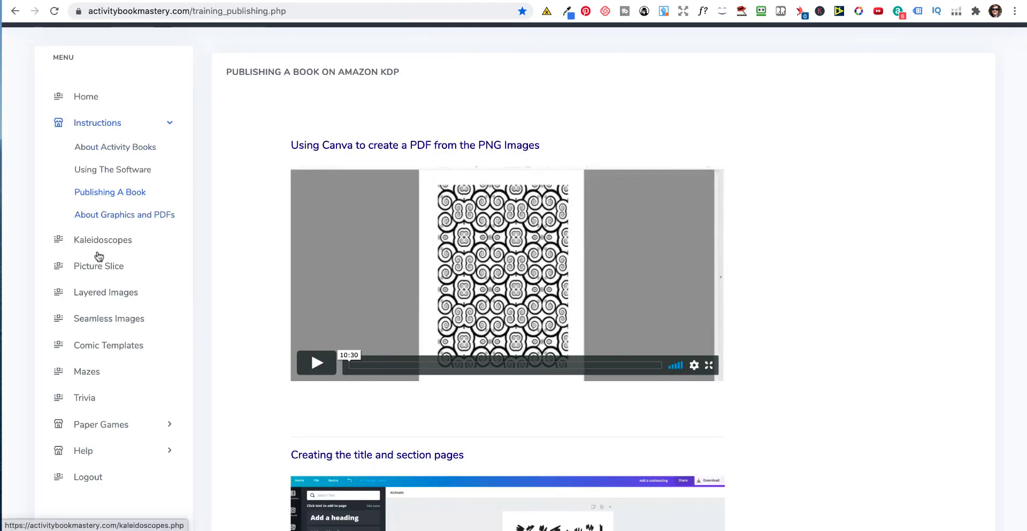
mouse_move(98, 309)
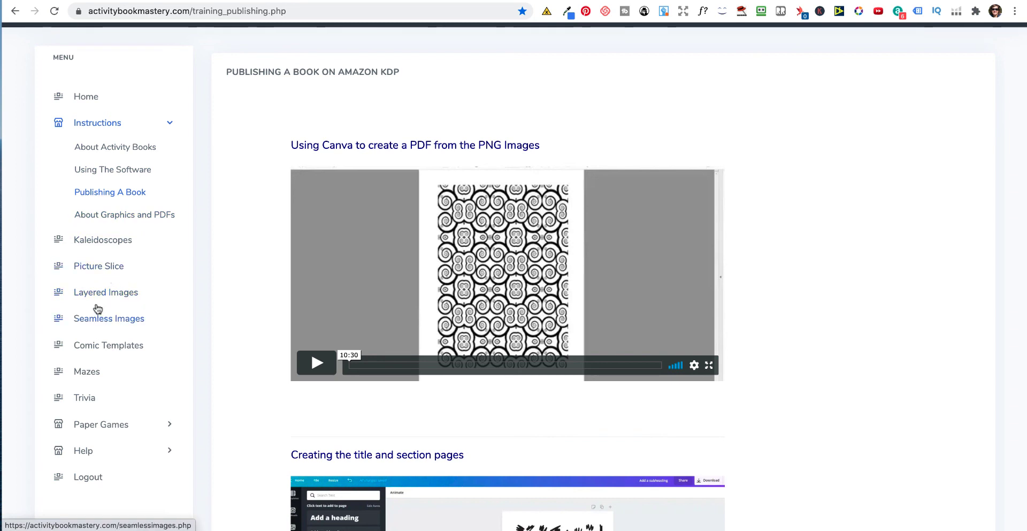
mouse_move(114, 358)
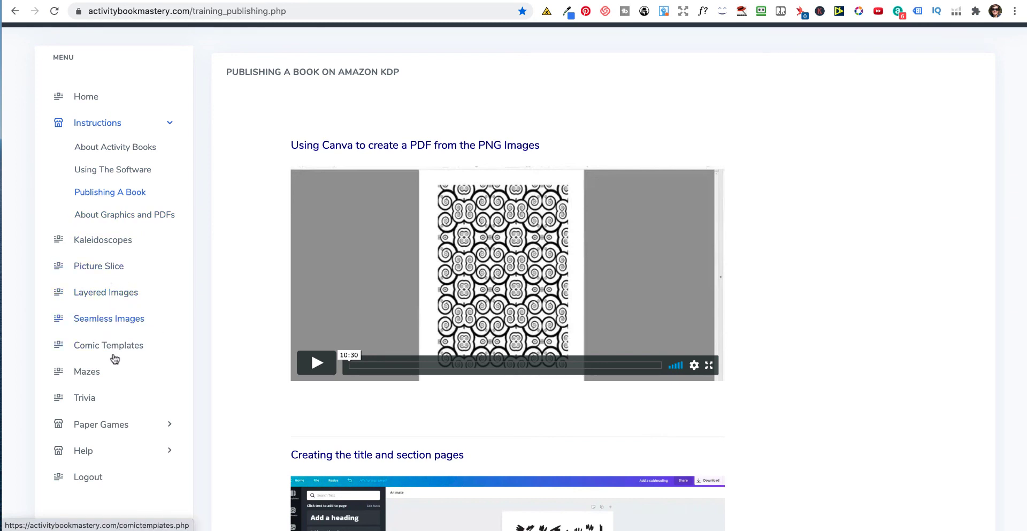
mouse_move(103, 388)
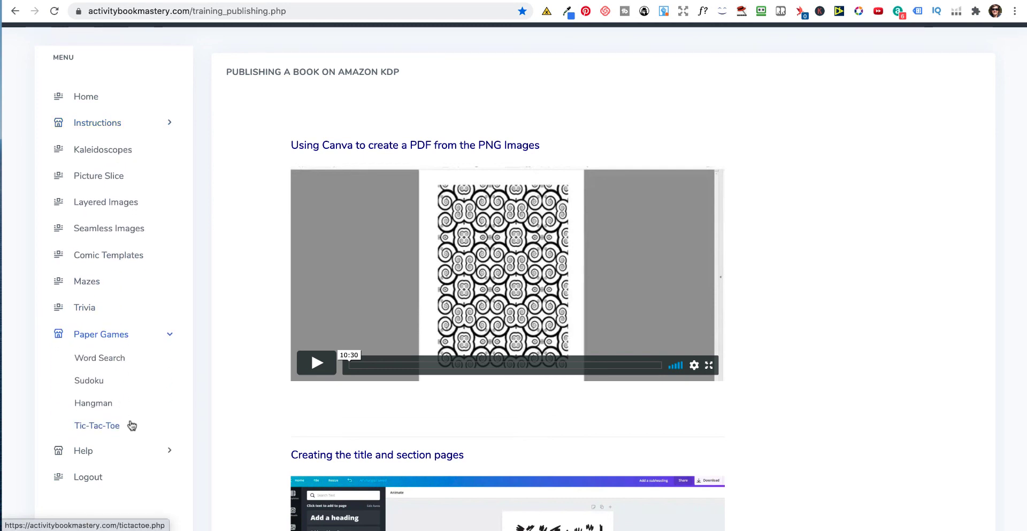
mouse_move(94, 404)
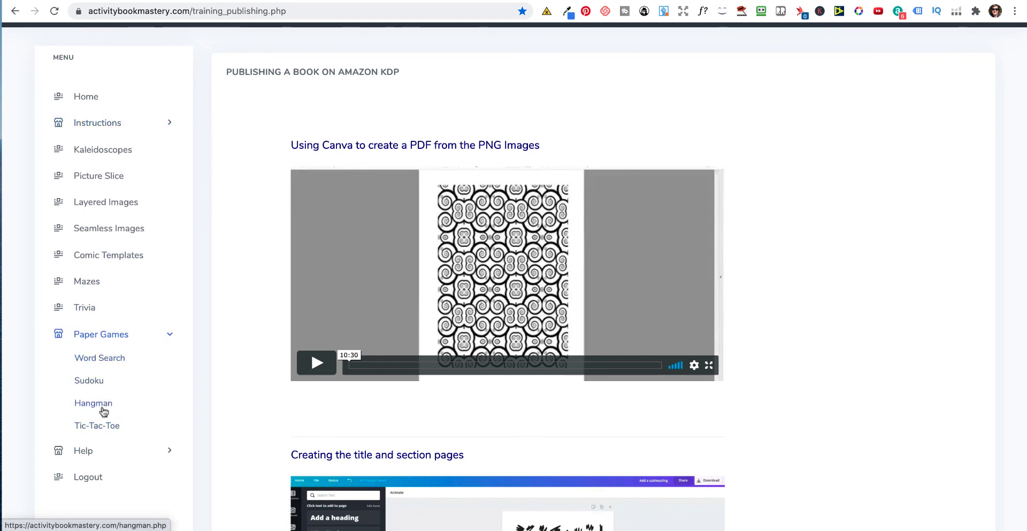
mouse_move(97, 425)
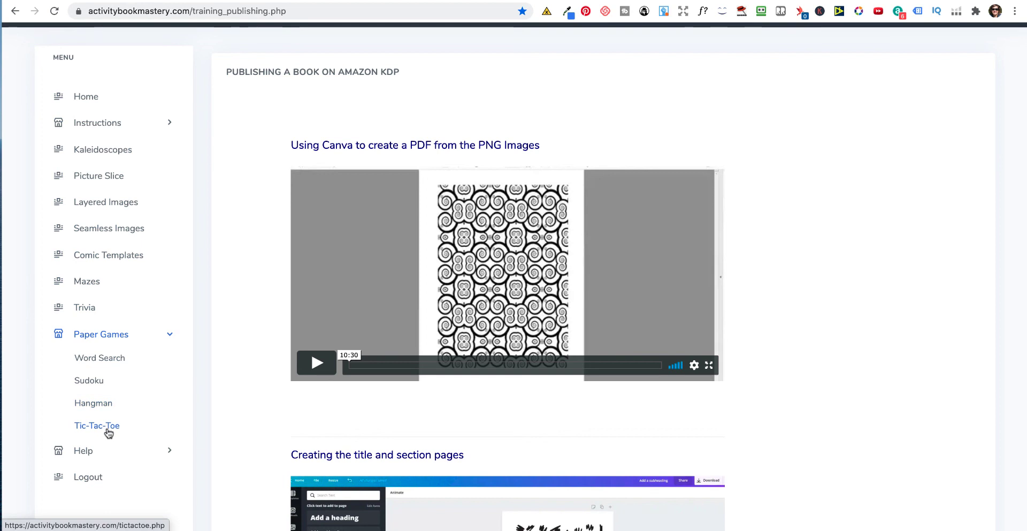
mouse_move(100, 357)
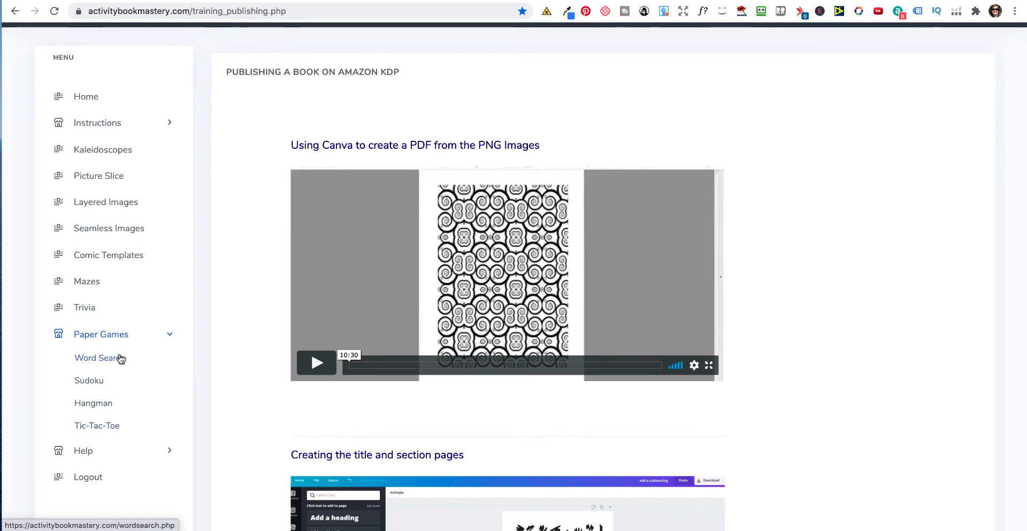
left_click(98, 357)
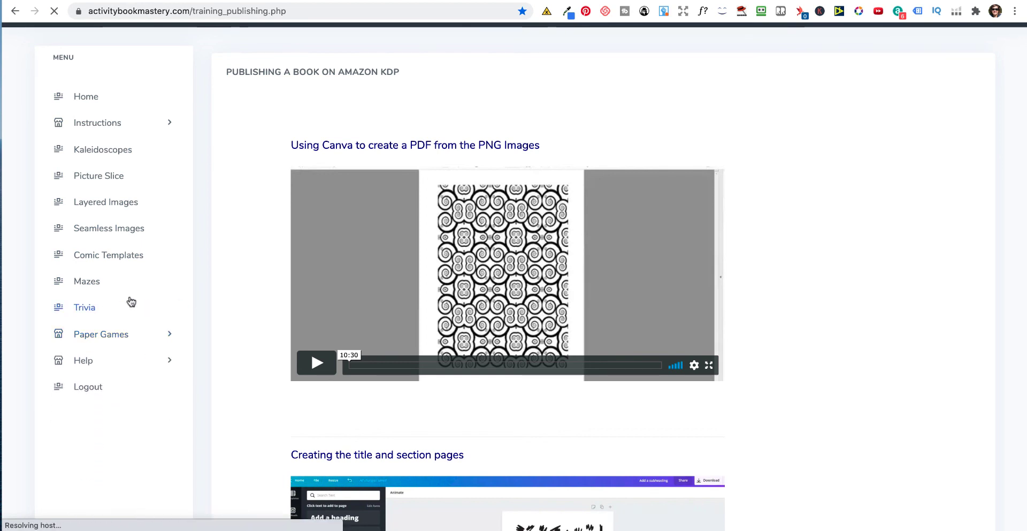
- Reopen the Trivia generator at its default No preference category and quantity 1
left_click(84, 307)
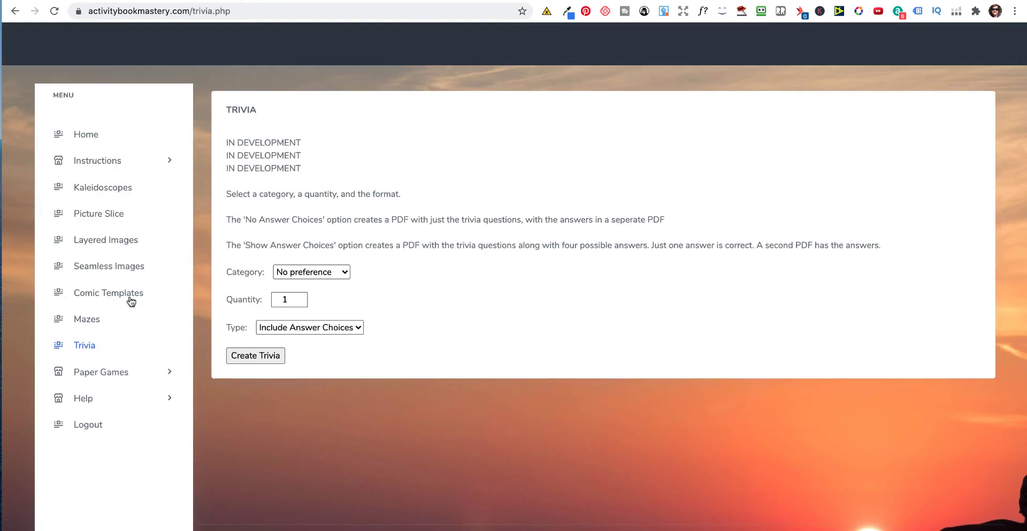
mouse_move(109, 292)
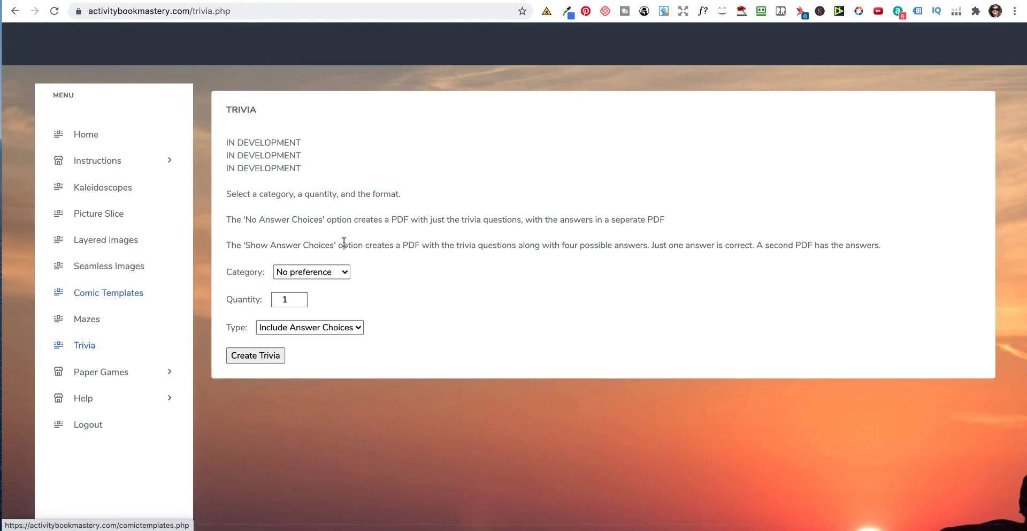
mouse_move(448, 203)
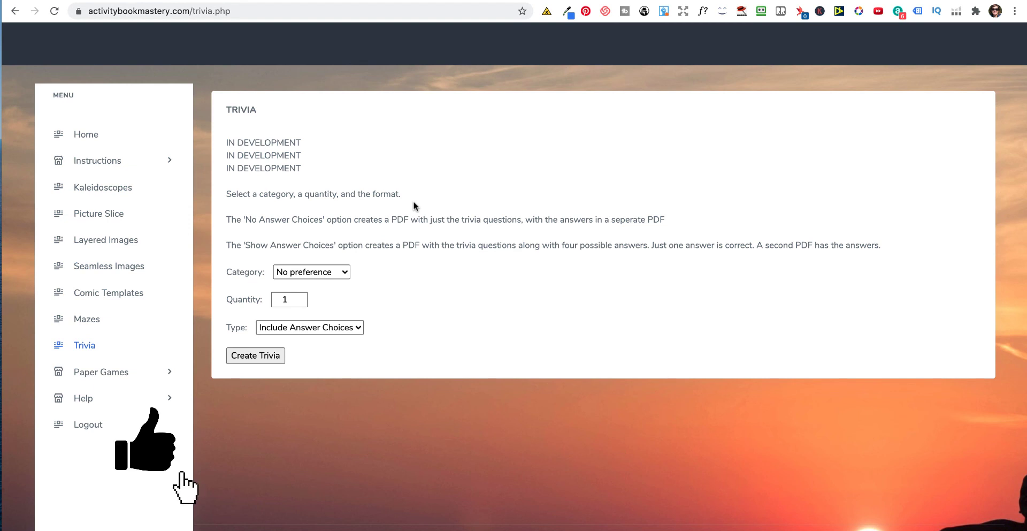
mouse_move(146, 456)
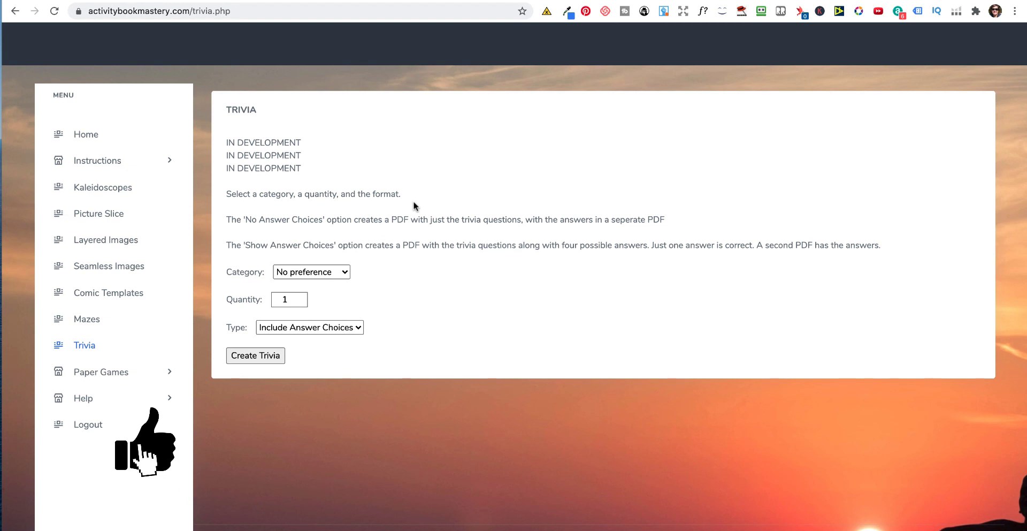